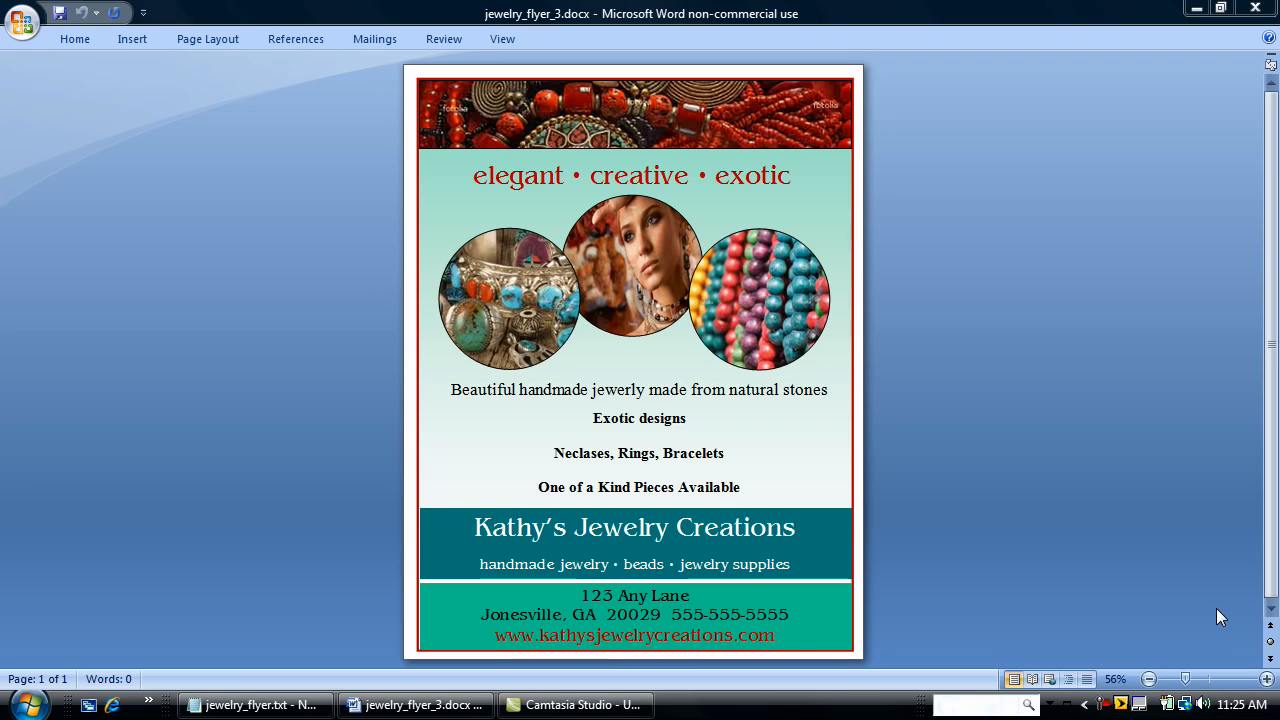
{"action": "mouse_move", "coordinate": [1030, 368]}
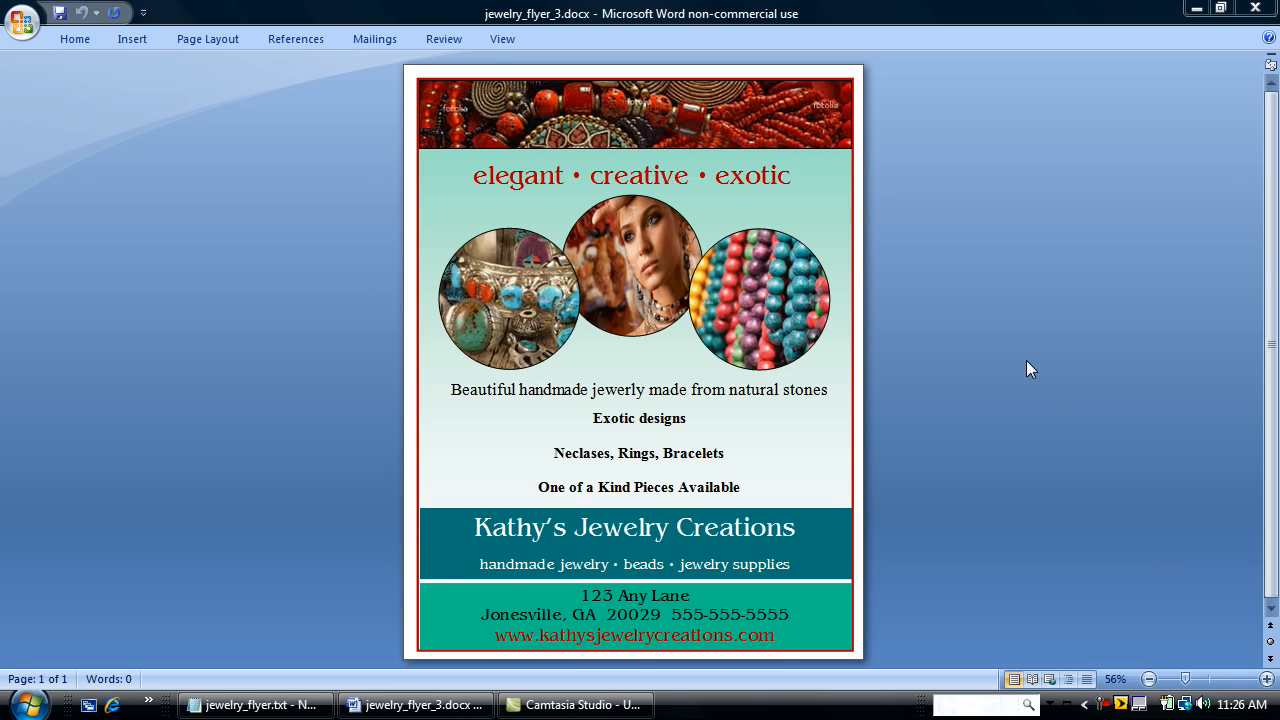
{"action": "mouse_move", "coordinate": [36, 60]}
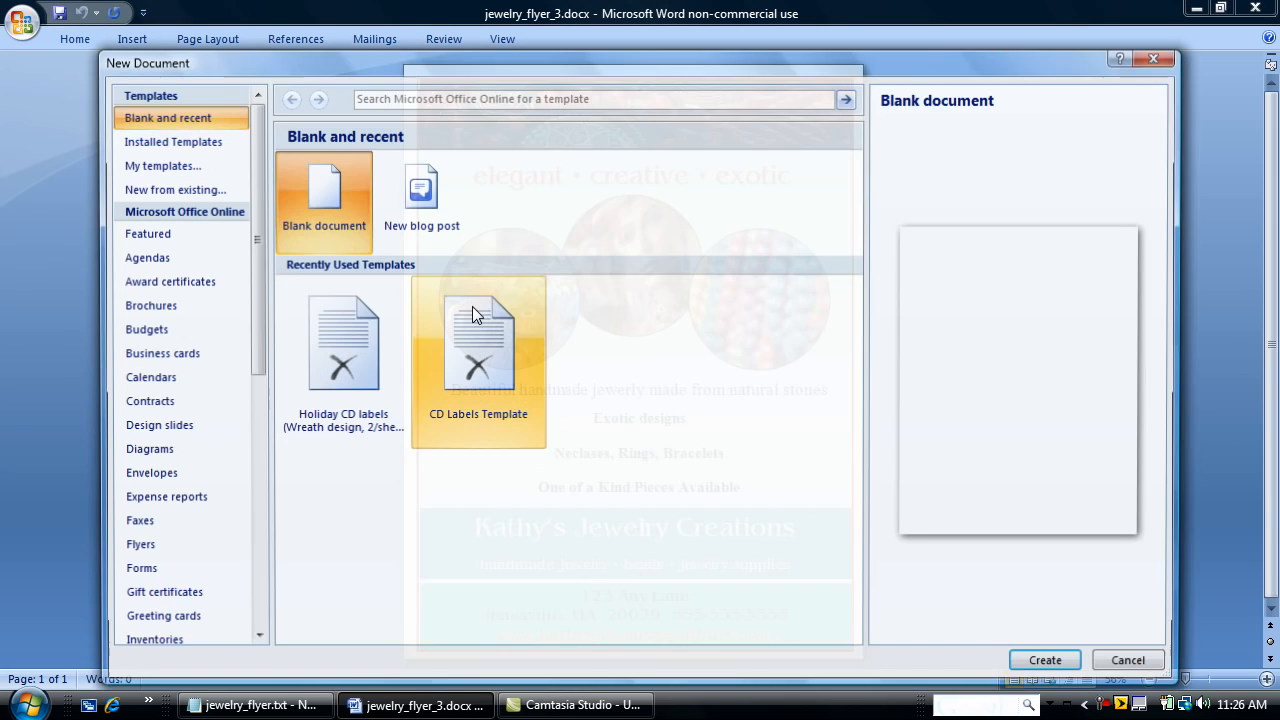
Step: Create a new blank document to rebuild the jewelry flyer from scratch
{"action": "left_click", "coordinate": [1044, 660]}
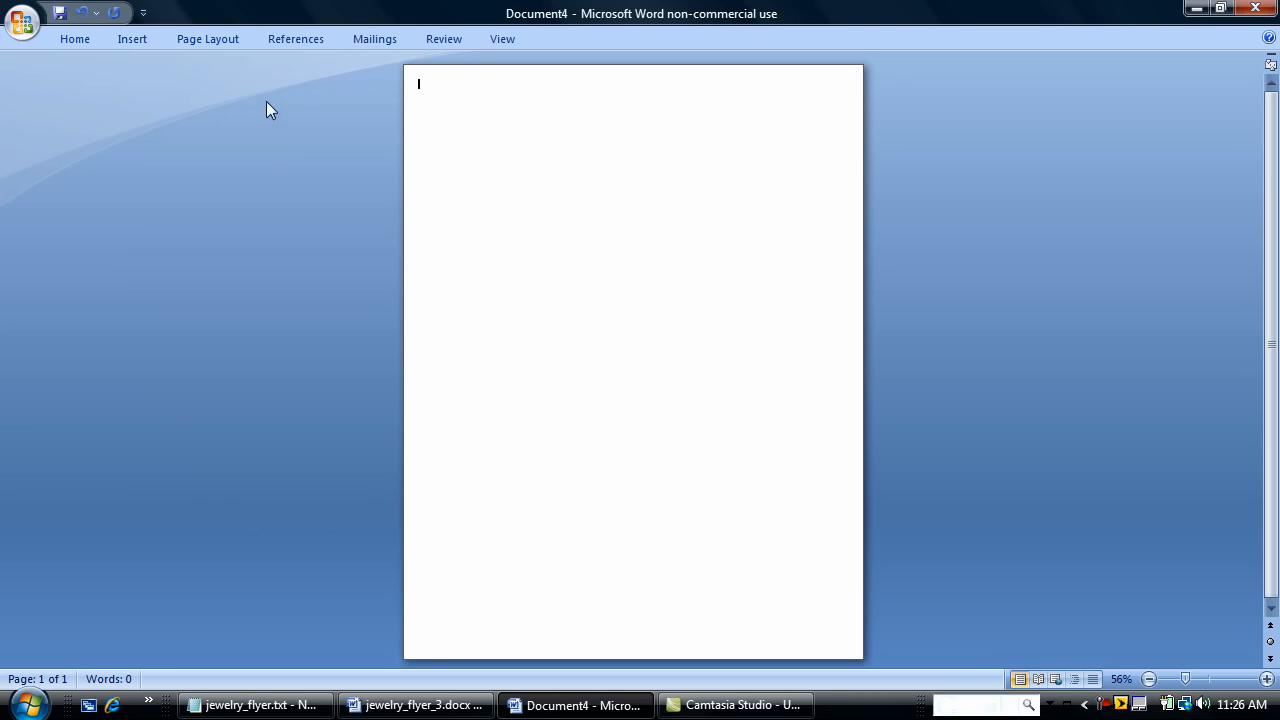
Step: Insert a new drawing canvas and stretch it down to fill the whole page
{"action": "left_click", "coordinate": [132, 38]}
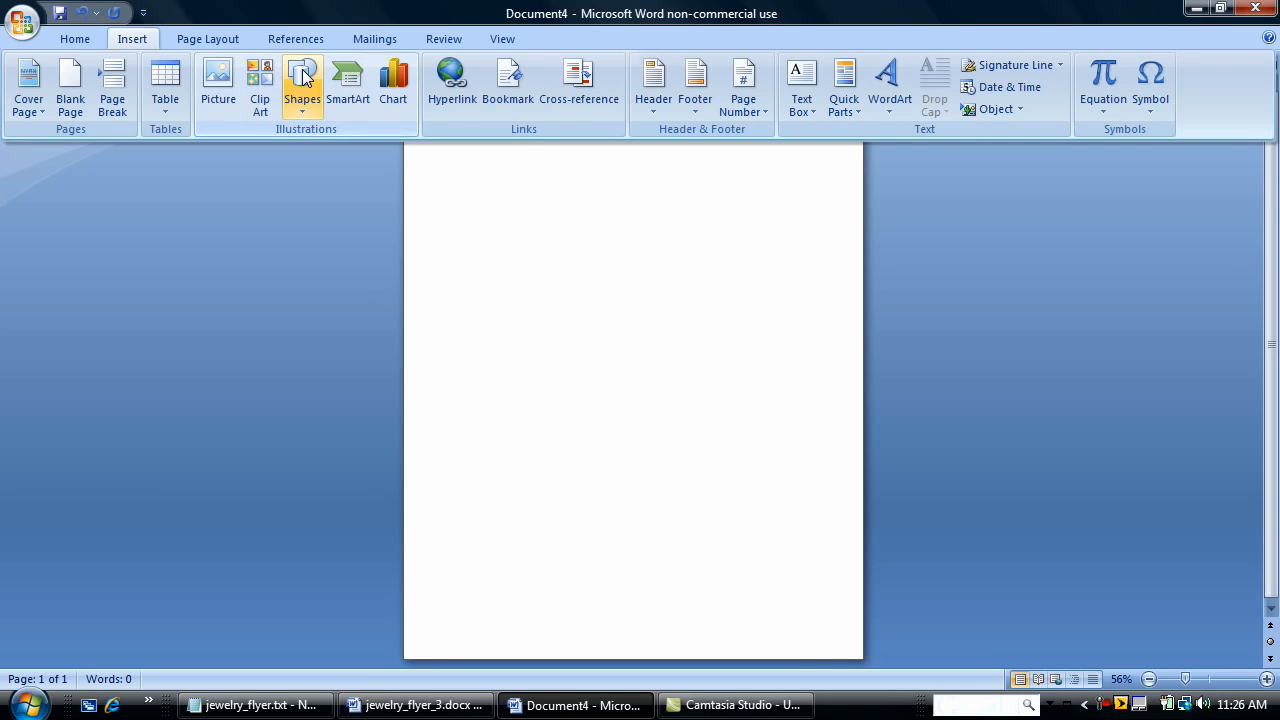
{"action": "left_click", "coordinate": [302, 84]}
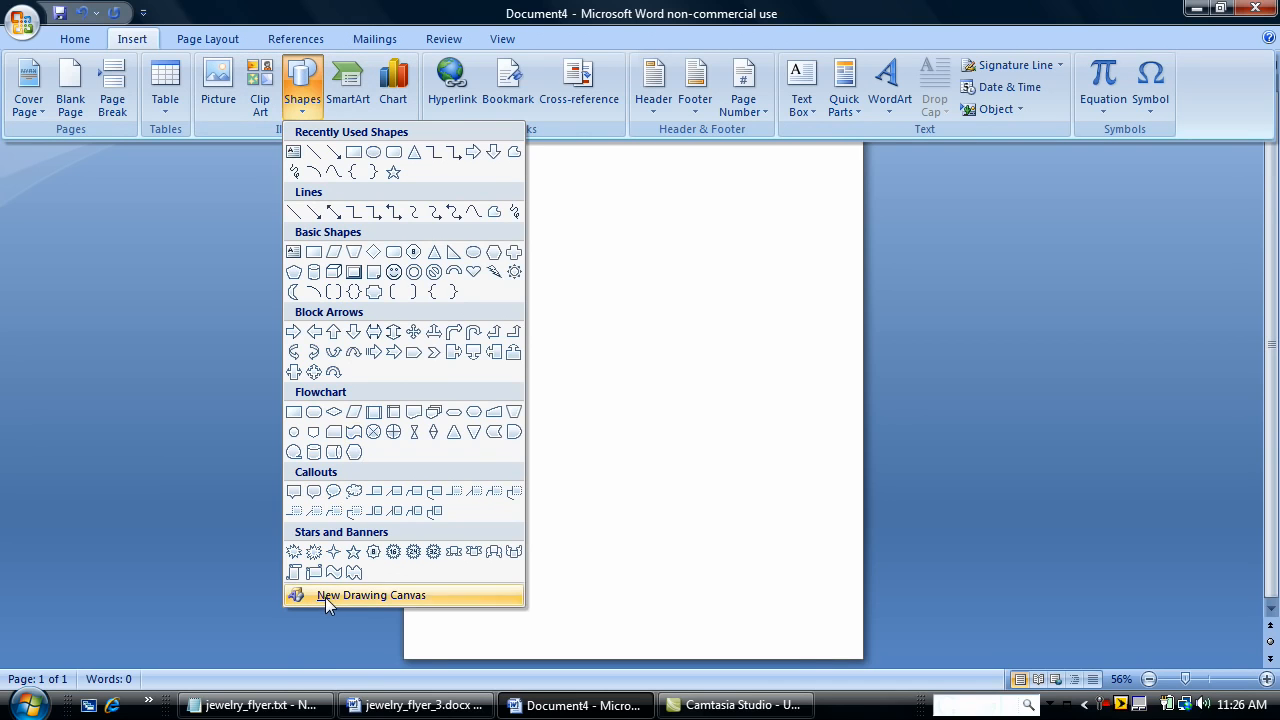
{"action": "left_click", "coordinate": [372, 596]}
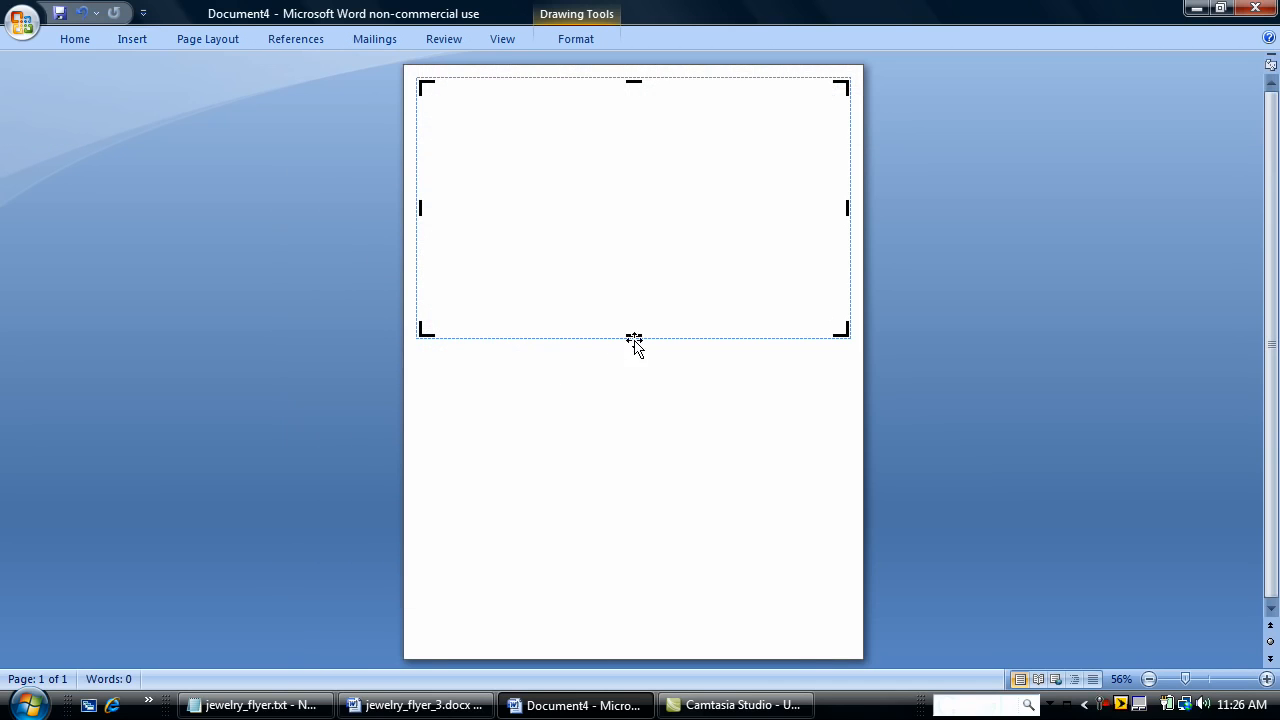
{"action": "left_click_drag", "start_coordinate": [634, 338], "coordinate": [600, 650]}
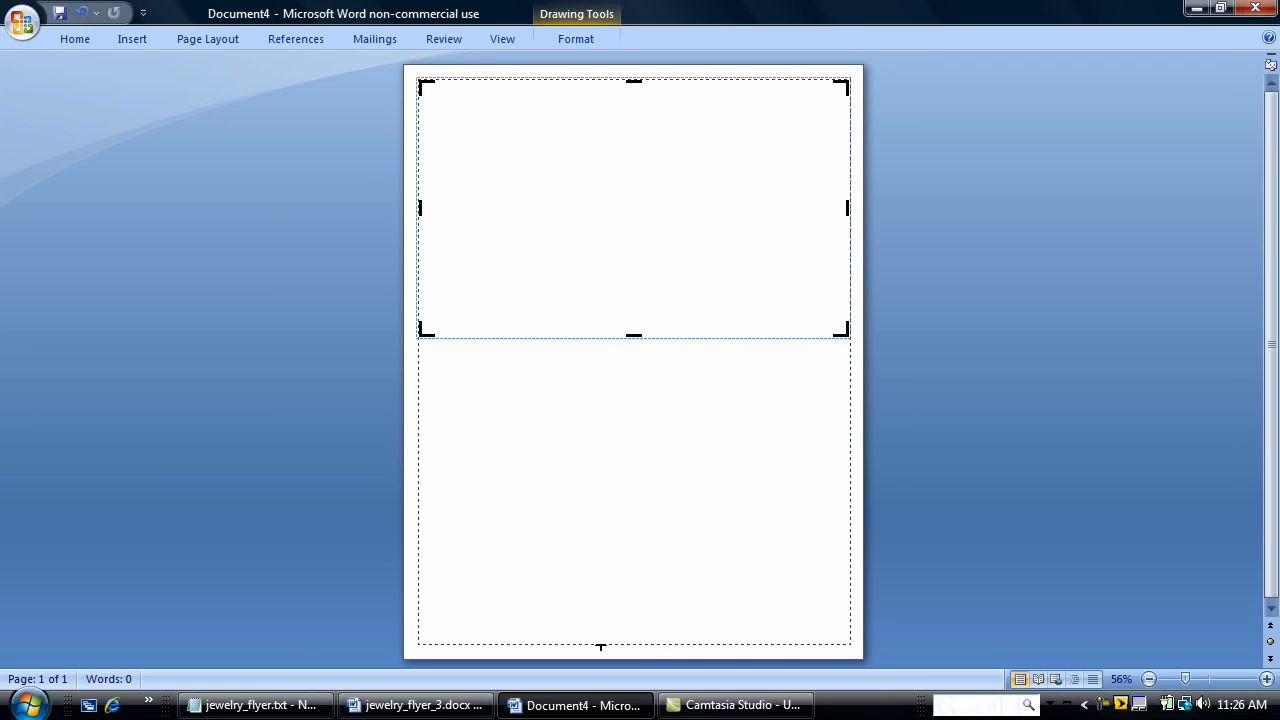
{"action": "left_click_drag", "start_coordinate": [634, 332], "coordinate": [634, 636]}
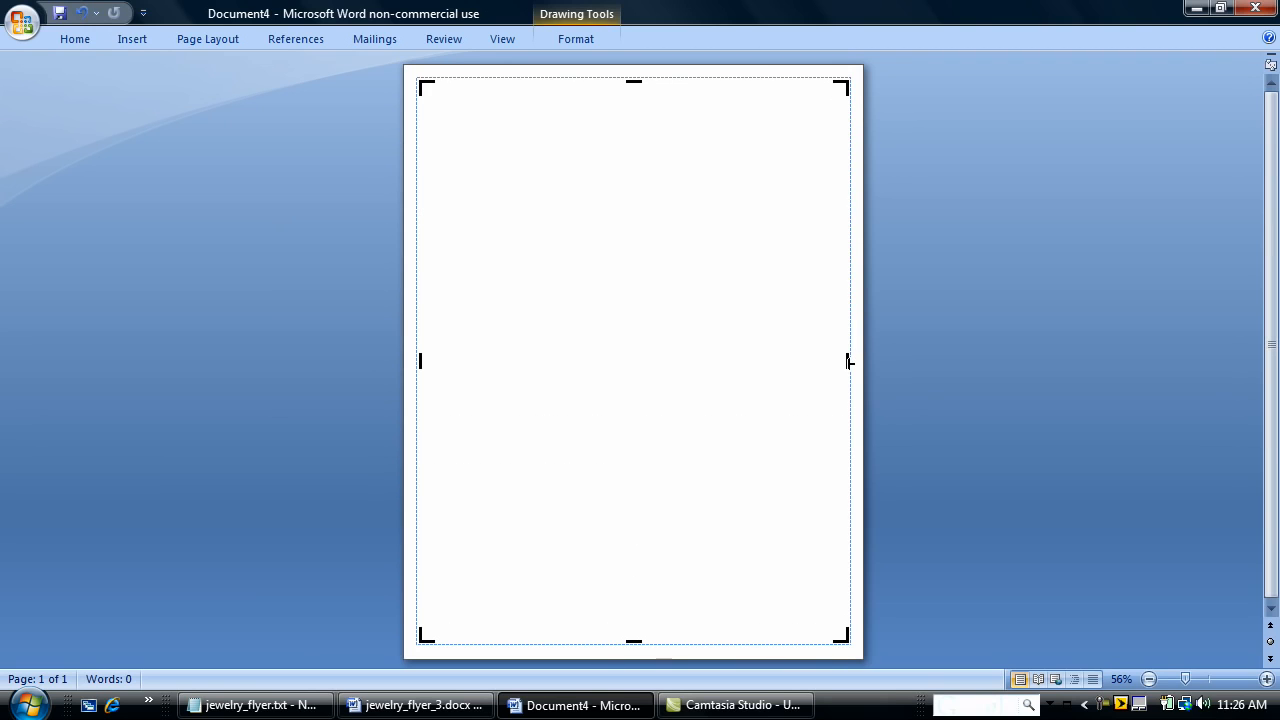
{"action": "mouse_move", "coordinate": [452, 82]}
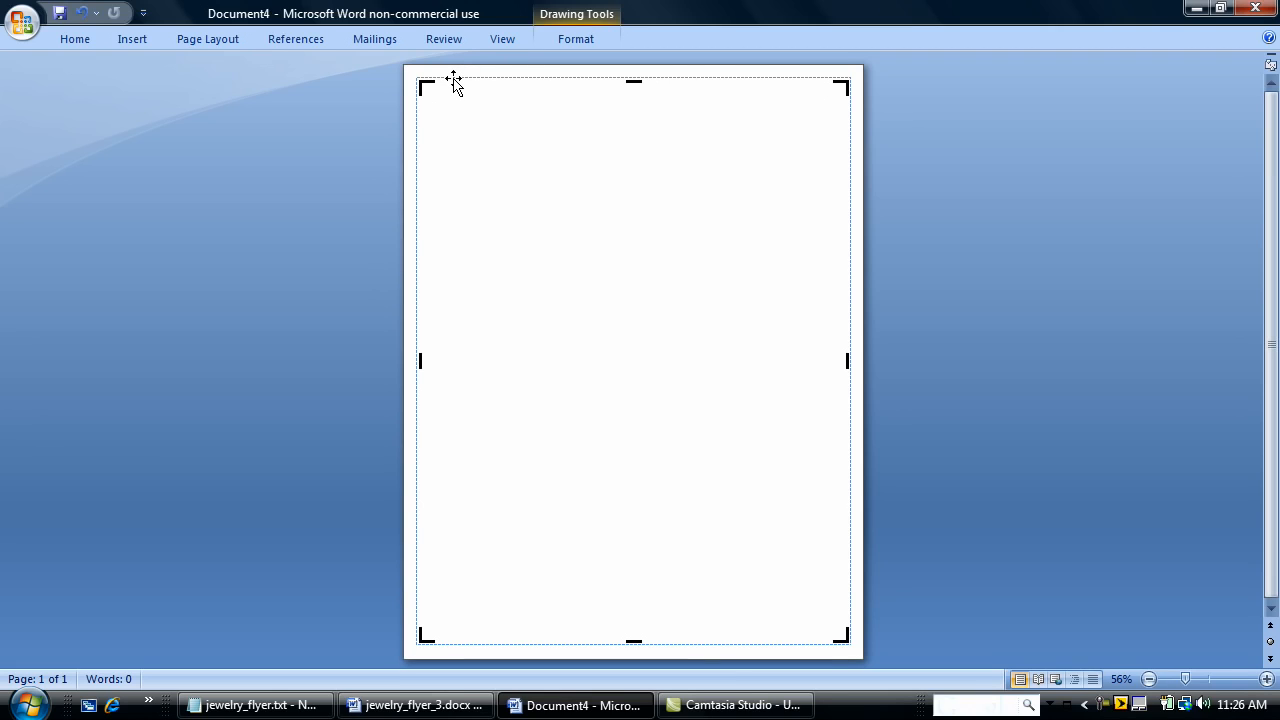
Step: Set the canvas layout to float in front of text via Format Drawing Canvas
{"action": "right_click", "coordinate": [452, 84]}
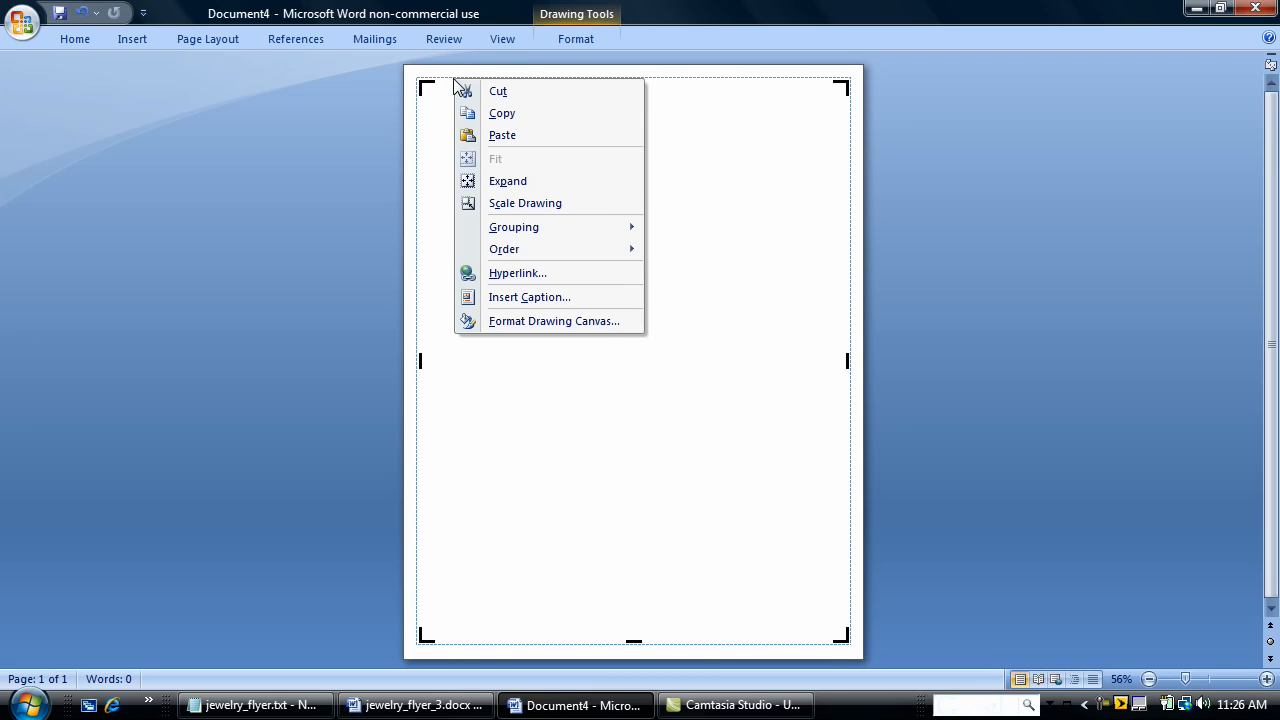
{"action": "left_click", "coordinate": [554, 320]}
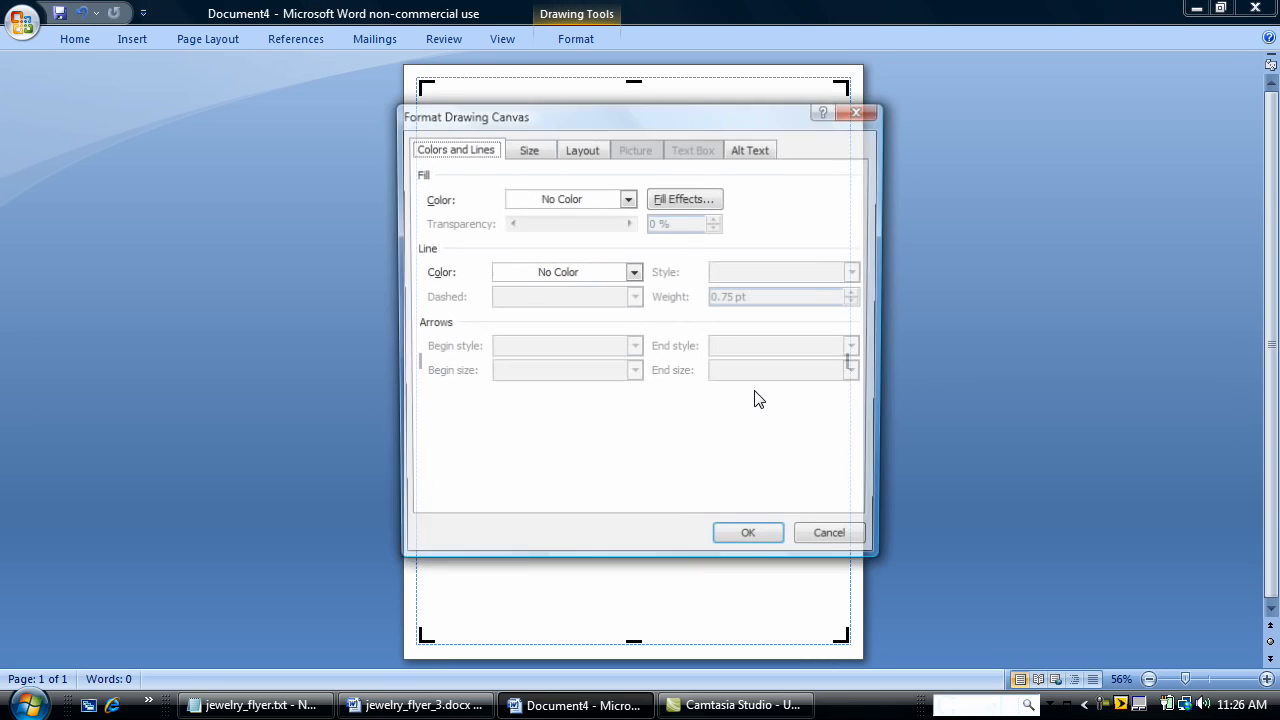
{"action": "left_click", "coordinate": [582, 148]}
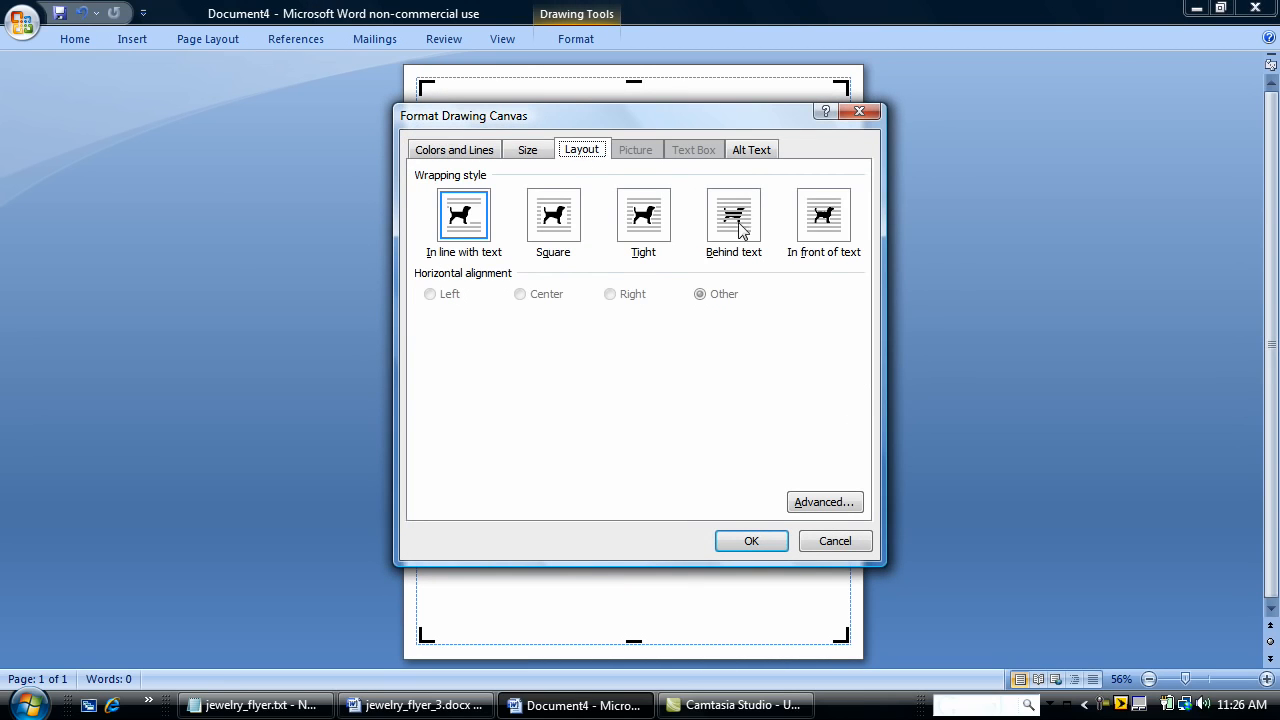
{"action": "left_click", "coordinate": [824, 216]}
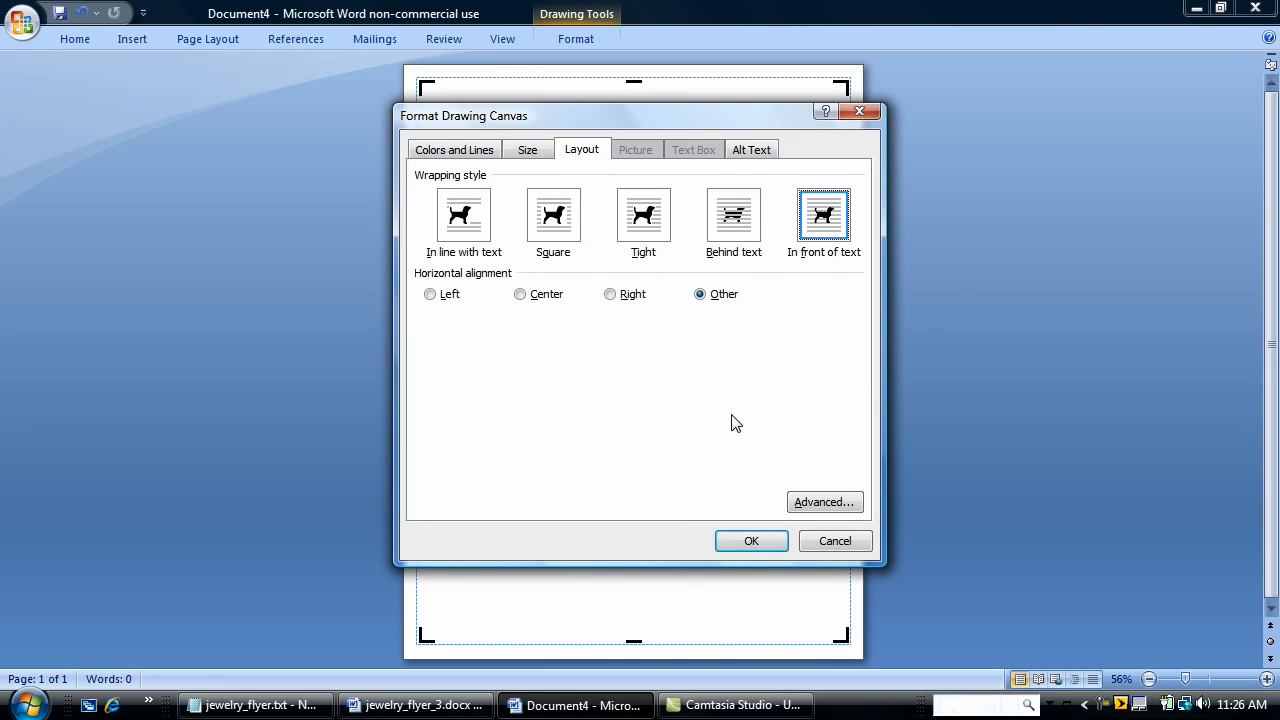
{"action": "mouse_move", "coordinate": [716, 492]}
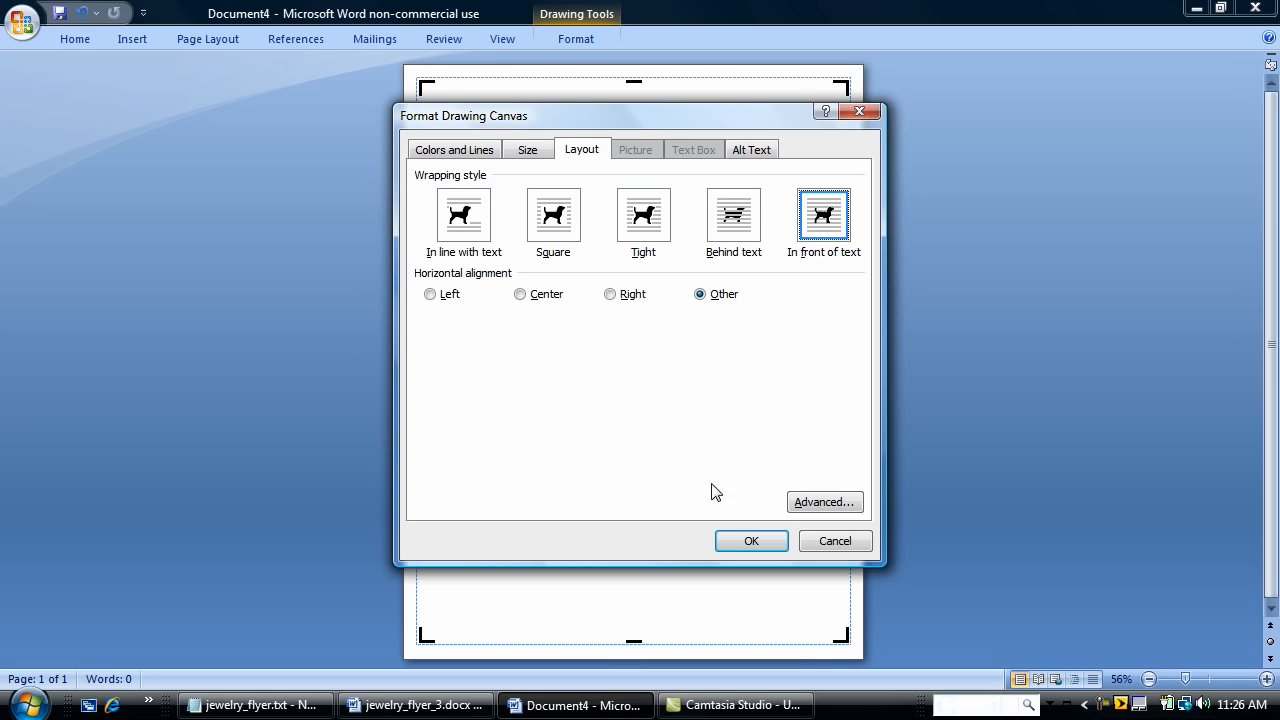
{"action": "mouse_move", "coordinate": [490, 148]}
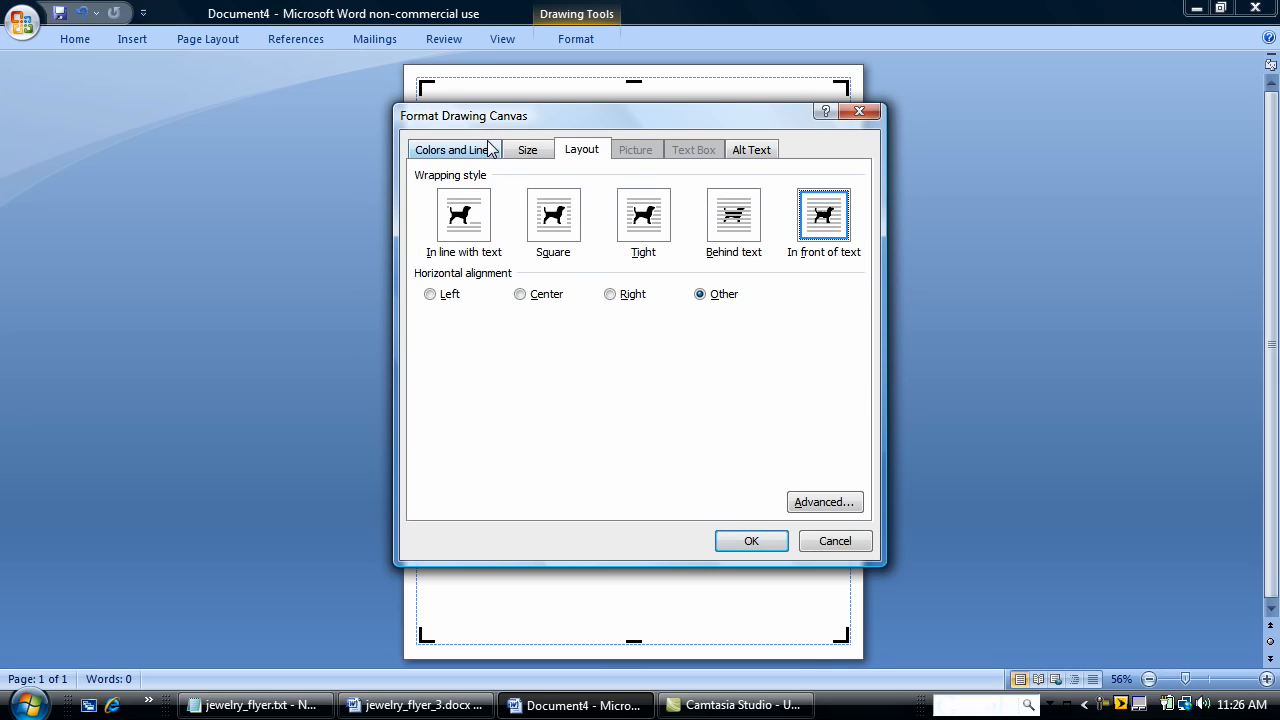
Step: Give the canvas a two-colour teal-to-white gradient fill at about 52% transparency
{"action": "left_click", "coordinate": [452, 148]}
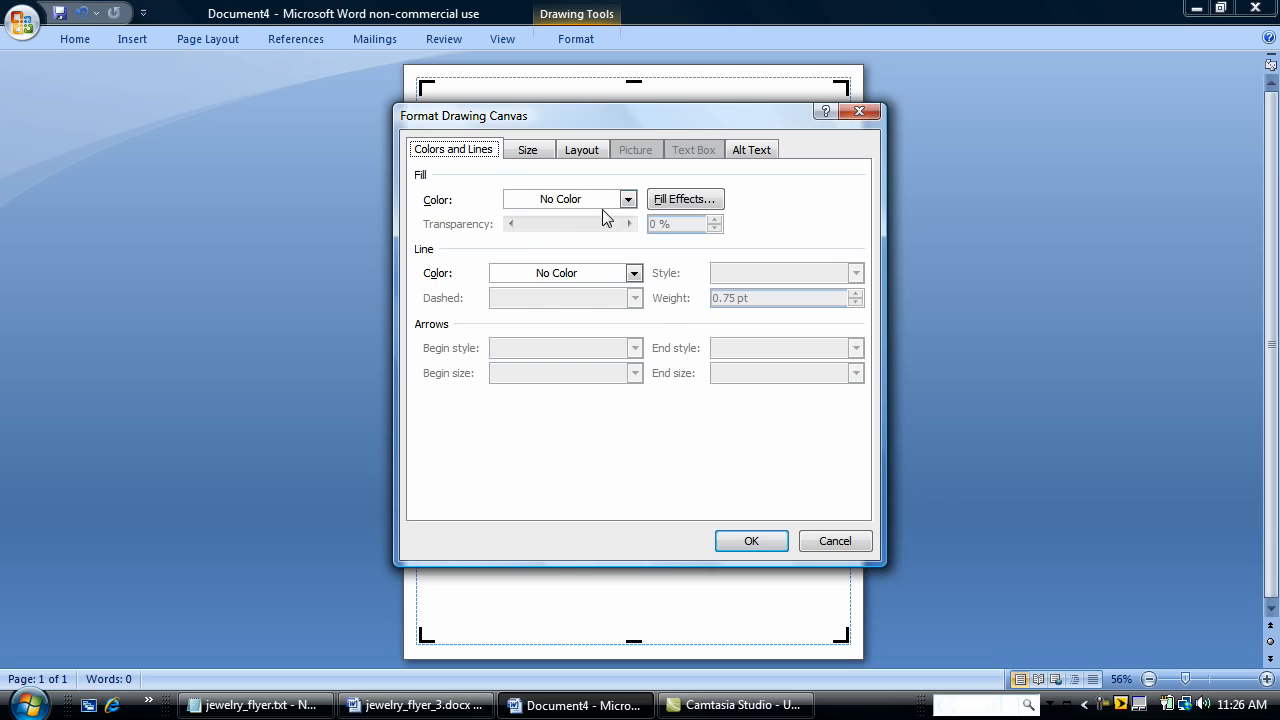
{"action": "left_click", "coordinate": [628, 200]}
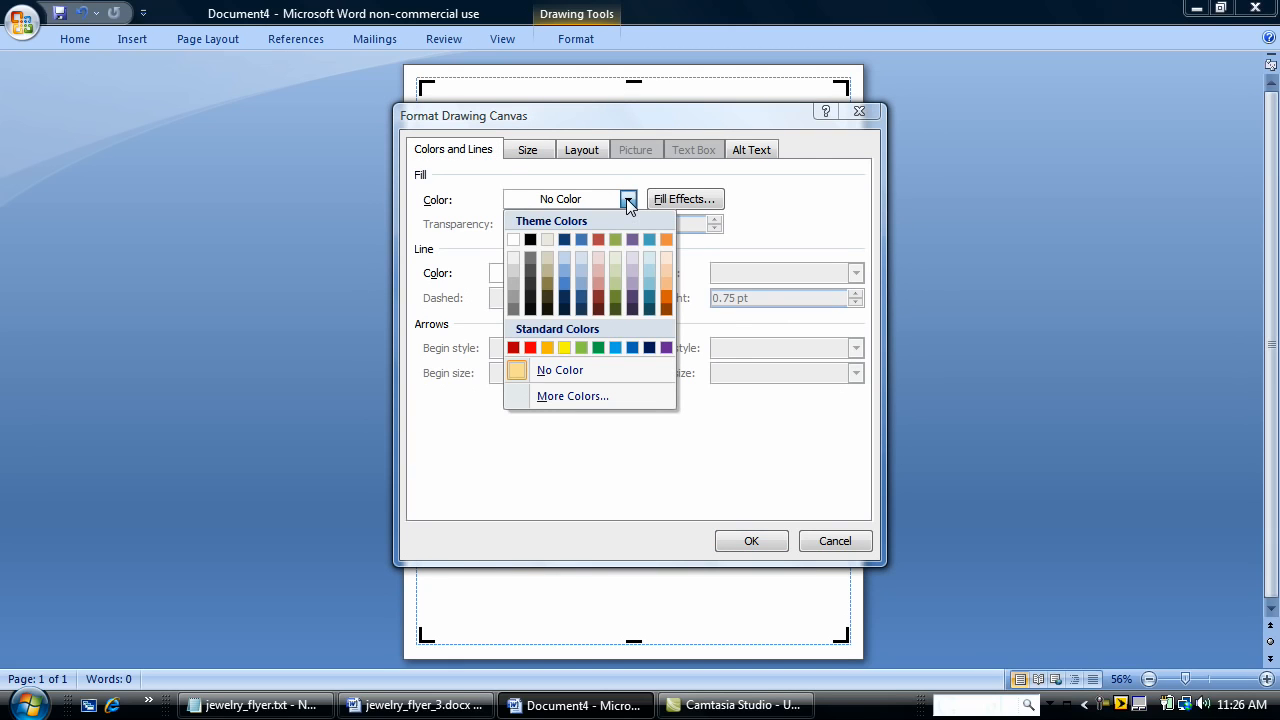
{"action": "mouse_move", "coordinate": [576, 372]}
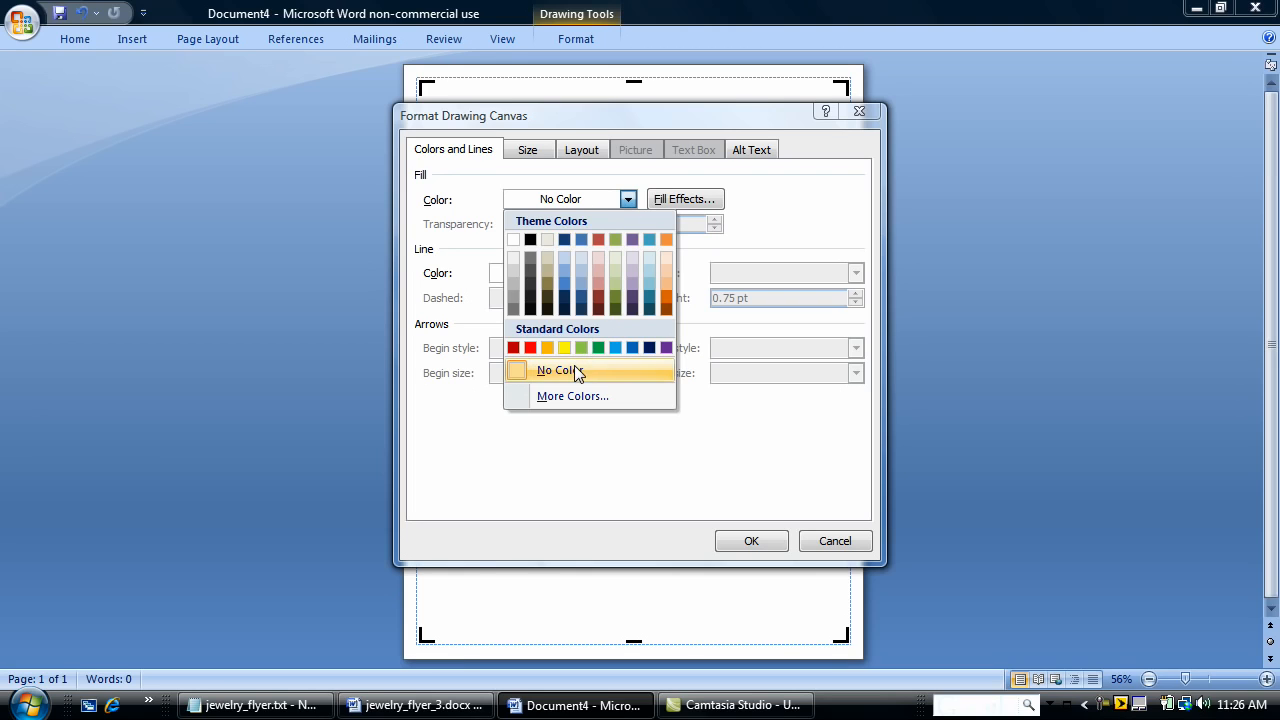
{"action": "left_click", "coordinate": [556, 370]}
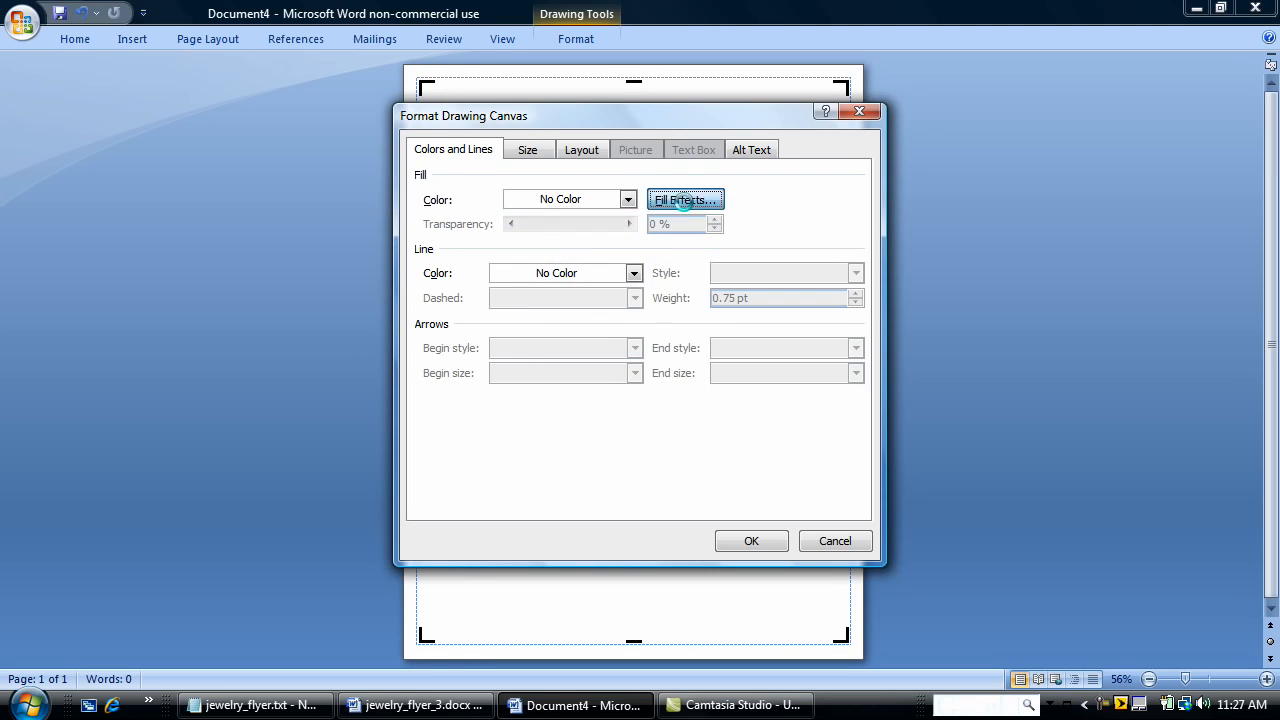
{"action": "left_click", "coordinate": [684, 200]}
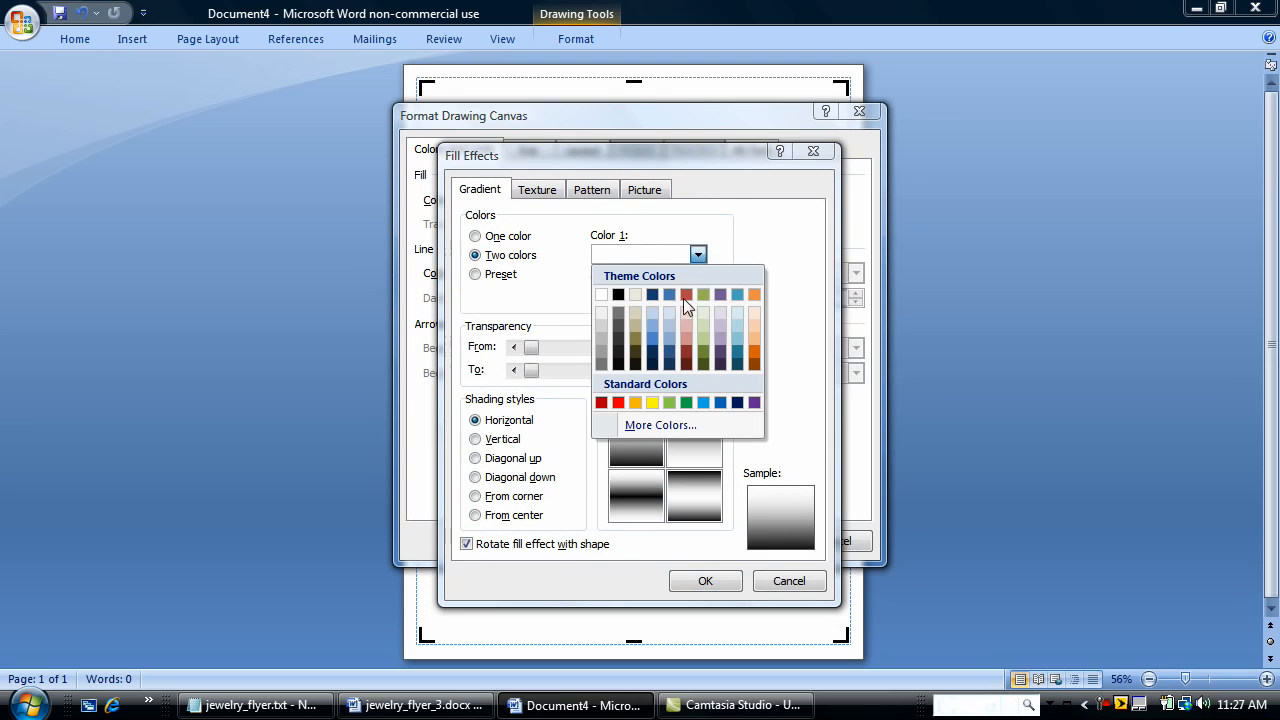
{"action": "left_click", "coordinate": [660, 424]}
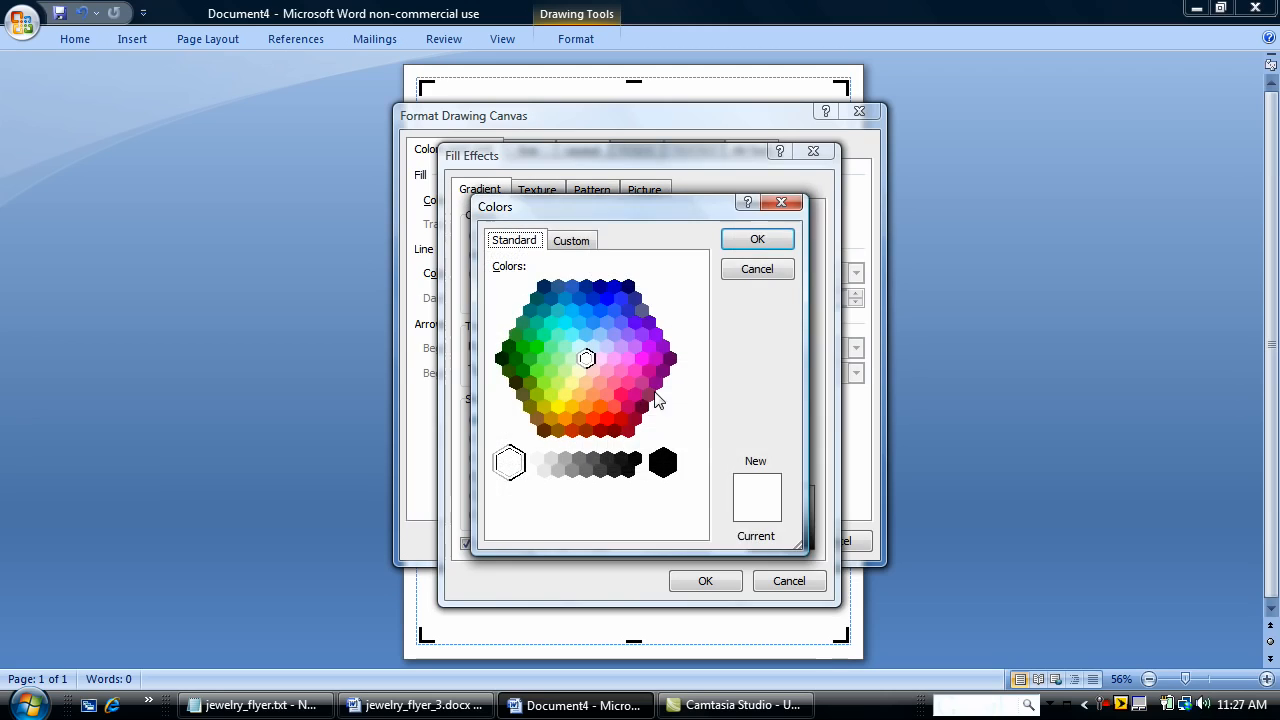
{"action": "mouse_move", "coordinate": [528, 330]}
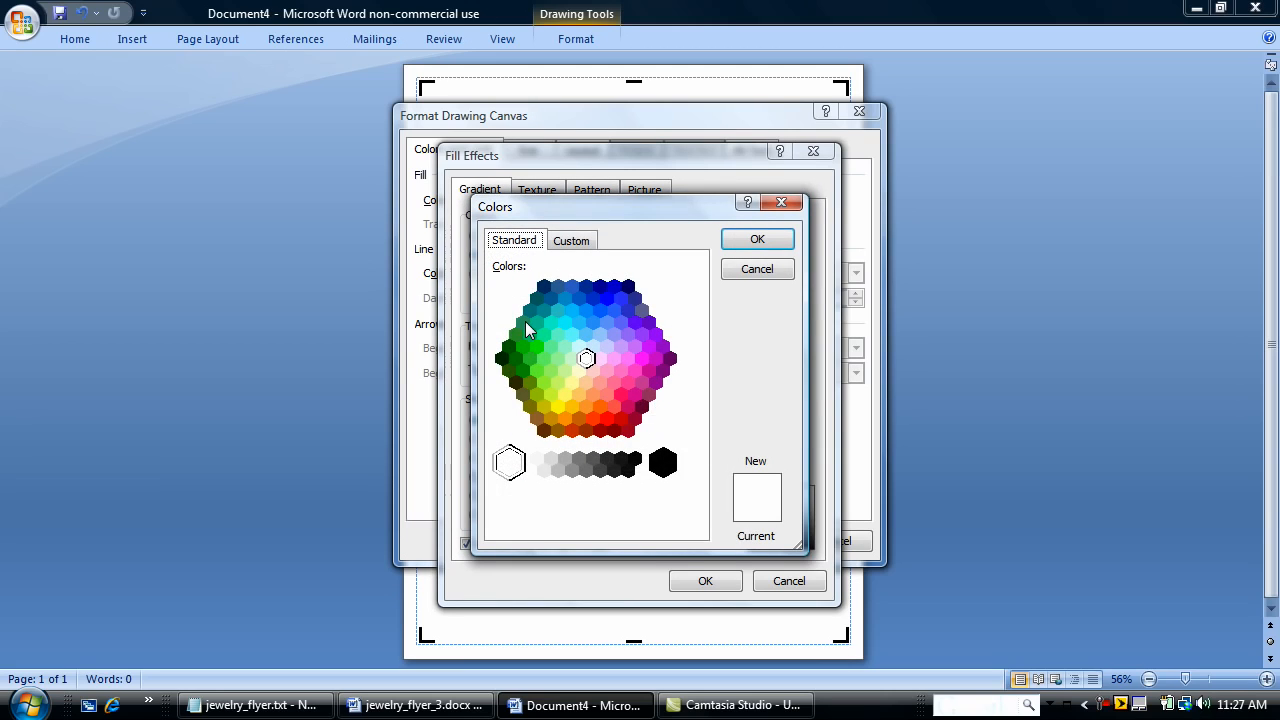
{"action": "left_click", "coordinate": [544, 312]}
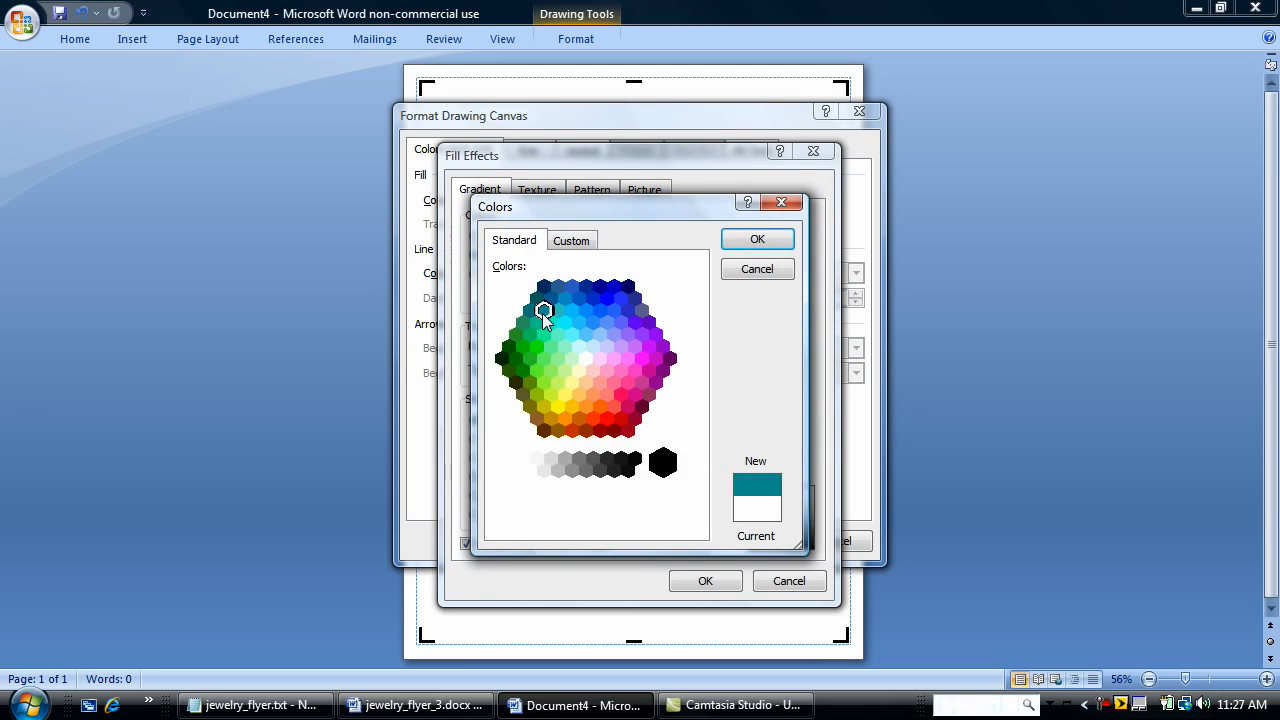
{"action": "left_click", "coordinate": [756, 238]}
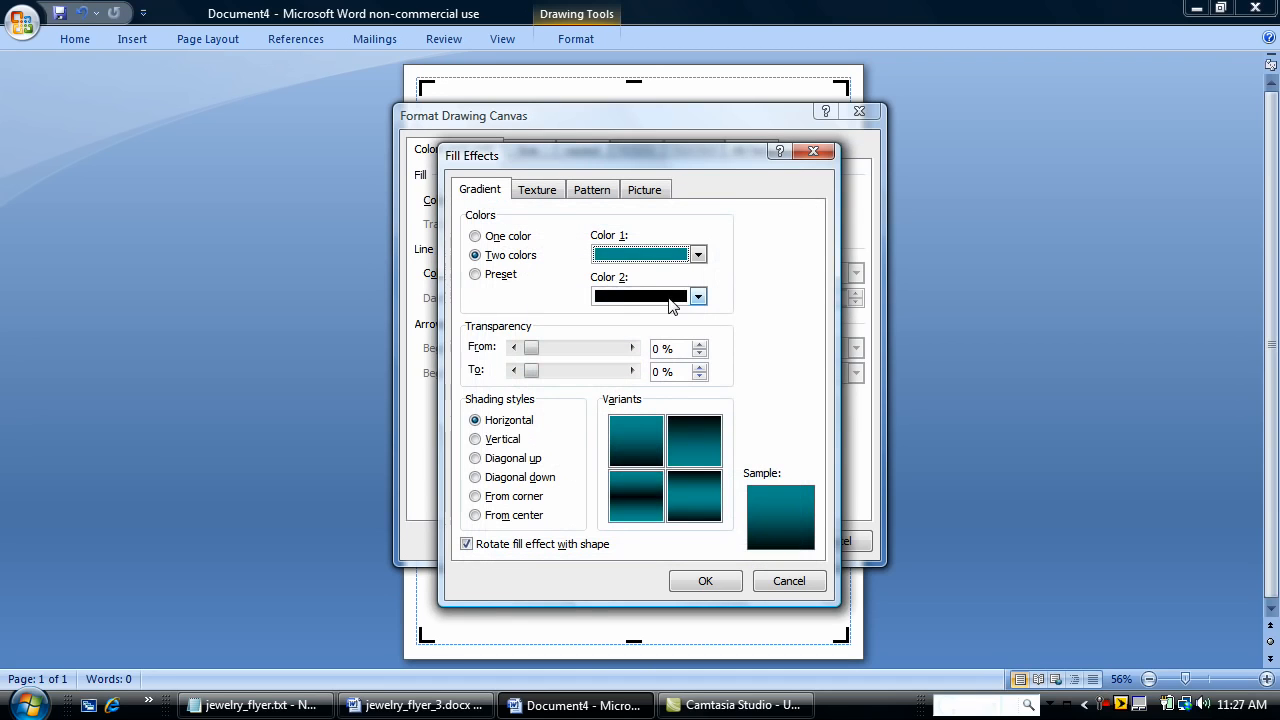
{"action": "left_click", "coordinate": [698, 296]}
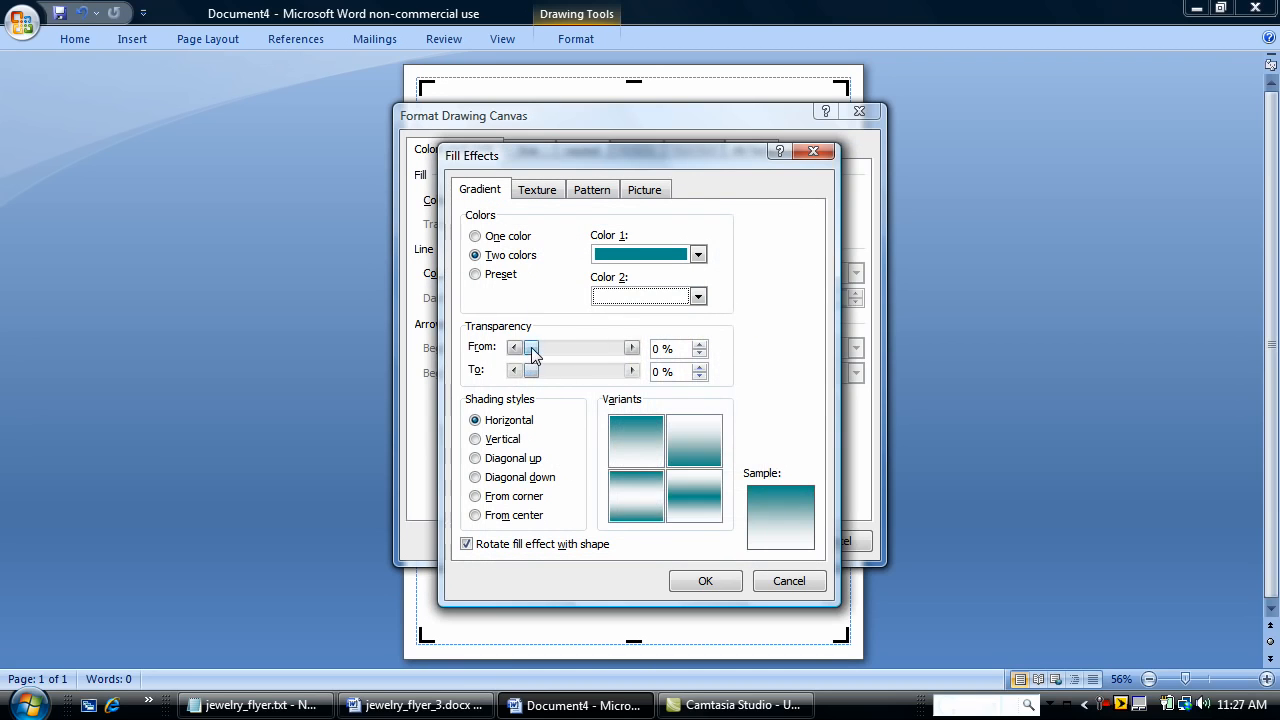
{"action": "left_click_drag", "start_coordinate": [532, 348], "coordinate": [572, 348]}
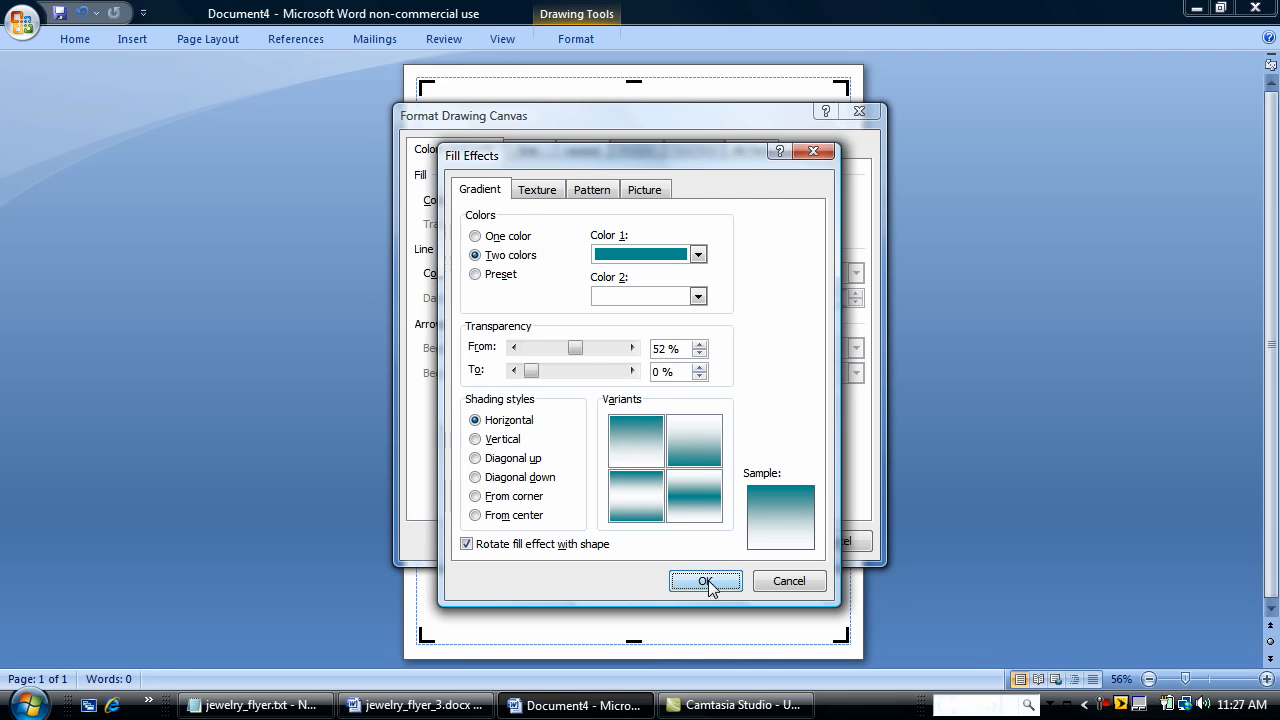
{"action": "left_click", "coordinate": [704, 580]}
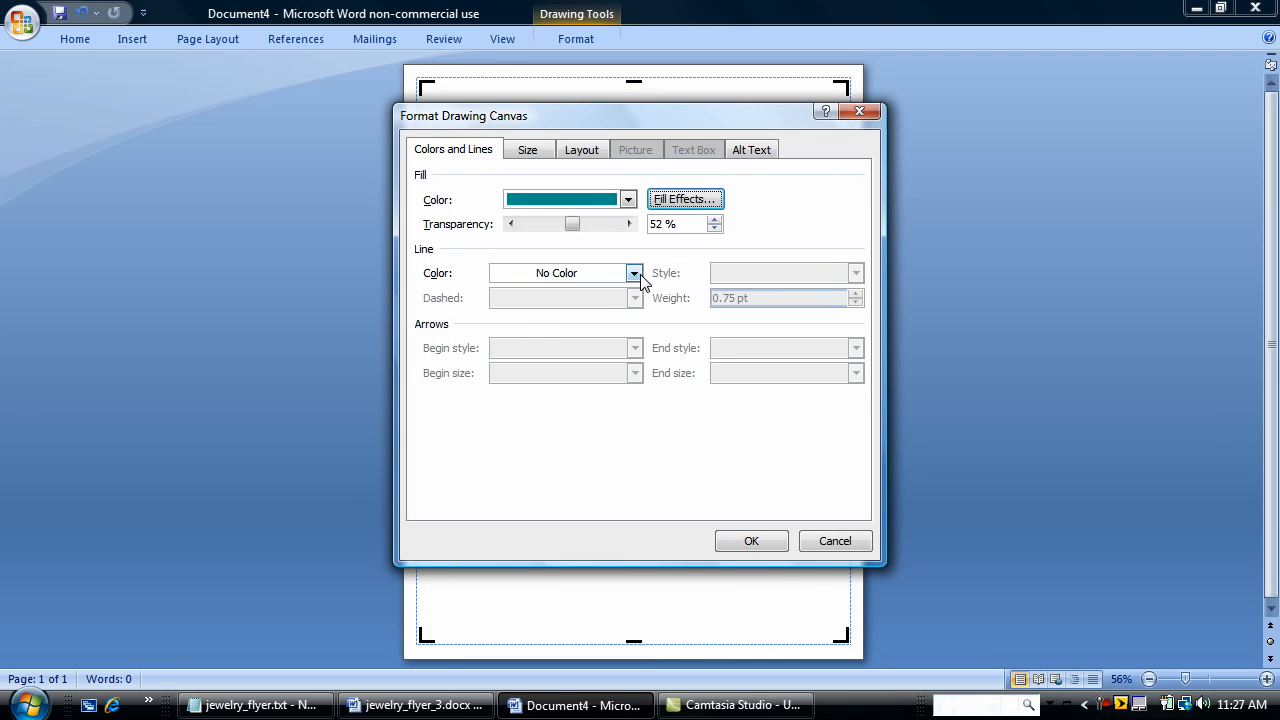
Step: Set the canvas border to red at 3 pt and apply the formatting
{"action": "left_click", "coordinate": [634, 272]}
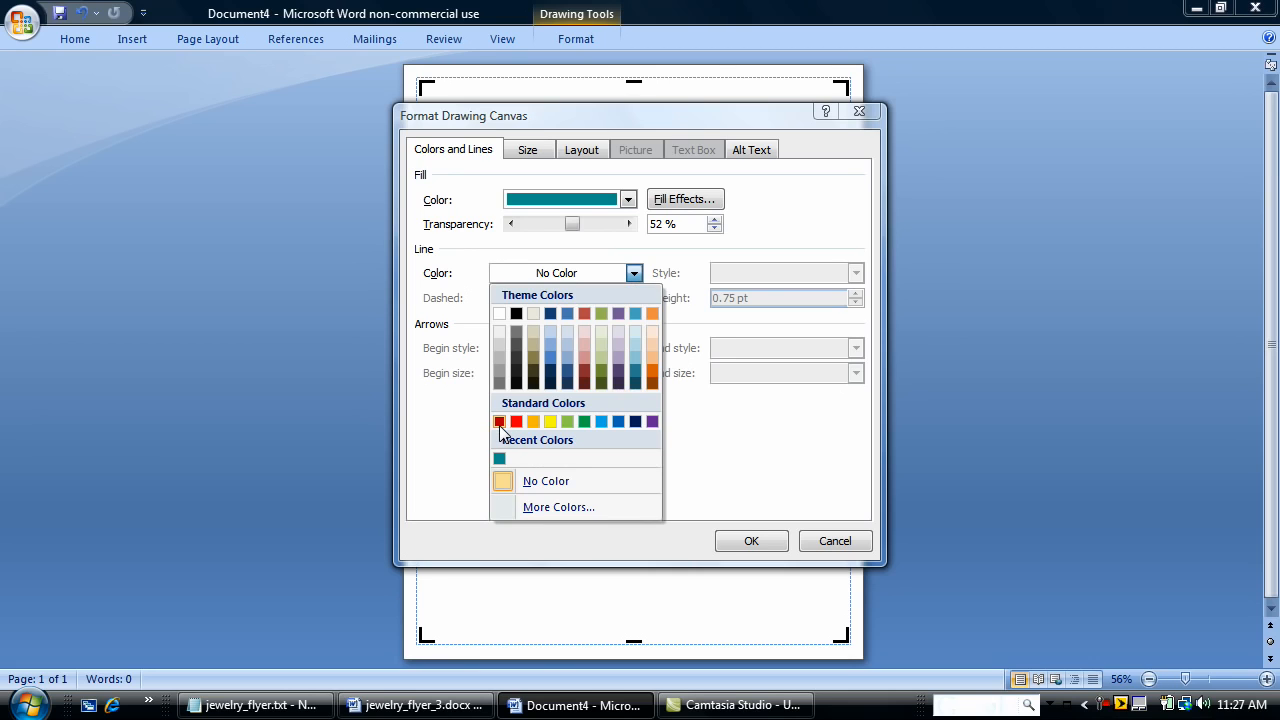
{"action": "left_click", "coordinate": [500, 420]}
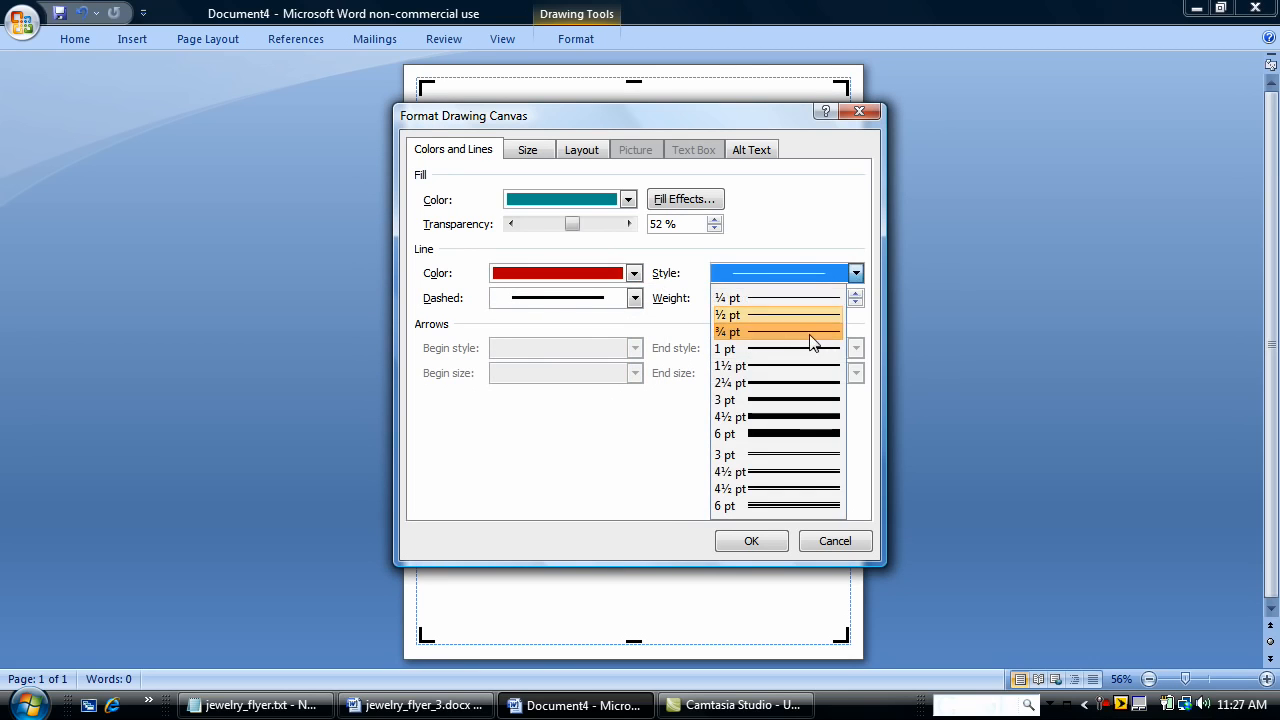
{"action": "left_click", "coordinate": [724, 400]}
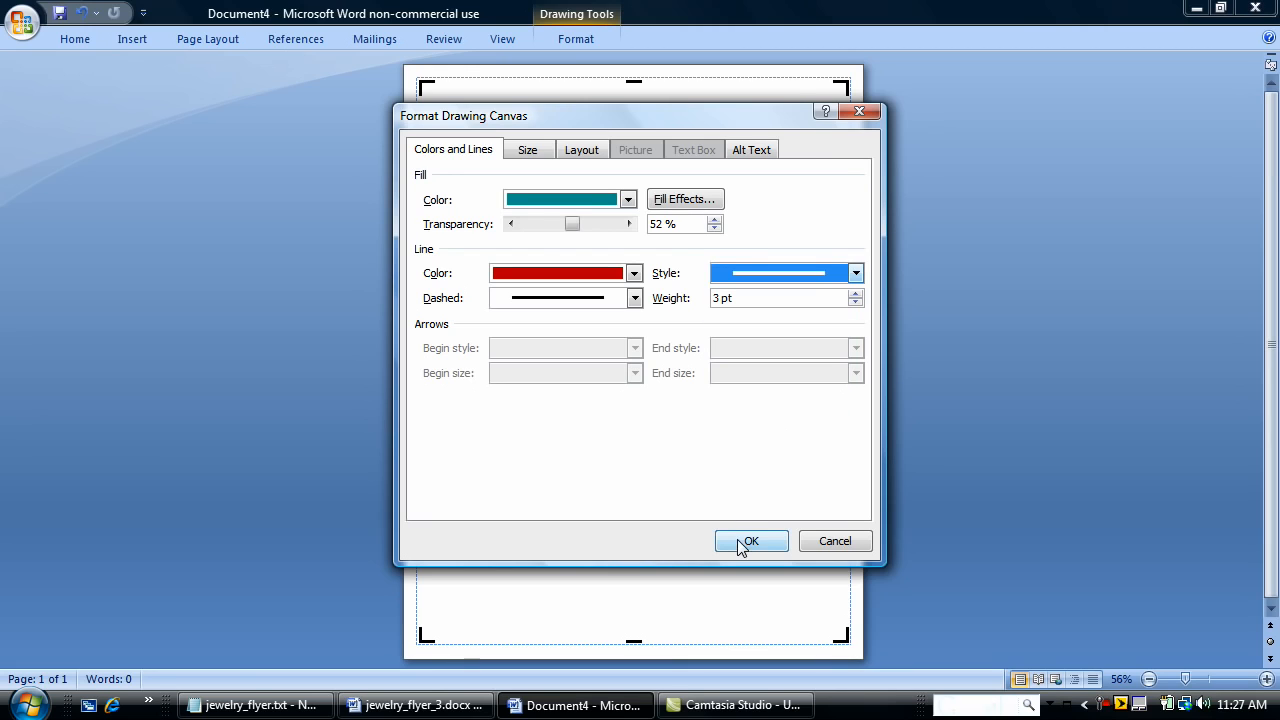
{"action": "left_click", "coordinate": [752, 540]}
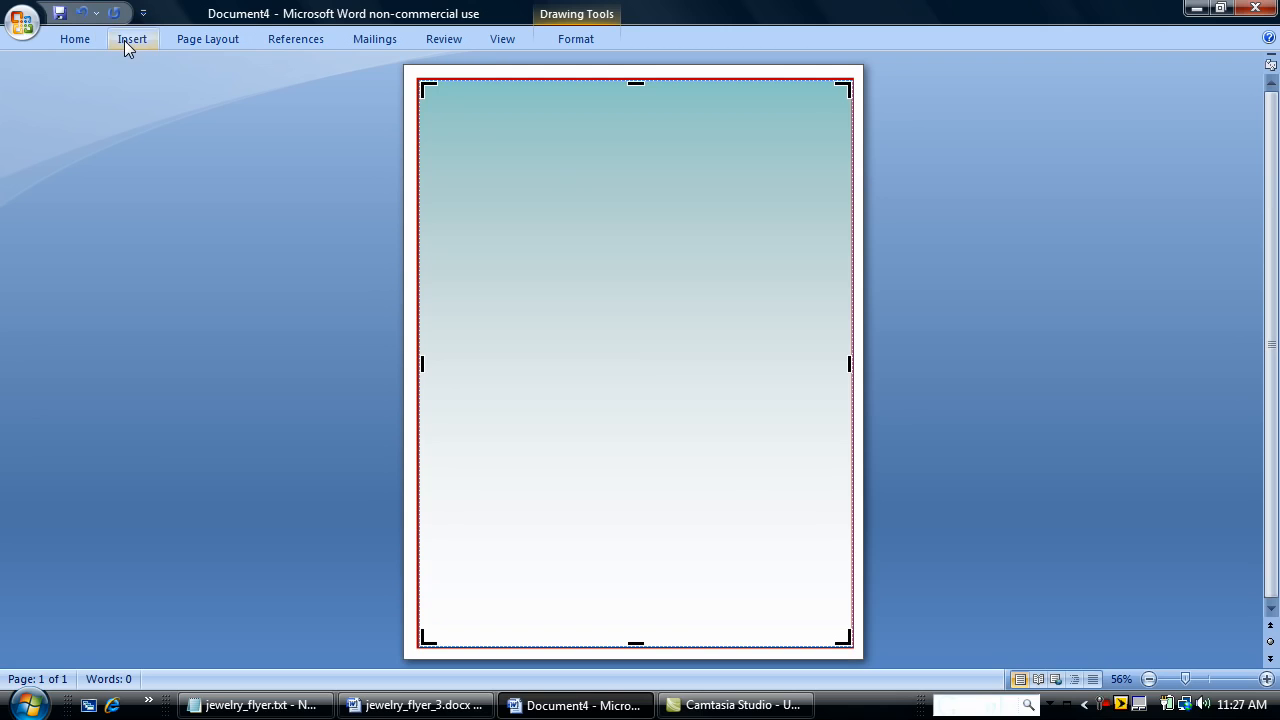
Step: Draw a rectangle across the page top and bring up its picture-fill settings
{"action": "left_click", "coordinate": [132, 38]}
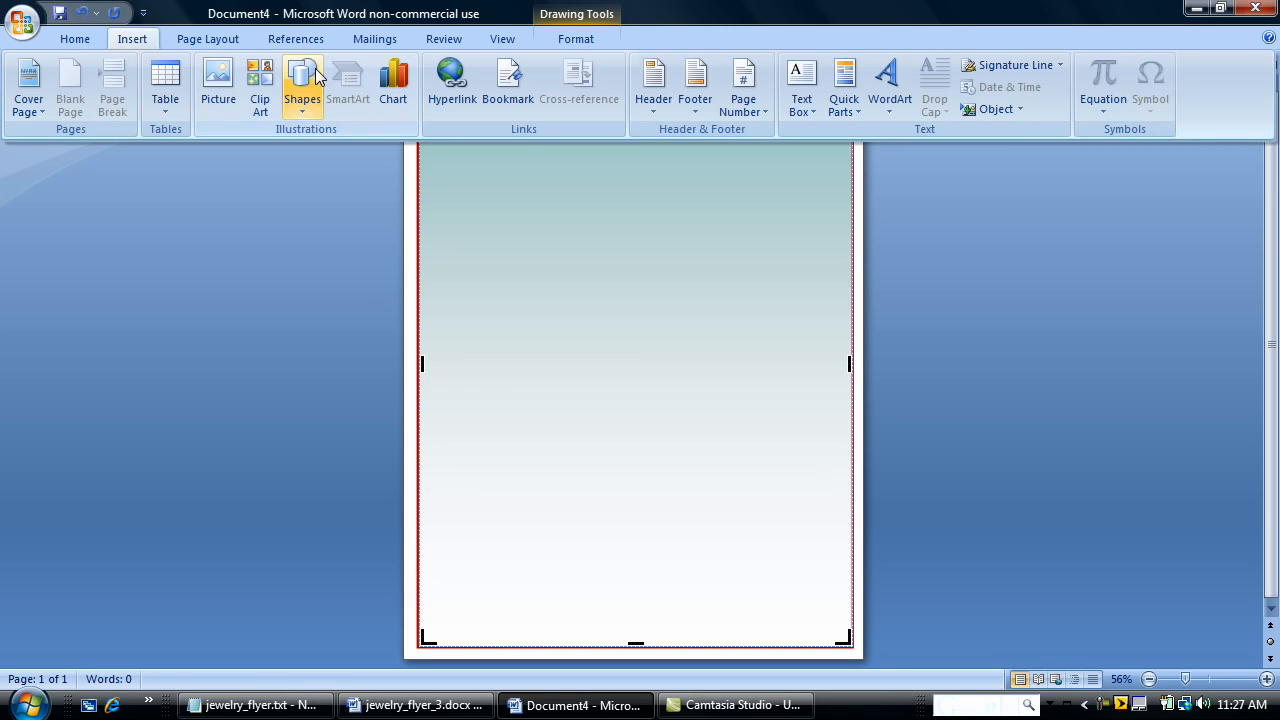
{"action": "left_click", "coordinate": [302, 84]}
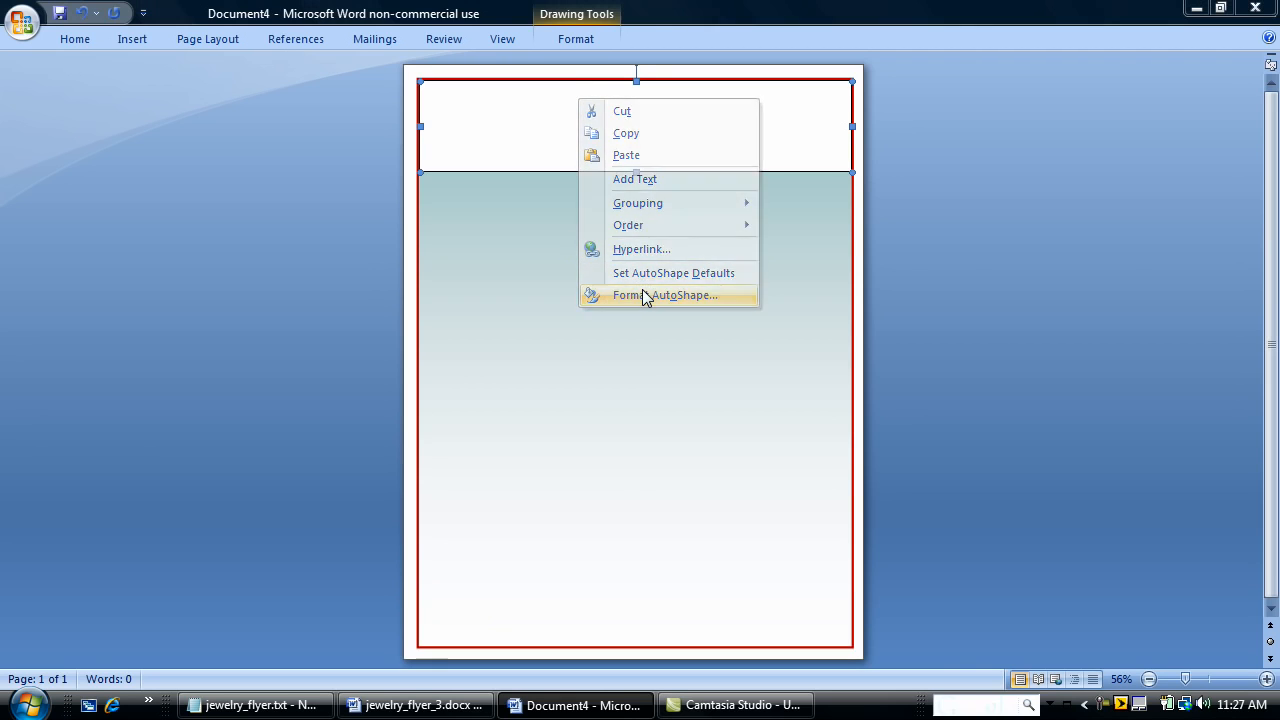
{"action": "left_click", "coordinate": [664, 296]}
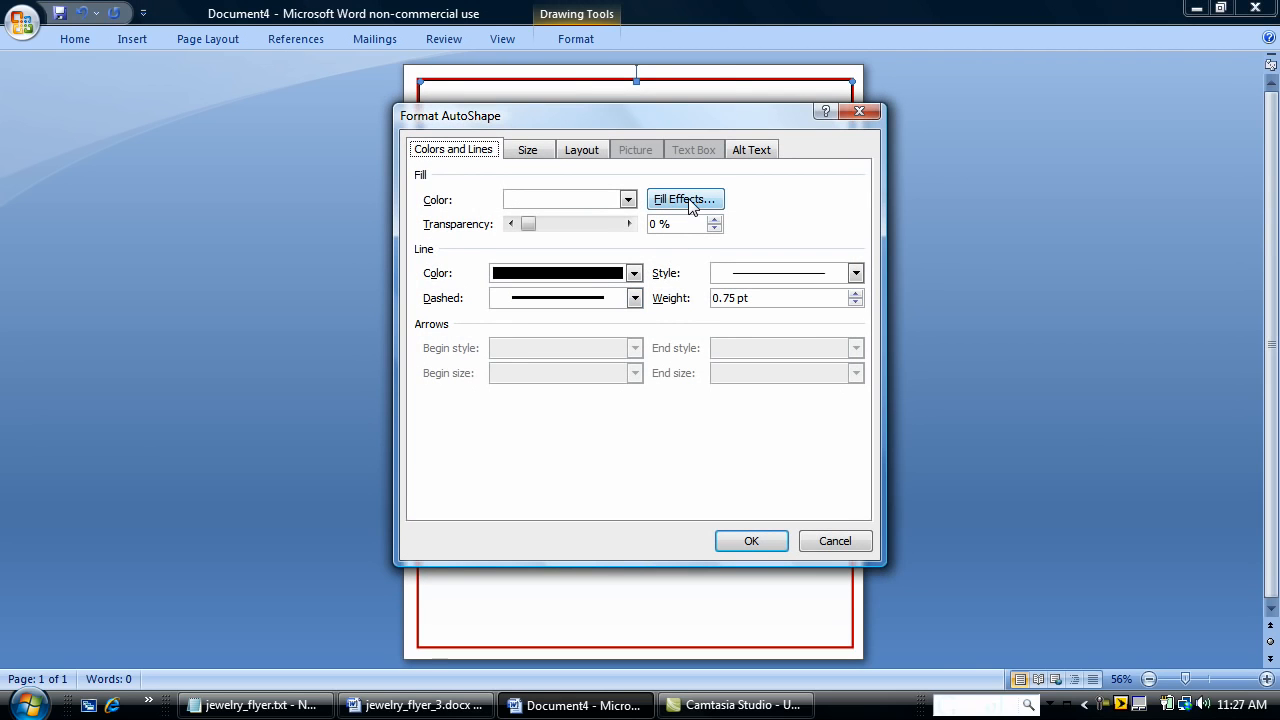
{"action": "left_click", "coordinate": [684, 200]}
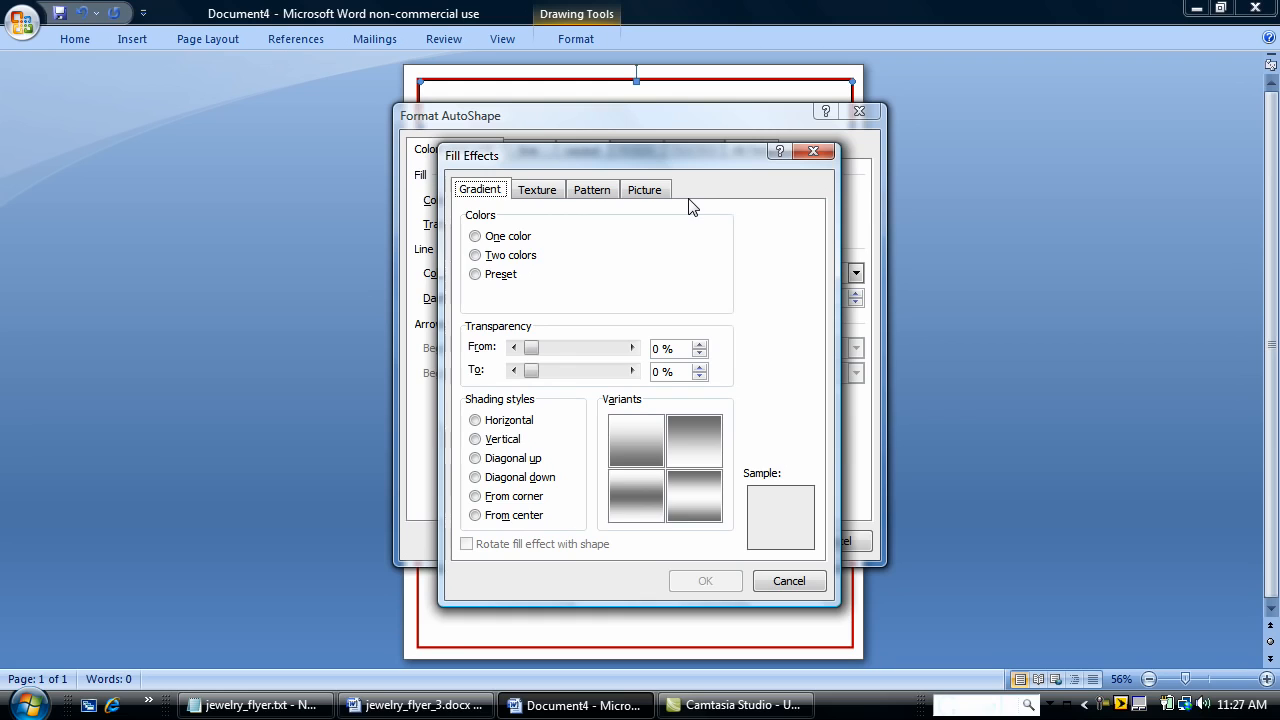
{"action": "left_click", "coordinate": [644, 188]}
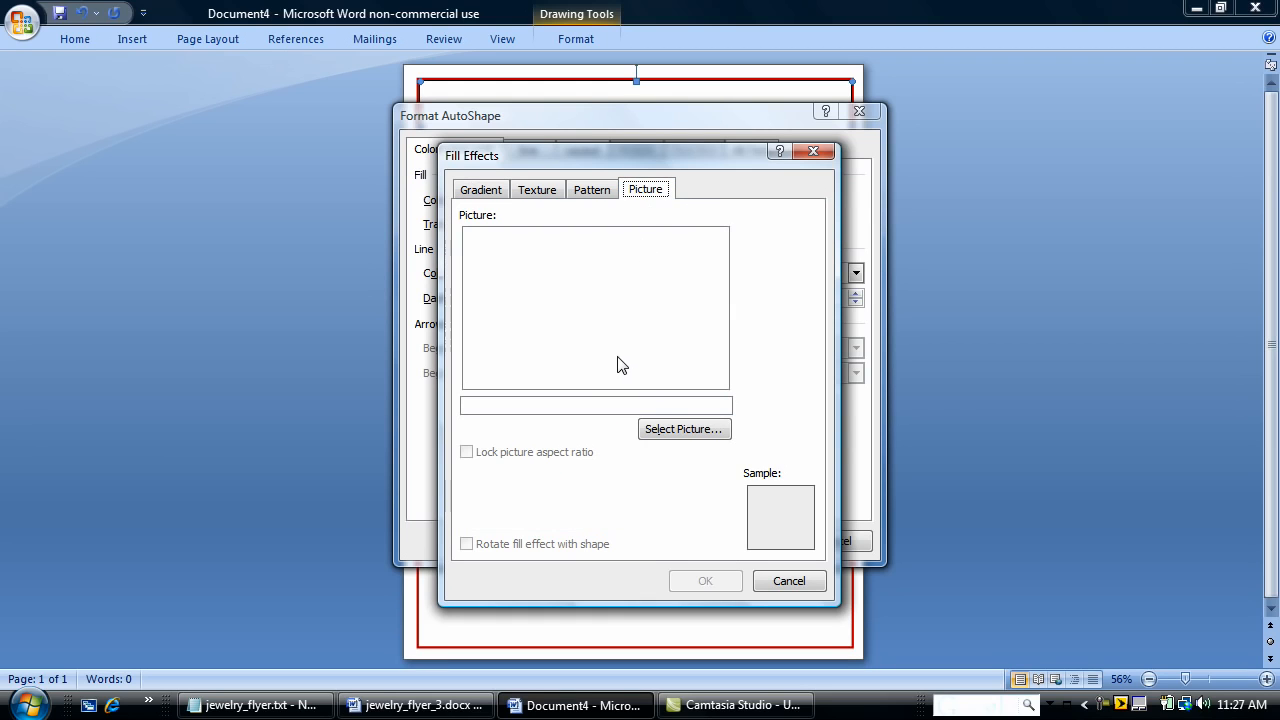
Step: Fill the rectangle with the red bead photo from the Desktop, locking its aspect ratio
{"action": "left_click", "coordinate": [684, 428]}
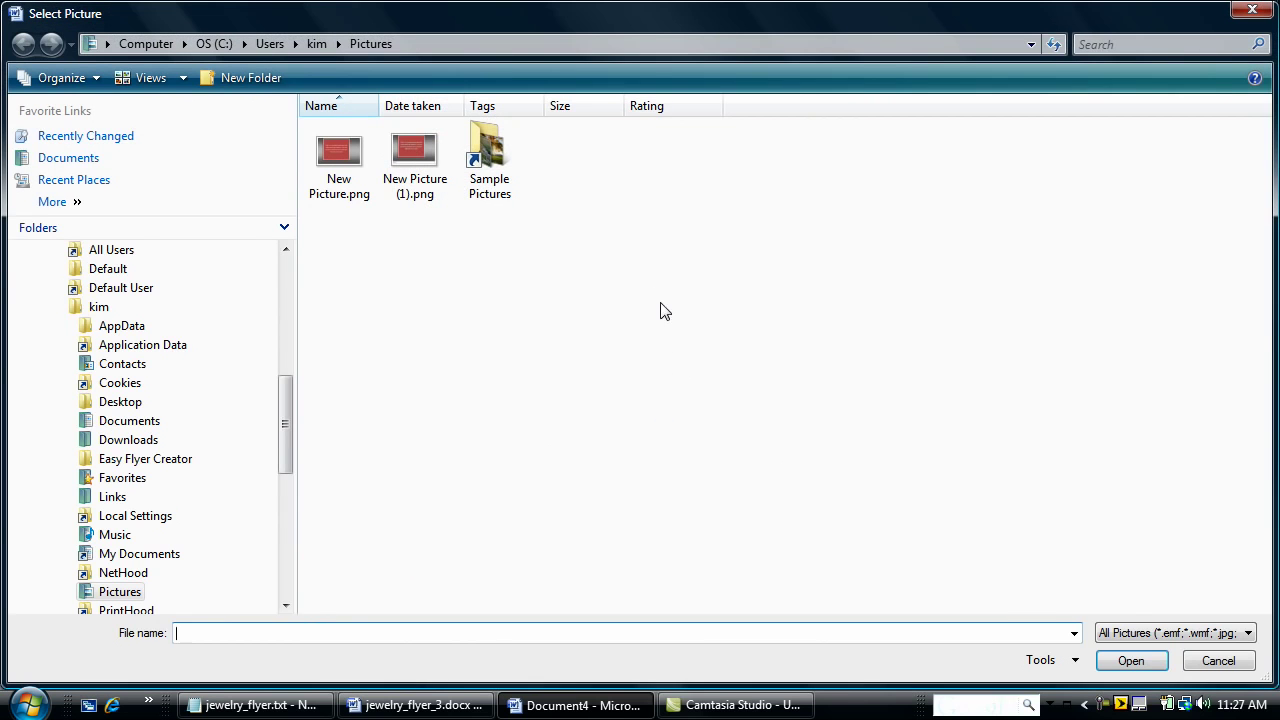
{"action": "scroll", "scroll_direction": "up", "scroll_amount": 3}
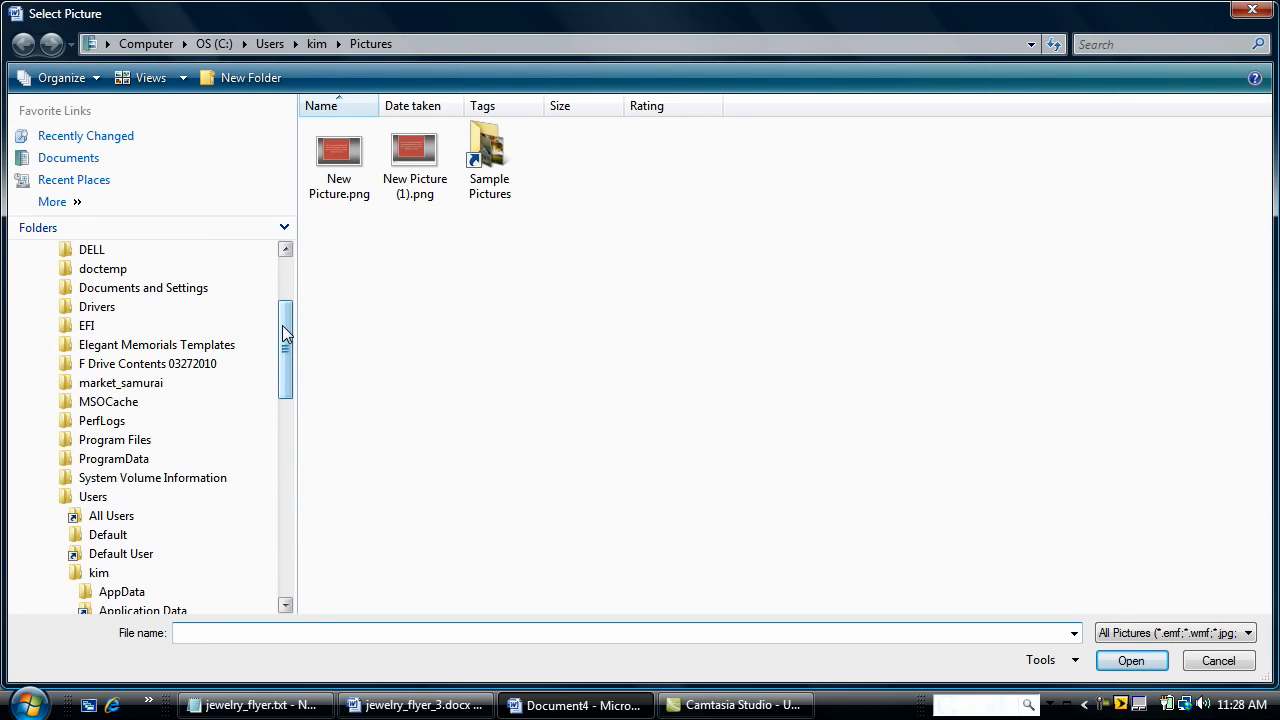
{"action": "scroll", "scroll_direction": "up", "scroll_amount": 3}
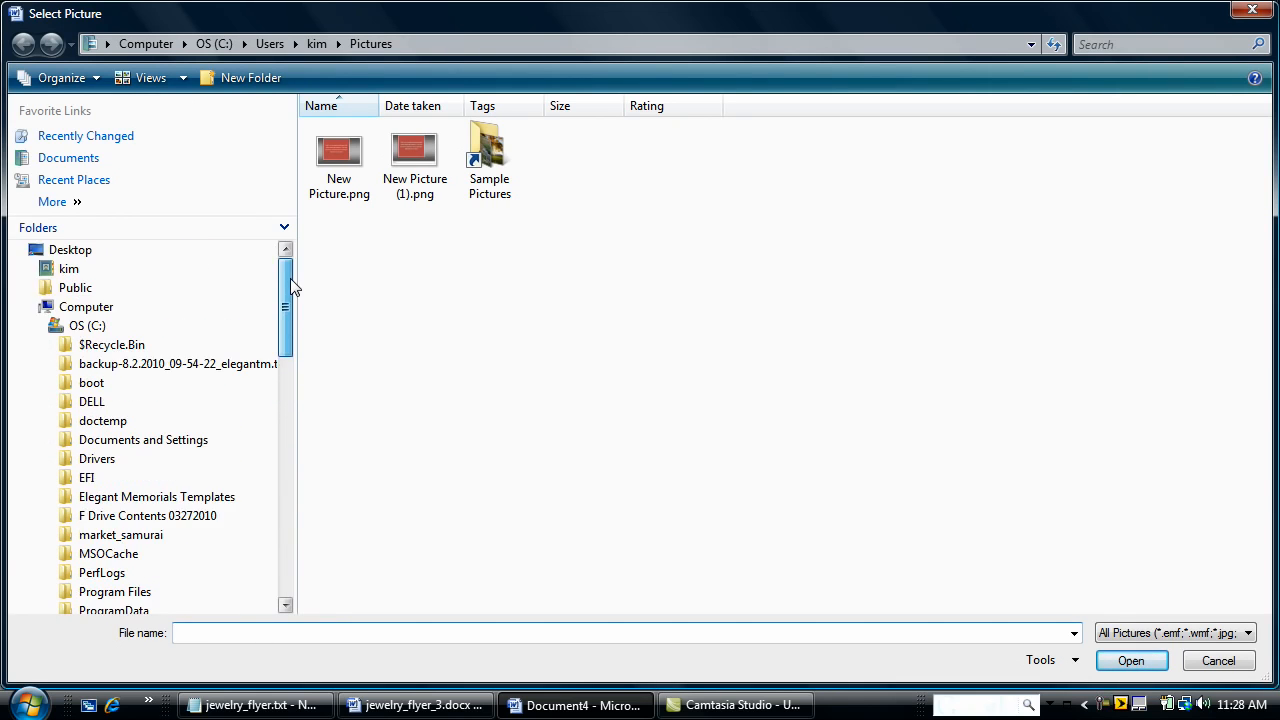
{"action": "left_click", "coordinate": [70, 248]}
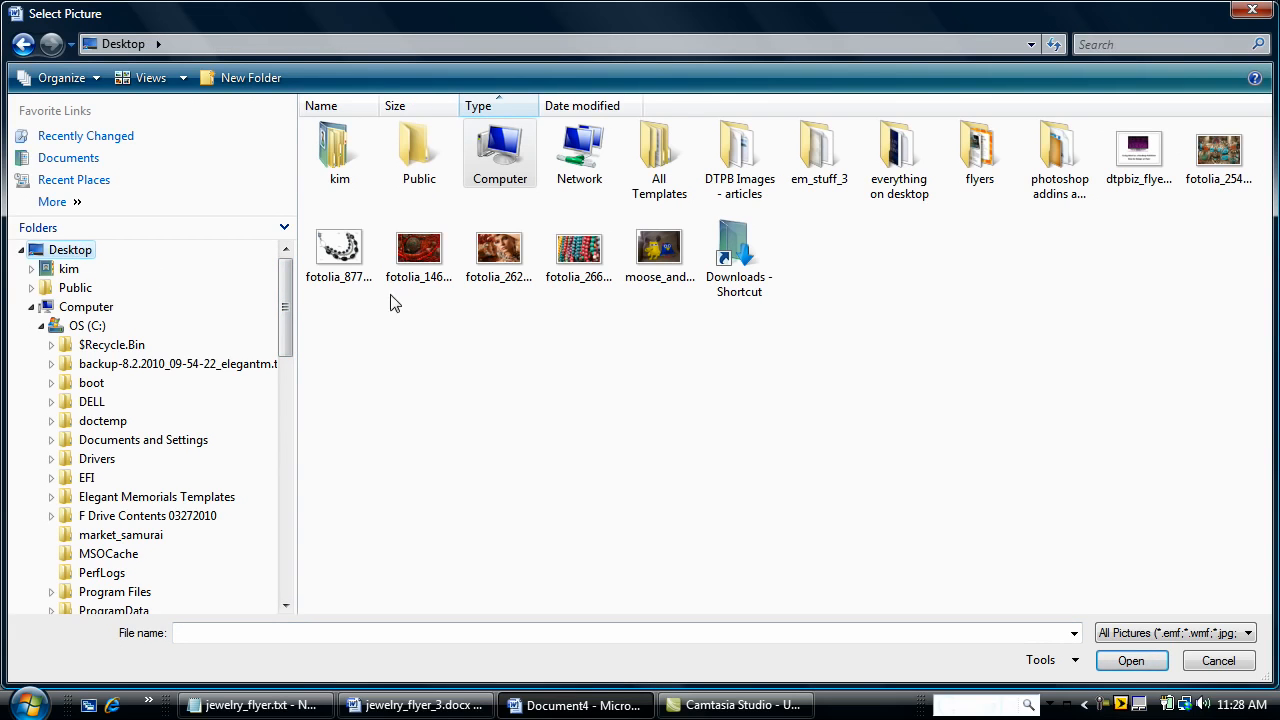
{"action": "mouse_move", "coordinate": [564, 322]}
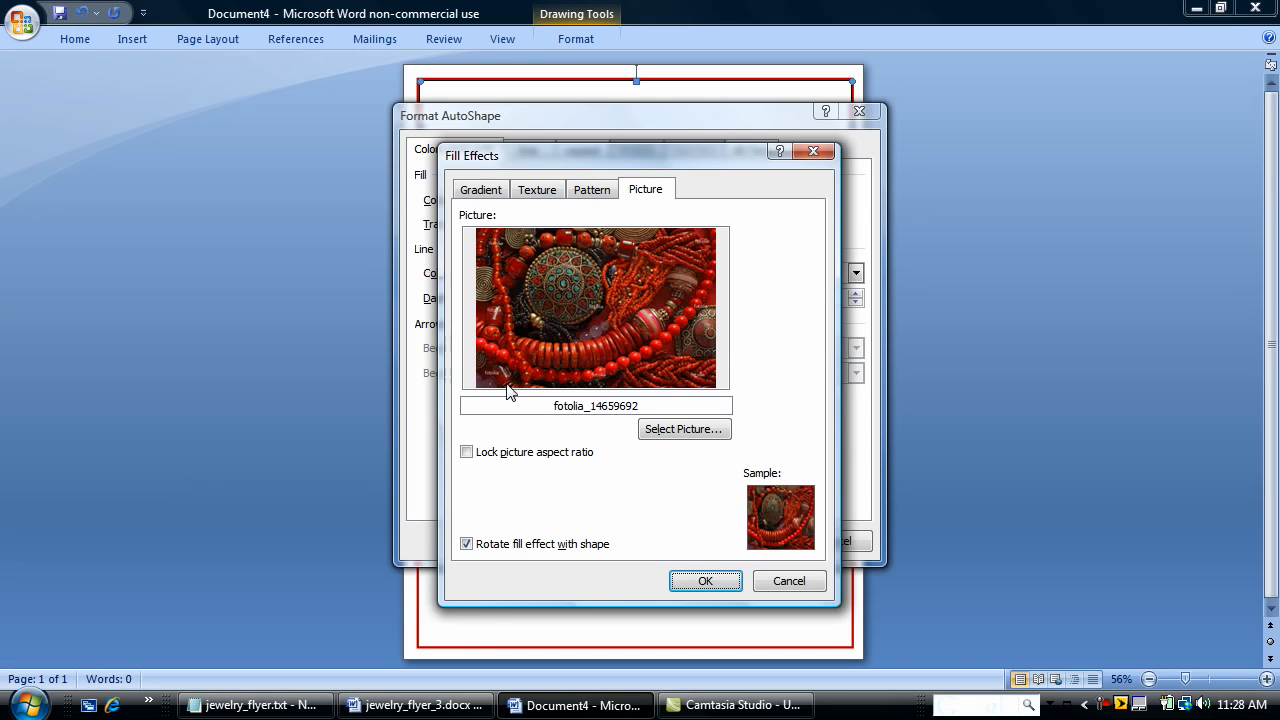
{"action": "mouse_move", "coordinate": [570, 308]}
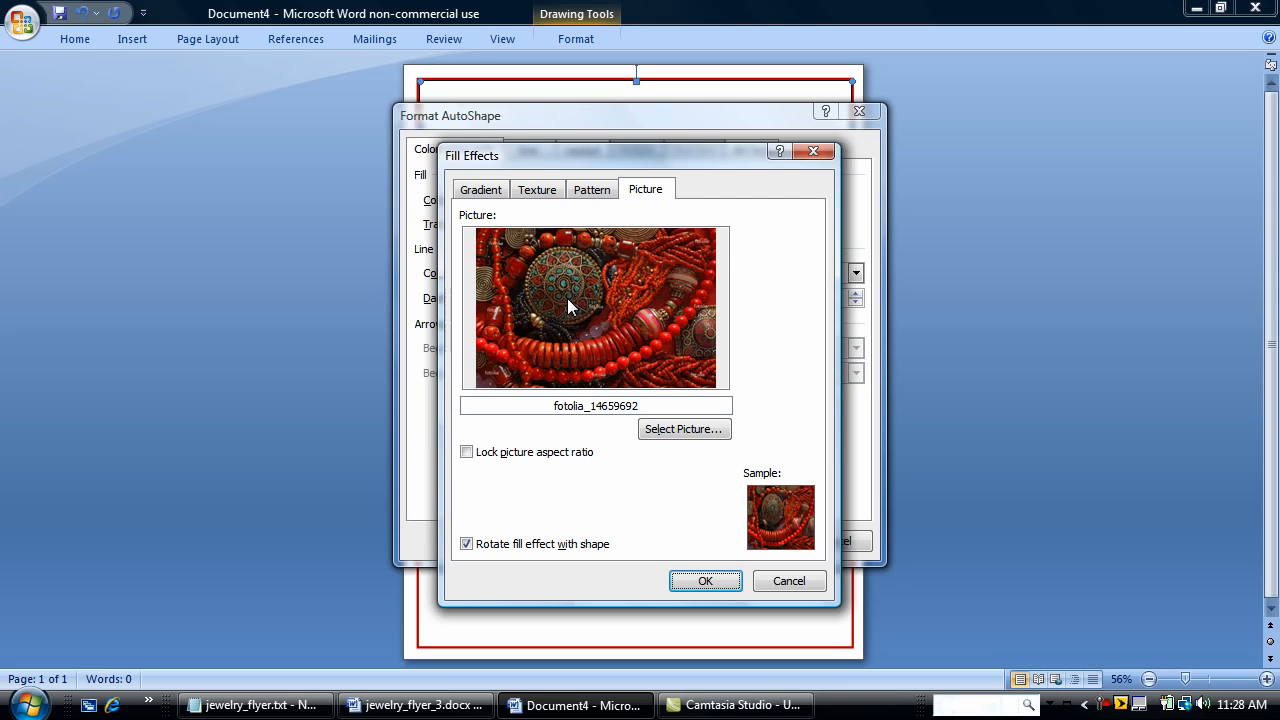
{"action": "mouse_move", "coordinate": [698, 644]}
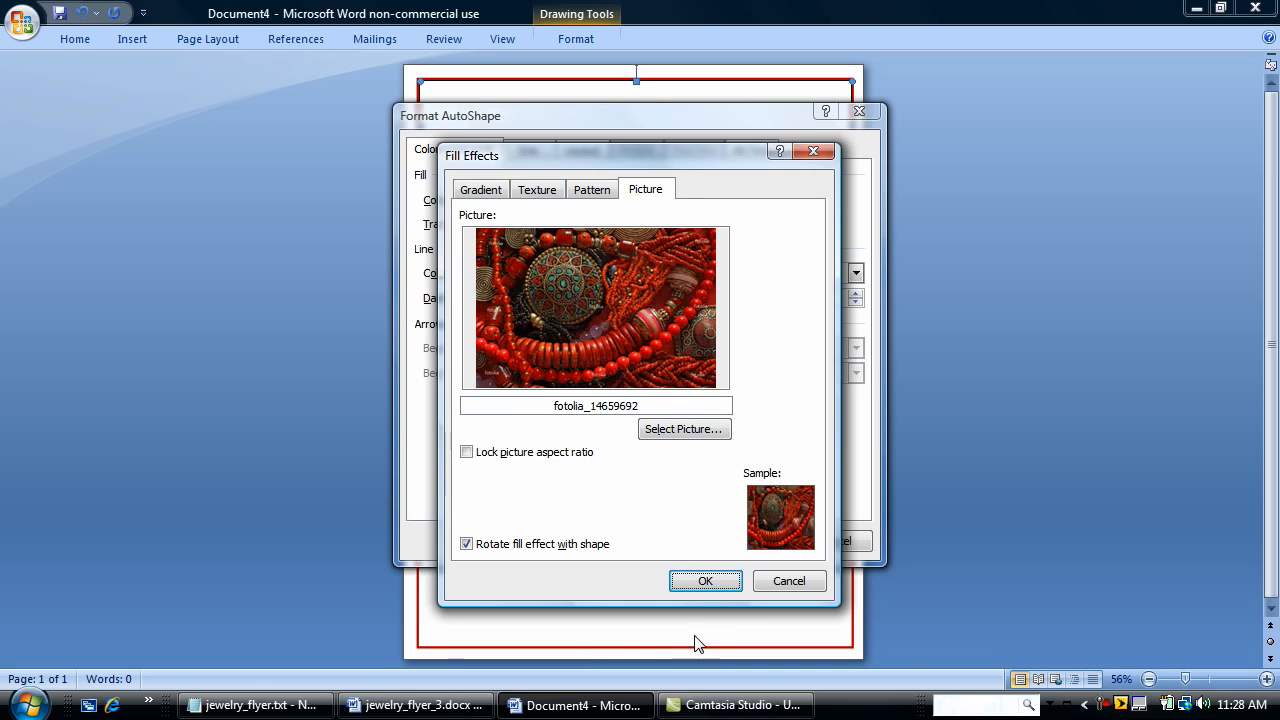
{"action": "mouse_move", "coordinate": [464, 464]}
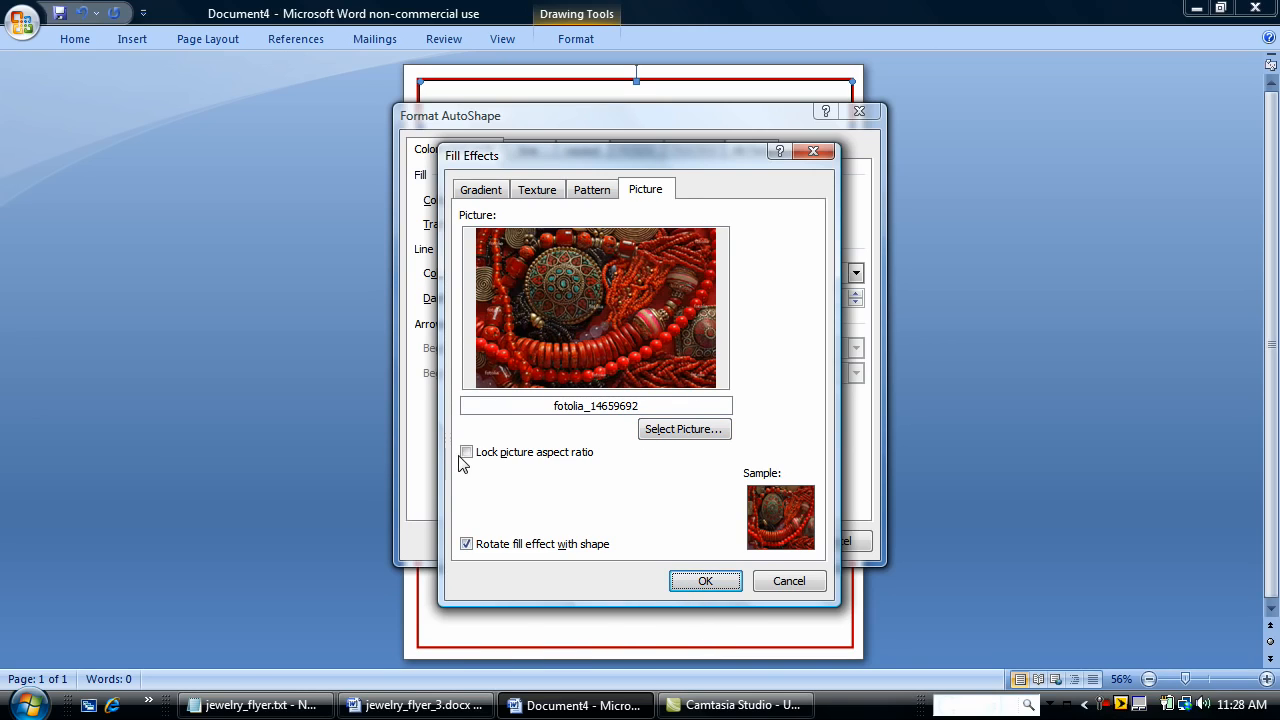
{"action": "left_click", "coordinate": [466, 452]}
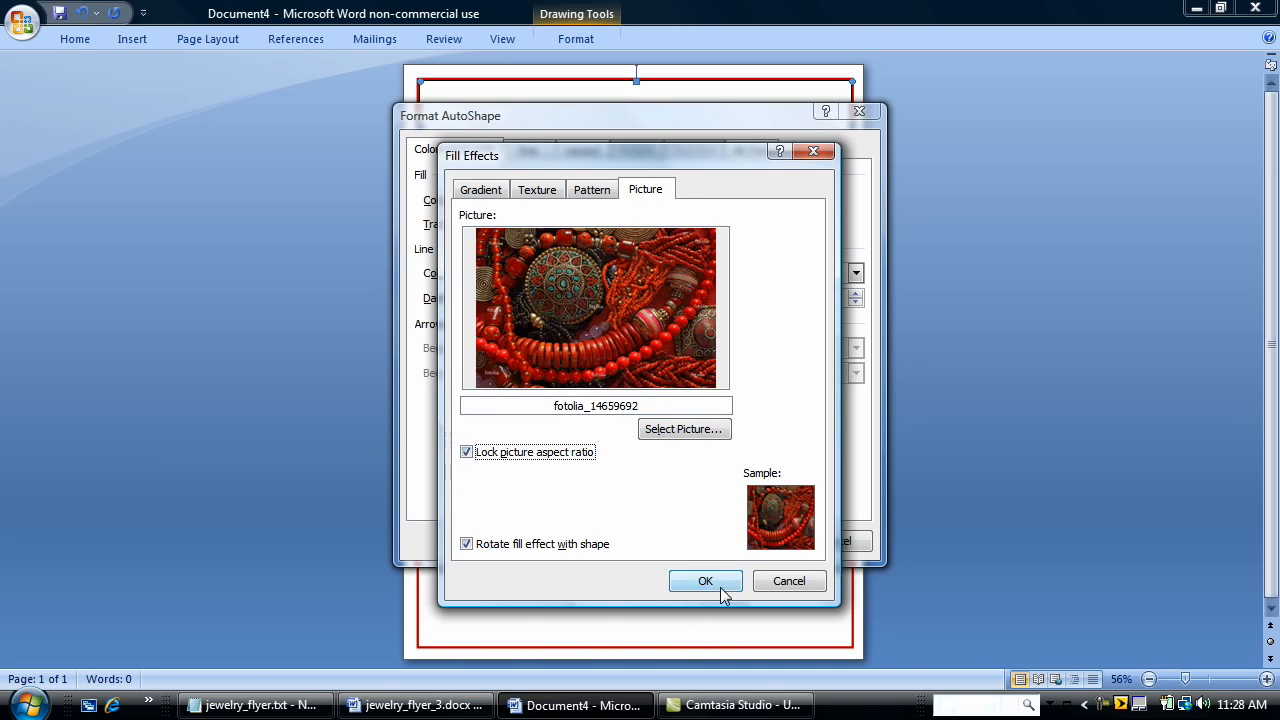
{"action": "left_click", "coordinate": [704, 580]}
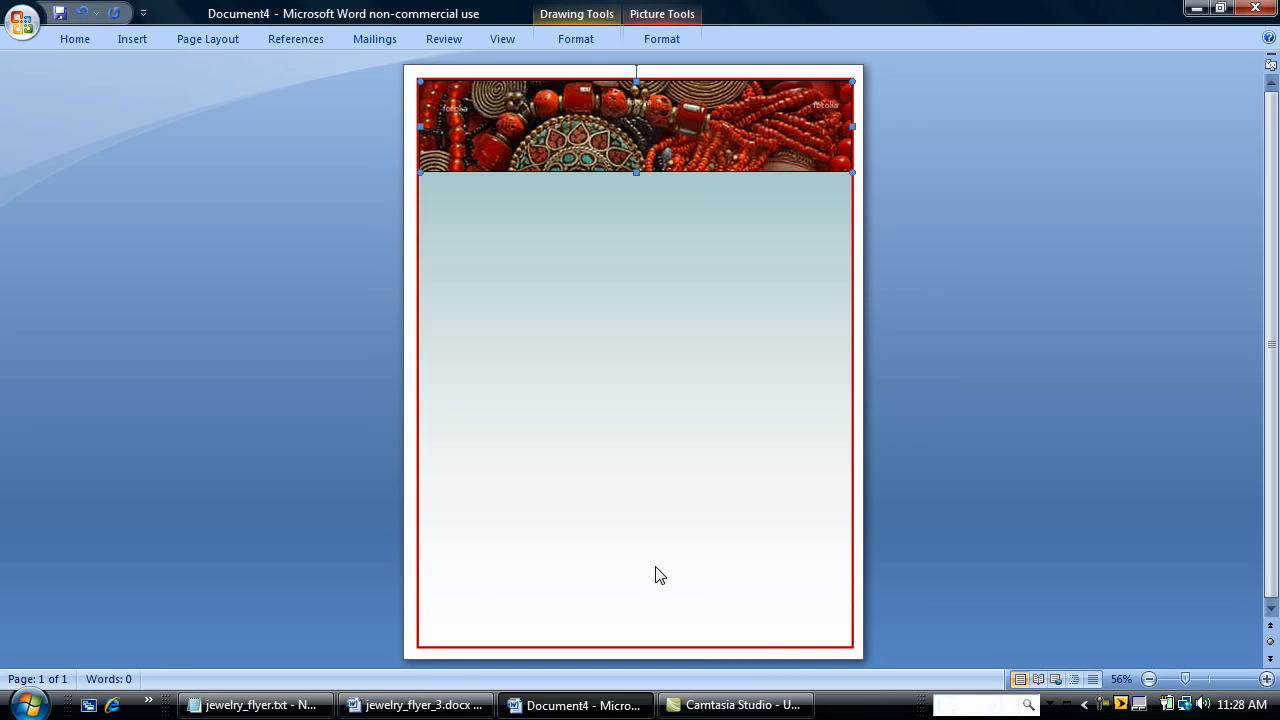
{"action": "mouse_move", "coordinate": [618, 296]}
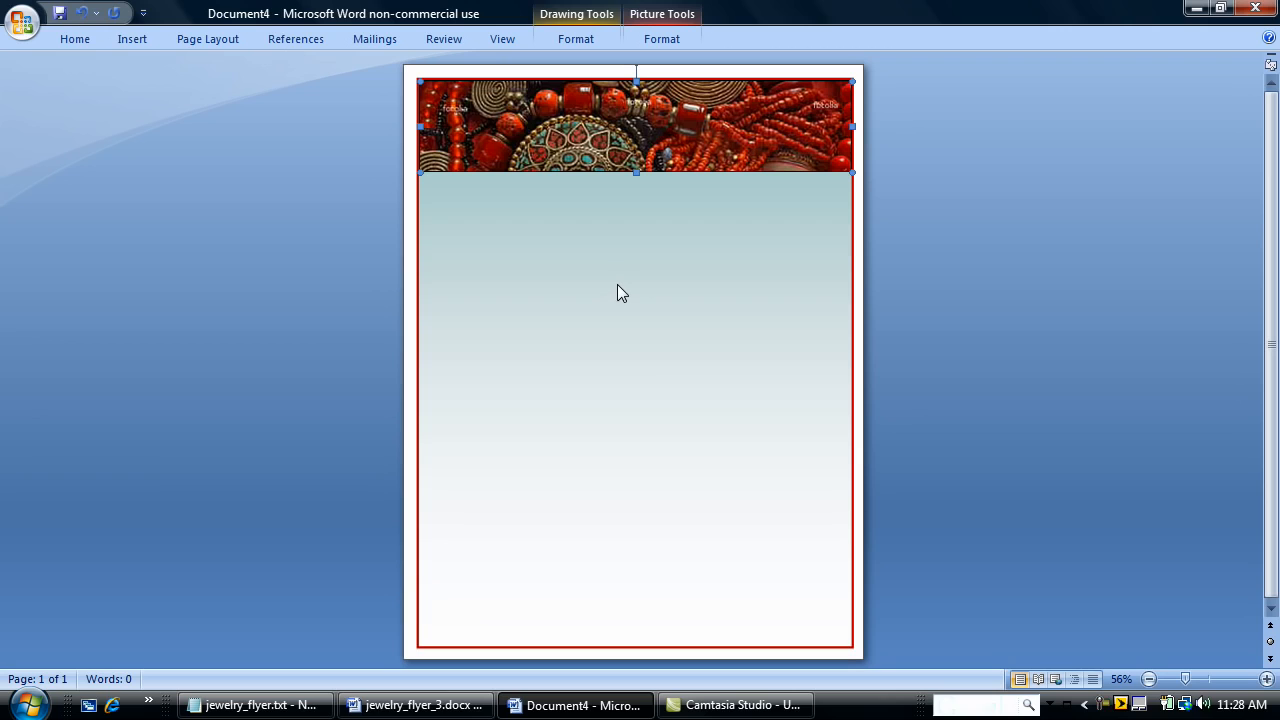
{"action": "mouse_move", "coordinate": [240, 70]}
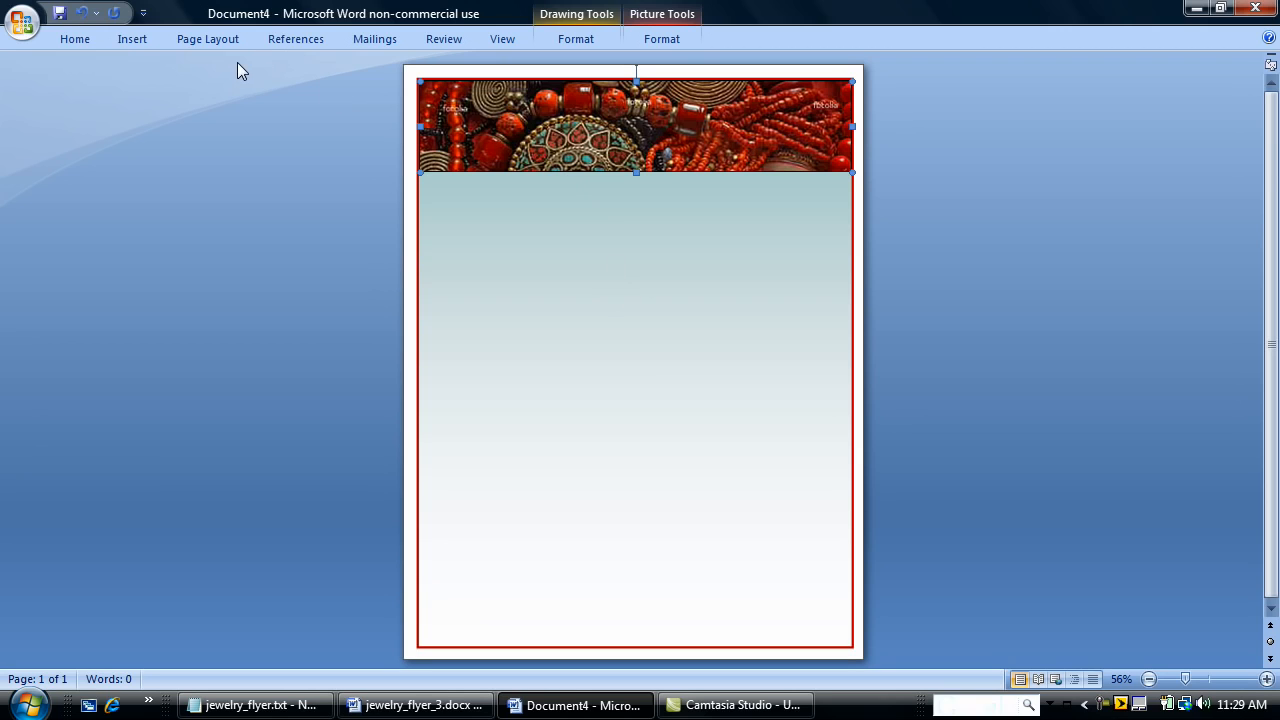
Step: Draw a text box under the bead header and activate it for typing
{"action": "left_click", "coordinate": [132, 38]}
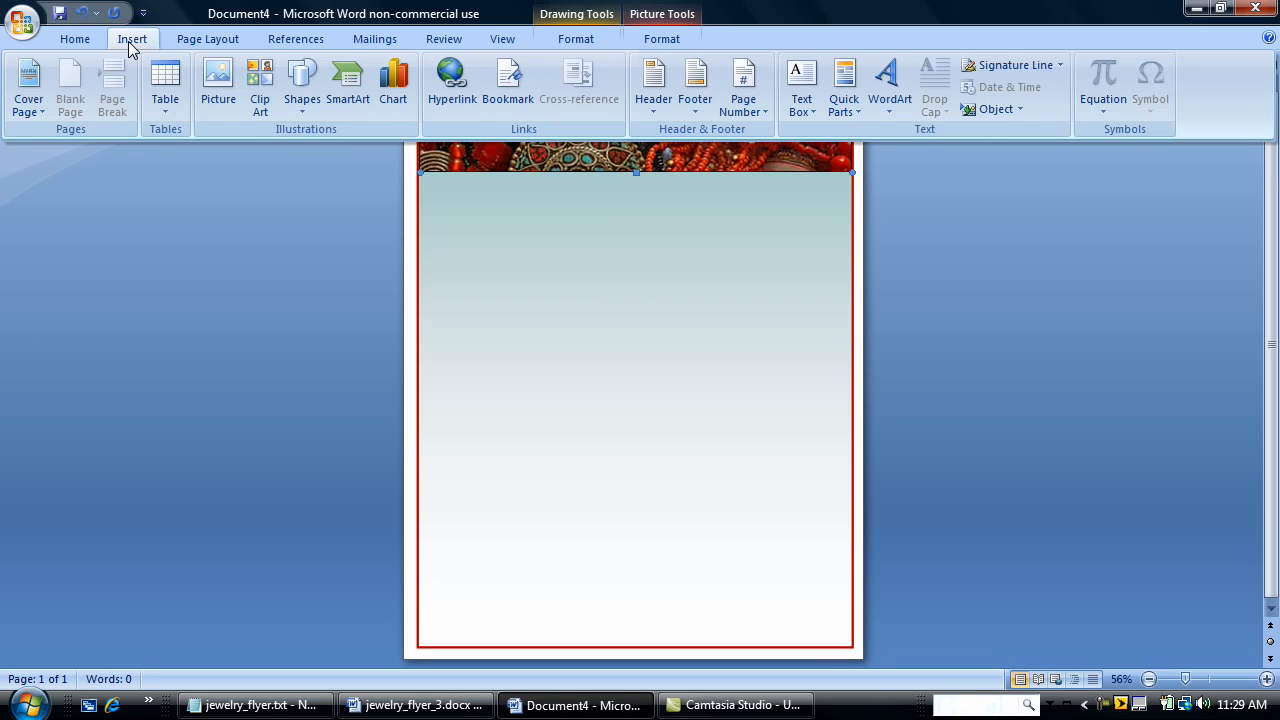
{"action": "left_click", "coordinate": [800, 84]}
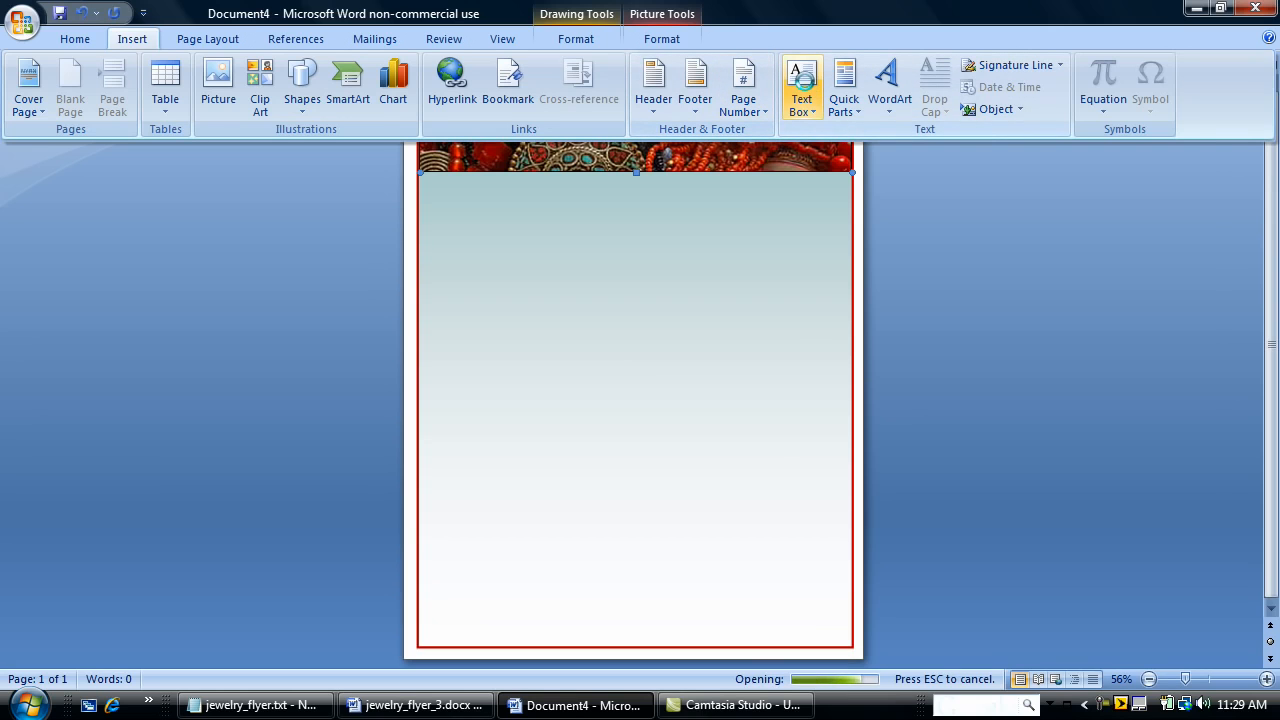
{"action": "left_click", "coordinate": [800, 84]}
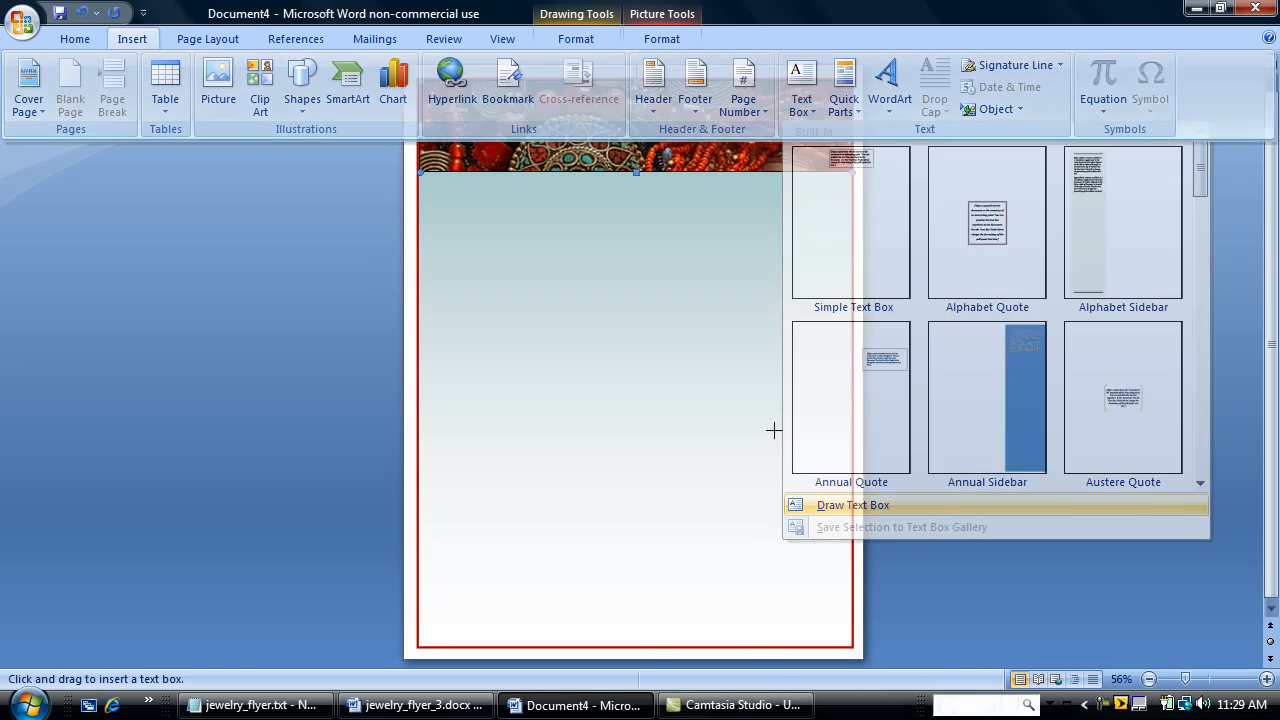
{"action": "left_click", "coordinate": [852, 504]}
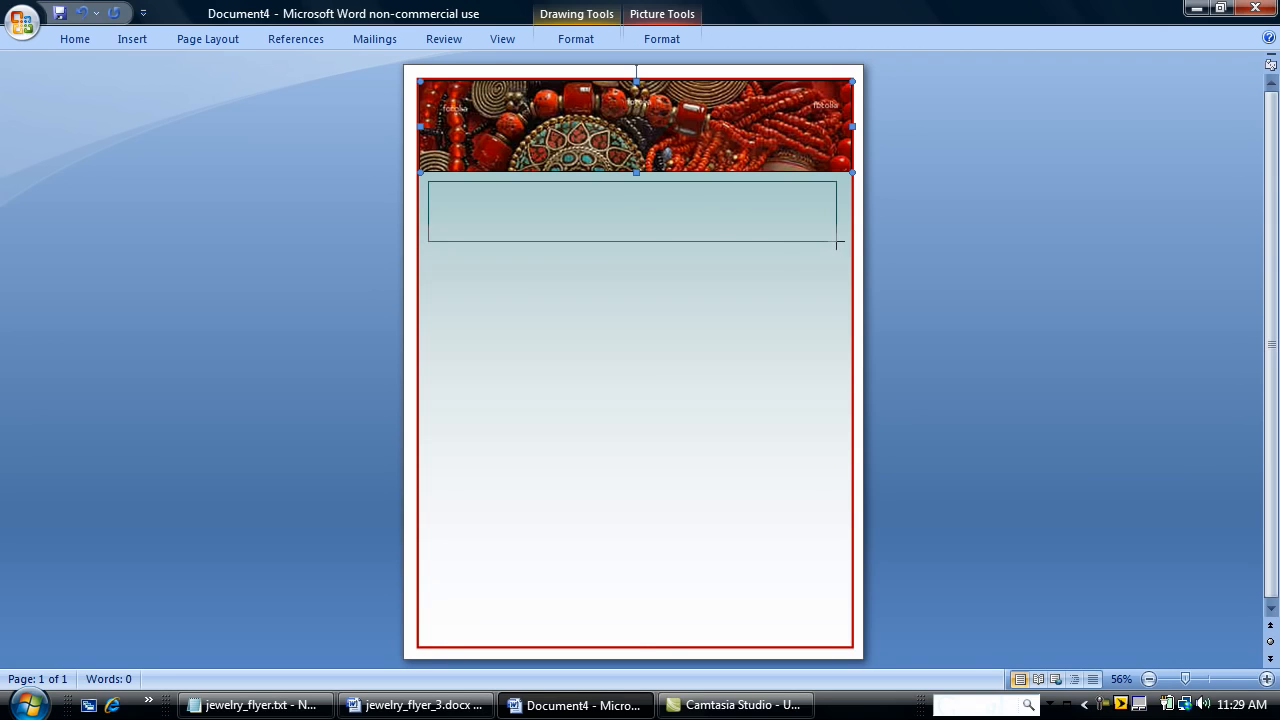
{"action": "left_click", "coordinate": [630, 210]}
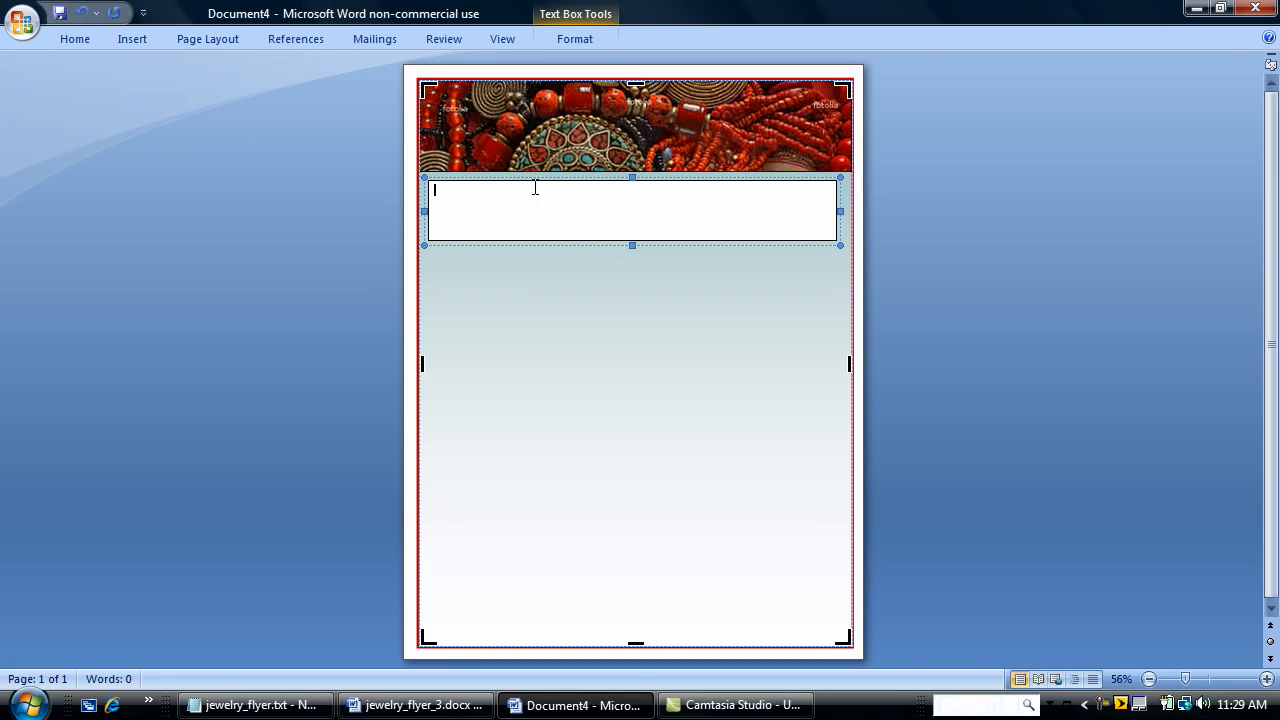
Step: Select the tagline line 'elegant • creative • exotic' in the Notepad file to copy it
{"action": "left_click", "coordinate": [256, 704]}
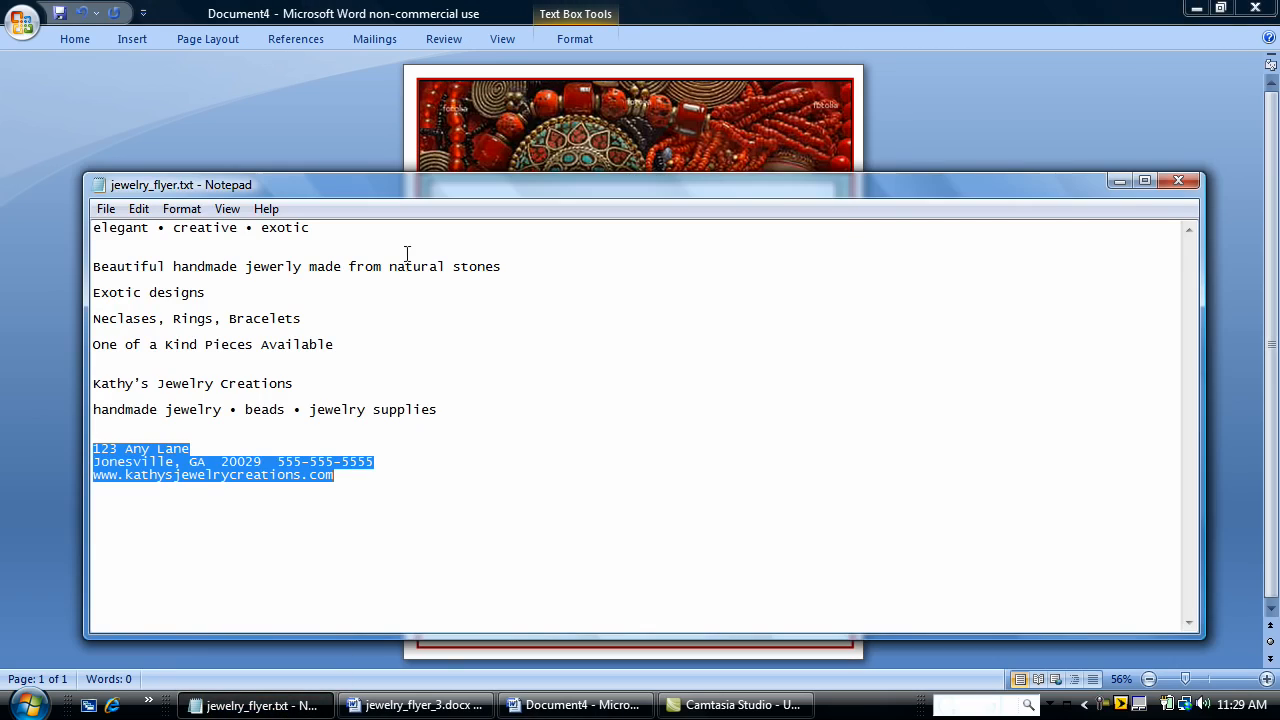
{"action": "left_click", "coordinate": [96, 228]}
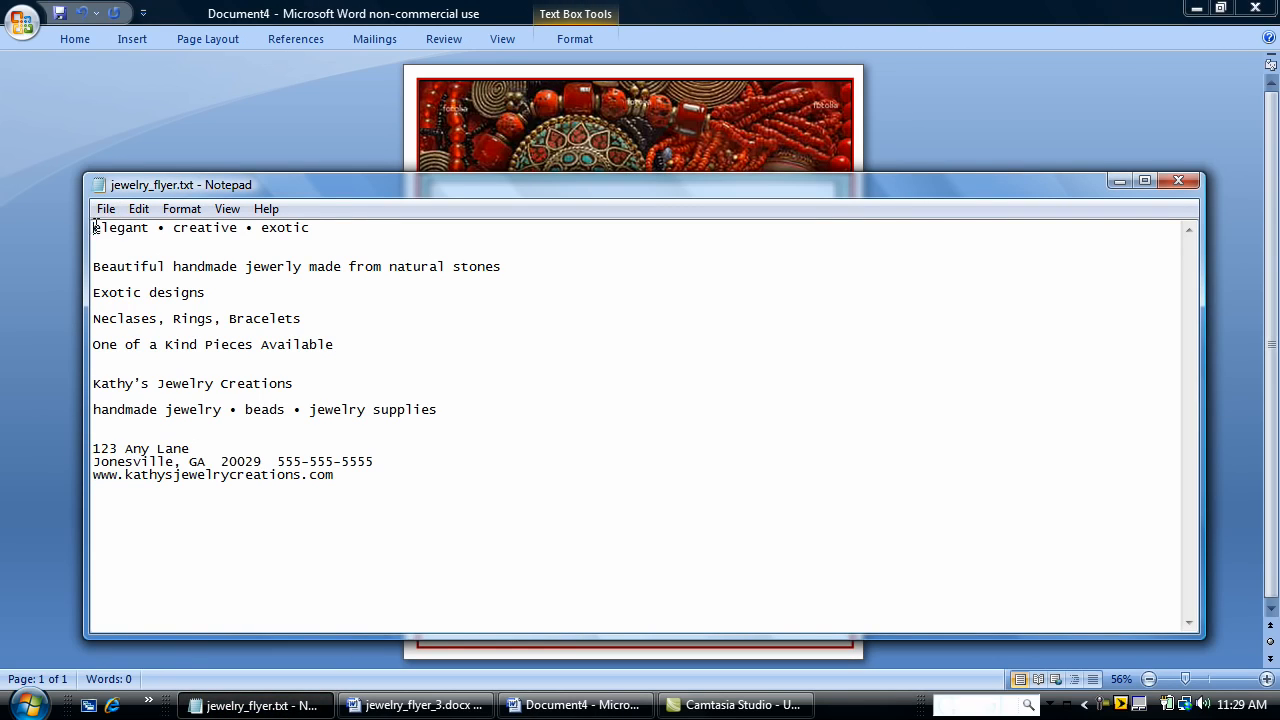
{"action": "triple_click", "coordinate": [200, 228]}
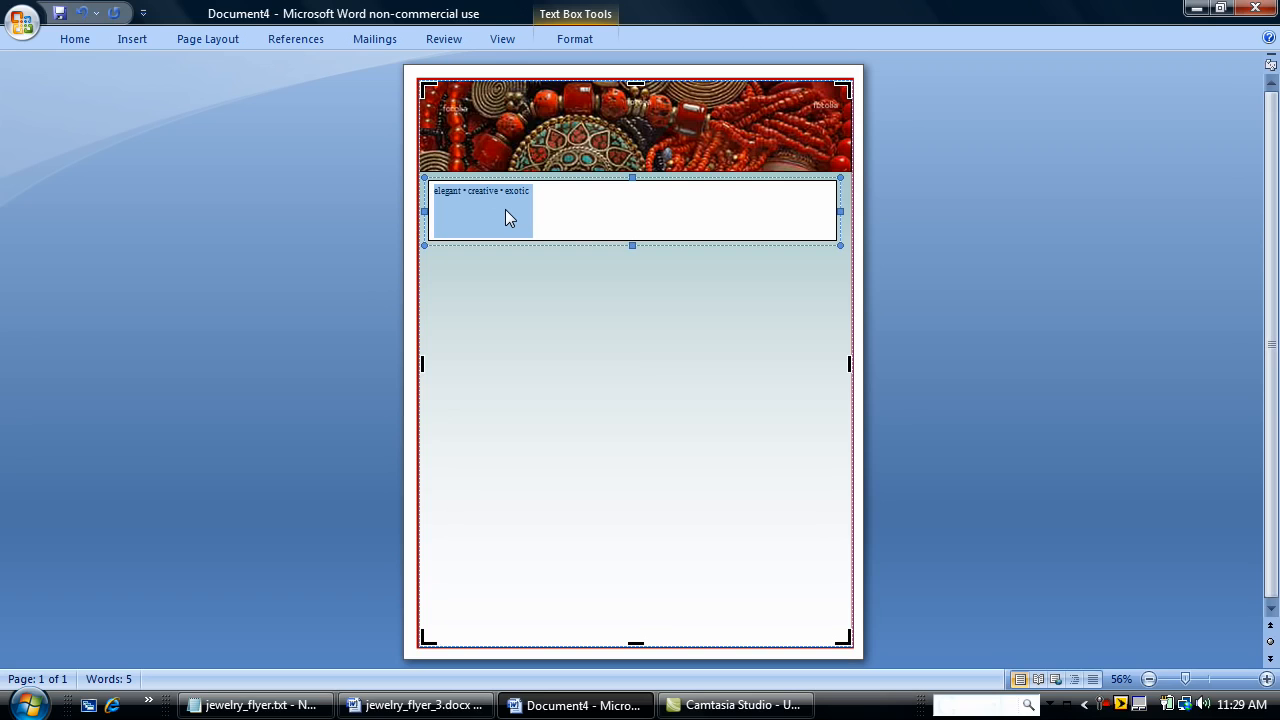
Step: Format the tagline in a larger Bangle font coloured dark red
{"action": "right_click", "coordinate": [510, 218]}
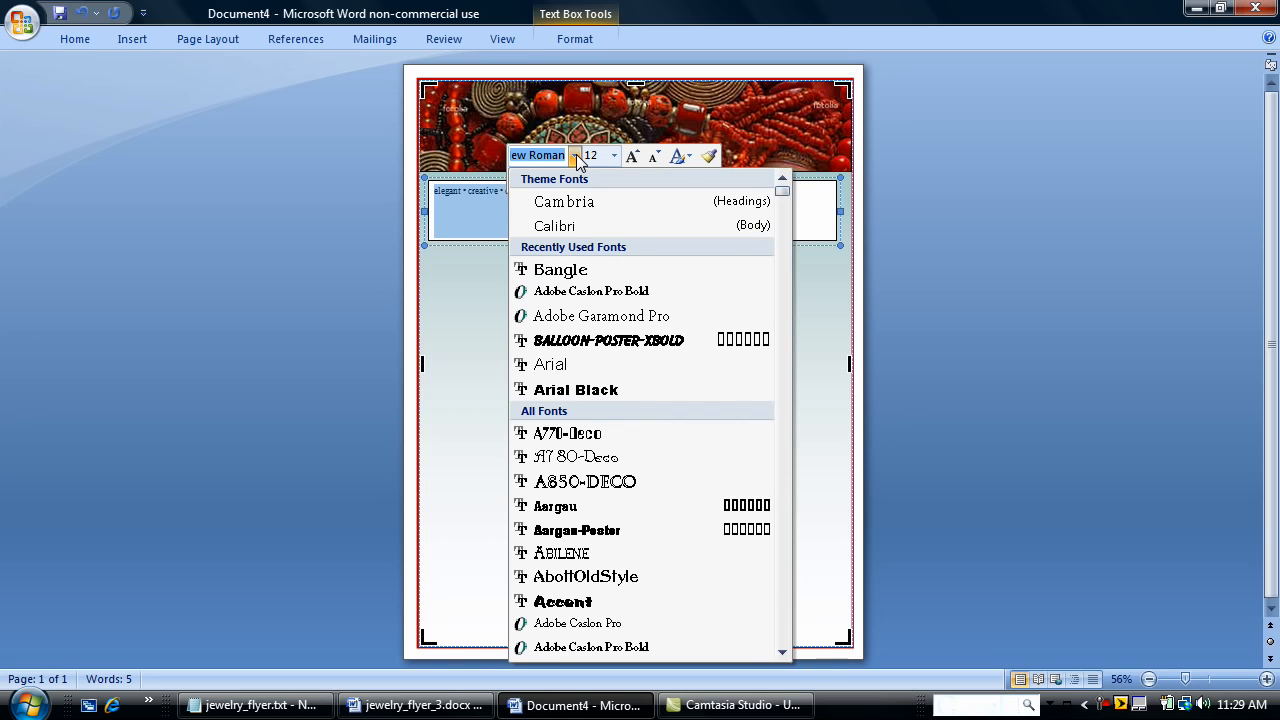
{"action": "mouse_move", "coordinate": [560, 270]}
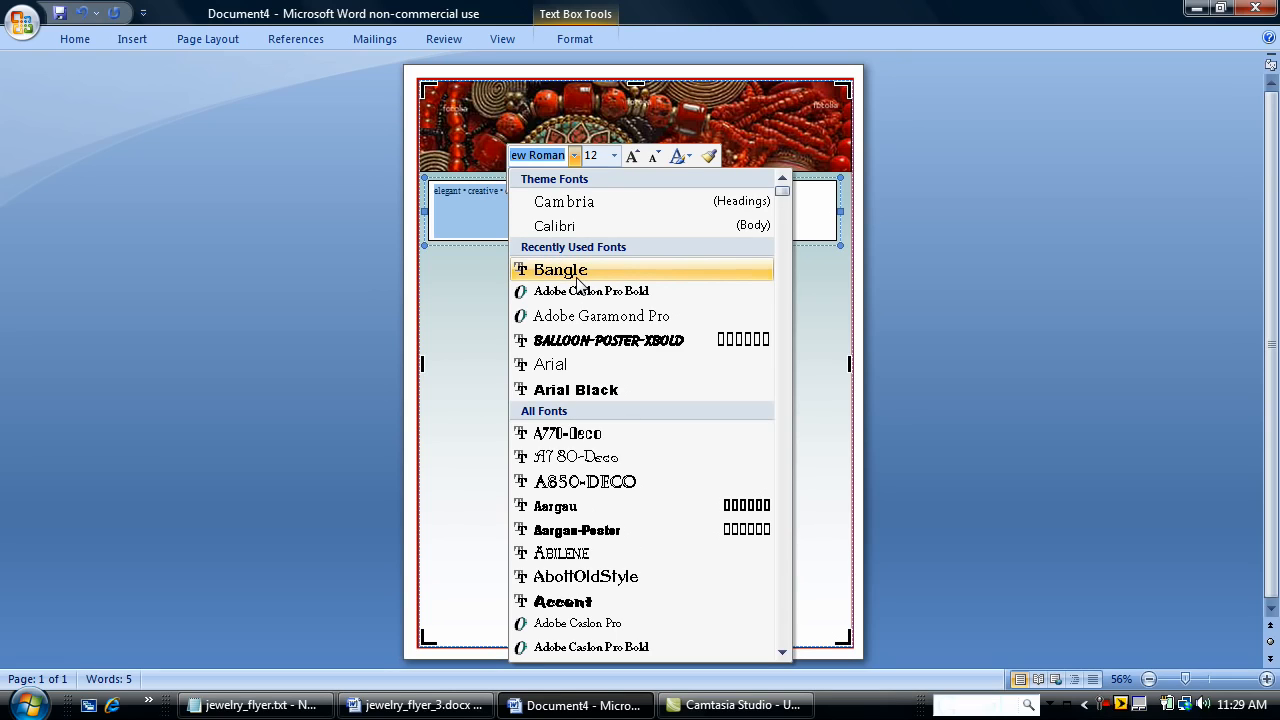
{"action": "left_click", "coordinate": [560, 270]}
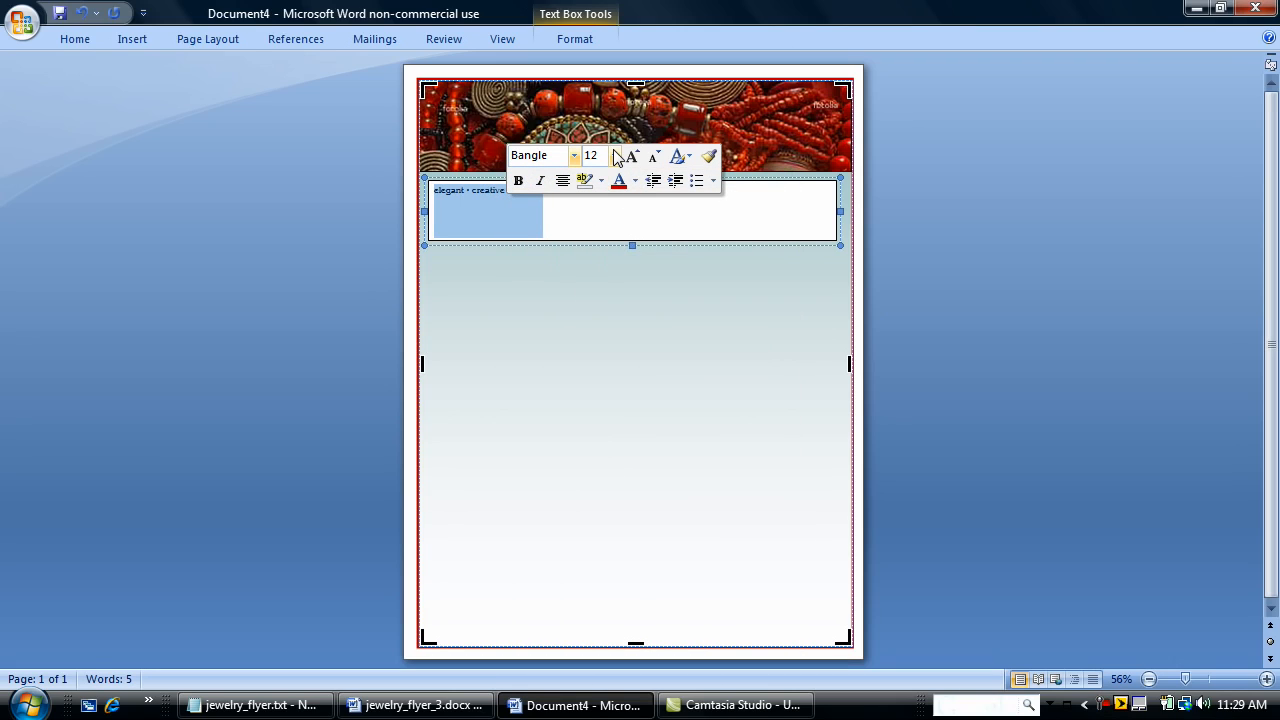
{"action": "left_click", "coordinate": [612, 156]}
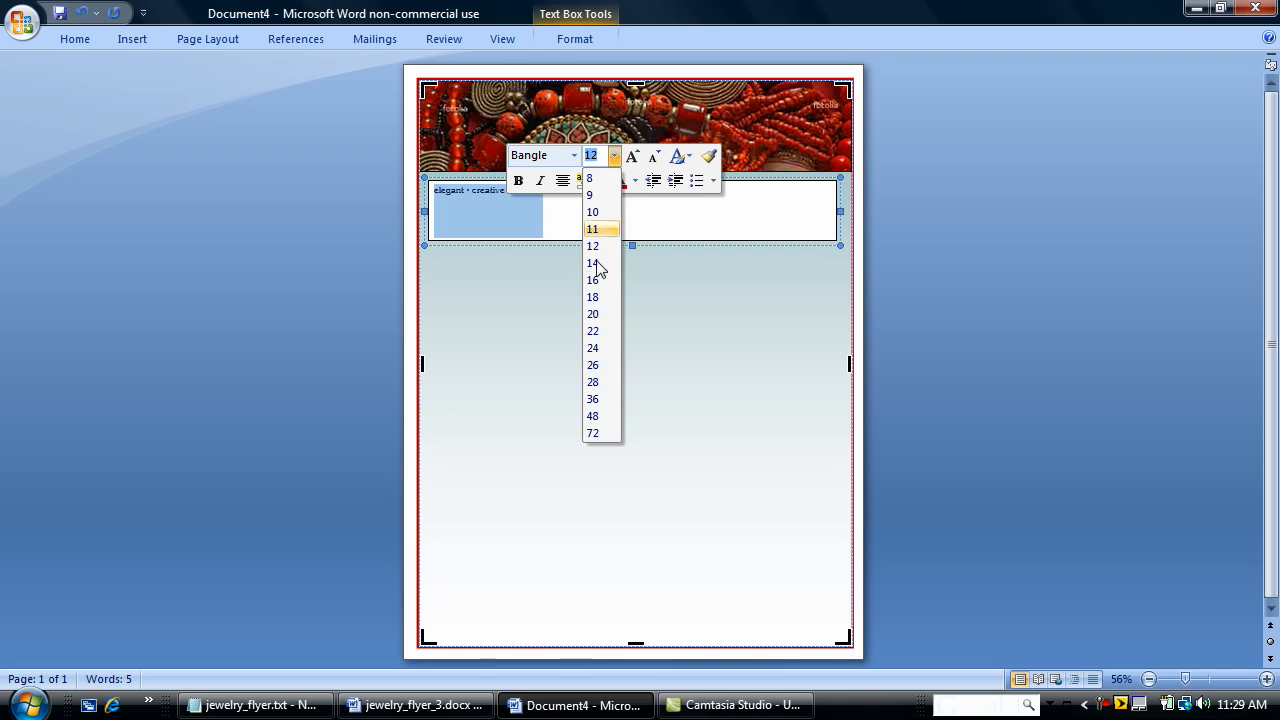
{"action": "left_click", "coordinate": [592, 400]}
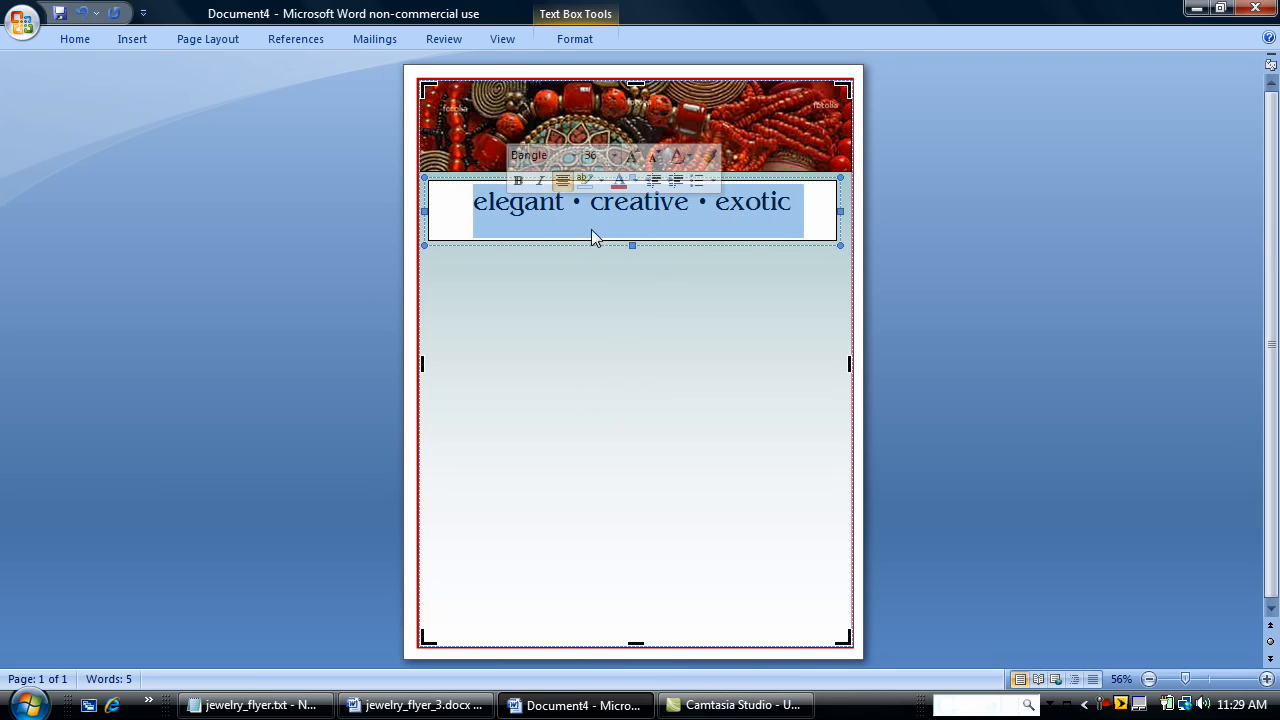
{"action": "left_click", "coordinate": [636, 180]}
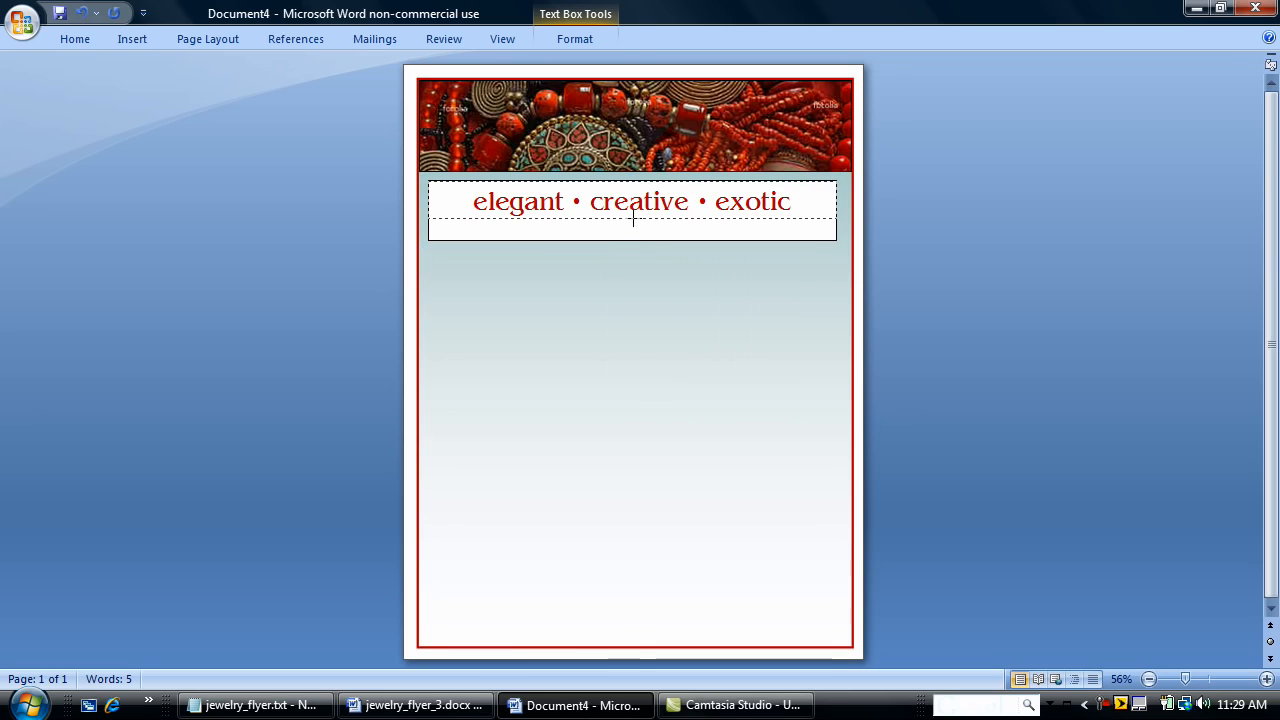
Step: Set the tagline text box to No Color fill and No Color line
{"action": "left_click", "coordinate": [632, 202]}
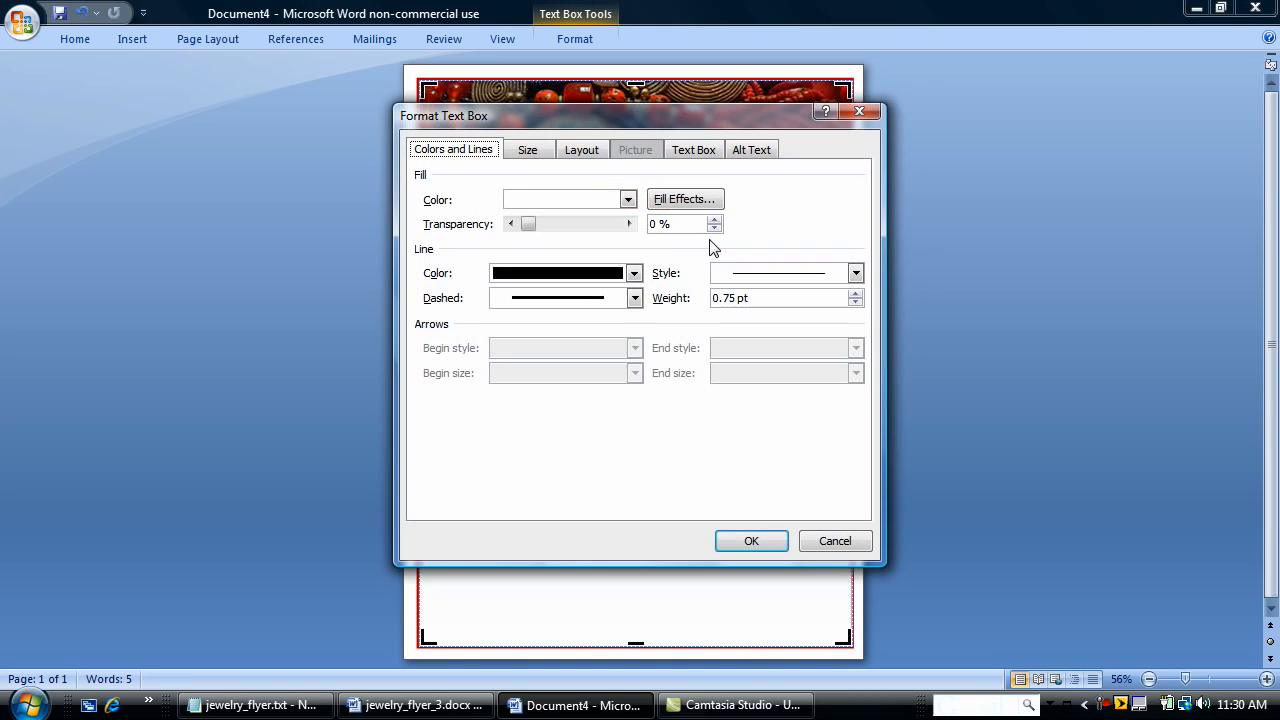
{"action": "left_click", "coordinate": [628, 200]}
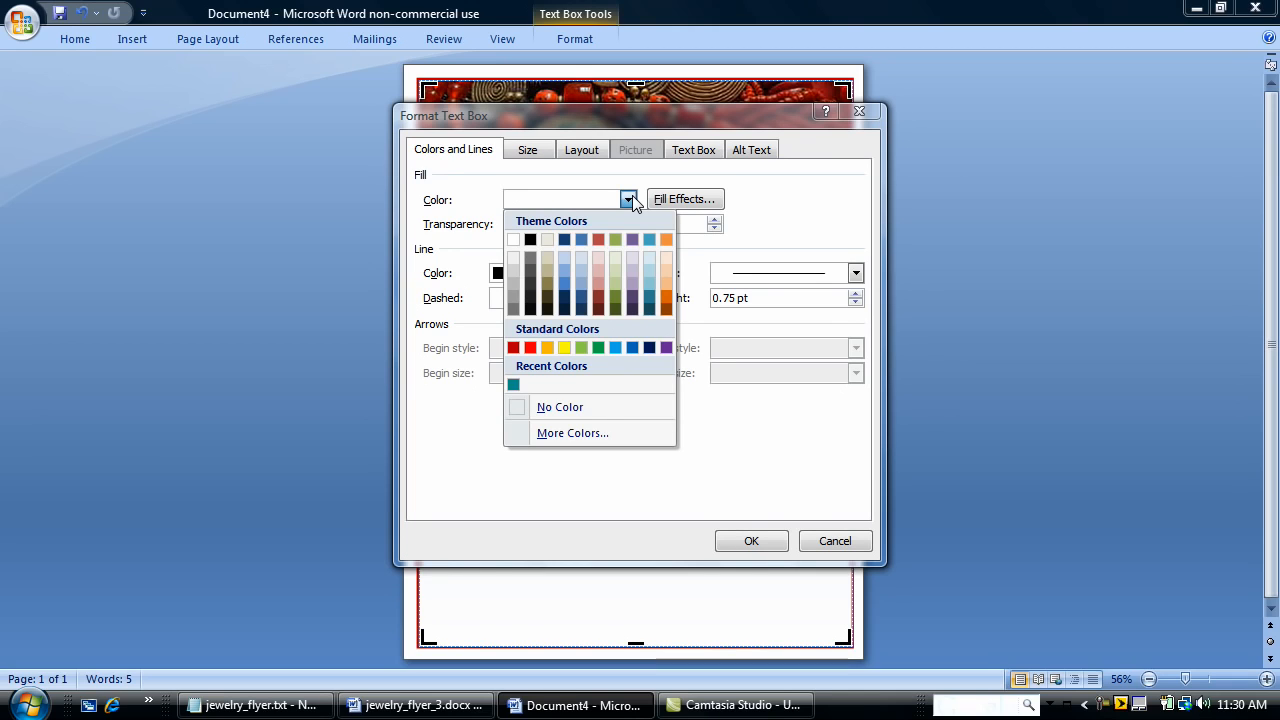
{"action": "left_click", "coordinate": [560, 408]}
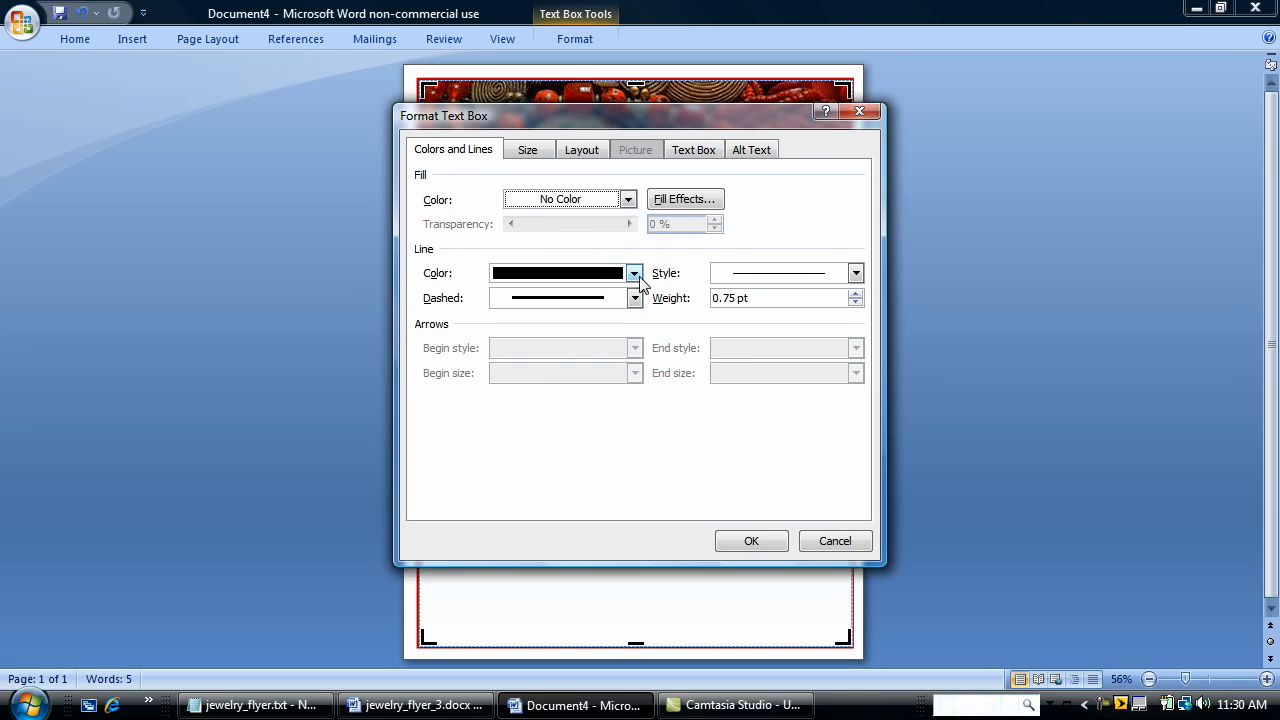
{"action": "left_click", "coordinate": [634, 272]}
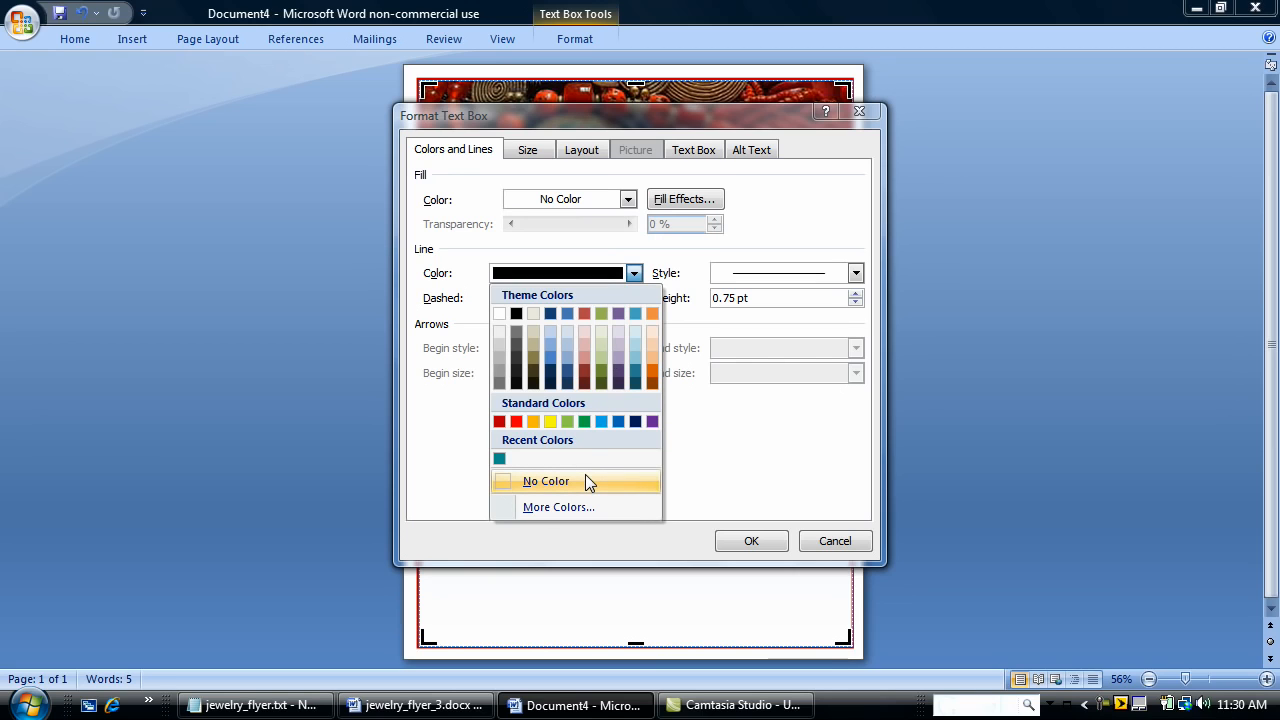
{"action": "left_click", "coordinate": [546, 480]}
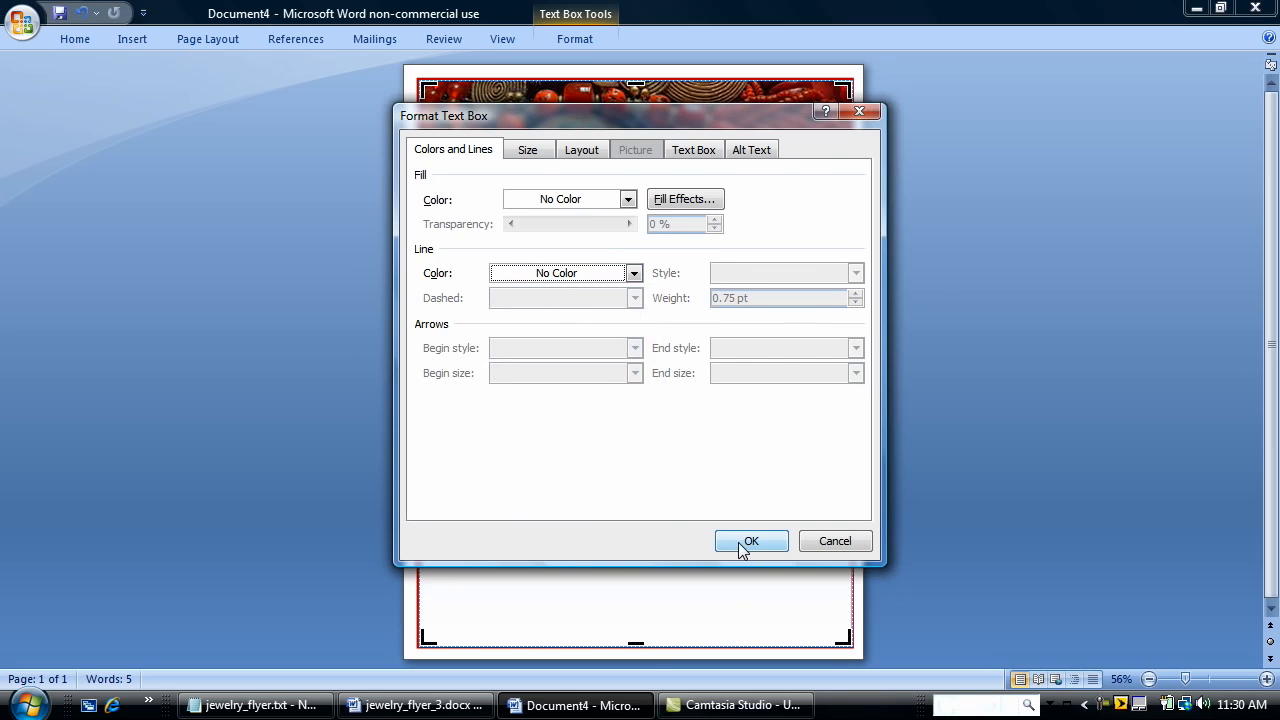
{"action": "left_click", "coordinate": [752, 540]}
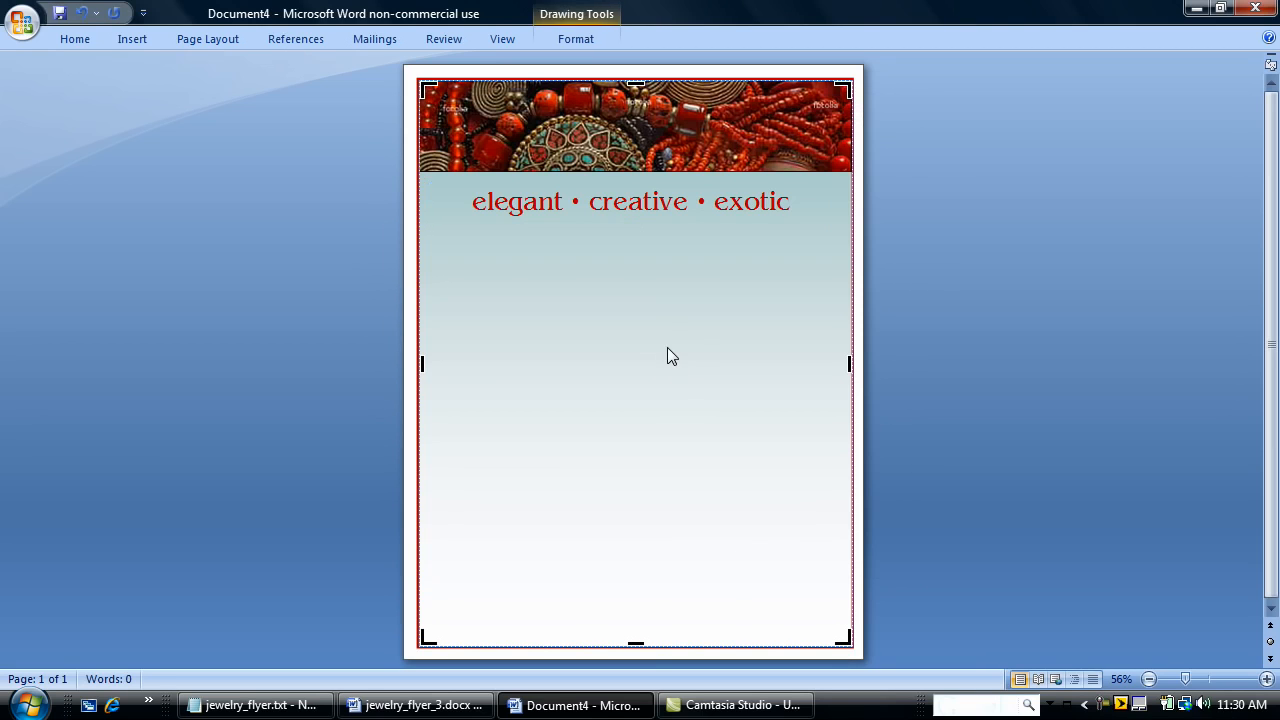
{"action": "mouse_move", "coordinate": [630, 240]}
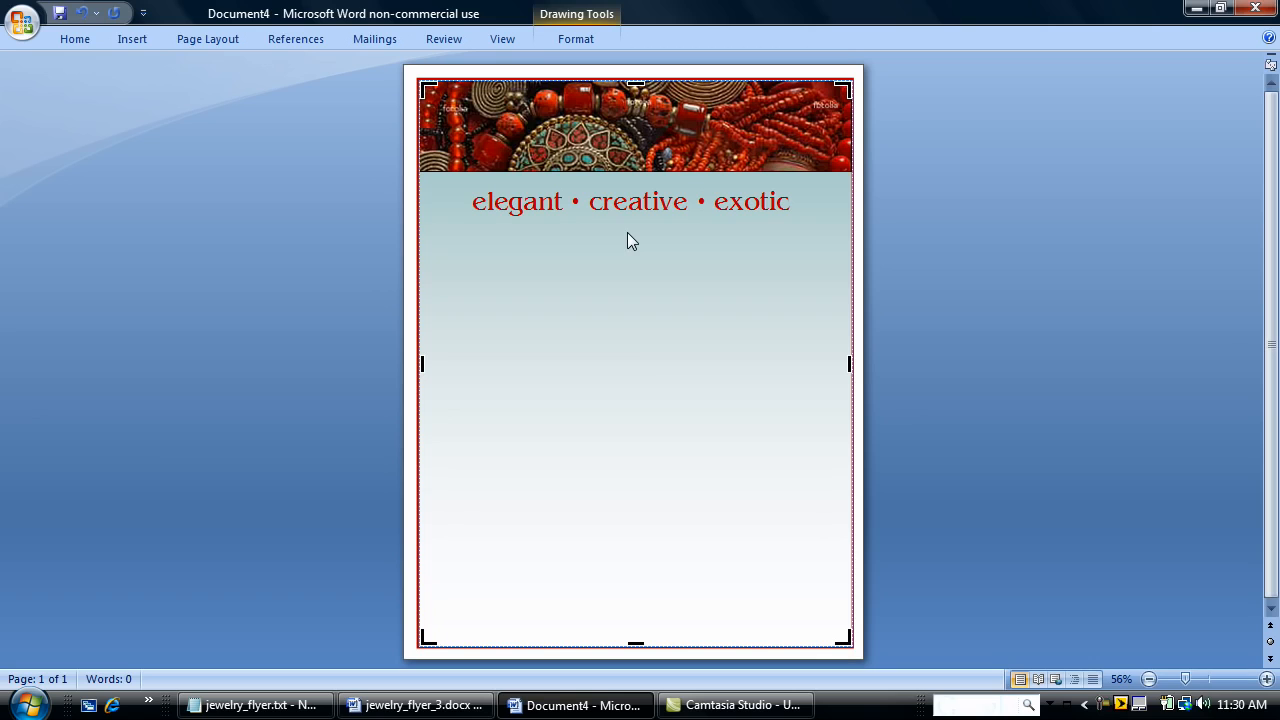
Step: Draw a white circle with the Oval shape and Ctrl-drag two overlapping copies beside it
{"action": "left_click", "coordinate": [208, 38]}
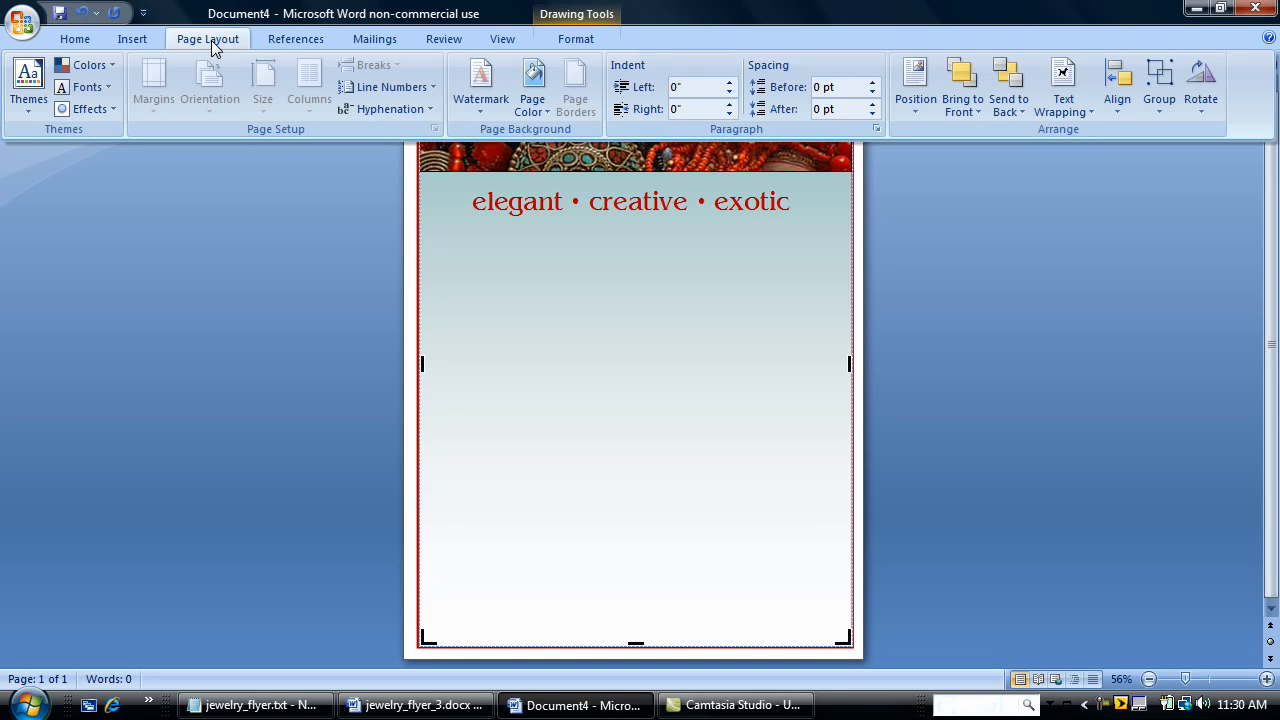
{"action": "mouse_move", "coordinate": [144, 42]}
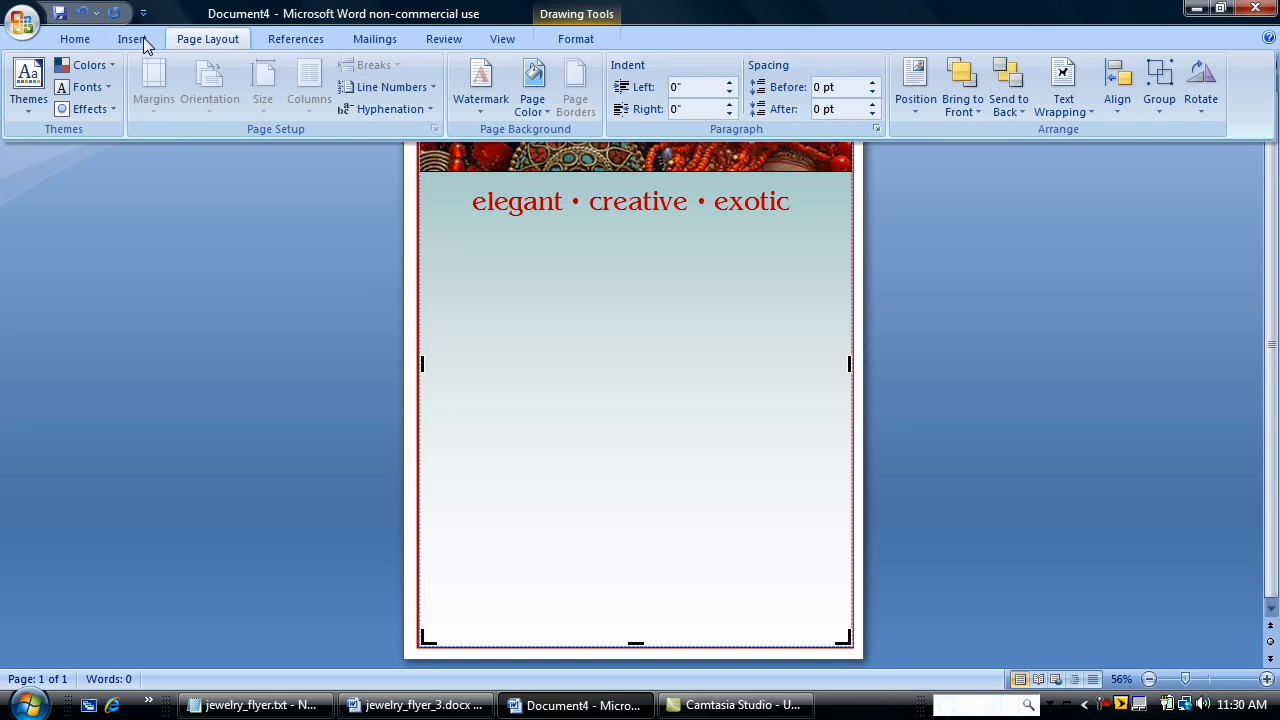
{"action": "left_click", "coordinate": [302, 84]}
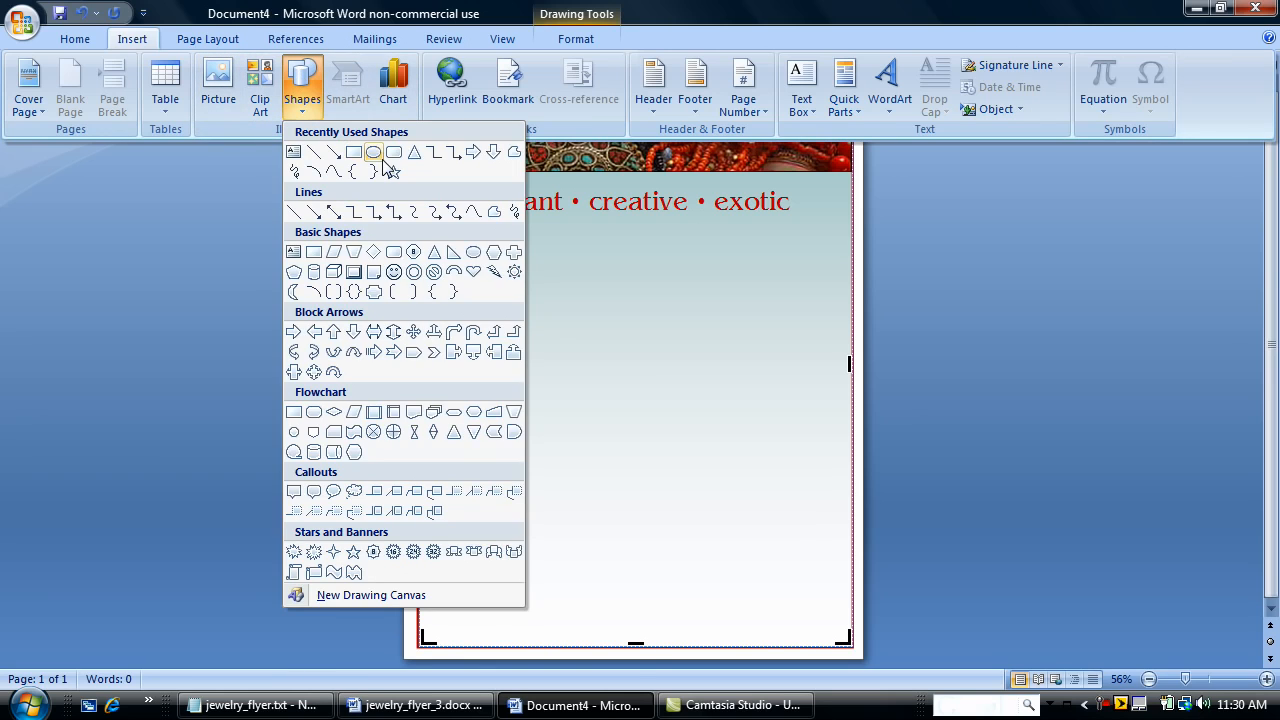
{"action": "left_click", "coordinate": [372, 152]}
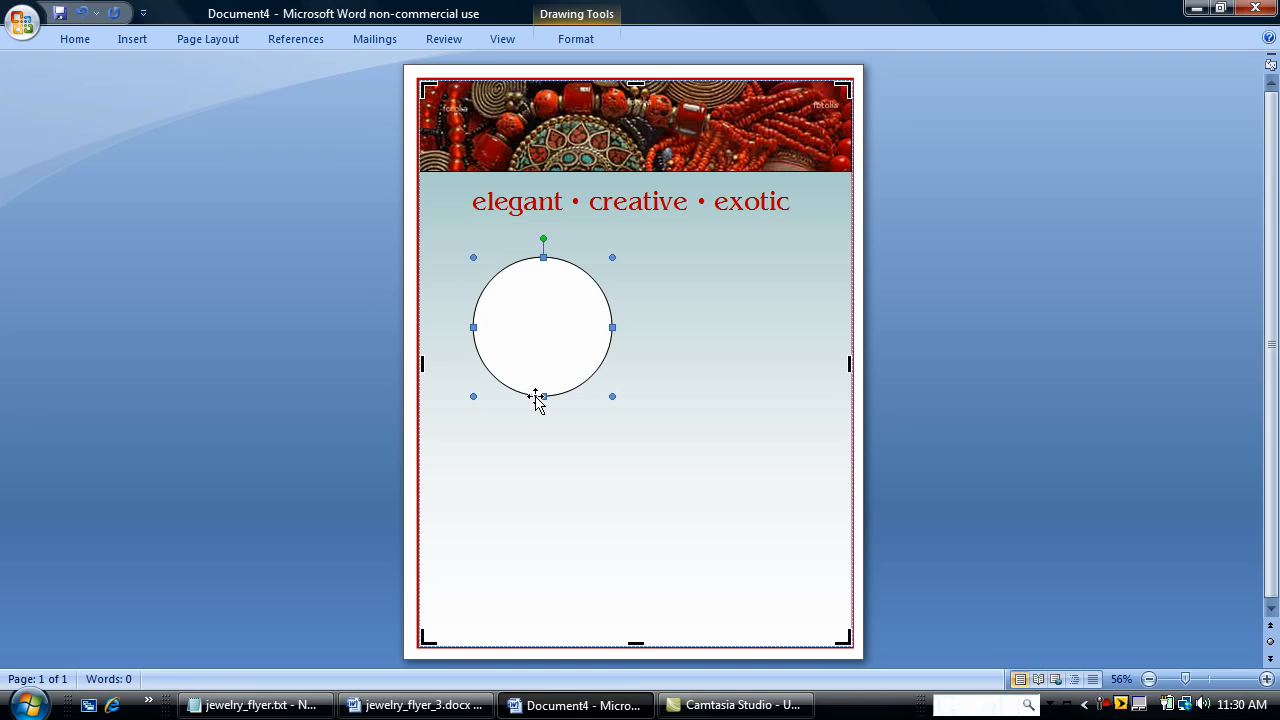
{"action": "mouse_move", "coordinate": [542, 398]}
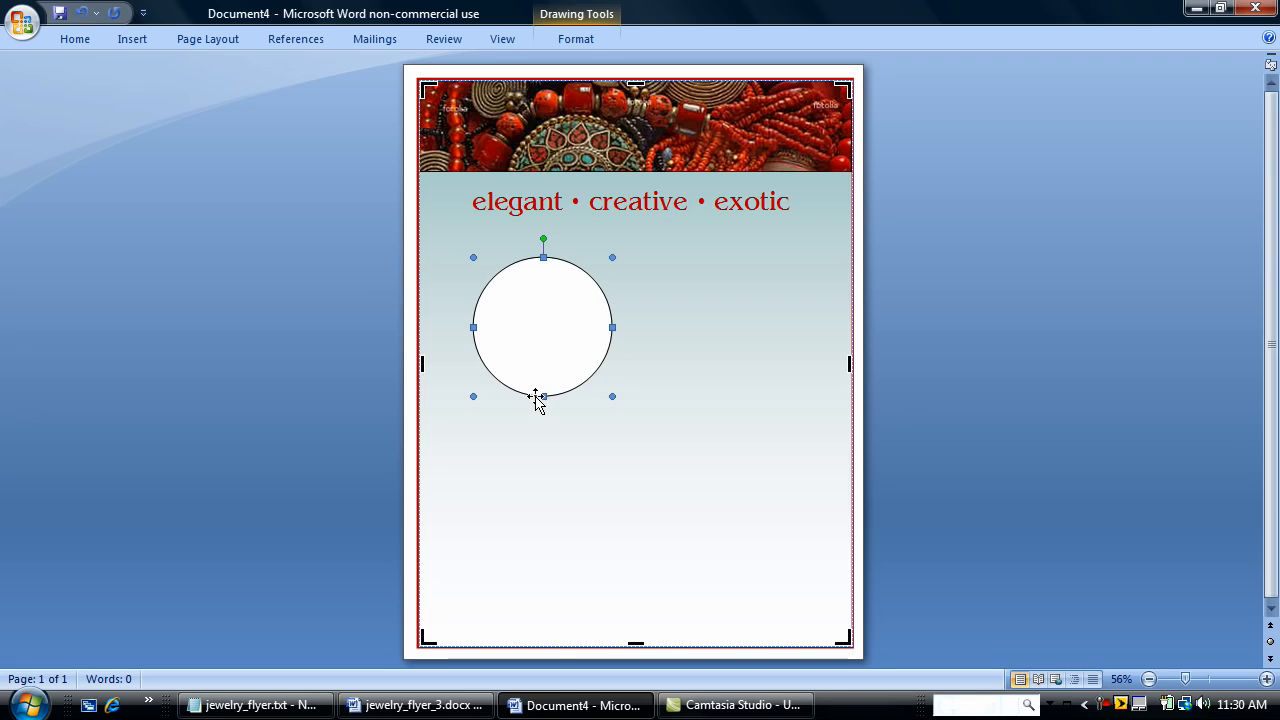
{"action": "left_click_drag", "start_coordinate": [542, 328], "coordinate": [562, 348]}
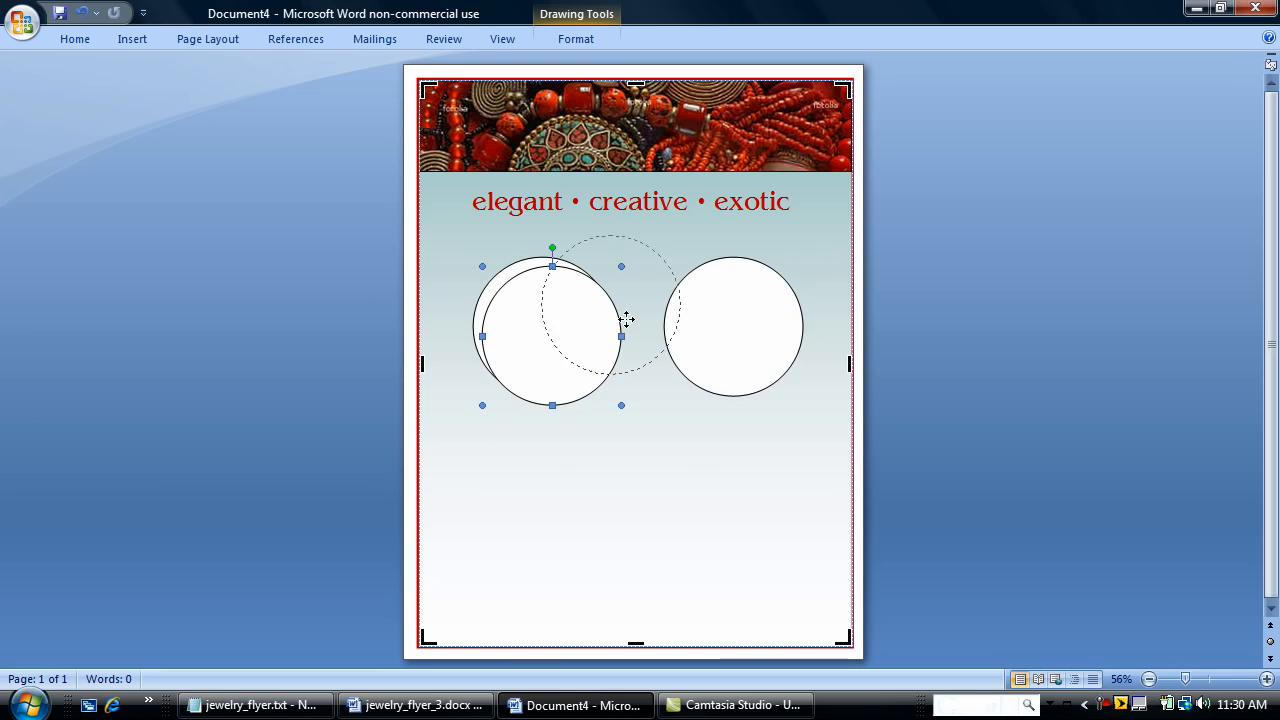
{"action": "left_click_drag", "start_coordinate": [552, 330], "coordinate": [640, 300]}
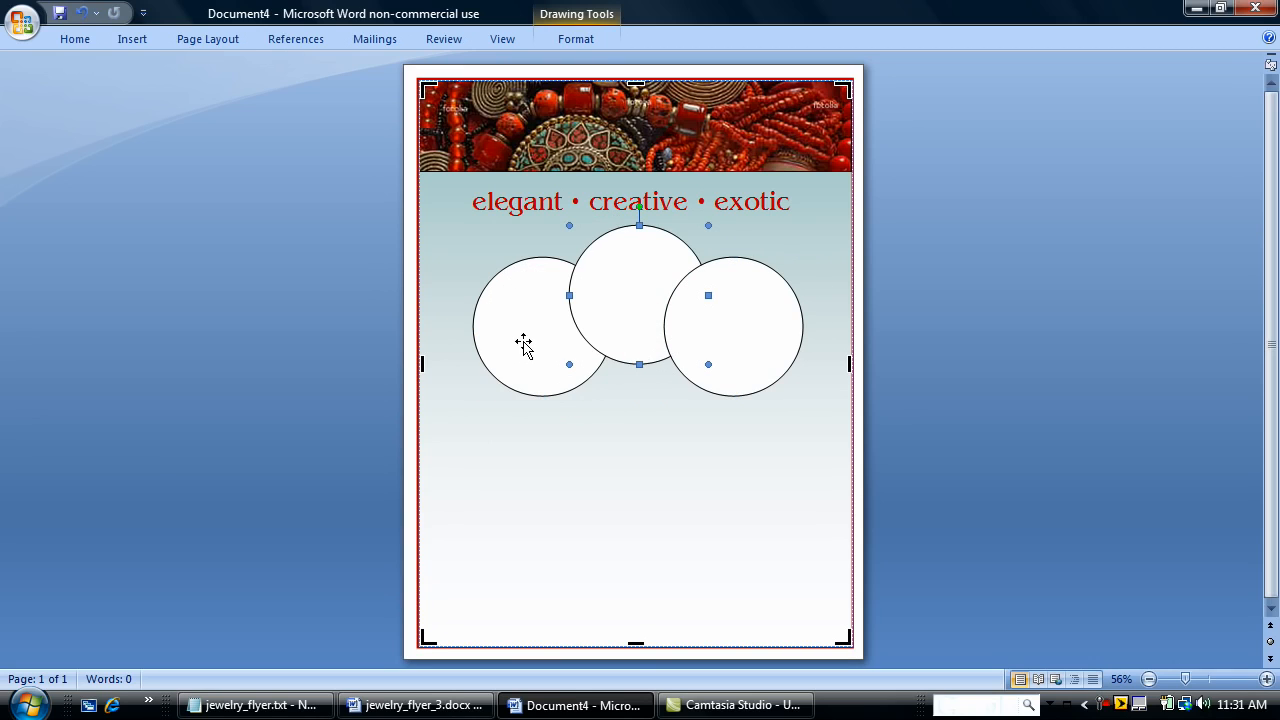
{"action": "left_click", "coordinate": [536, 330]}
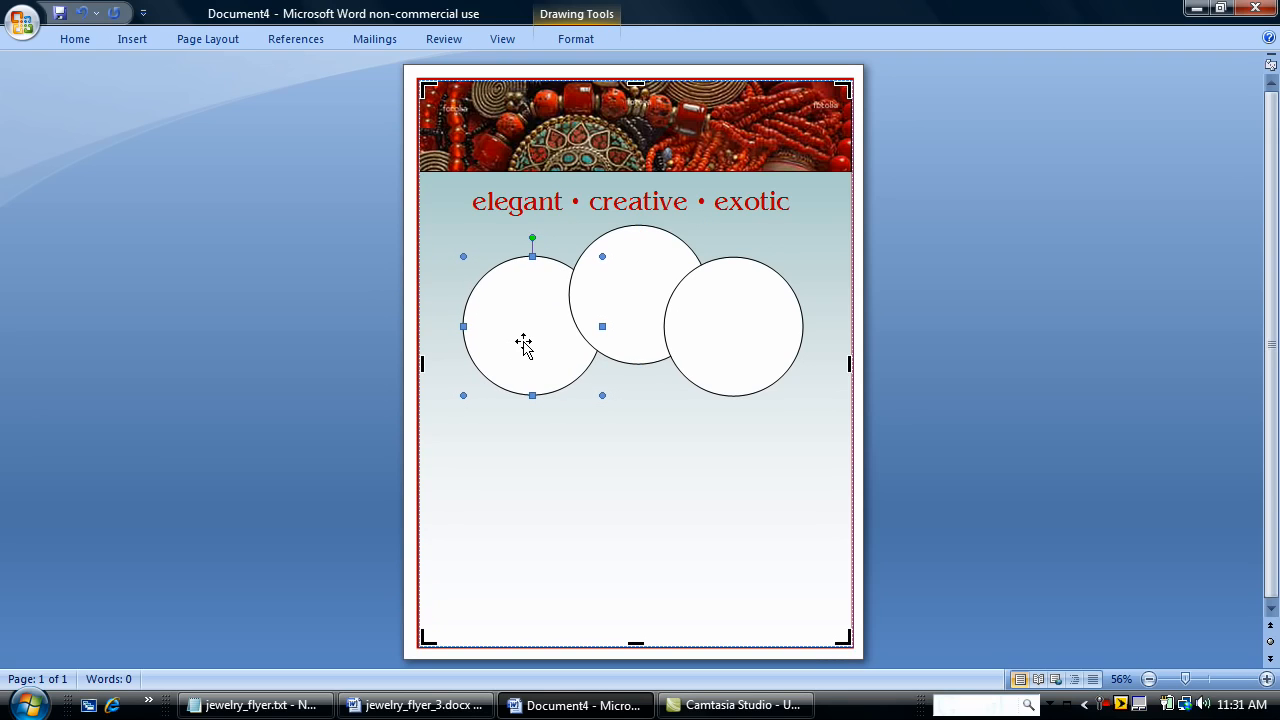
{"action": "left_click", "coordinate": [736, 330]}
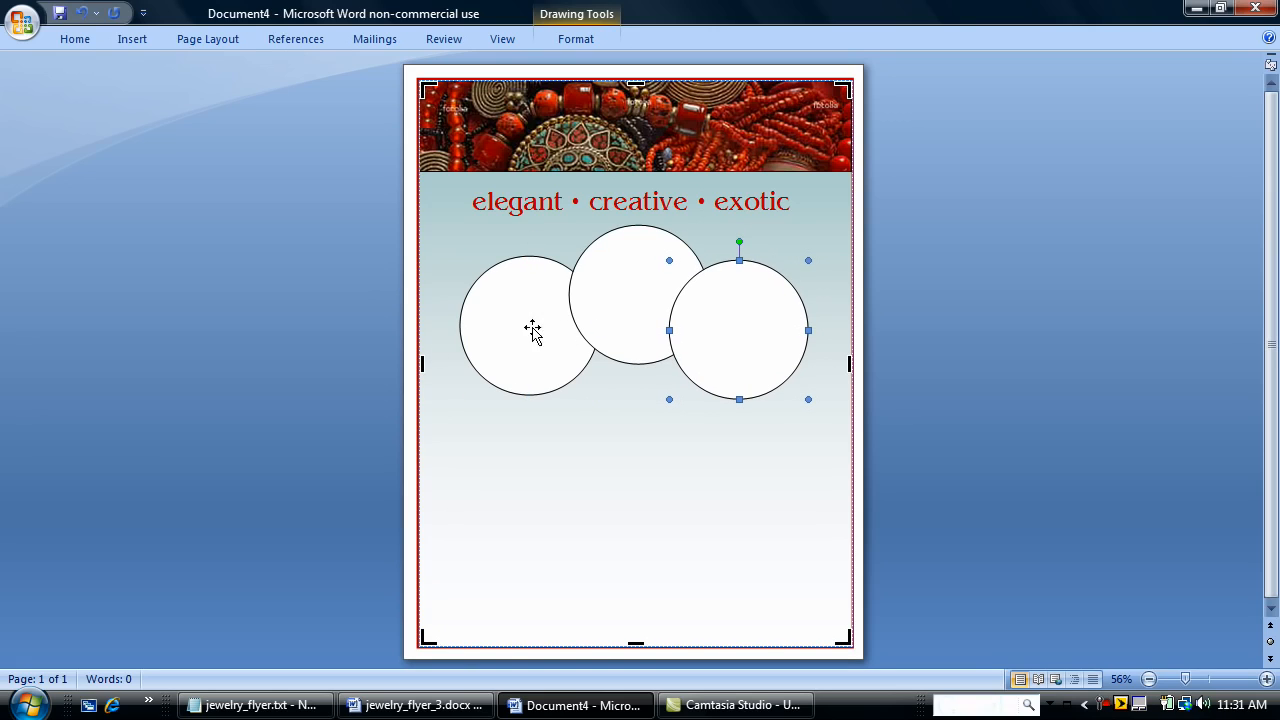
Step: Fill the left circle with the turquoise jewelry photo, locking its aspect ratio
{"action": "right_click", "coordinate": [530, 330]}
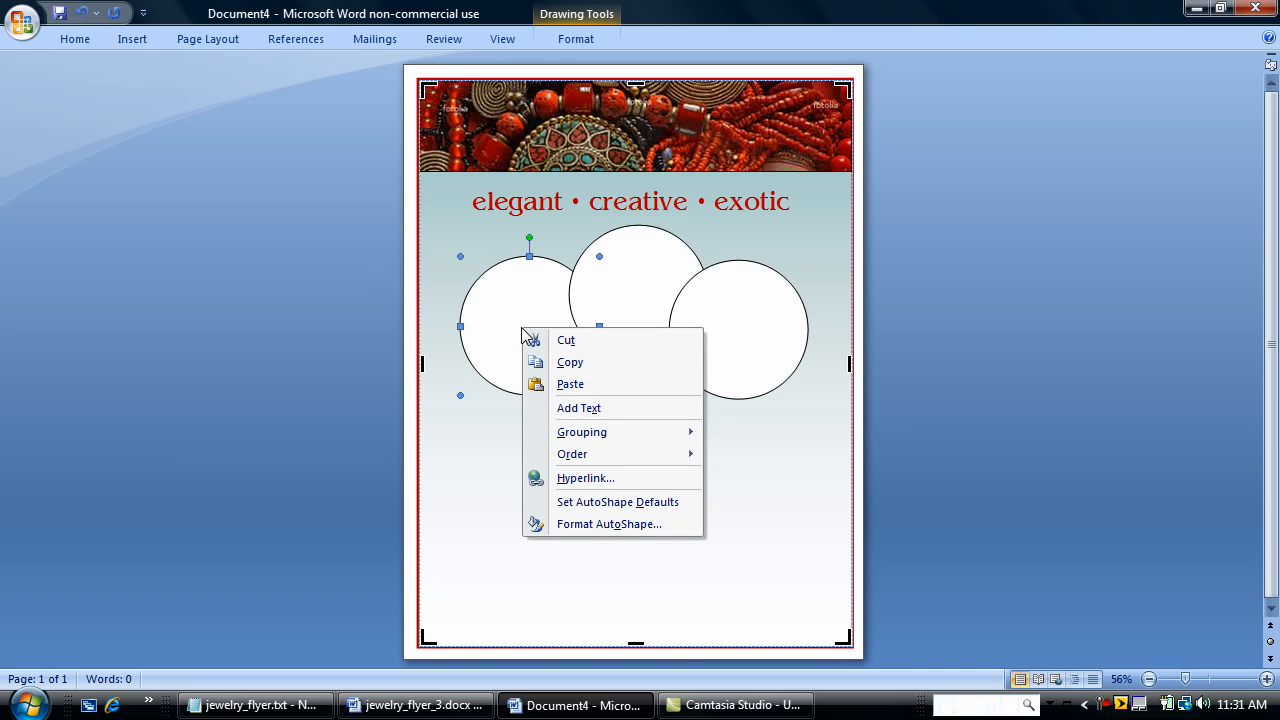
{"action": "mouse_move", "coordinate": [610, 524]}
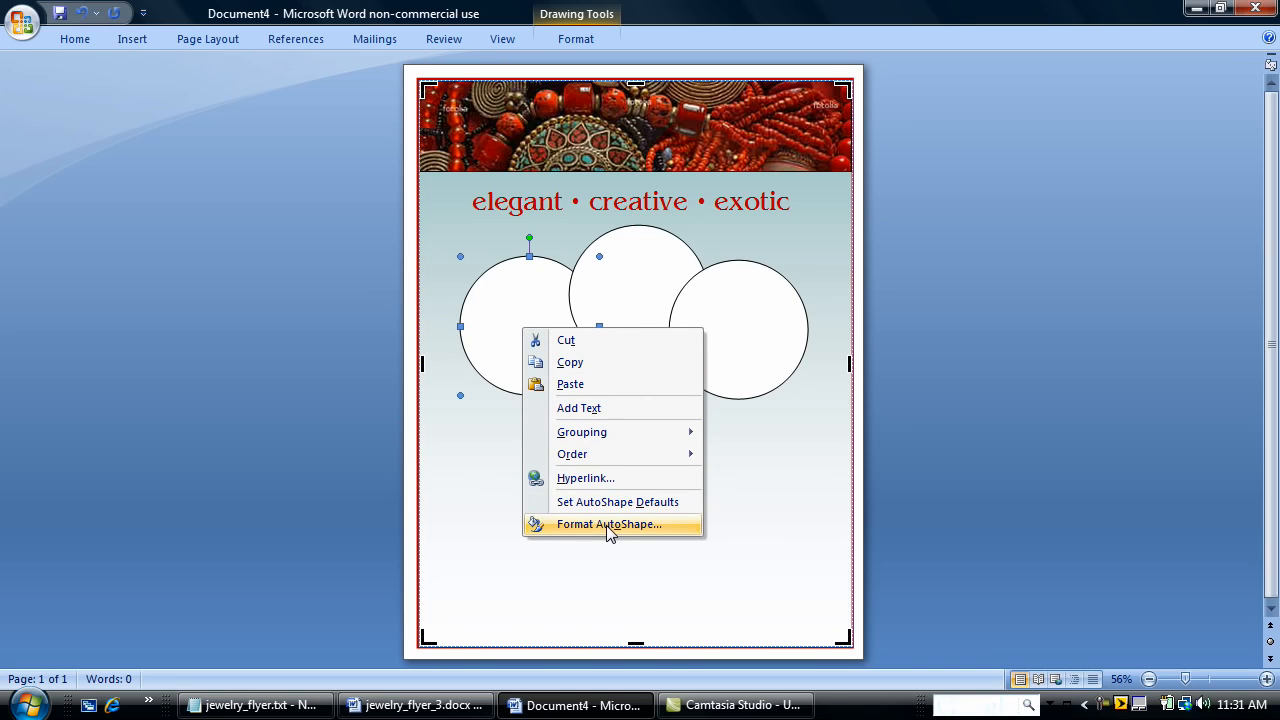
{"action": "left_click", "coordinate": [612, 524]}
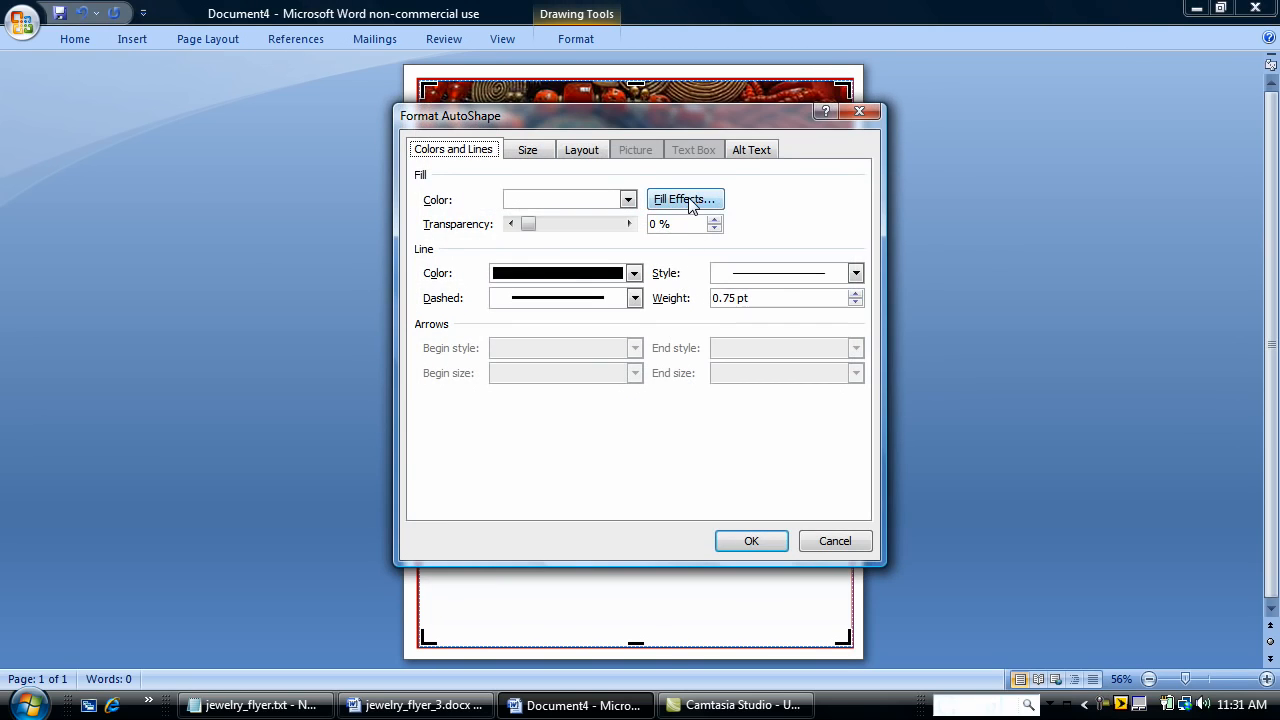
{"action": "left_click", "coordinate": [684, 200]}
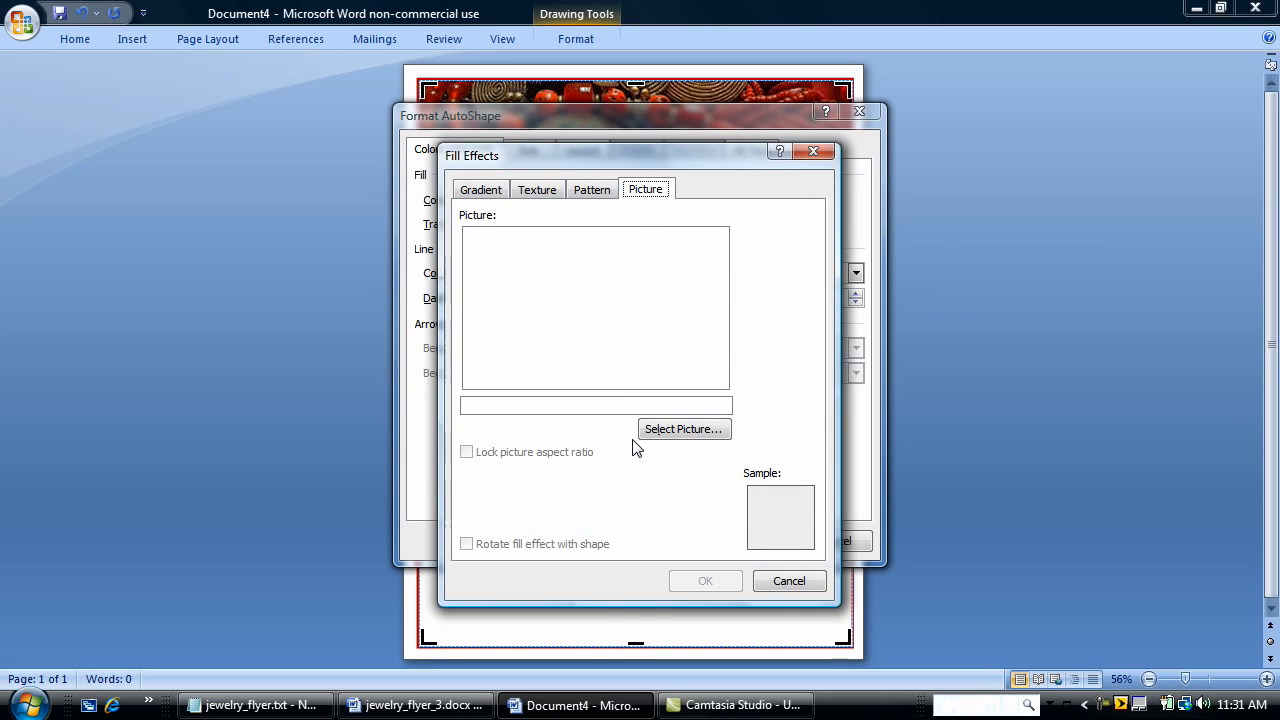
{"action": "left_click", "coordinate": [684, 428]}
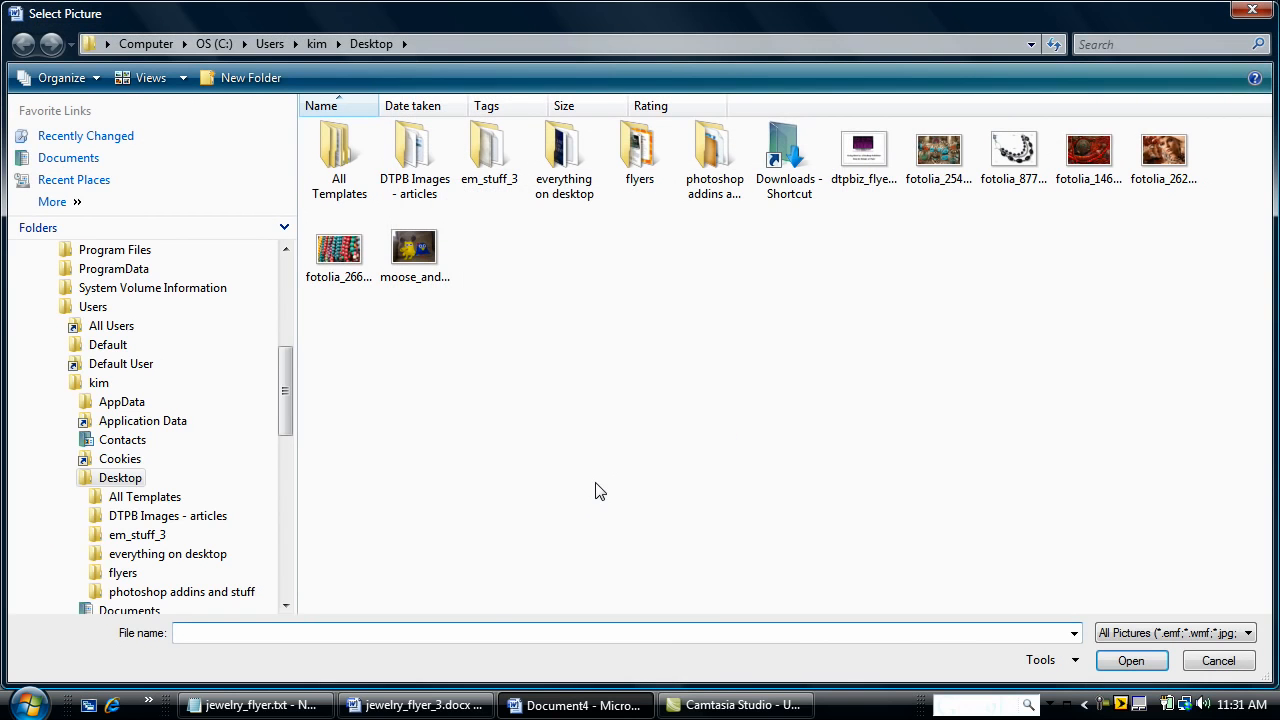
{"action": "left_click", "coordinate": [1132, 660]}
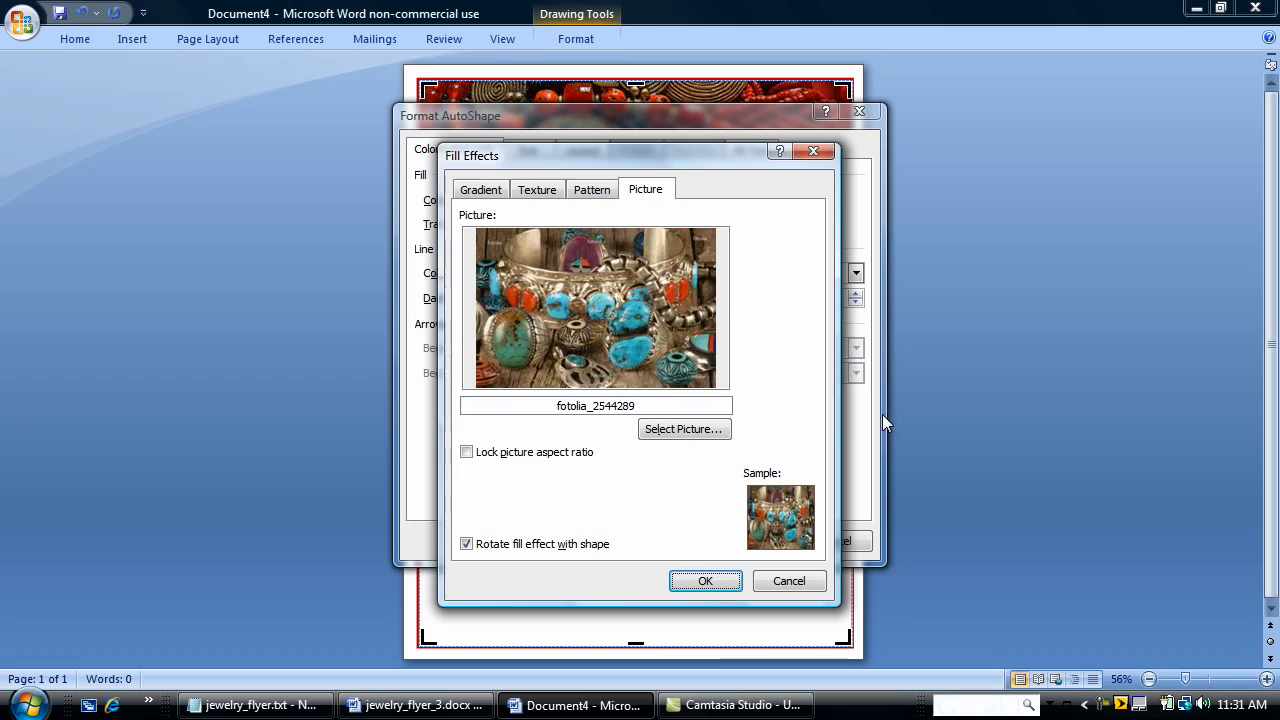
{"action": "left_click", "coordinate": [466, 452]}
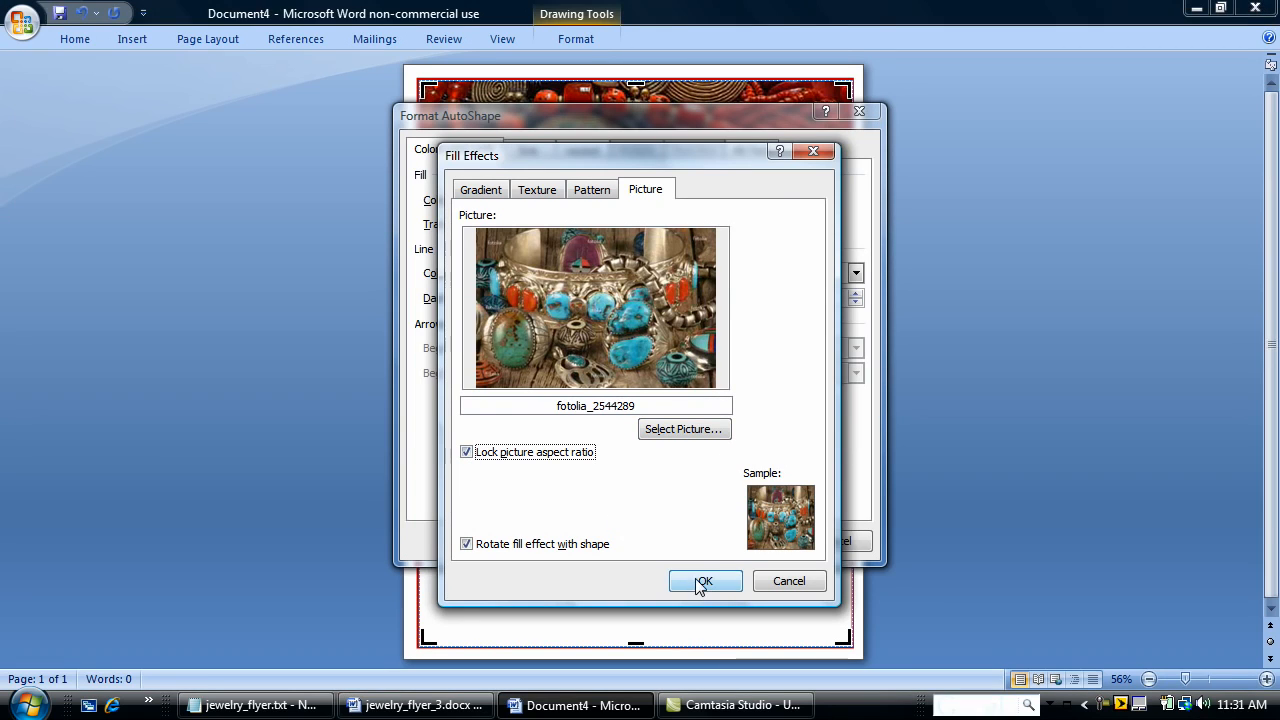
{"action": "left_click", "coordinate": [704, 580]}
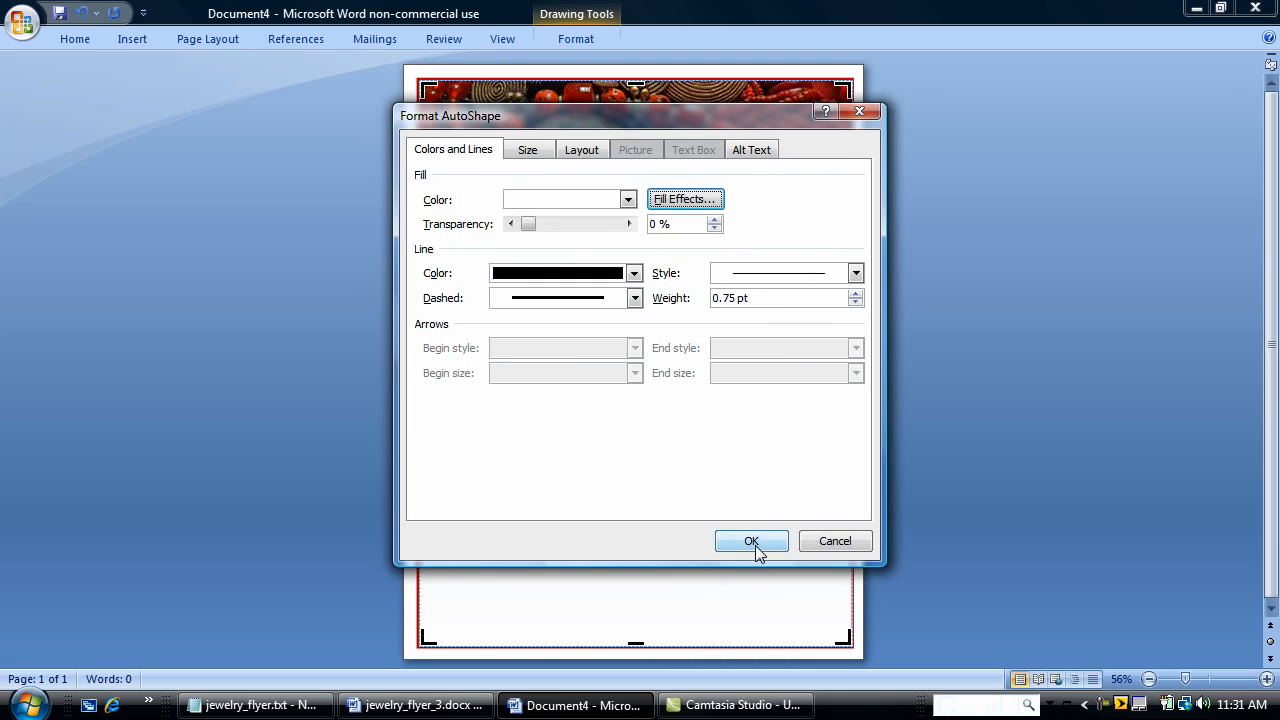
{"action": "left_click", "coordinate": [752, 540]}
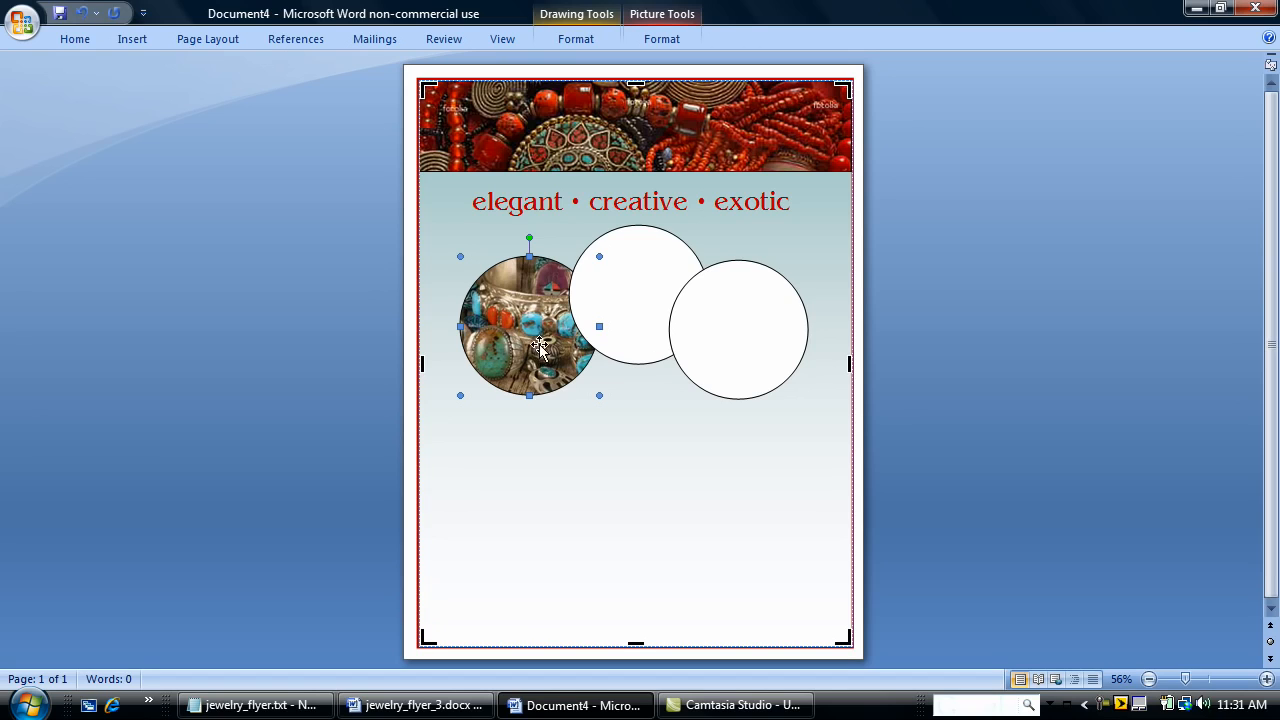
Step: Bring the left photo circle in front of the overlapping middle circle
{"action": "right_click", "coordinate": [540, 350]}
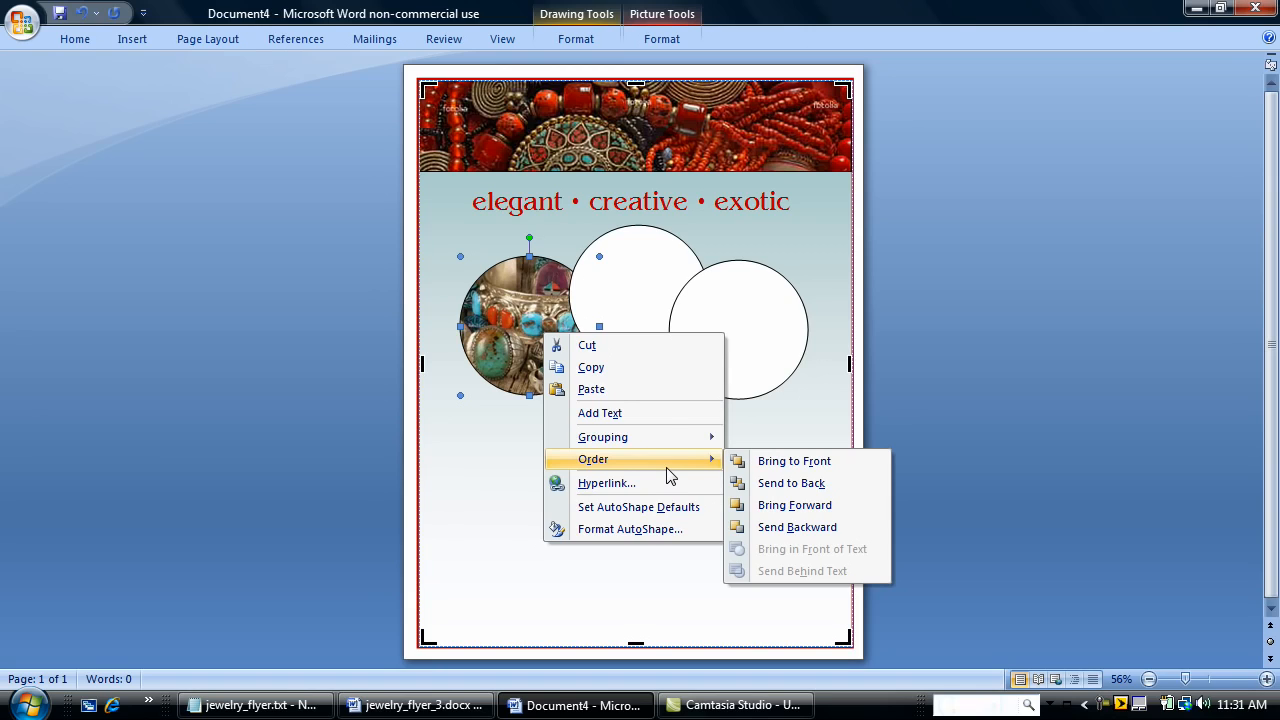
{"action": "mouse_move", "coordinate": [796, 460]}
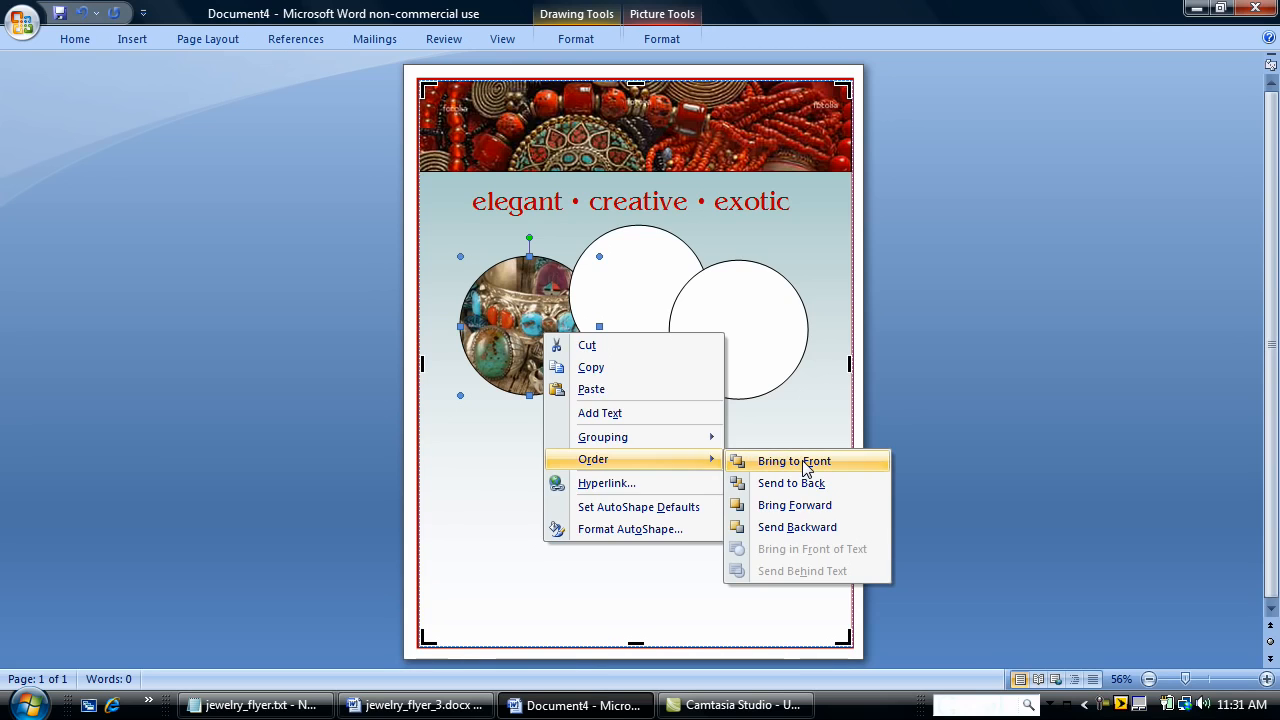
{"action": "left_click", "coordinate": [792, 460]}
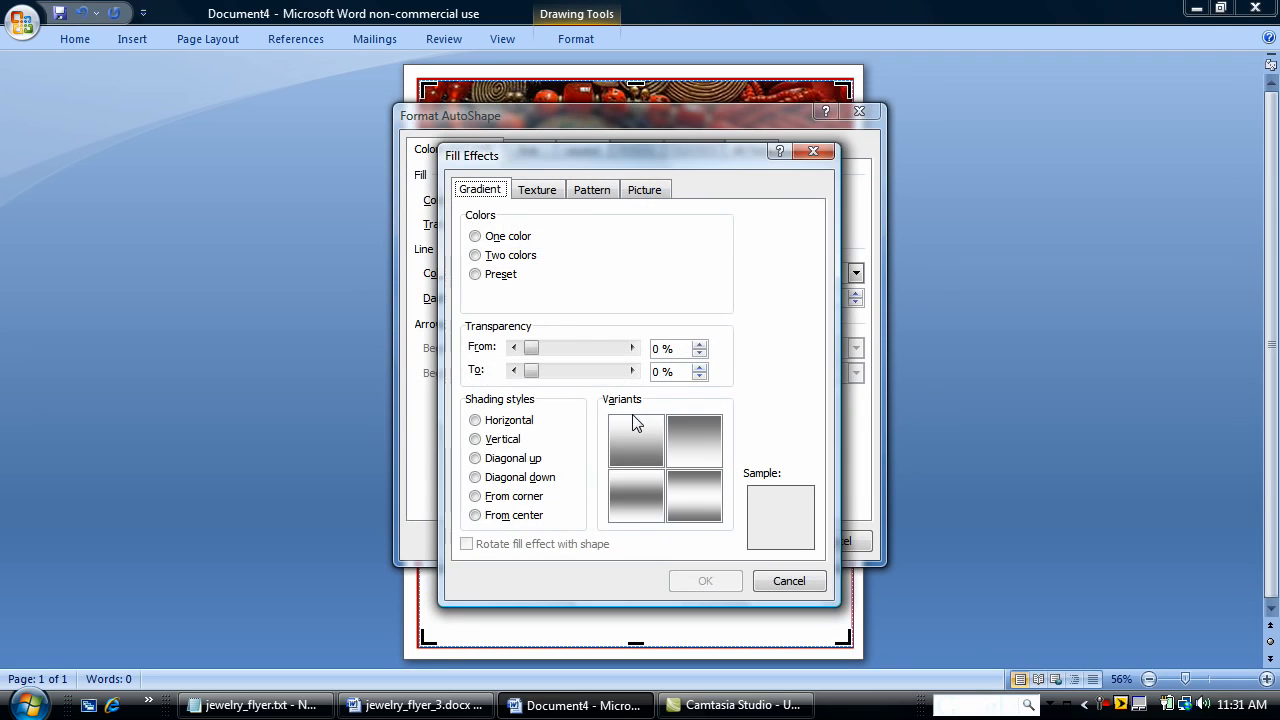
Step: Fill the selected circle with the portrait photo and confirm the picture fill
{"action": "left_click", "coordinate": [644, 188]}
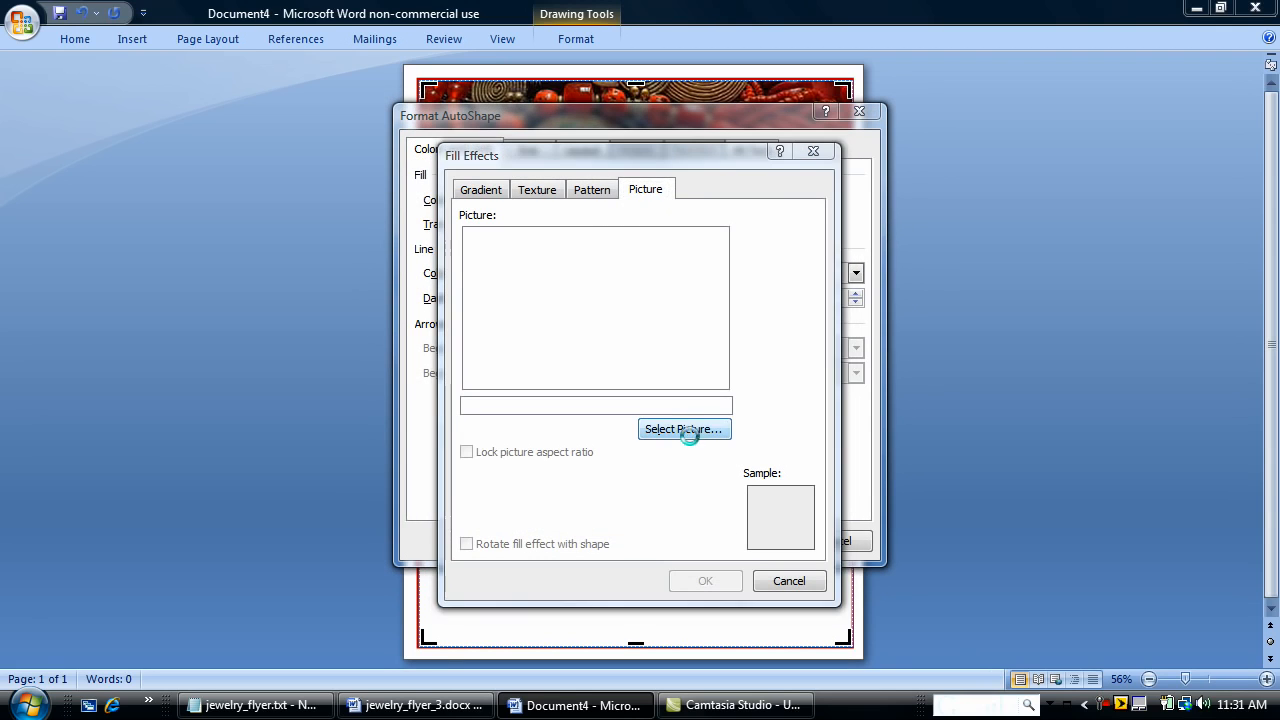
{"action": "left_click", "coordinate": [684, 428]}
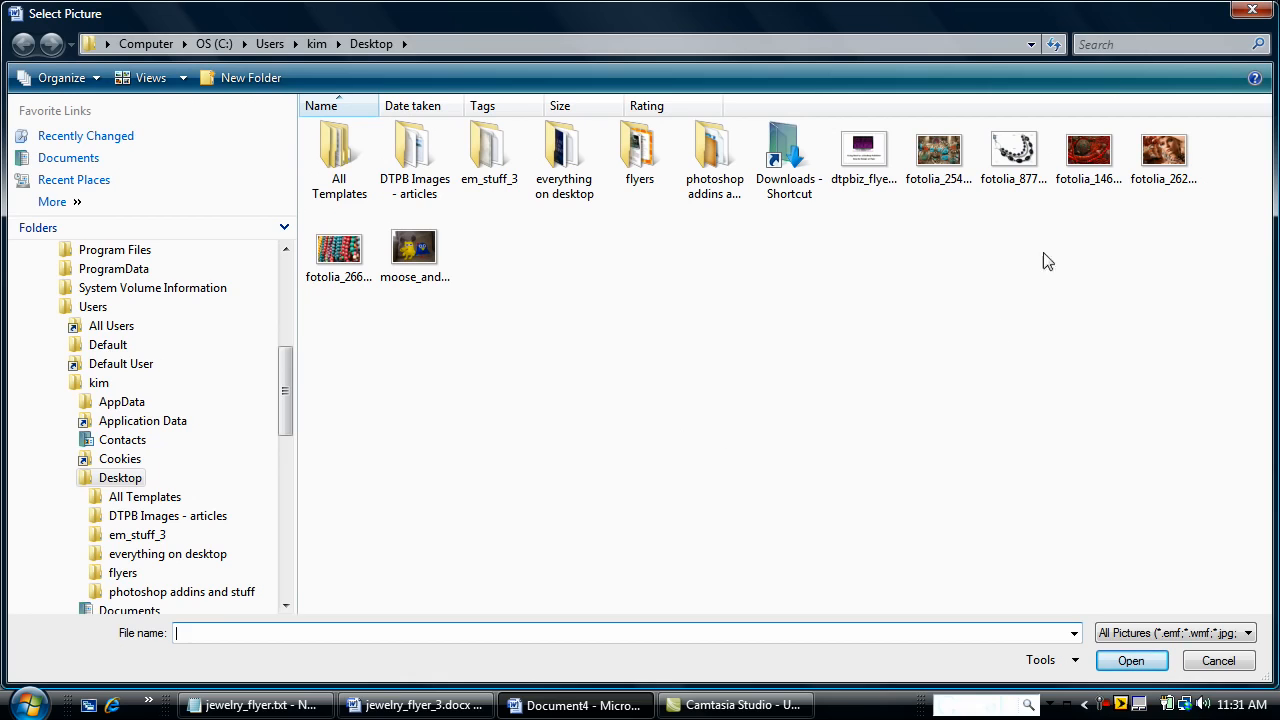
{"action": "left_click", "coordinate": [1164, 150]}
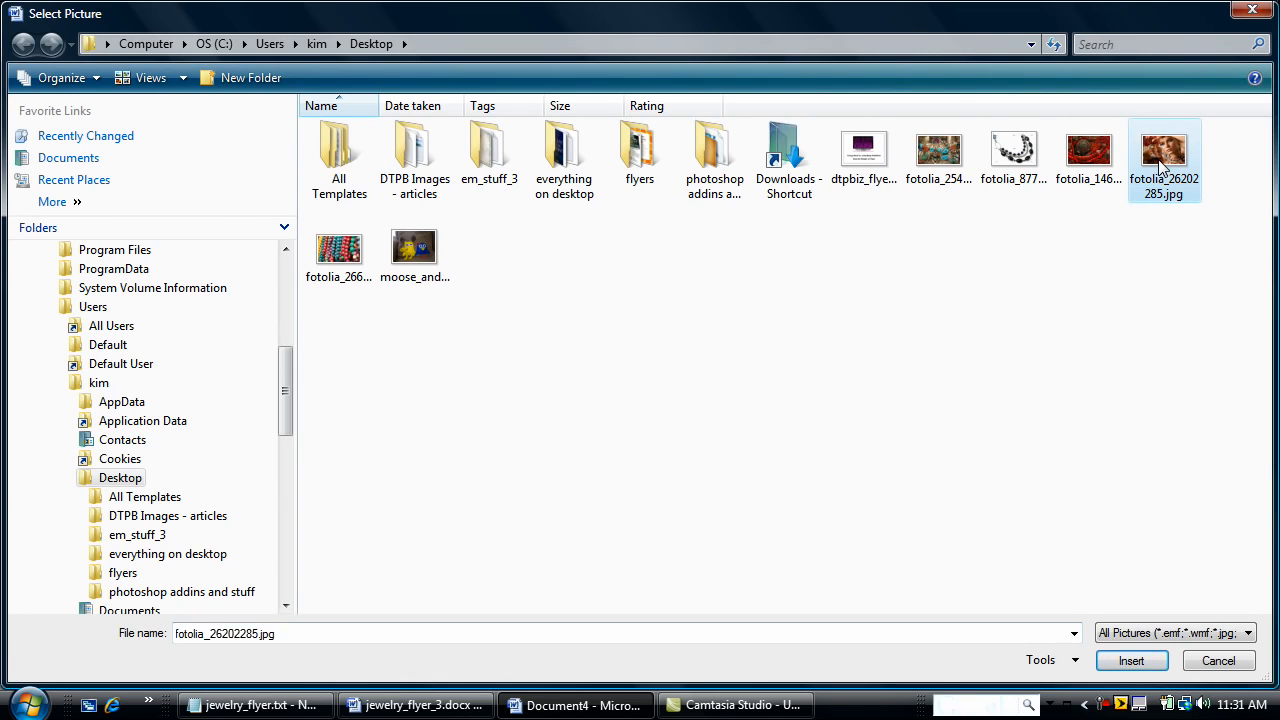
{"action": "left_click", "coordinate": [1132, 660]}
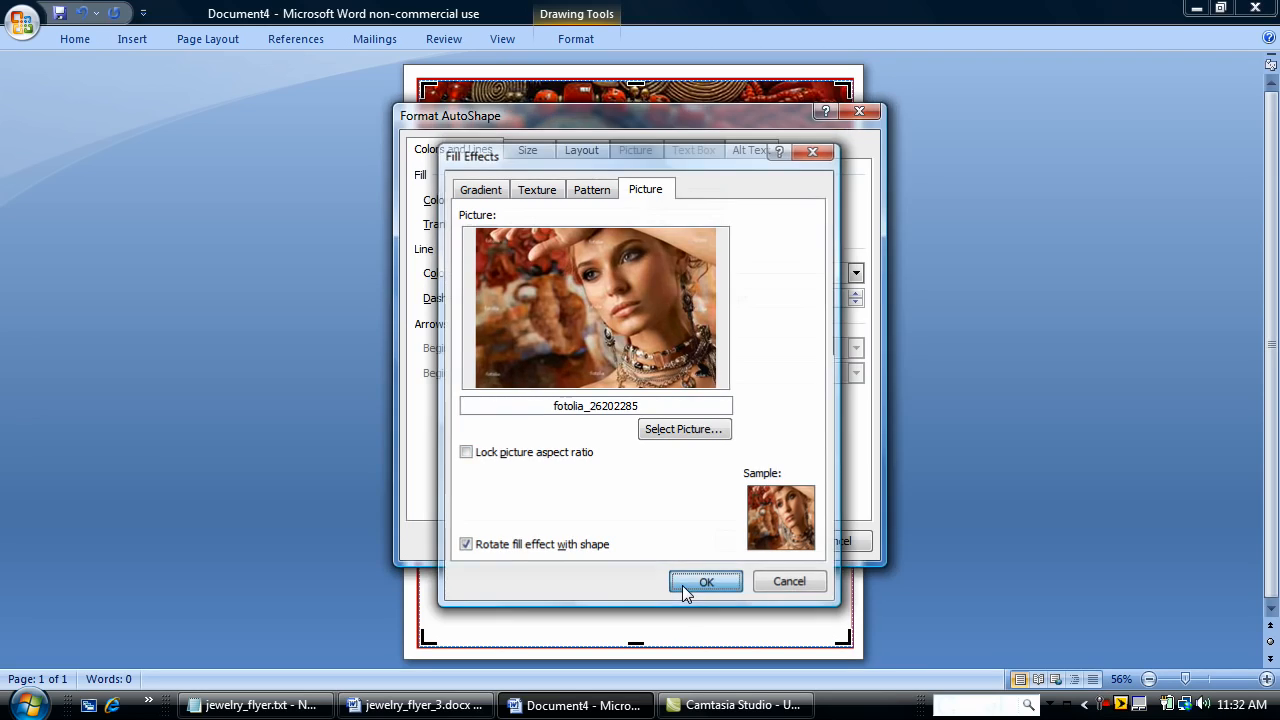
{"action": "left_click", "coordinate": [706, 580]}
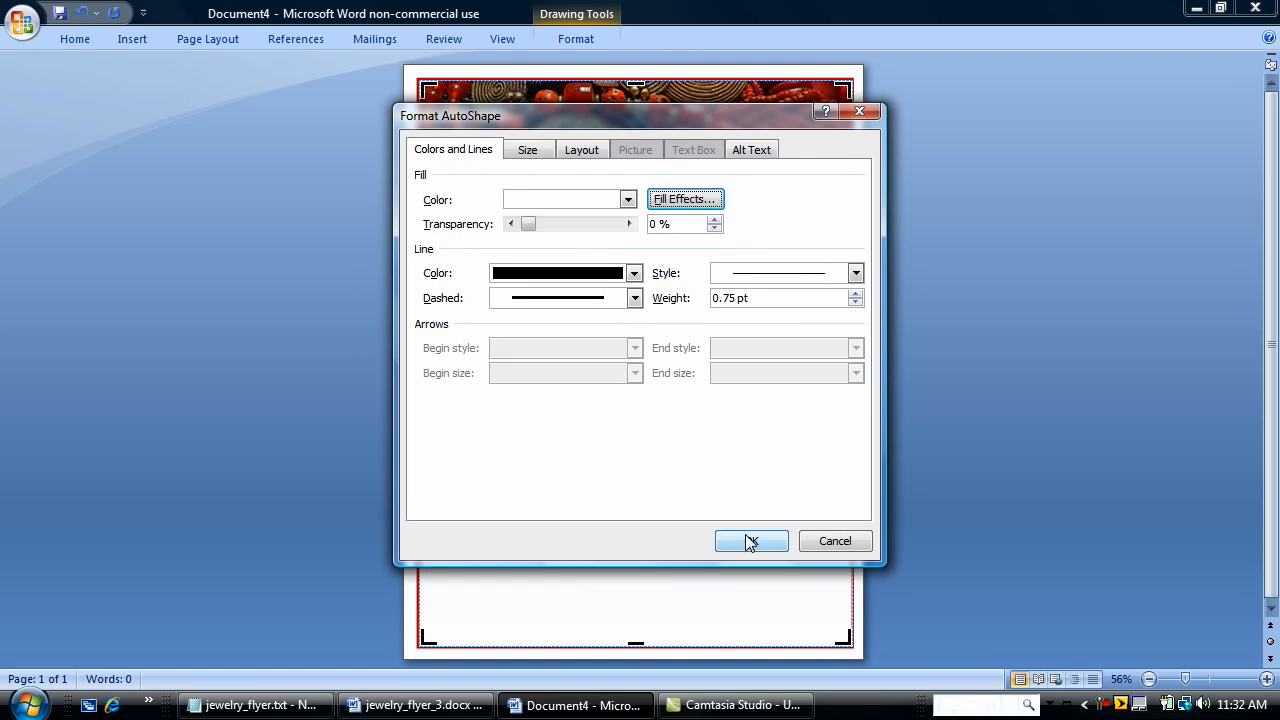
Step: Fill the empty third circle with the colourful beads photo, locking the picture's aspect ratio
{"action": "left_click", "coordinate": [752, 540]}
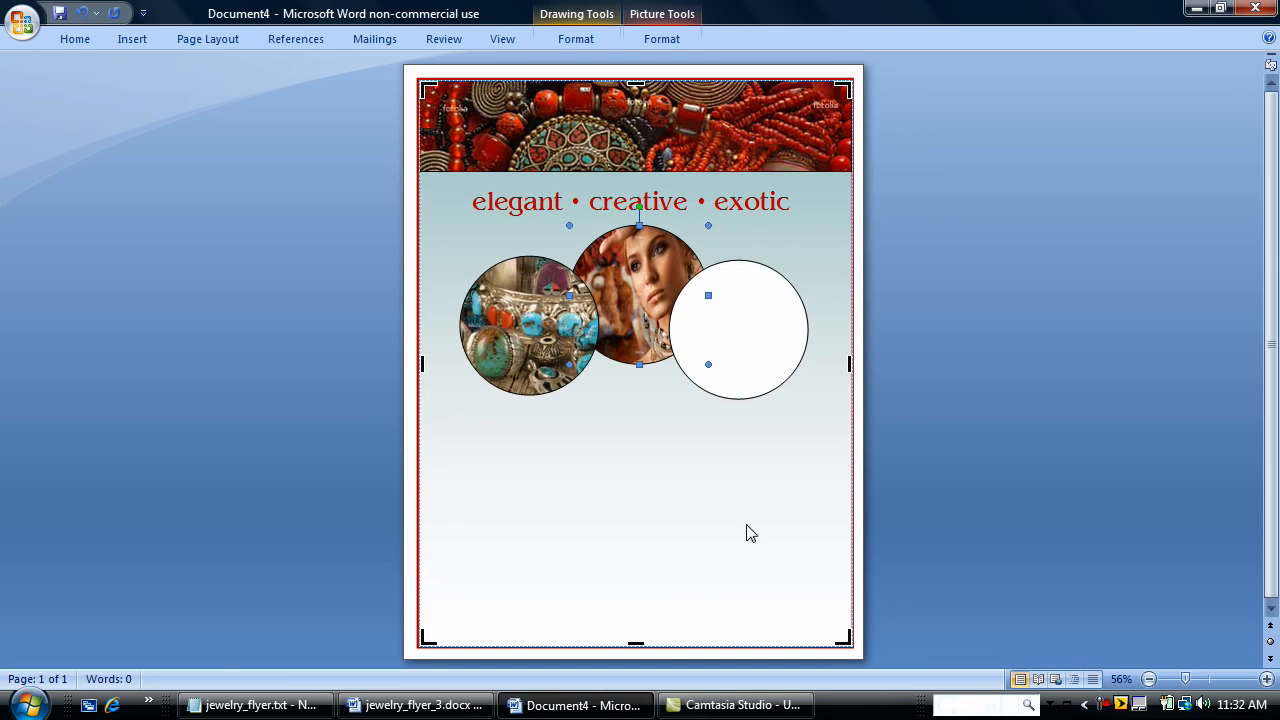
{"action": "right_click", "coordinate": [724, 328]}
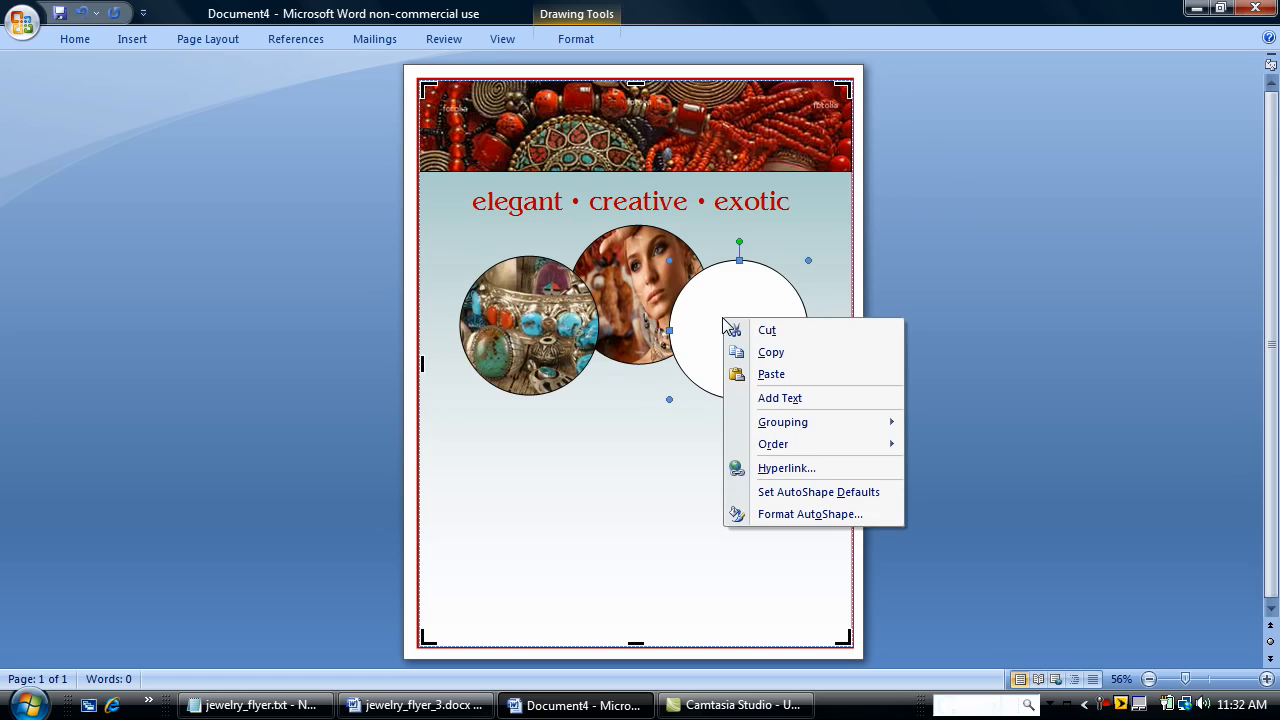
{"action": "mouse_move", "coordinate": [778, 512]}
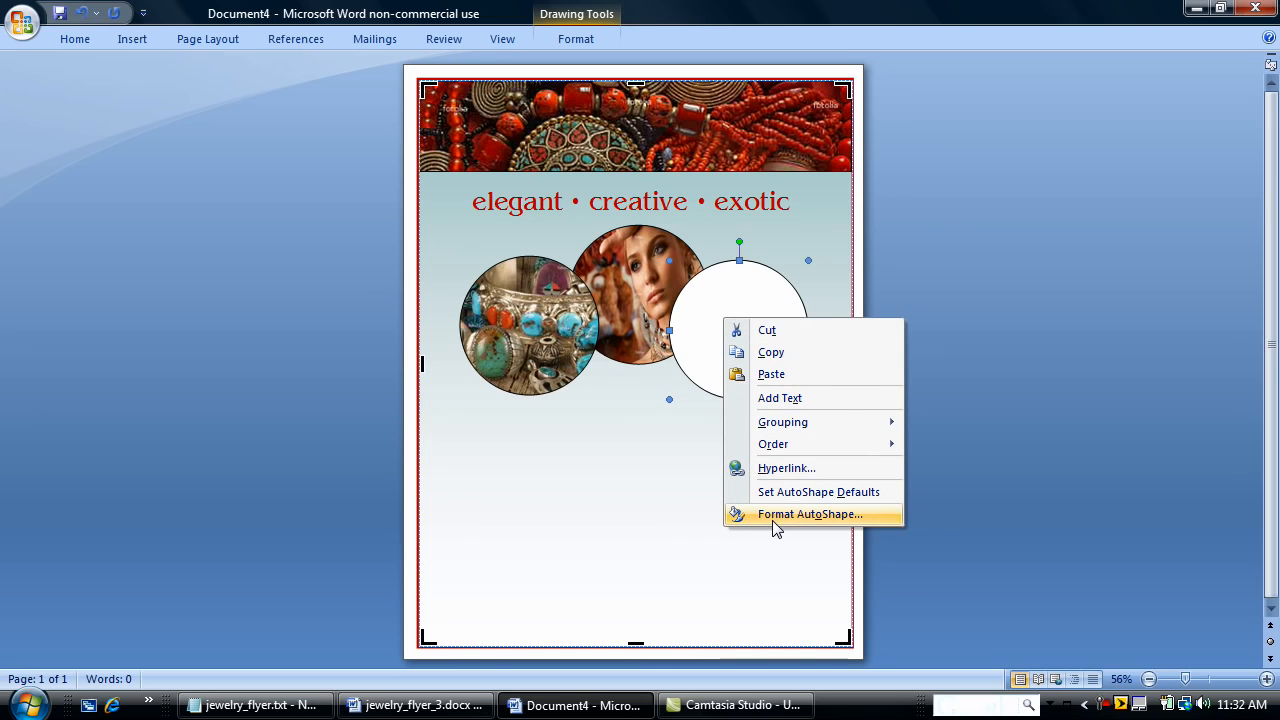
{"action": "left_click", "coordinate": [810, 512]}
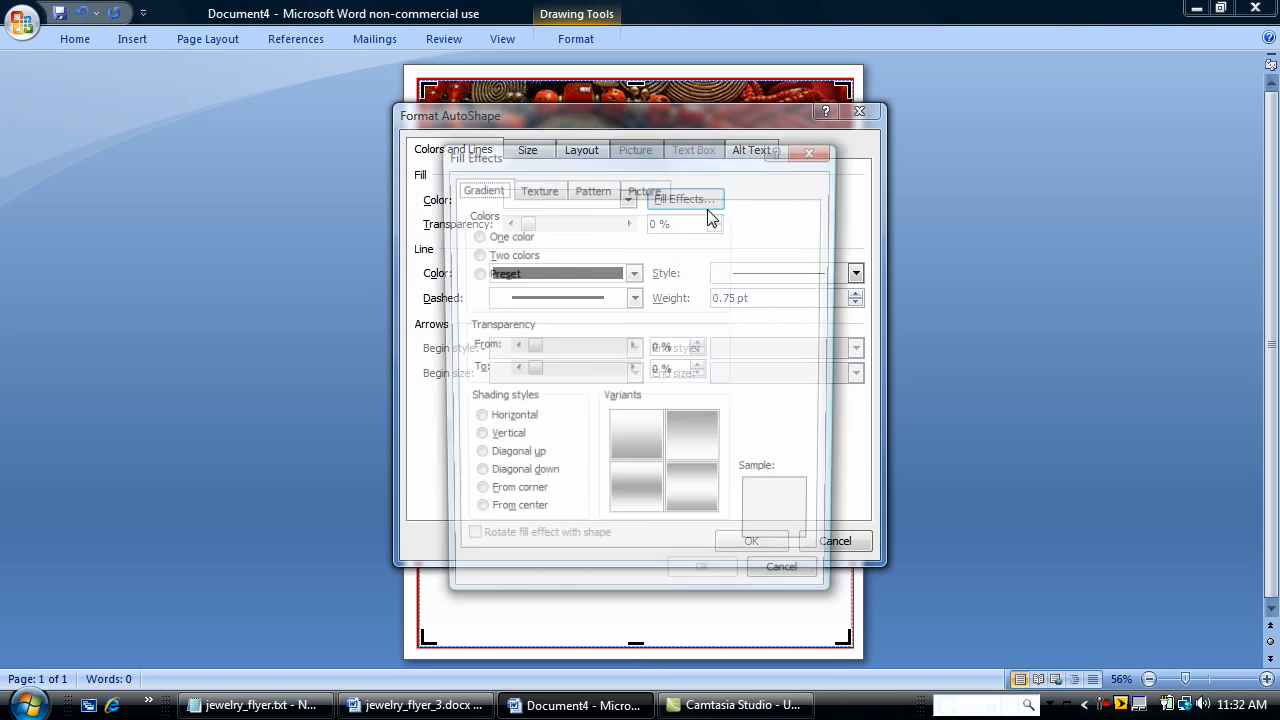
{"action": "left_click", "coordinate": [644, 188]}
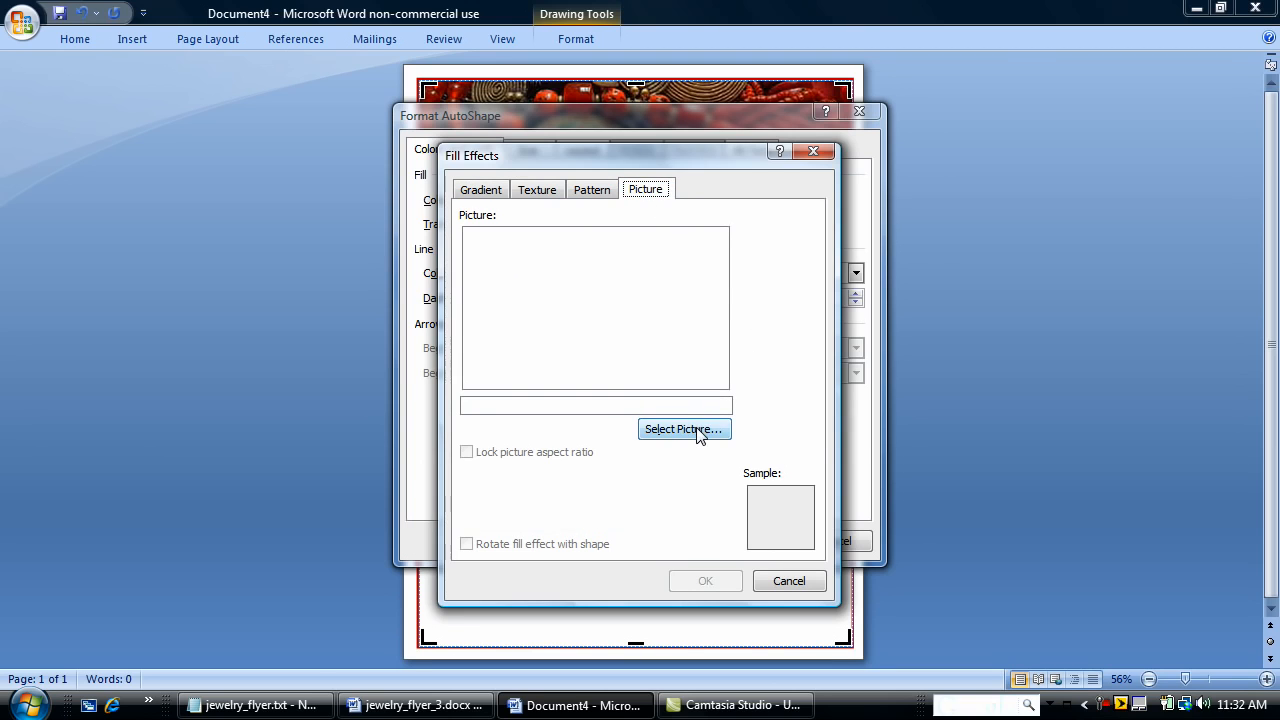
{"action": "left_click", "coordinate": [684, 428]}
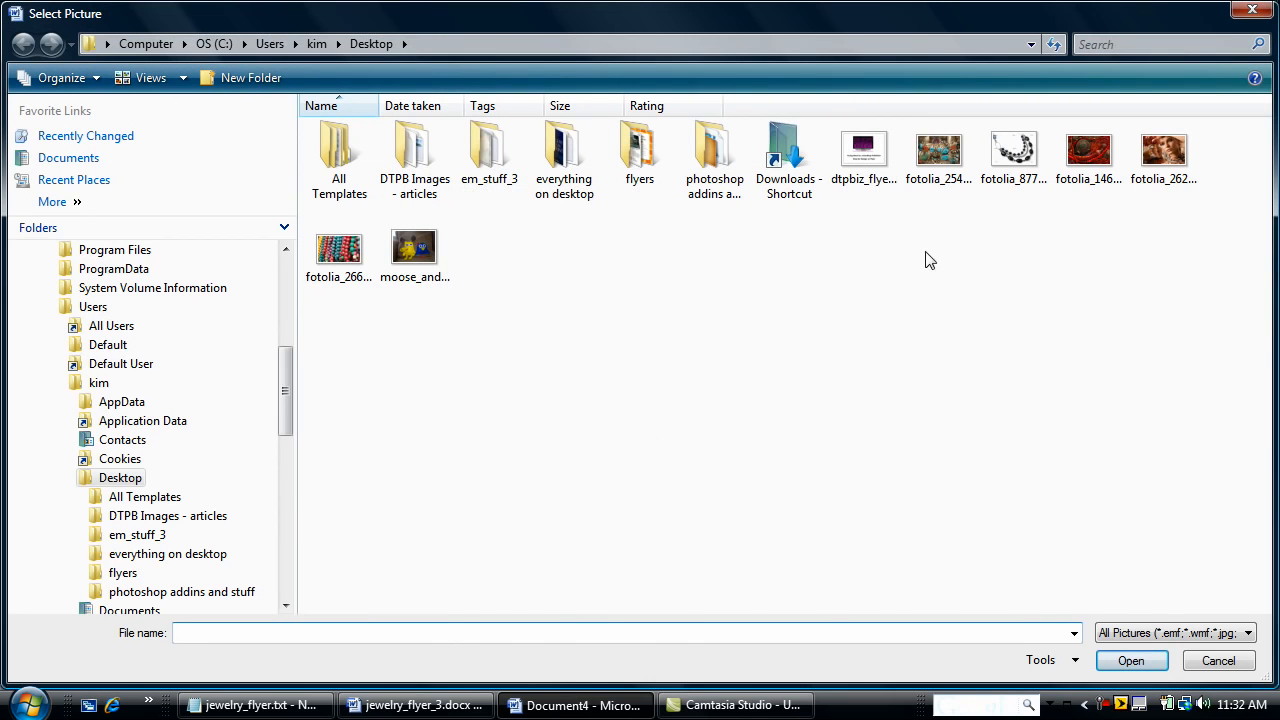
{"action": "left_click", "coordinate": [1132, 660]}
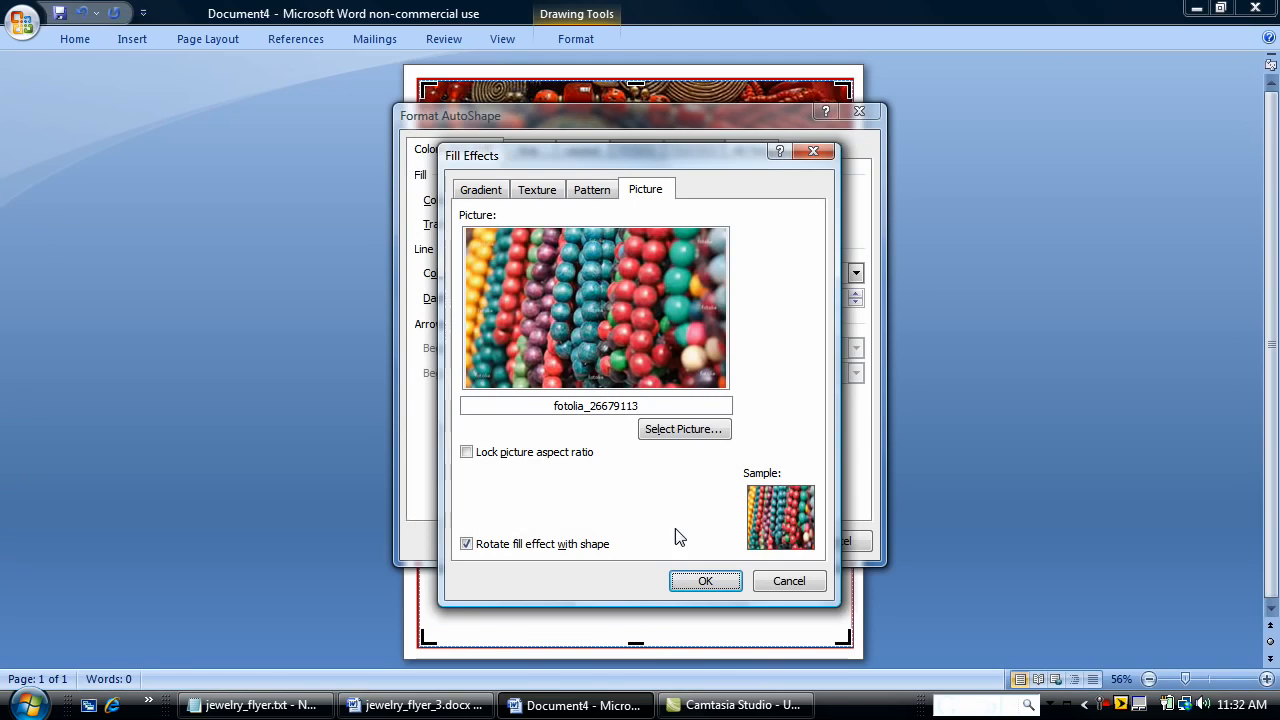
{"action": "left_click", "coordinate": [466, 452]}
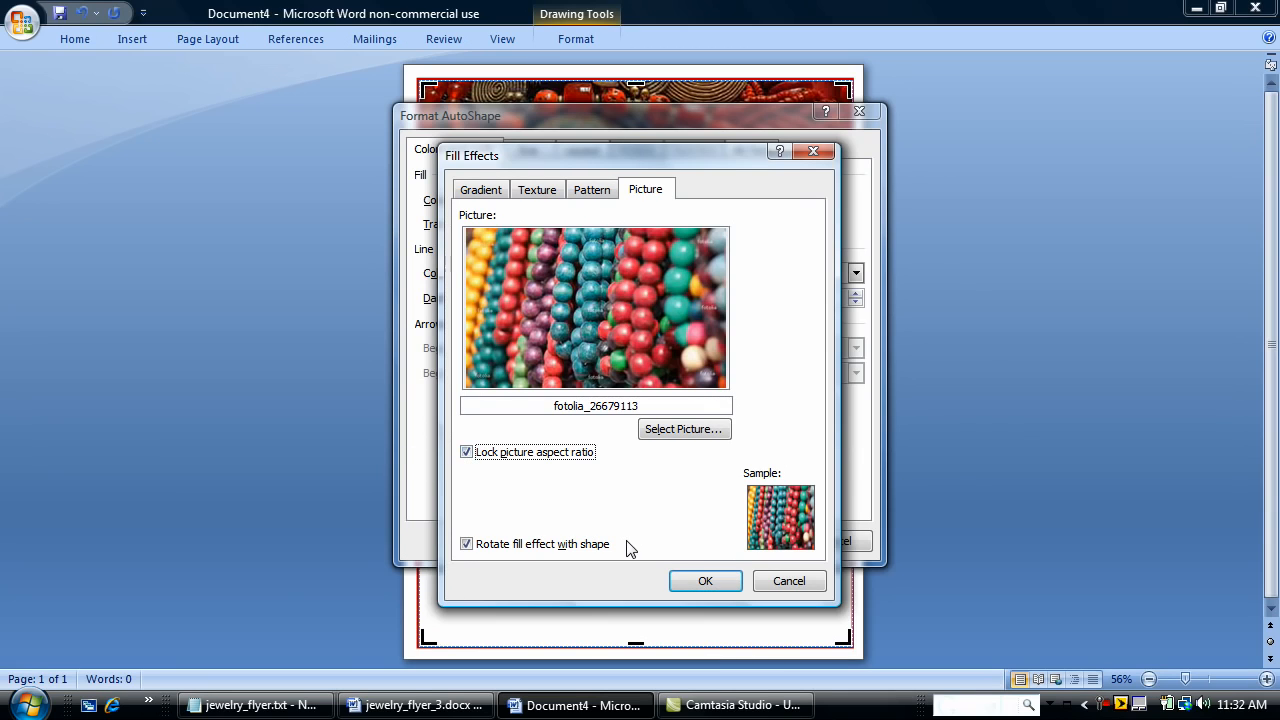
{"action": "left_click", "coordinate": [704, 580]}
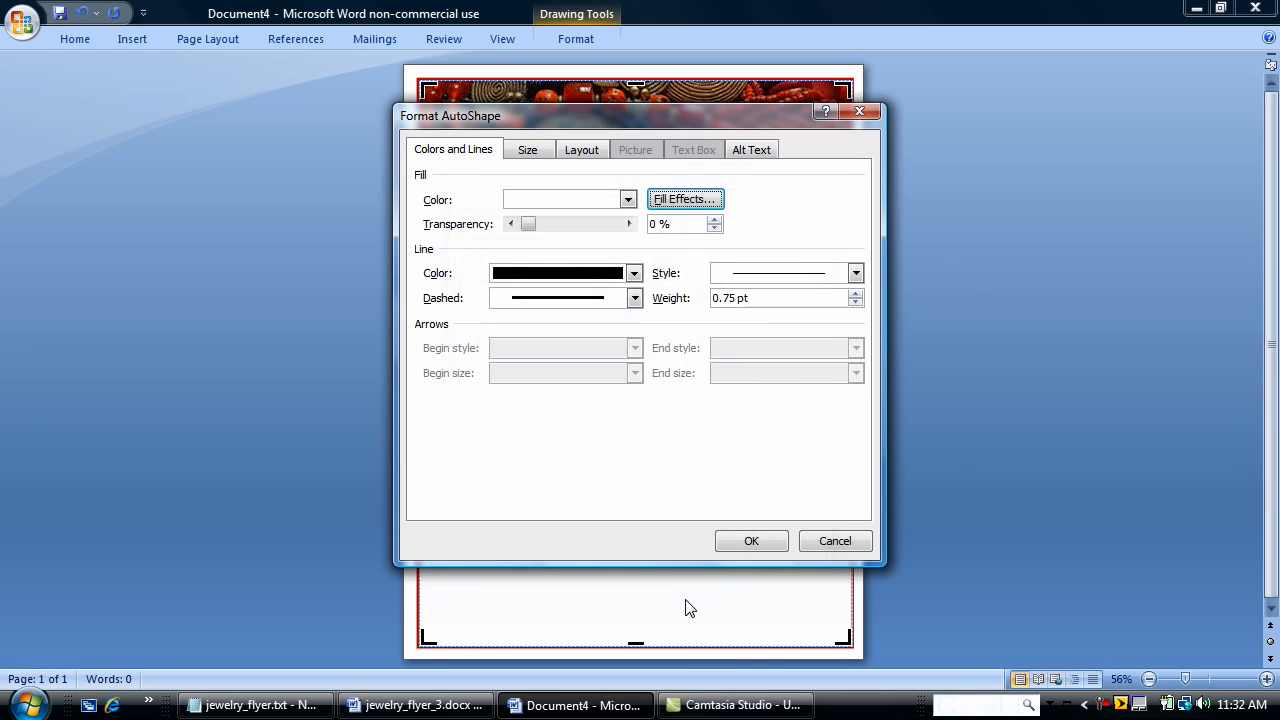
{"action": "left_click", "coordinate": [752, 540]}
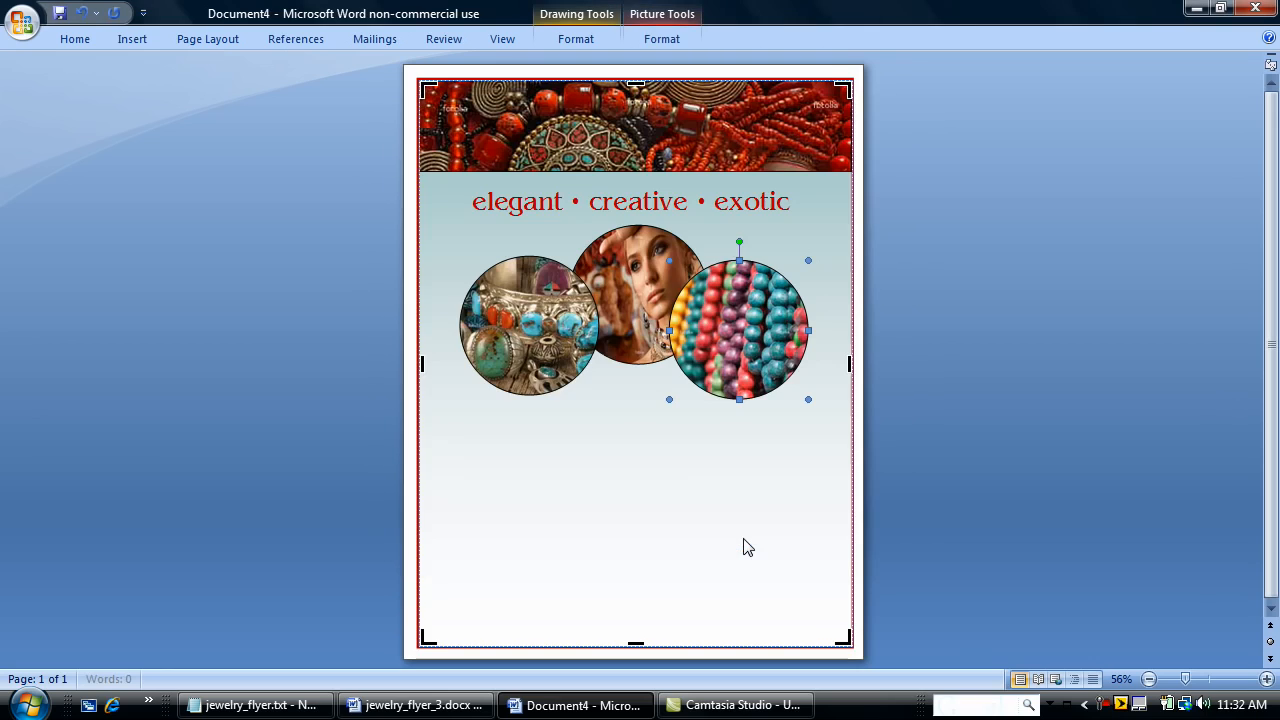
{"action": "mouse_move", "coordinate": [452, 336]}
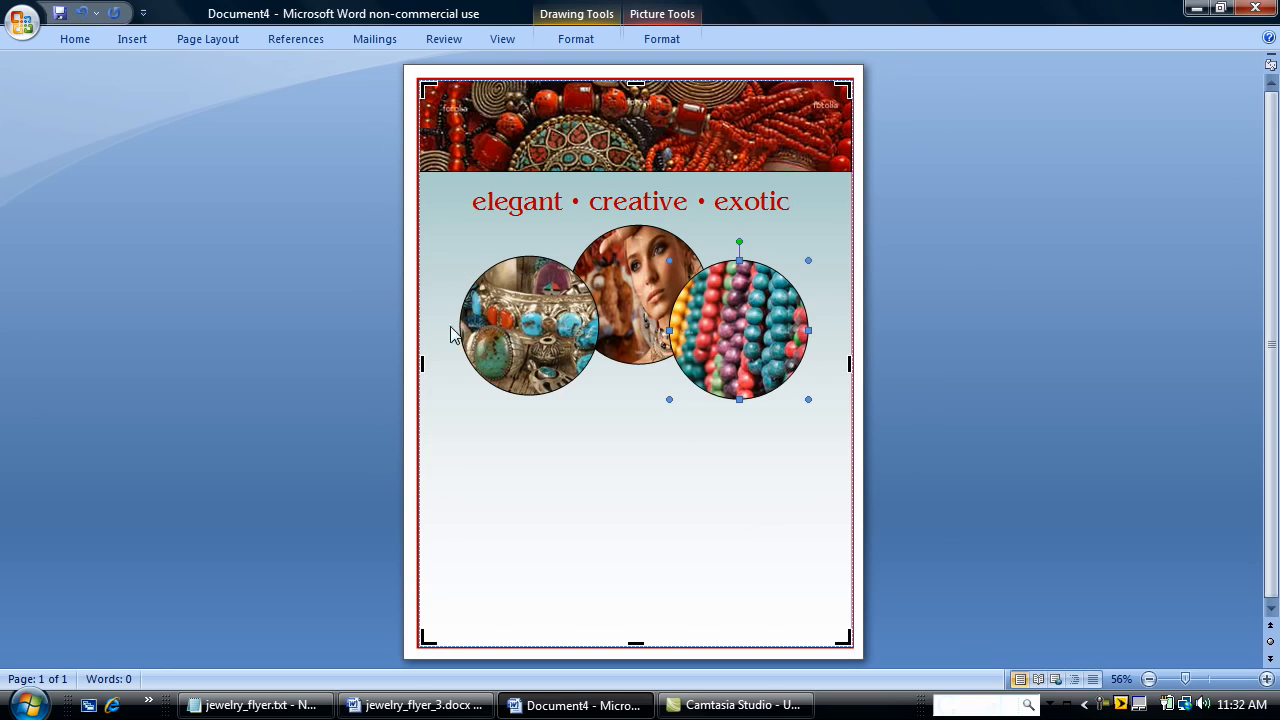
{"action": "mouse_move", "coordinate": [544, 262]}
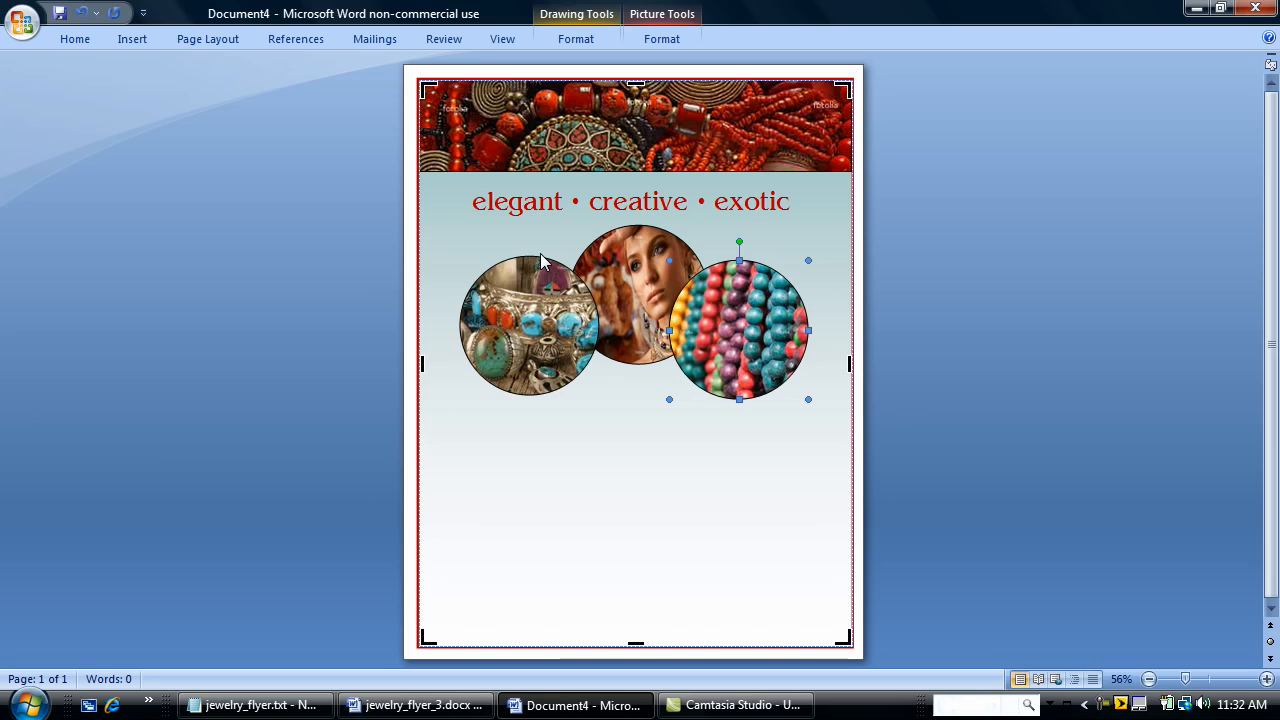
{"action": "mouse_move", "coordinate": [720, 304]}
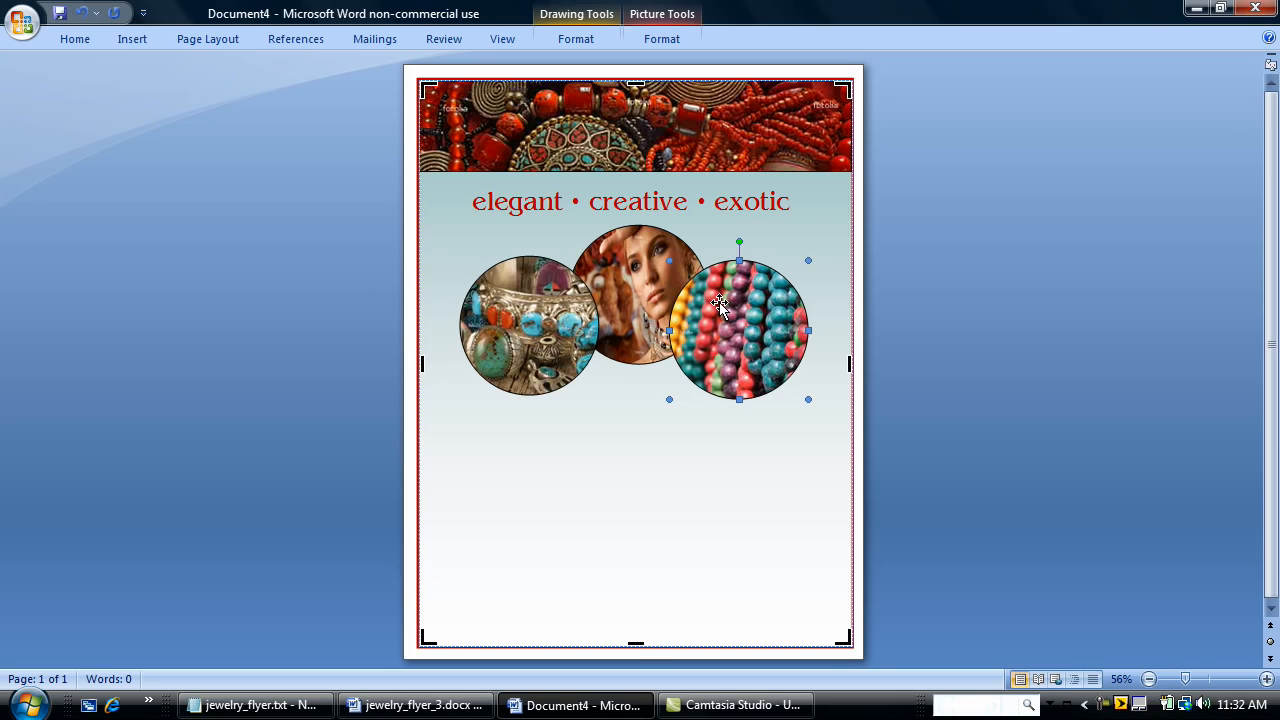
Step: Bring the middle portrait circle in front of both neighbouring photo circles
{"action": "left_click", "coordinate": [604, 264]}
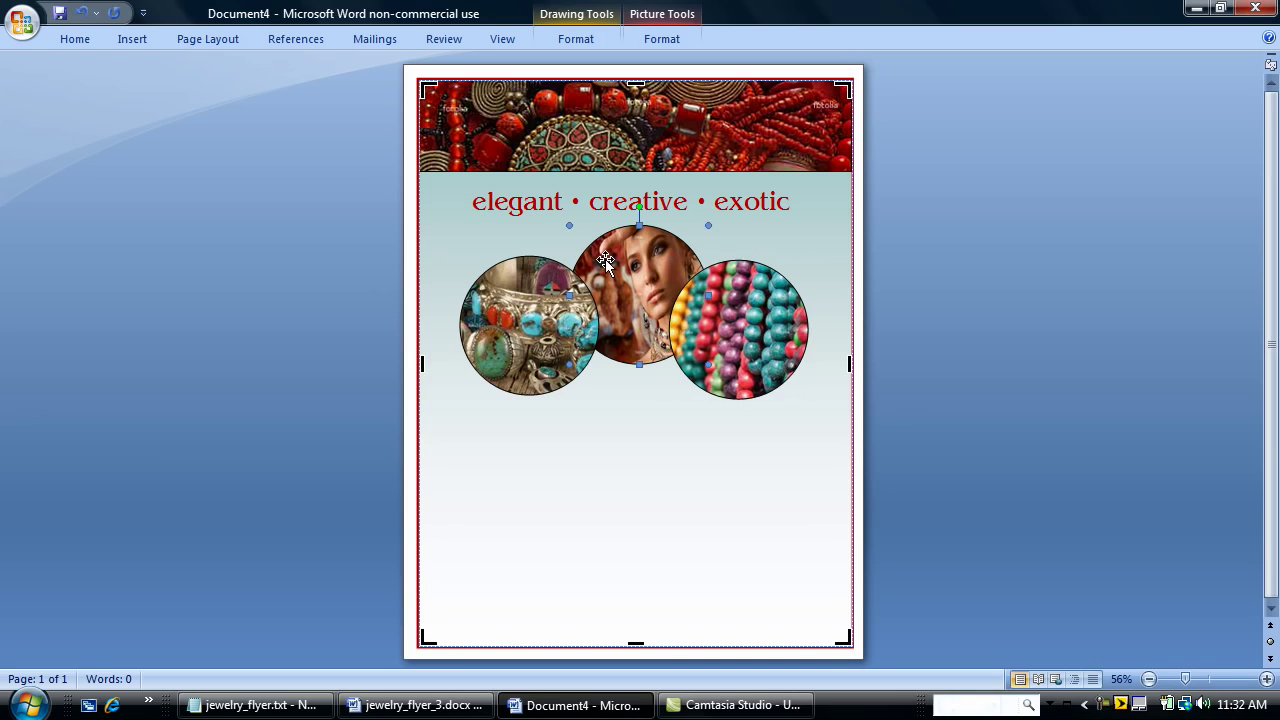
{"action": "right_click", "coordinate": [604, 260]}
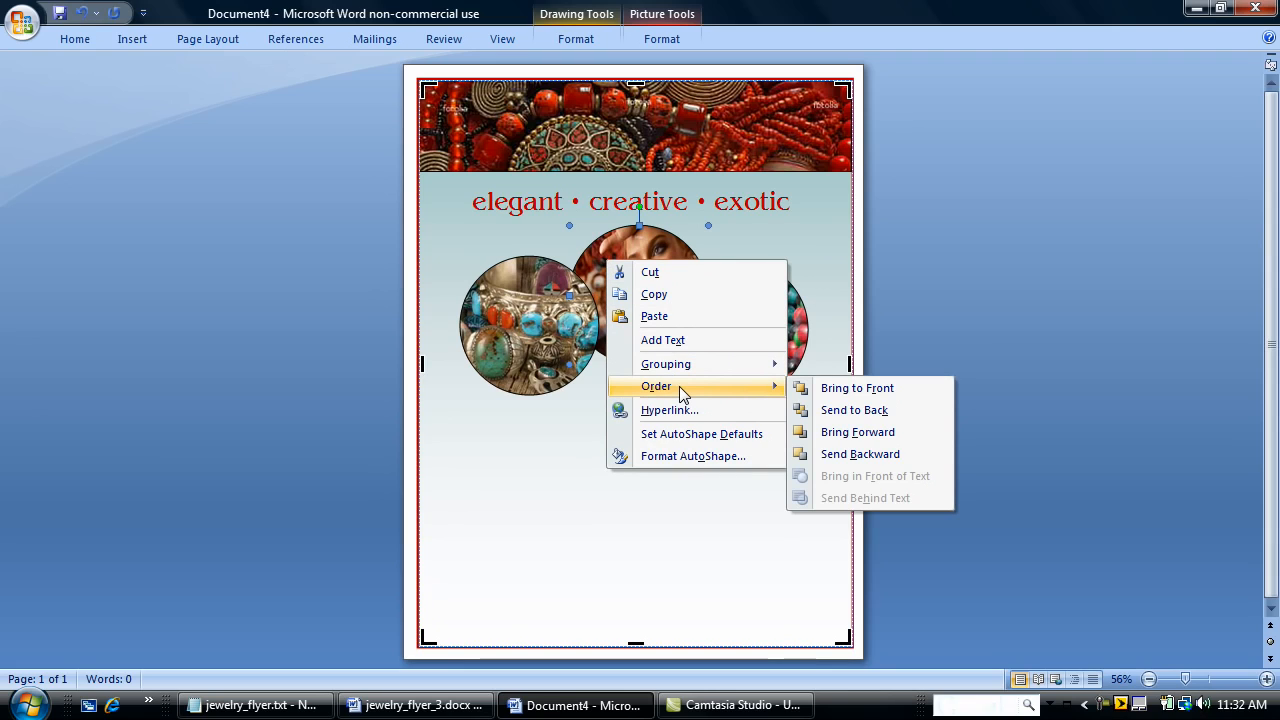
{"action": "mouse_move", "coordinate": [856, 388]}
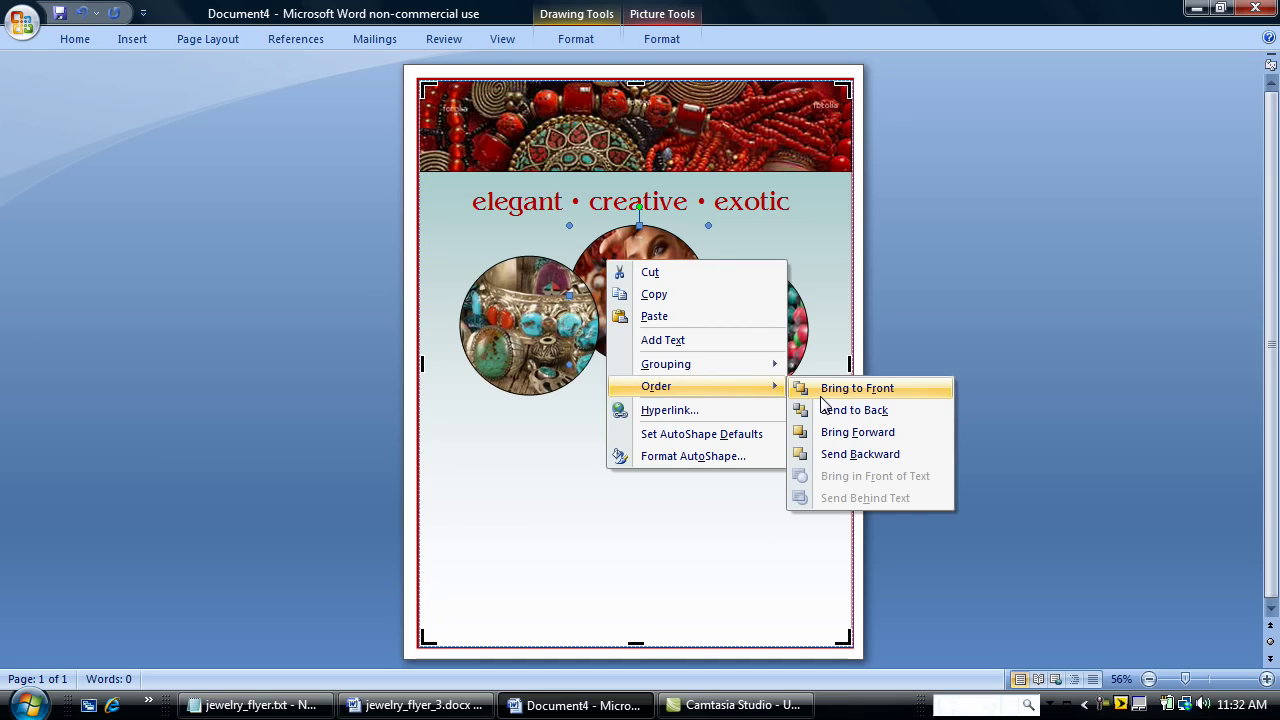
{"action": "left_click", "coordinate": [856, 388]}
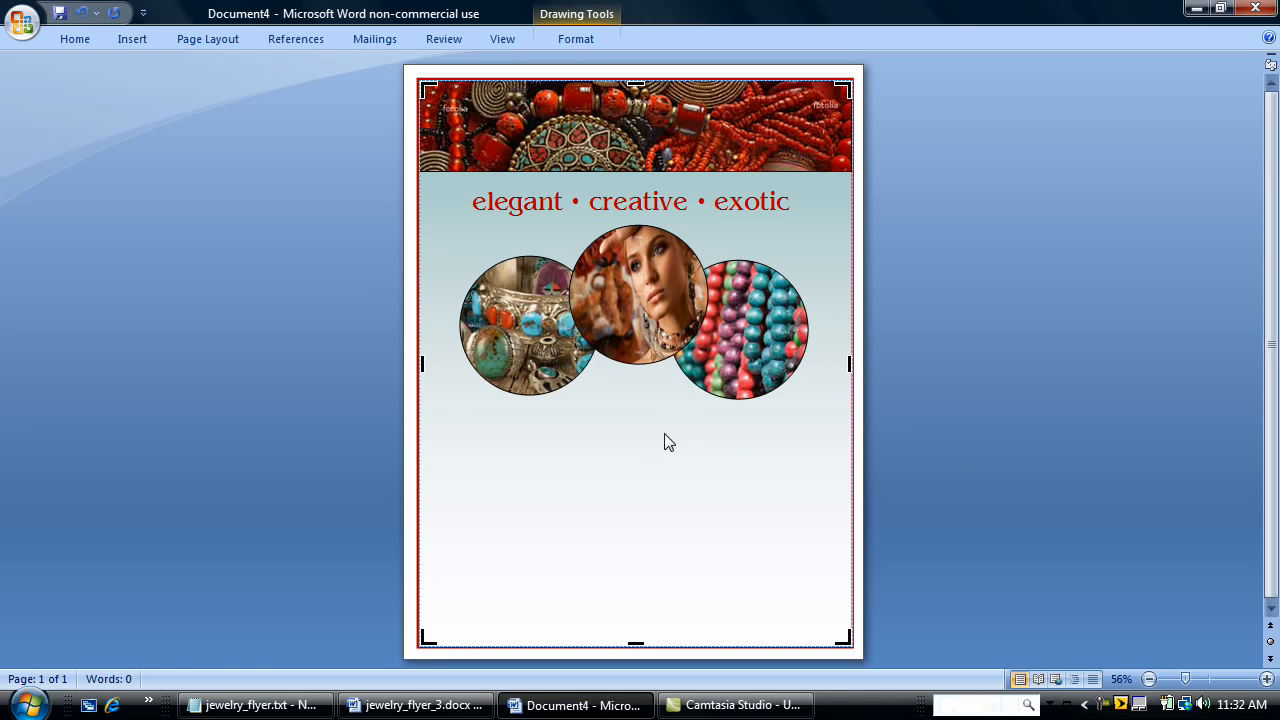
{"action": "mouse_move", "coordinate": [548, 314]}
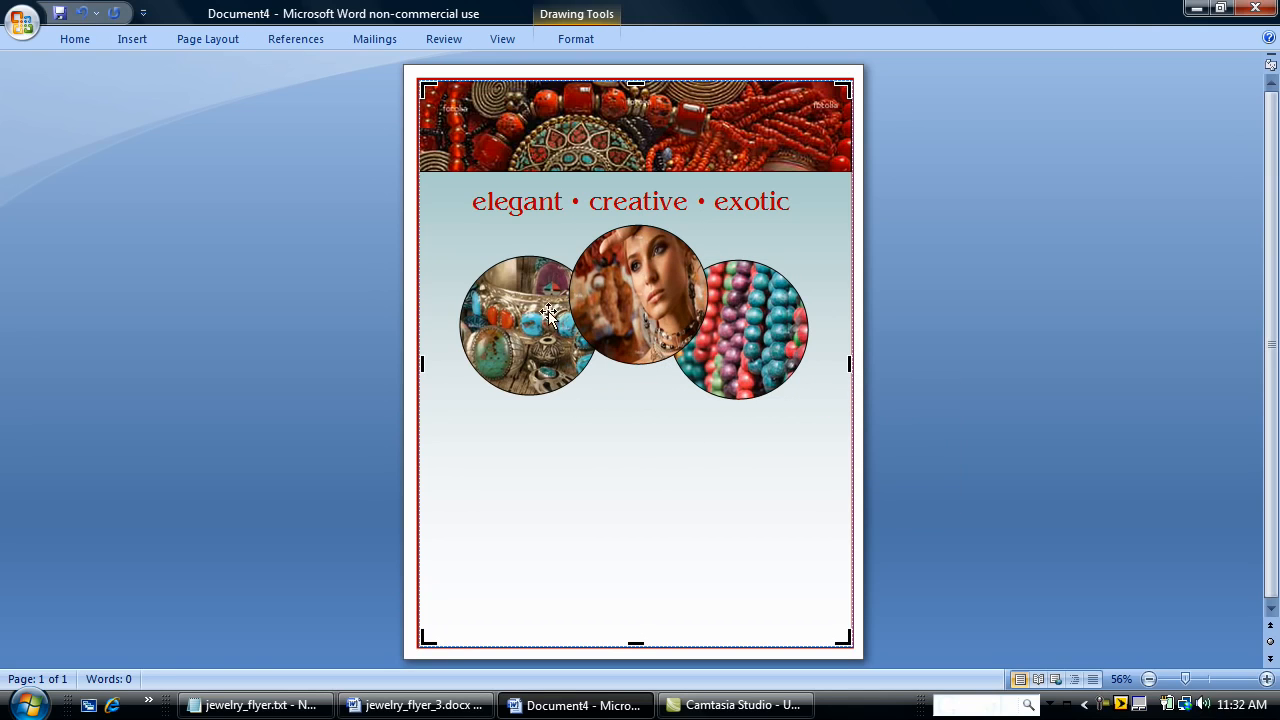
{"action": "mouse_move", "coordinate": [750, 352]}
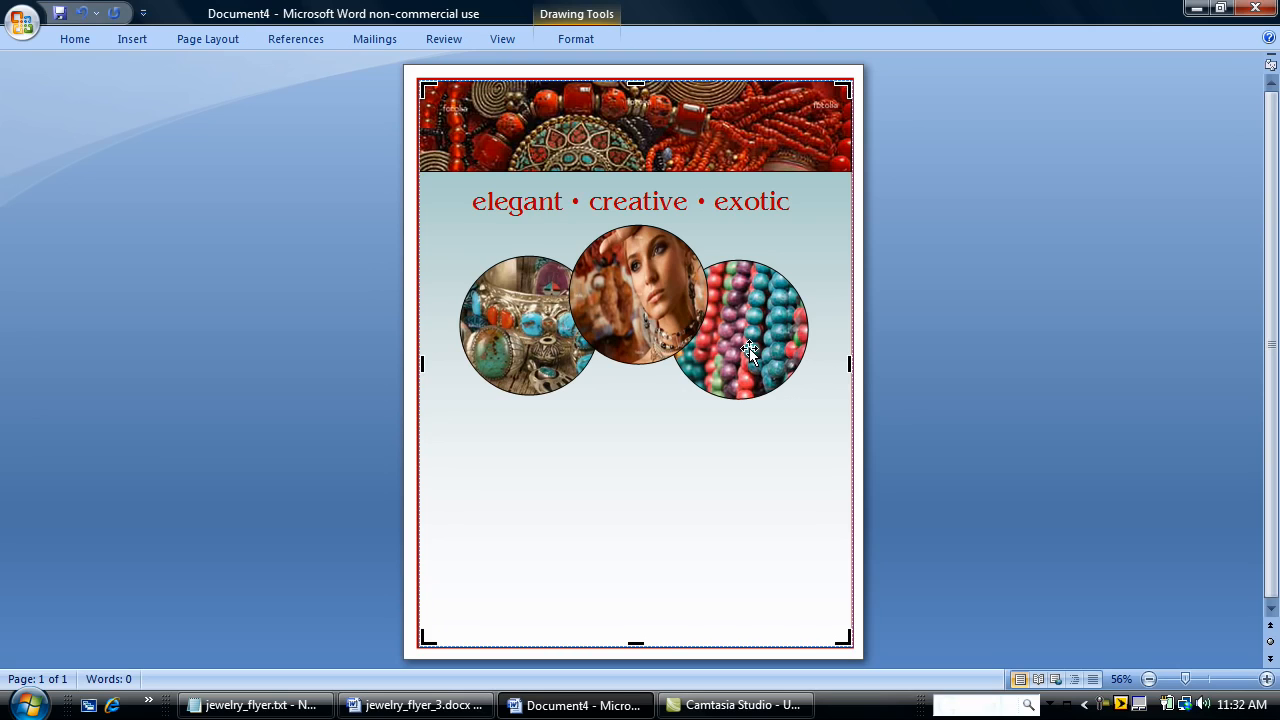
Step: Draw a text box below the three circles, paste the flyer description lines into it and centre them
{"action": "left_click", "coordinate": [132, 38]}
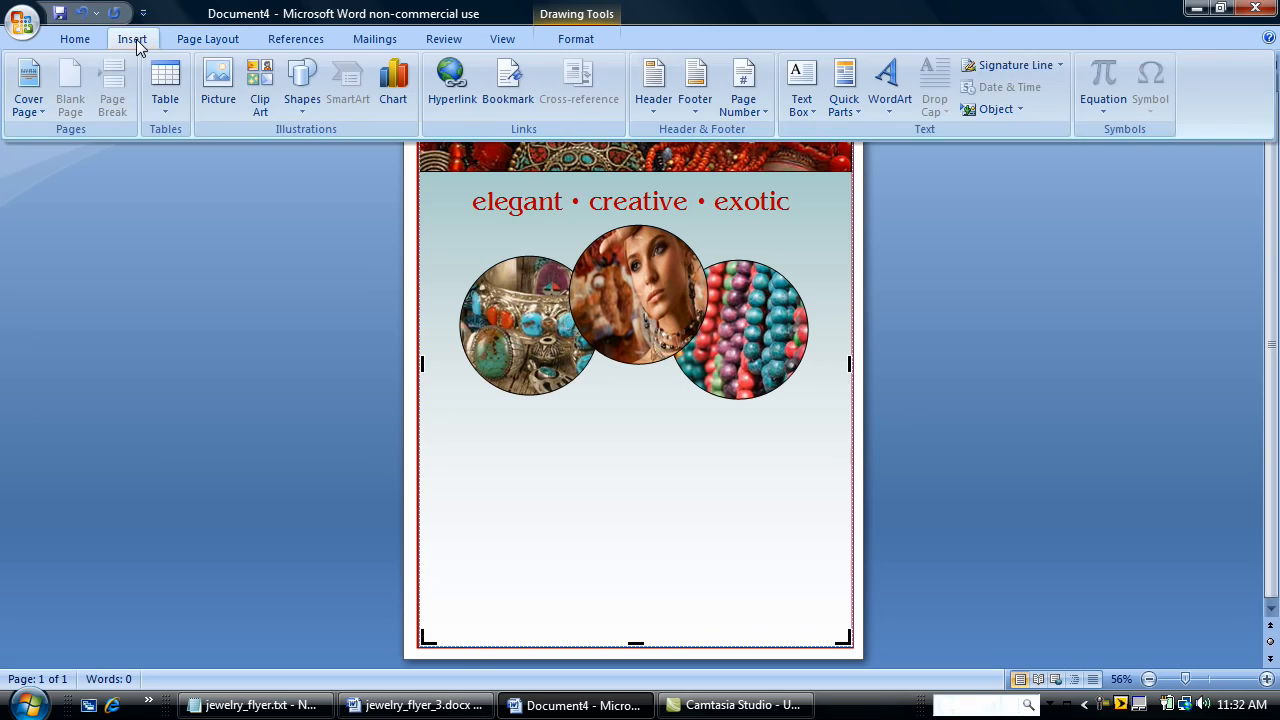
{"action": "left_click", "coordinate": [800, 84]}
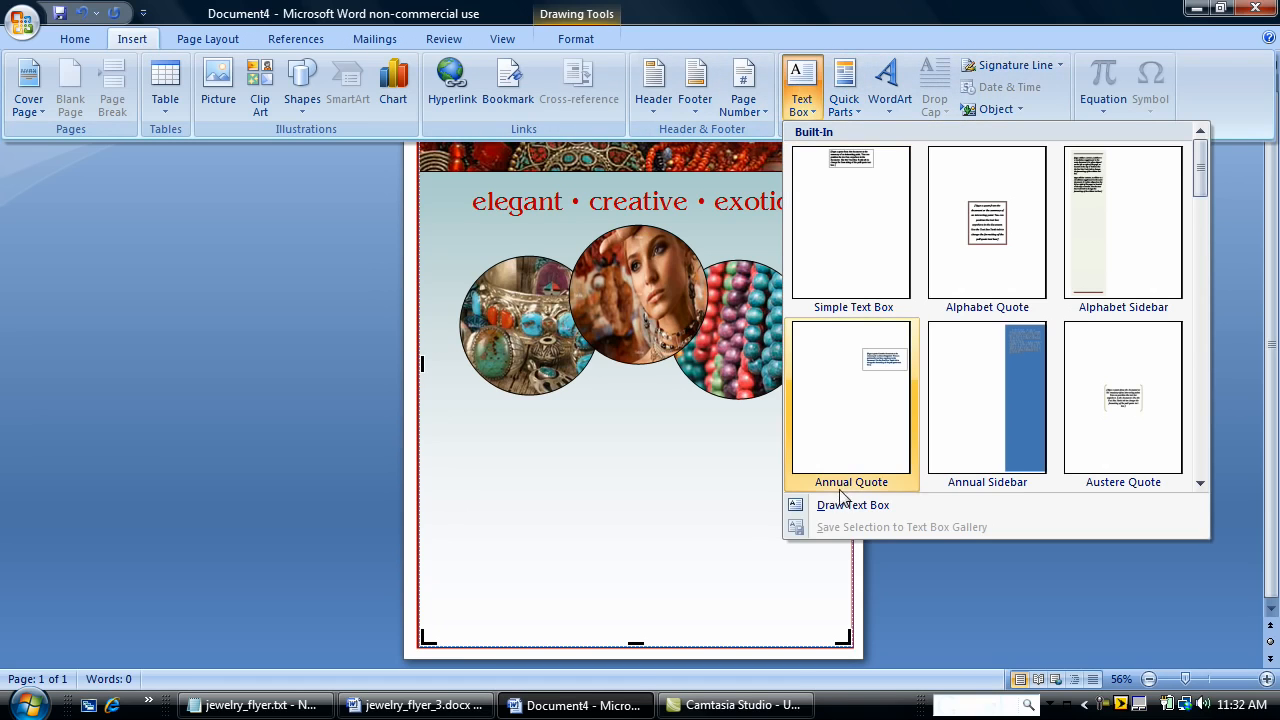
{"action": "left_click", "coordinate": [852, 504]}
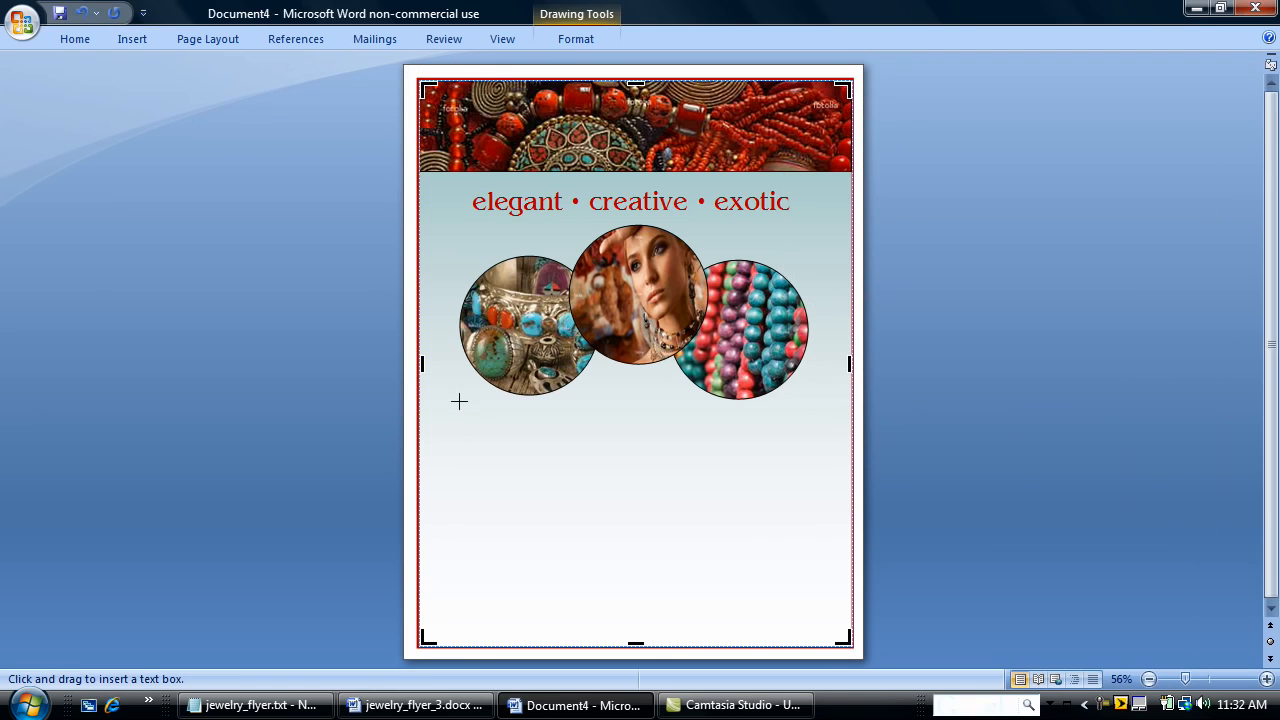
{"action": "left_click_drag", "start_coordinate": [460, 400], "coordinate": [796, 544]}
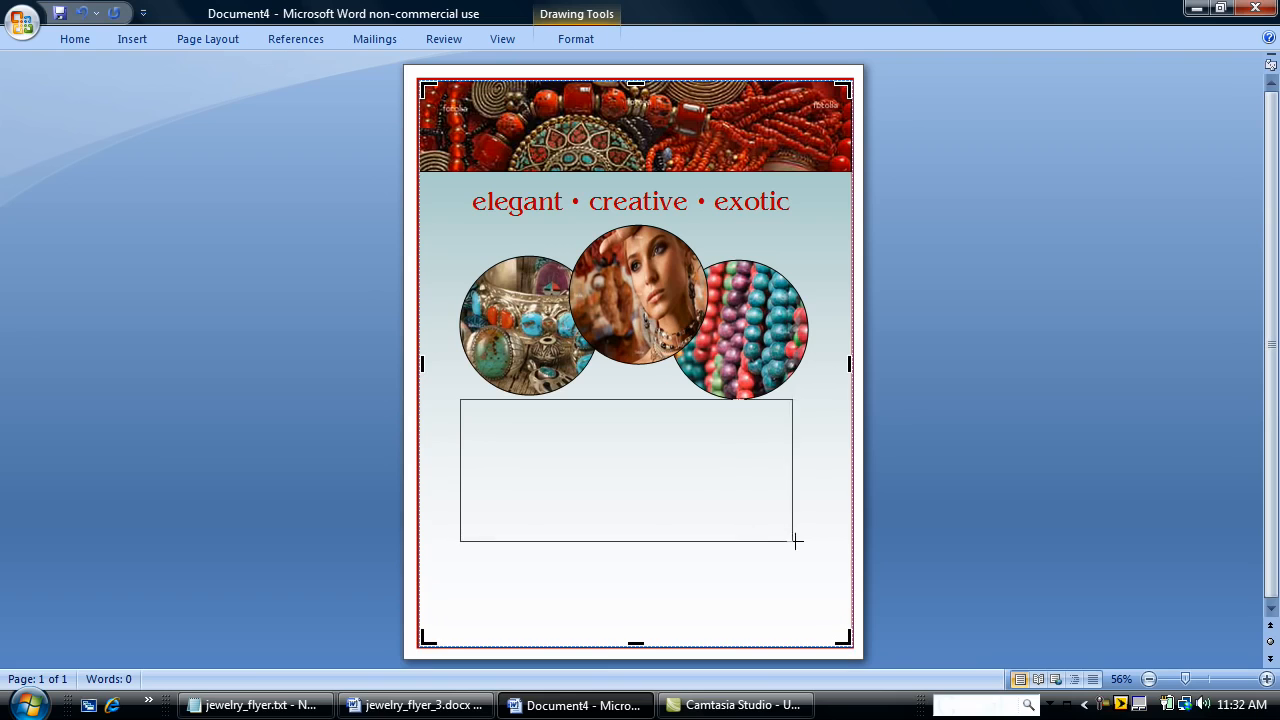
{"action": "left_click", "coordinate": [628, 470]}
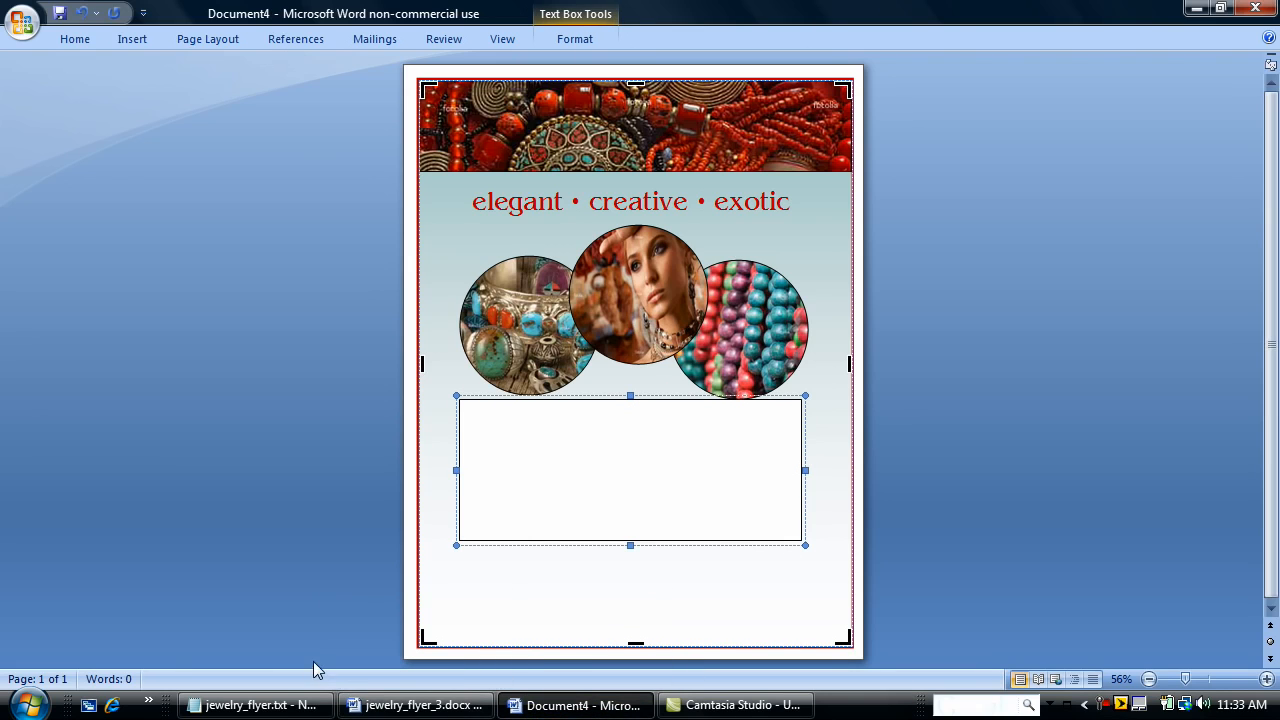
{"action": "left_click", "coordinate": [256, 704]}
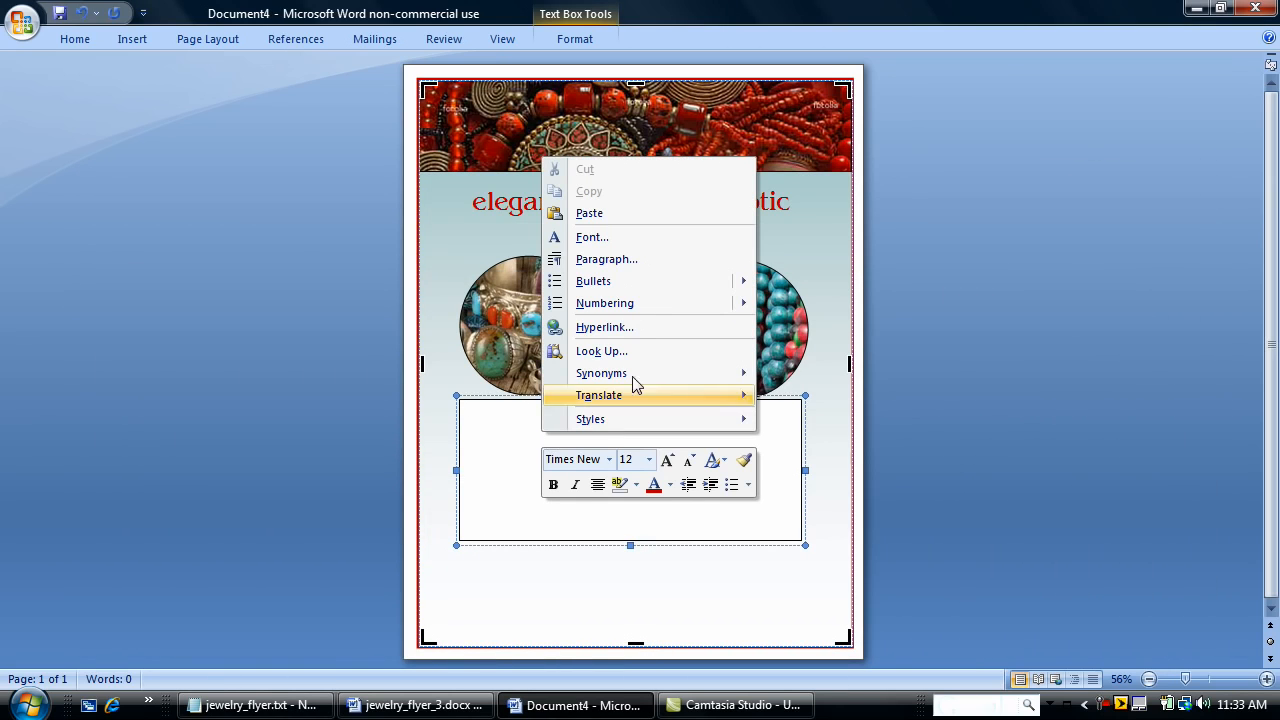
{"action": "mouse_move", "coordinate": [616, 216]}
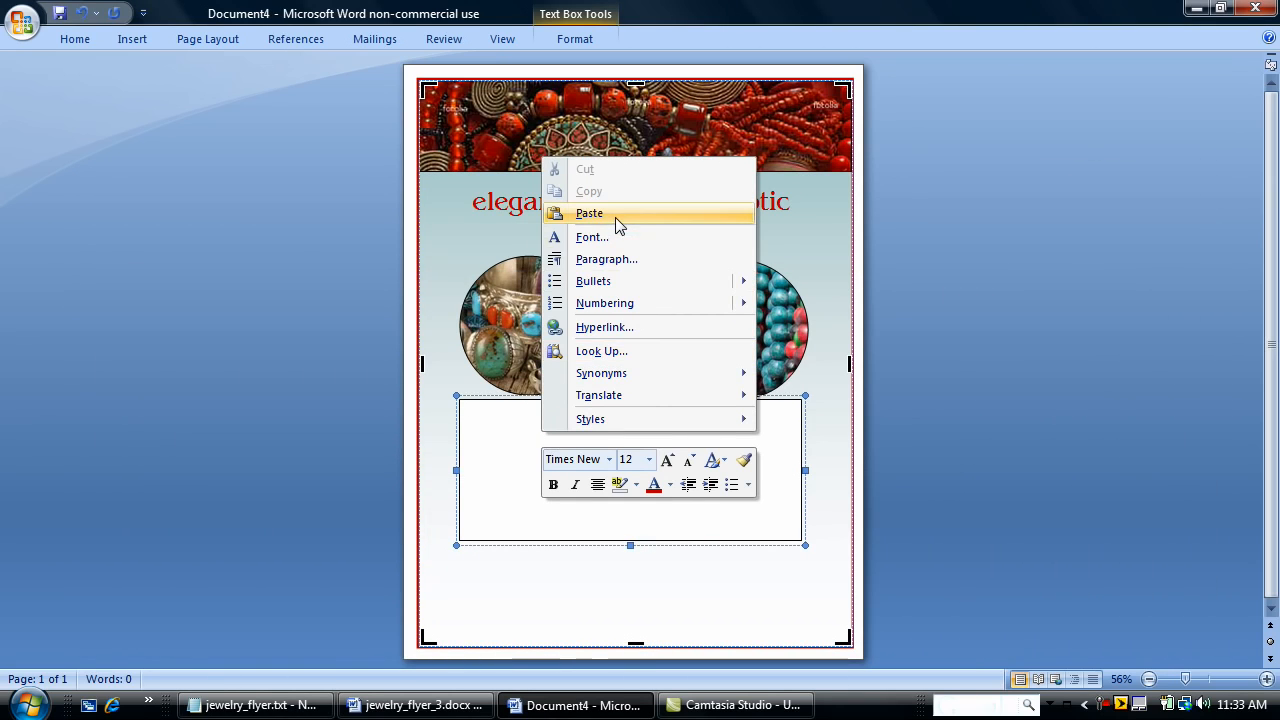
{"action": "left_click", "coordinate": [588, 212]}
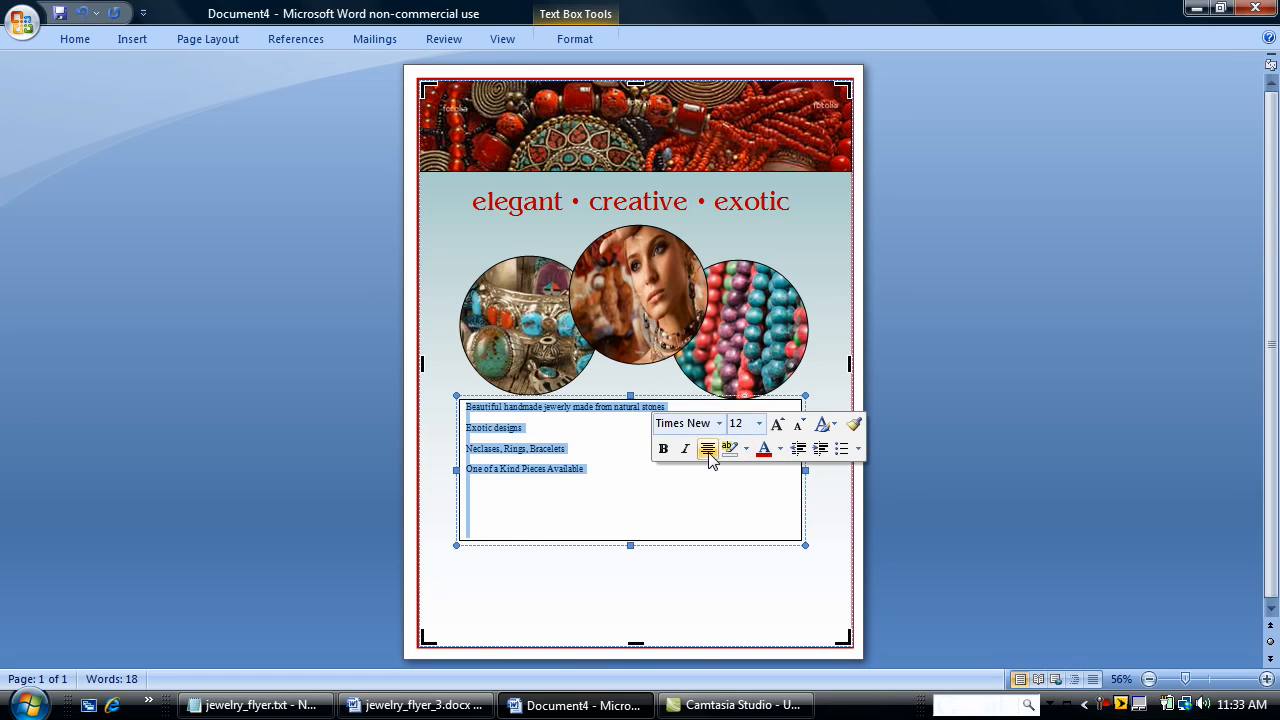
{"action": "left_click", "coordinate": [708, 448]}
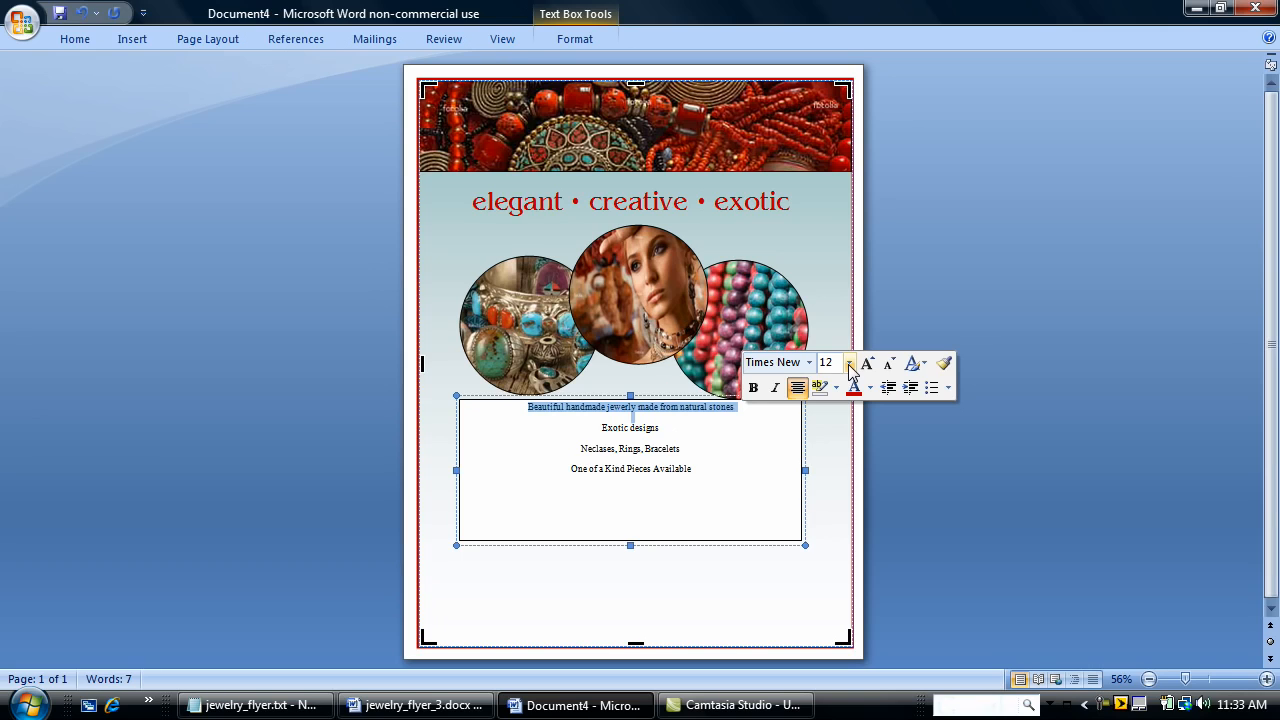
Step: Enlarge the first description line, then set the three short lines to size 11
{"action": "left_click", "coordinate": [848, 362]}
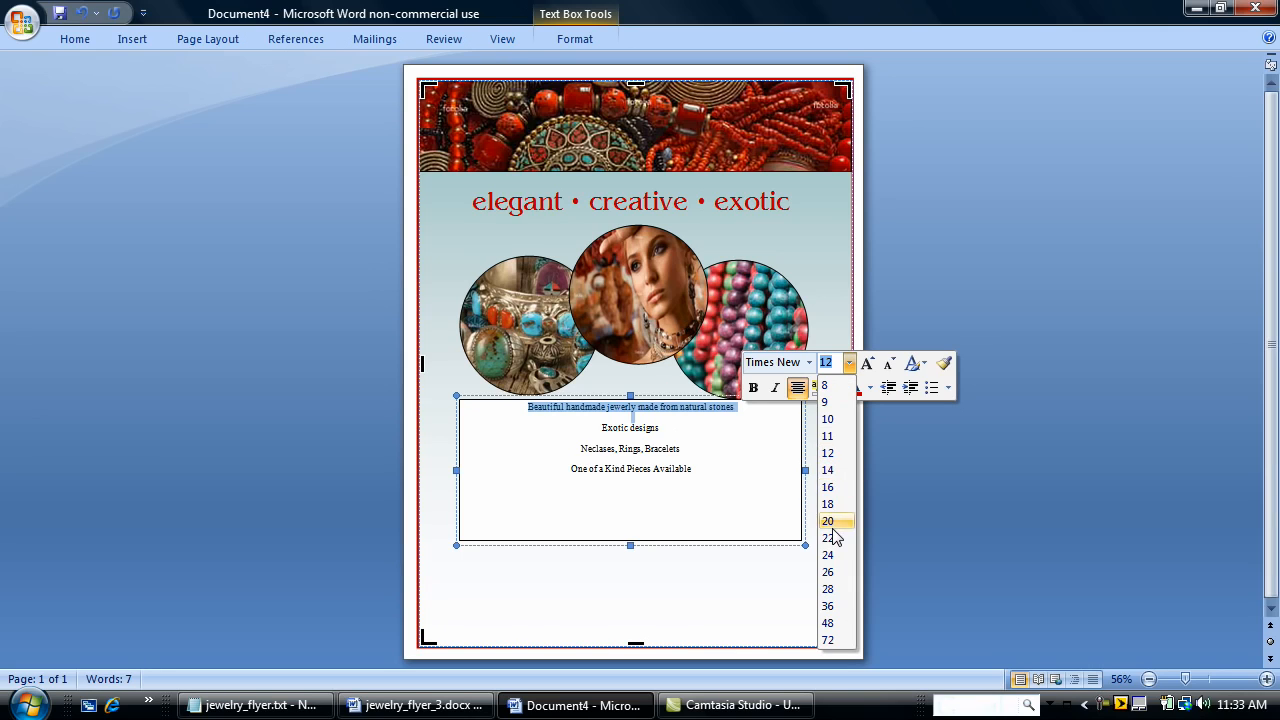
{"action": "left_click", "coordinate": [828, 520]}
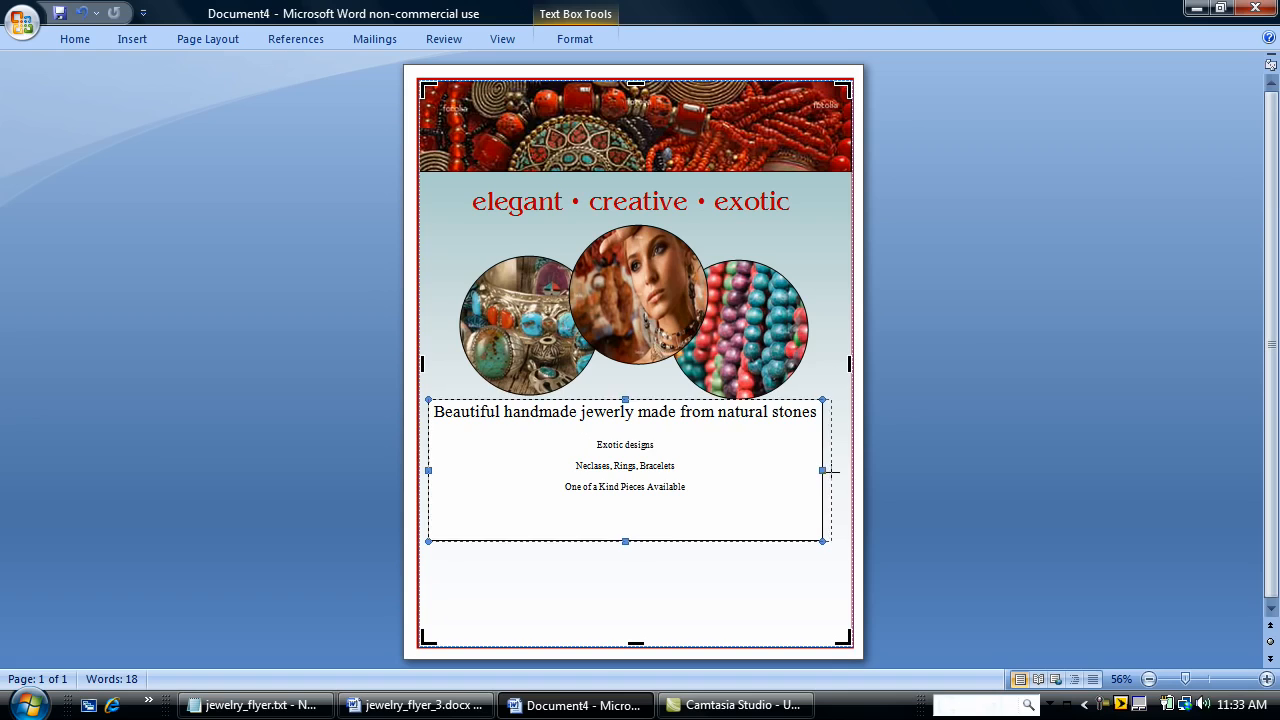
{"action": "key", "text": "ctrl+a"}
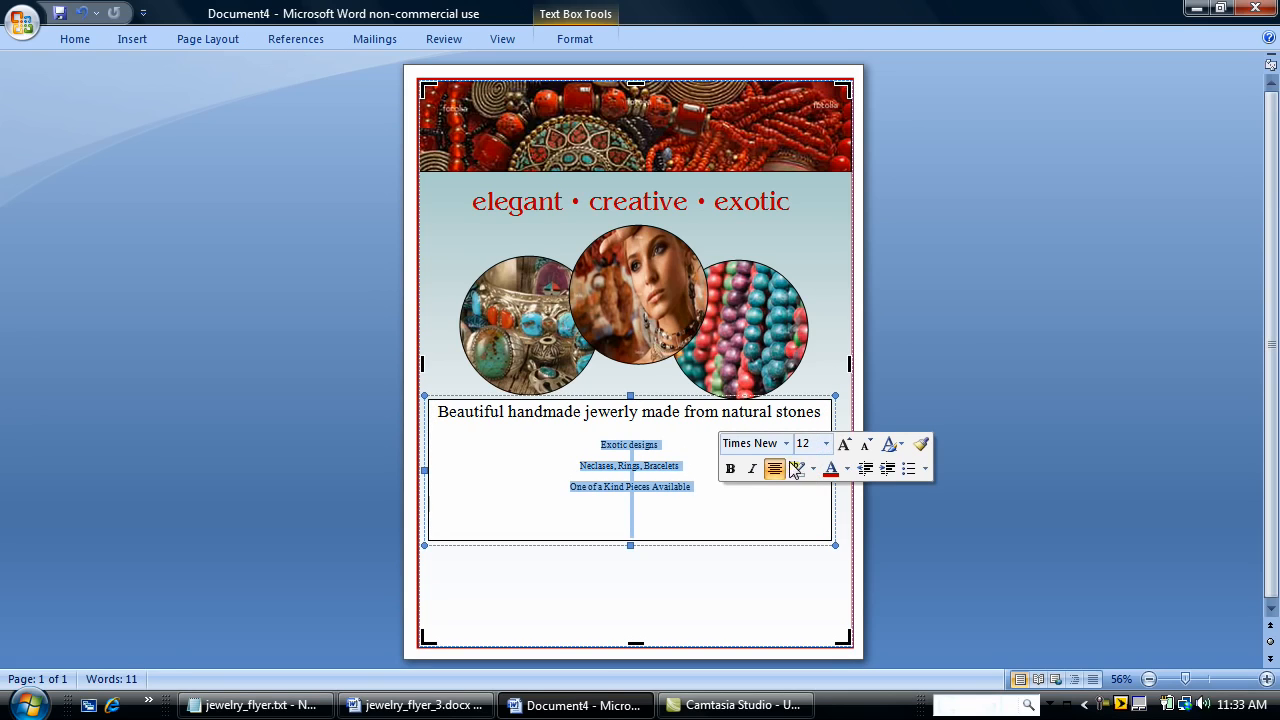
{"action": "left_click", "coordinate": [814, 444]}
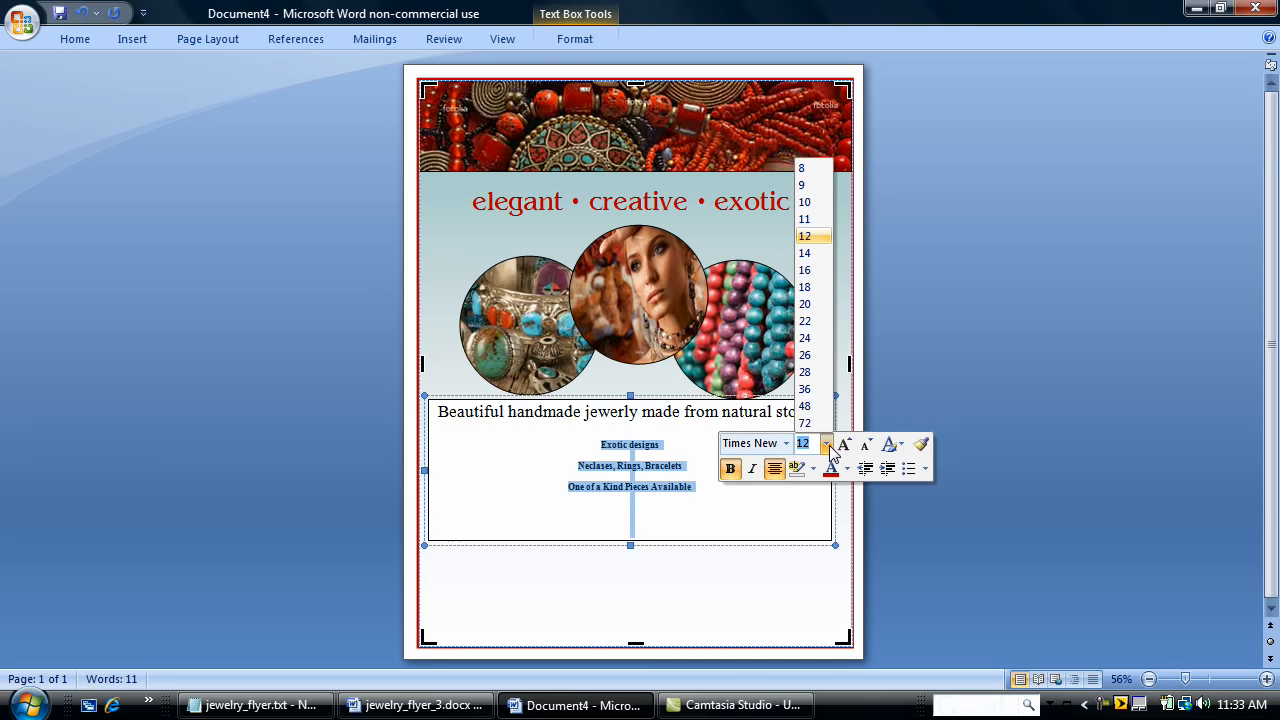
{"action": "mouse_move", "coordinate": [736, 704]}
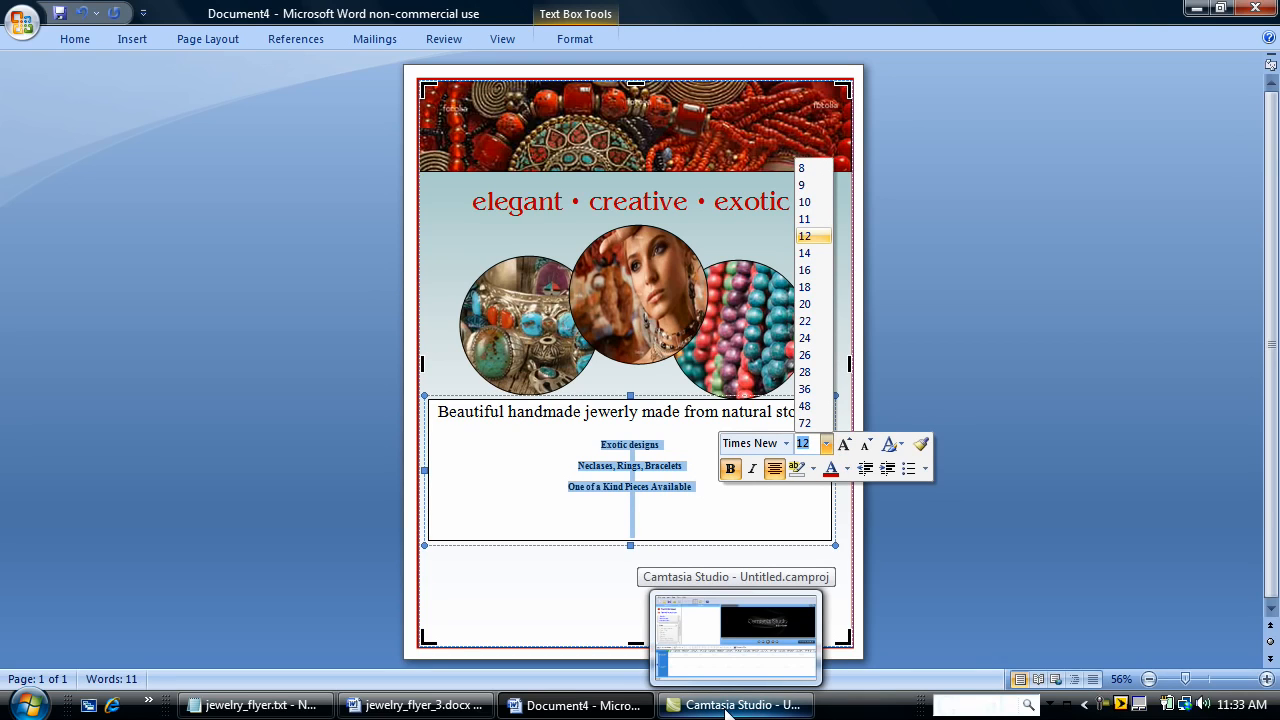
{"action": "mouse_move", "coordinate": [804, 218]}
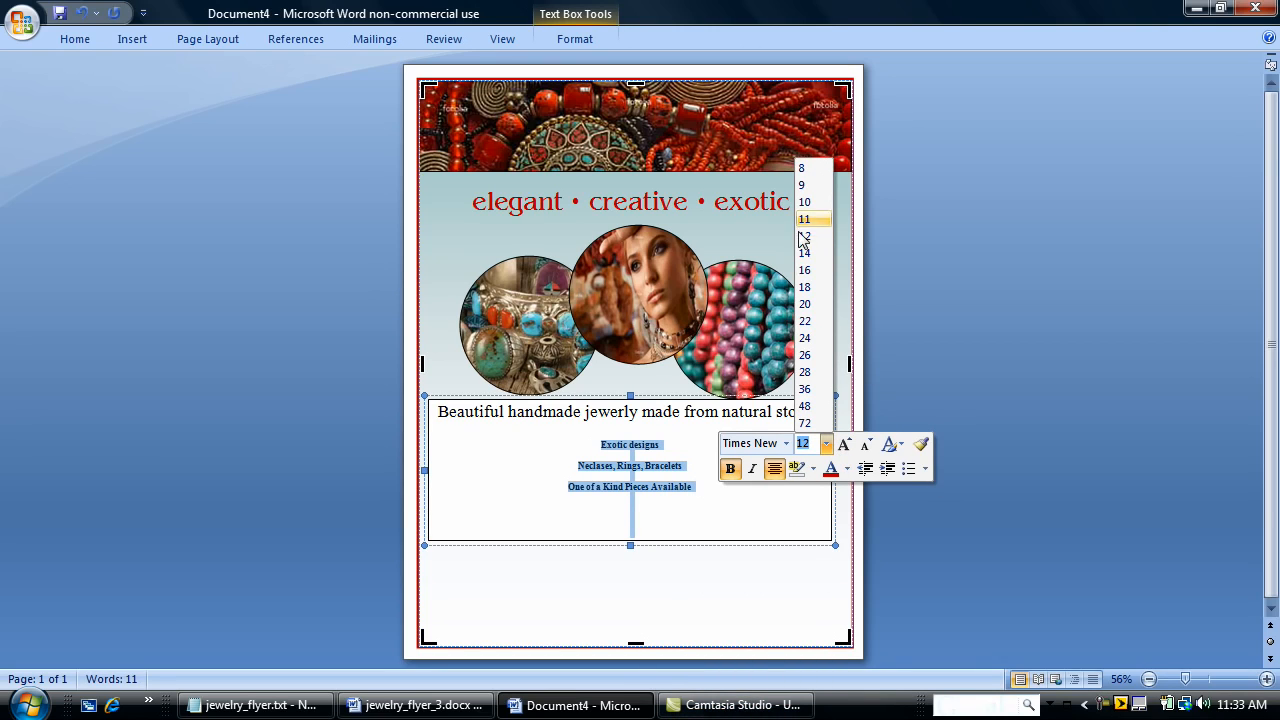
{"action": "left_click", "coordinate": [804, 304]}
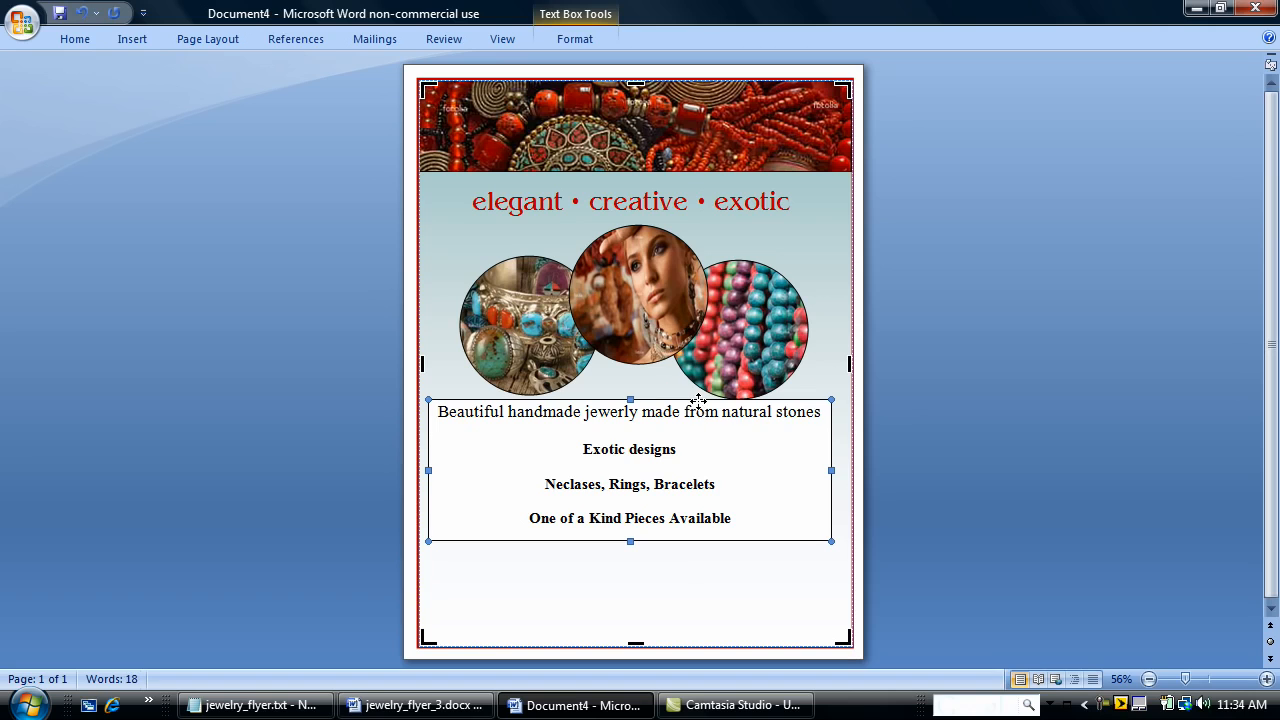
{"action": "mouse_move", "coordinate": [764, 628]}
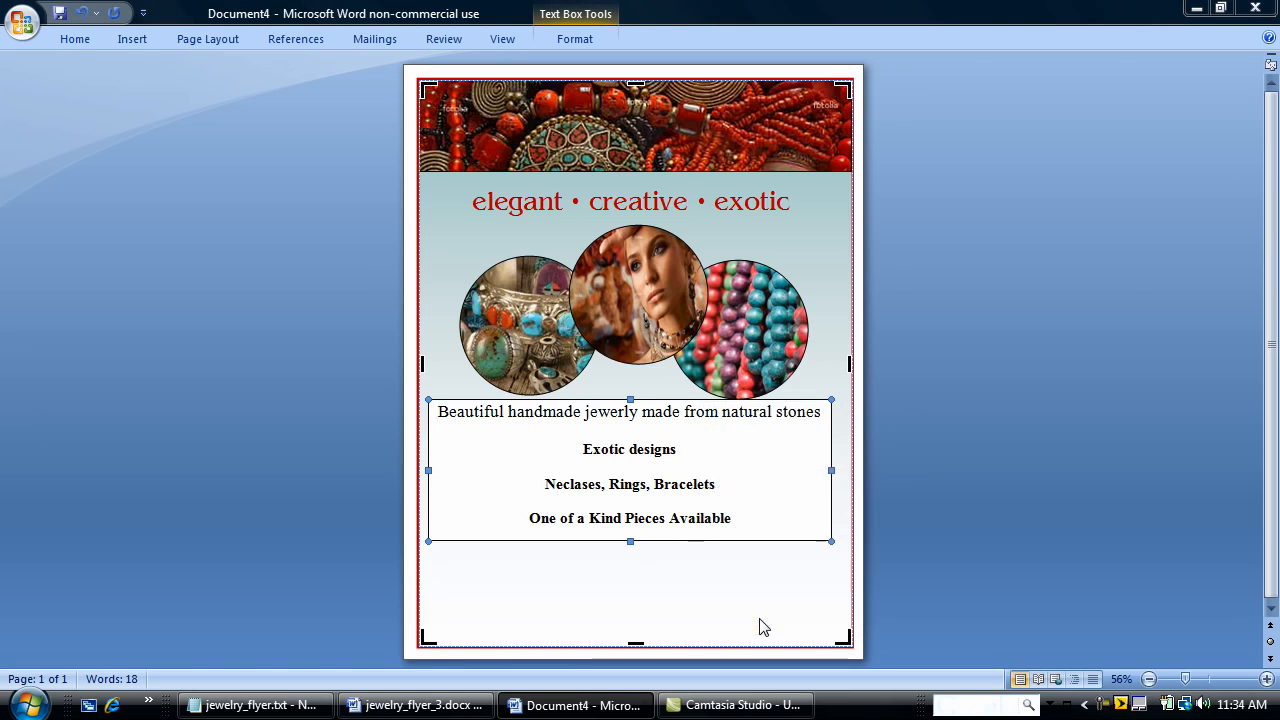
Step: Set the description text box to no fill colour and no line colour
{"action": "left_click", "coordinate": [628, 200]}
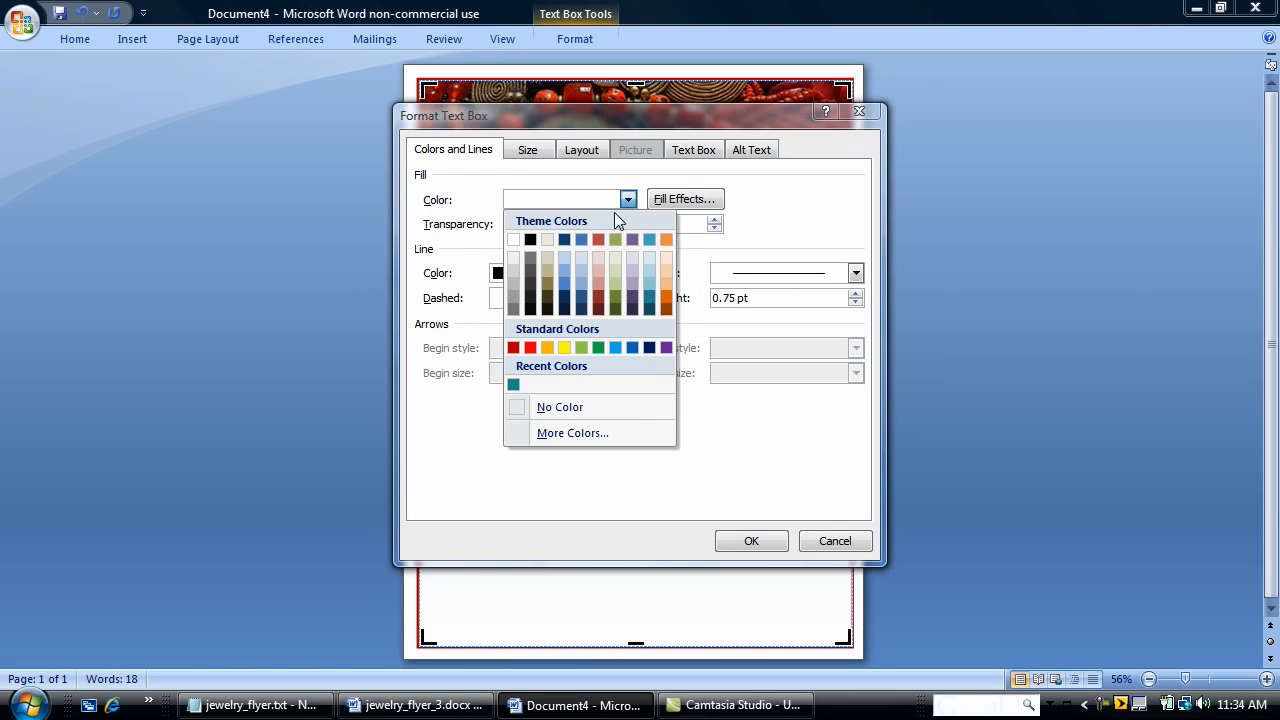
{"action": "left_click", "coordinate": [560, 408]}
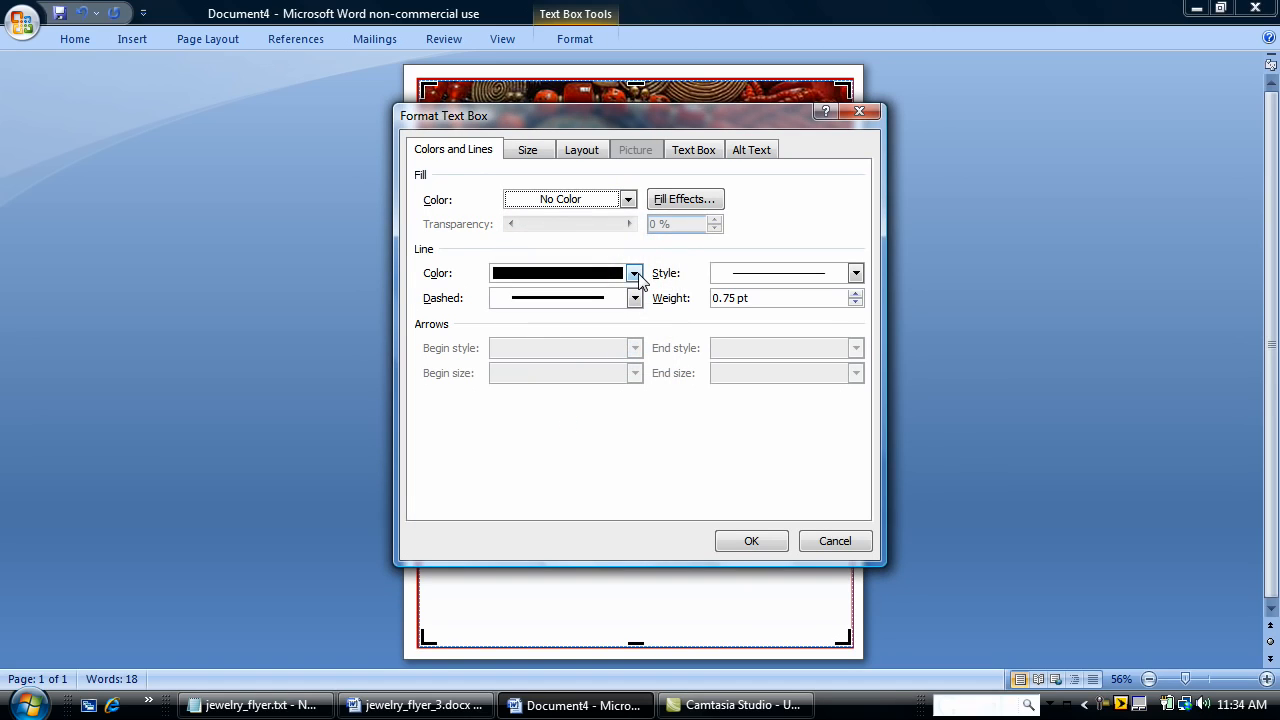
{"action": "left_click", "coordinate": [632, 272]}
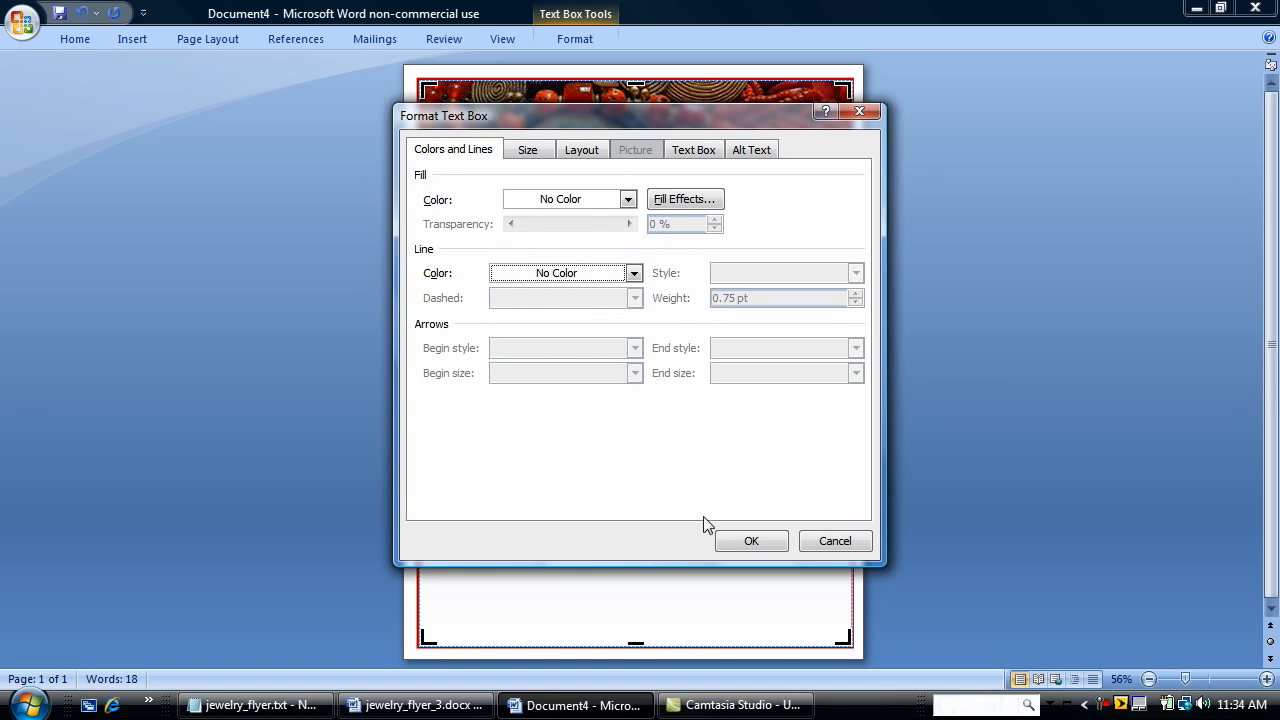
{"action": "left_click", "coordinate": [752, 540]}
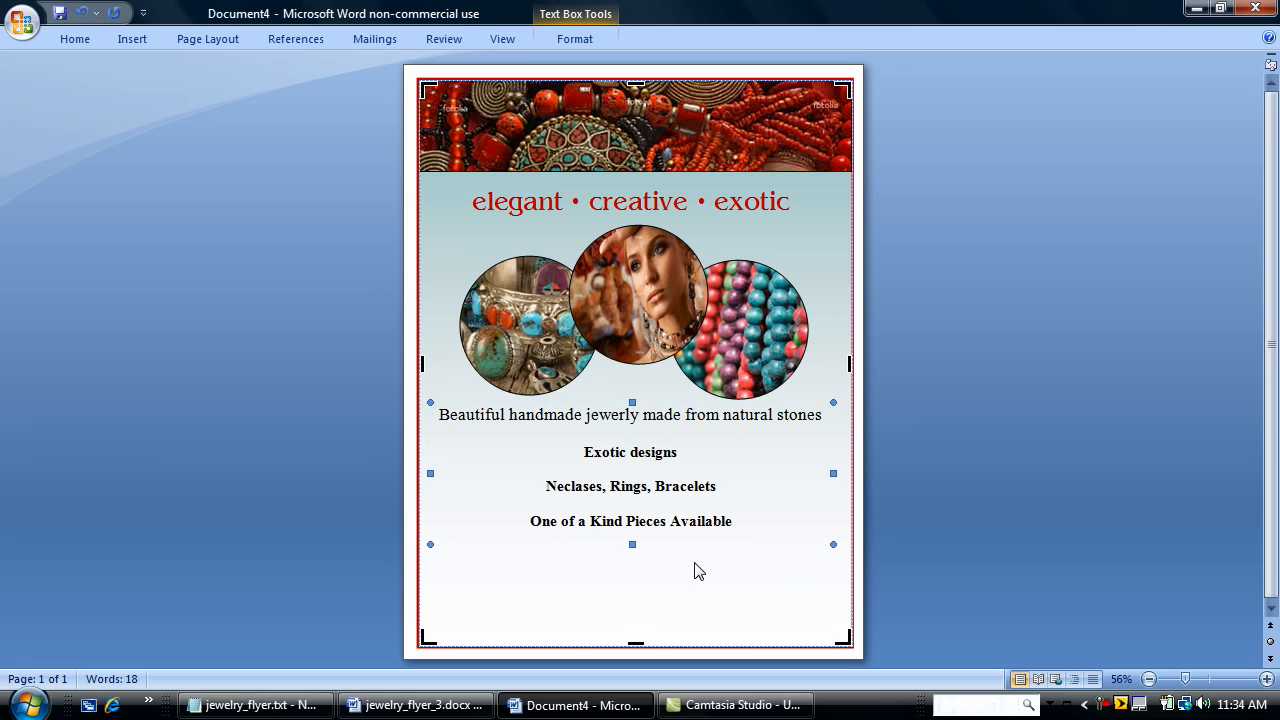
{"action": "left_click", "coordinate": [622, 248]}
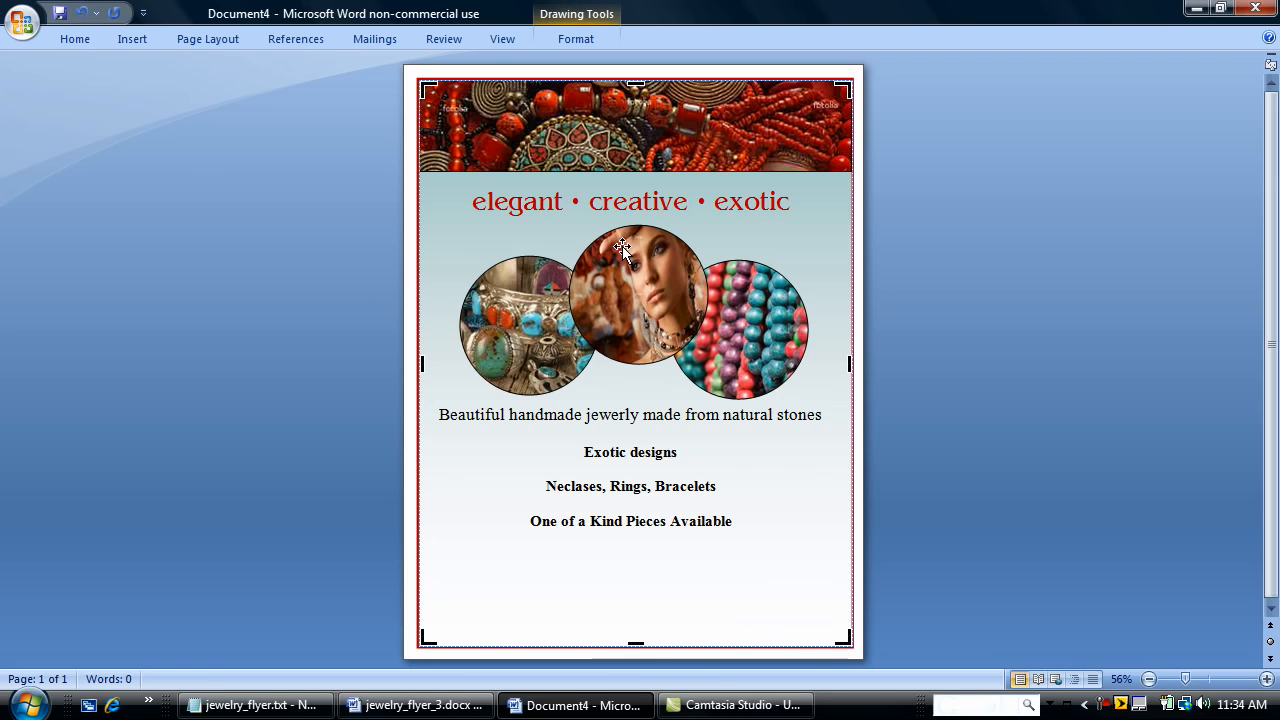
Step: Draw a text box below the description and paste in the company name and handmade jewelry tagline
{"action": "left_click", "coordinate": [132, 38]}
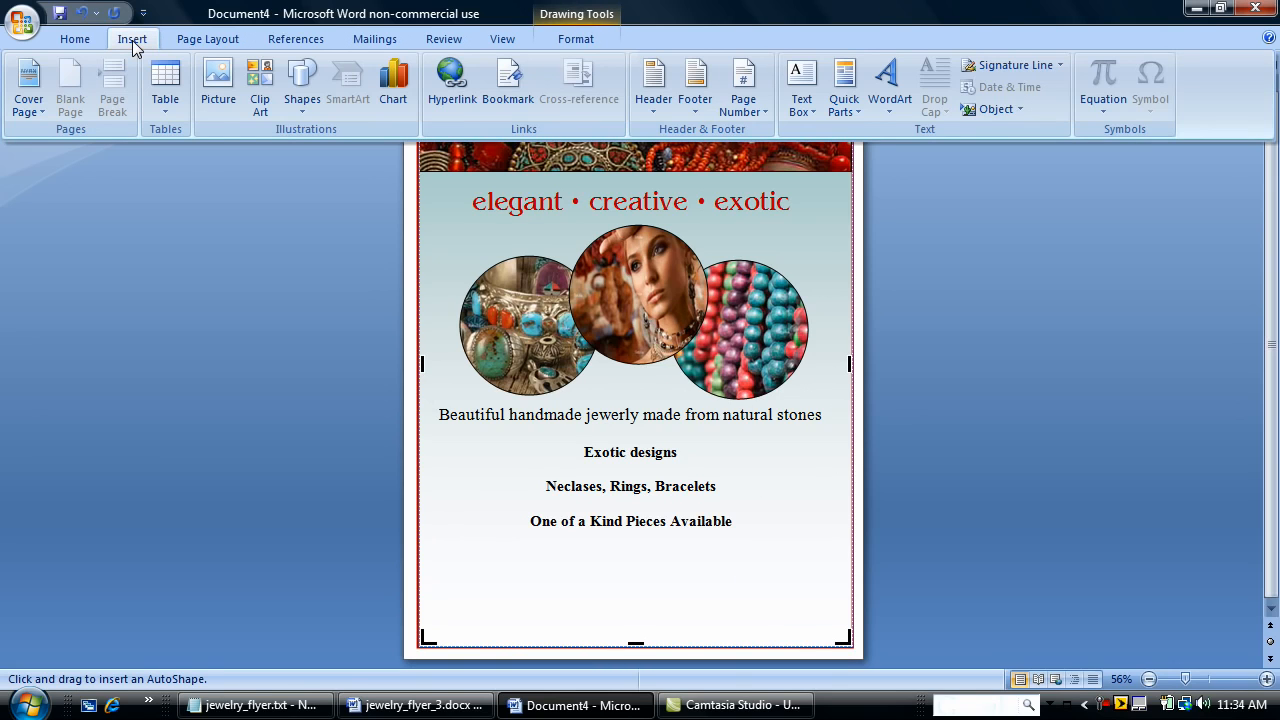
{"action": "mouse_move", "coordinate": [934, 84]}
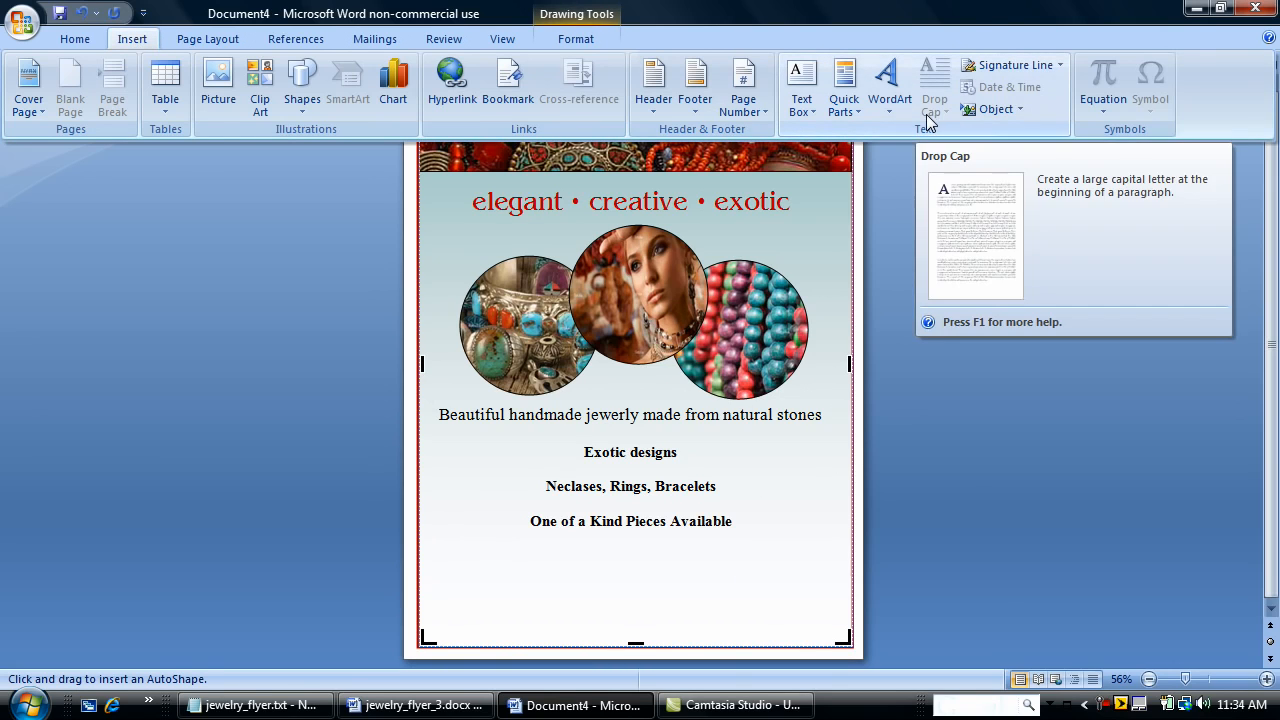
{"action": "left_click", "coordinate": [800, 84]}
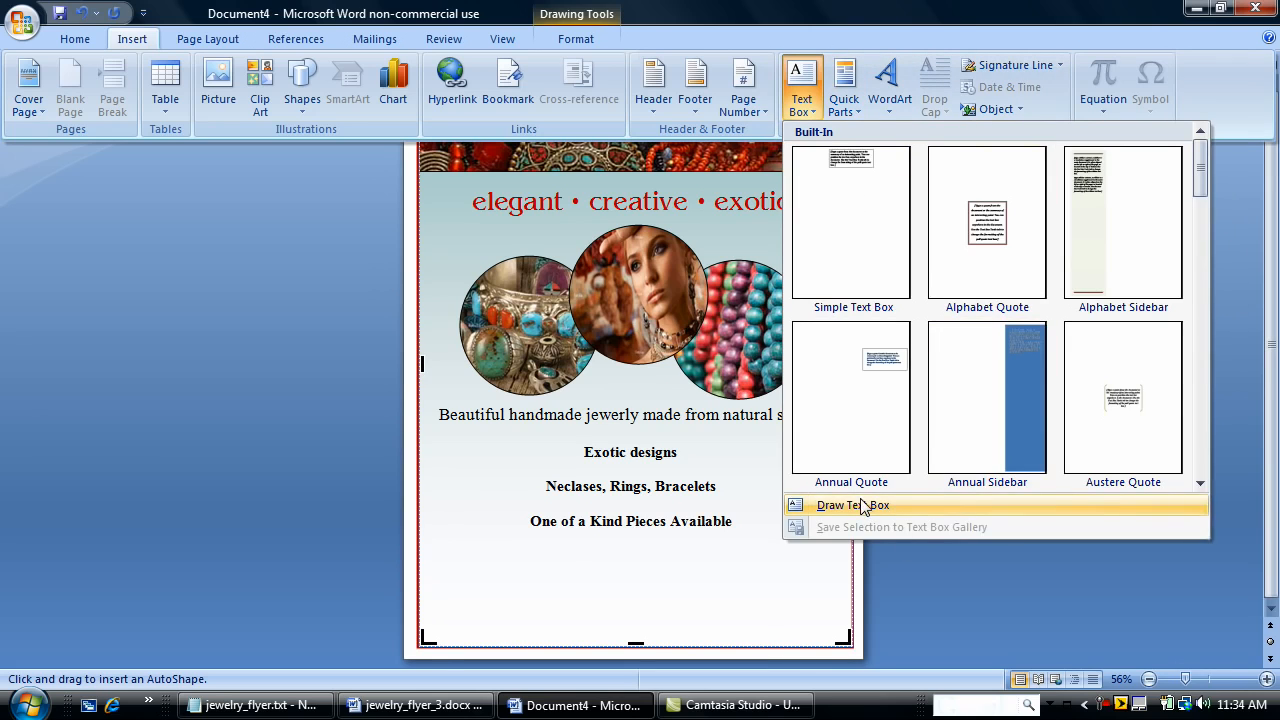
{"action": "left_click", "coordinate": [862, 504]}
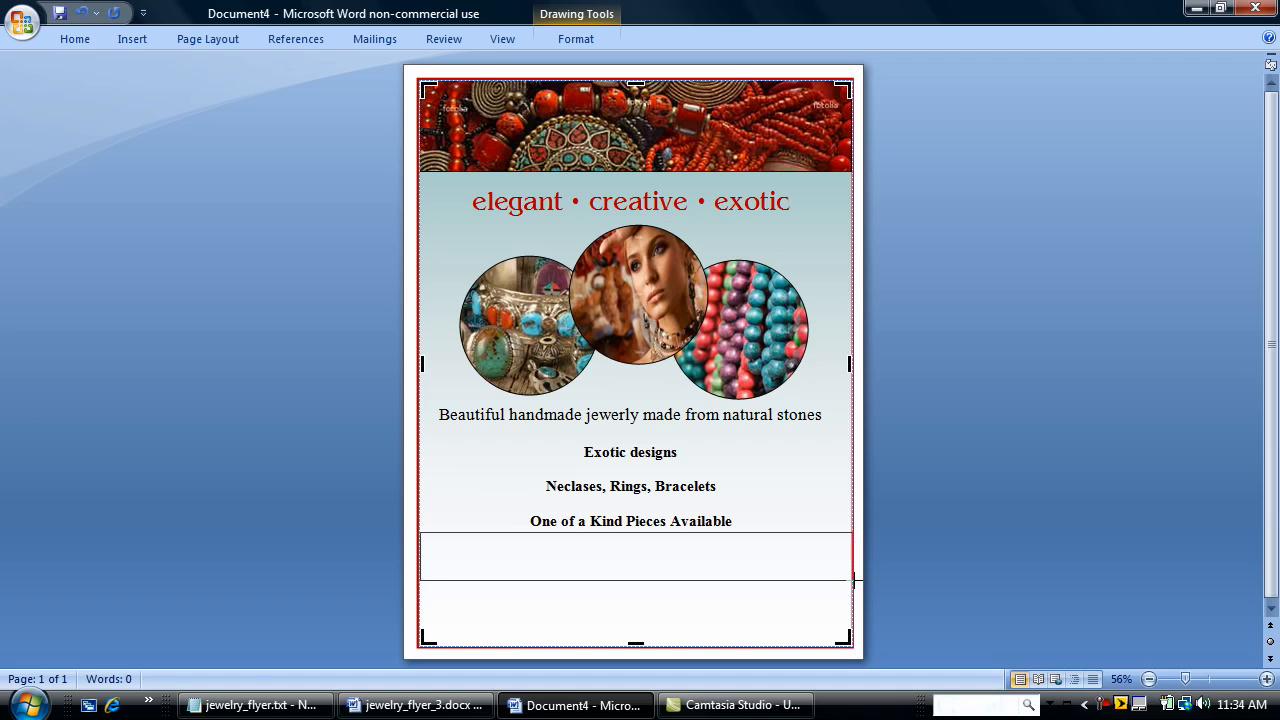
{"action": "left_click", "coordinate": [630, 556]}
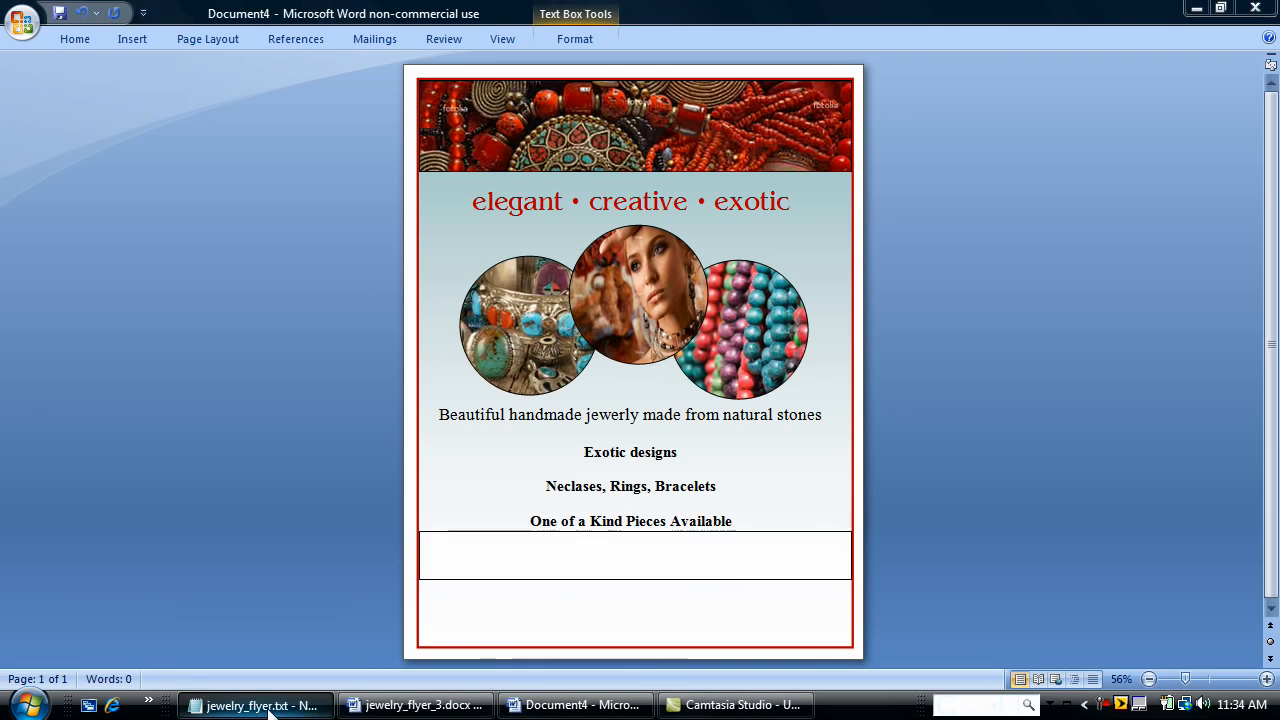
{"action": "left_click", "coordinate": [256, 704]}
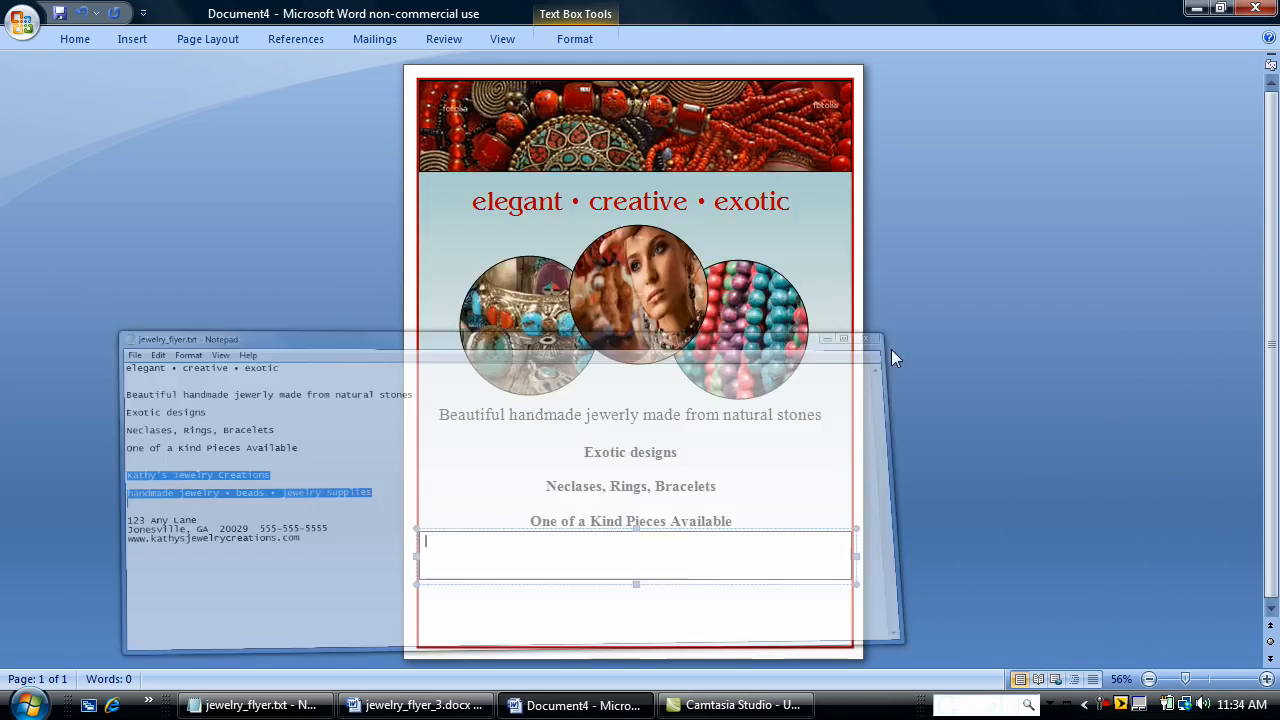
{"action": "right_click", "coordinate": [636, 556]}
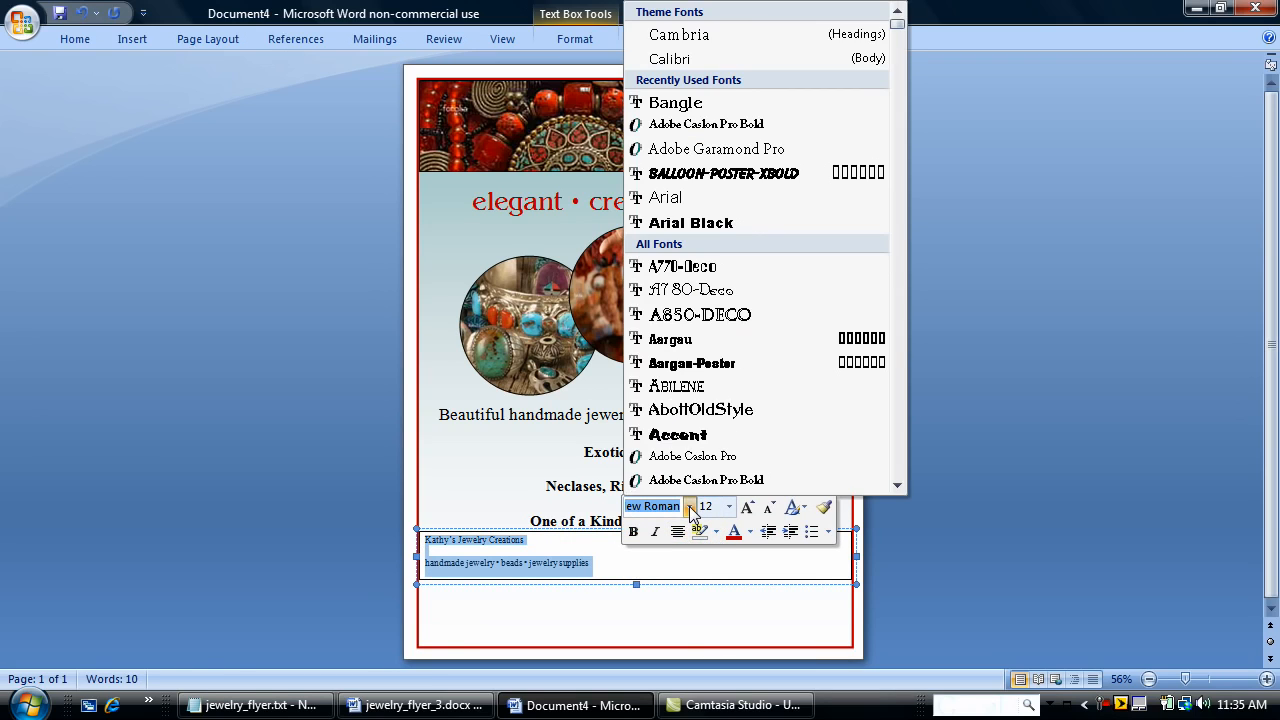
{"action": "left_click", "coordinate": [676, 104]}
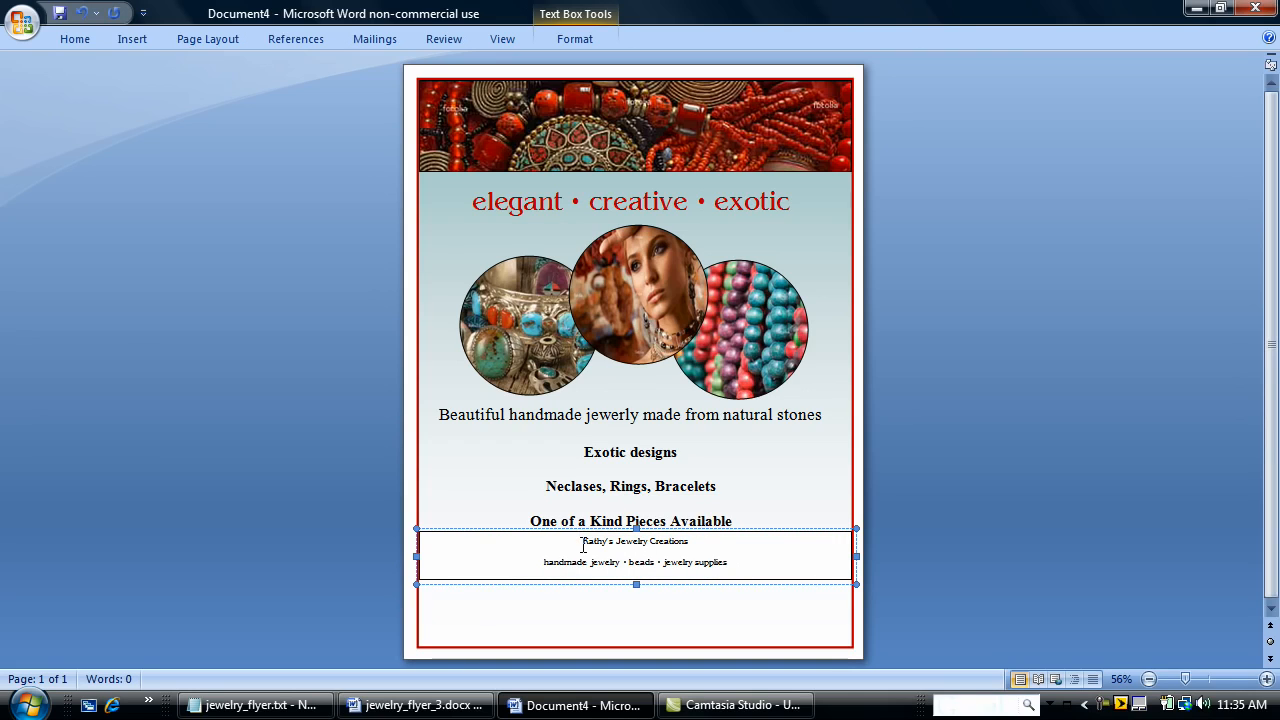
{"action": "double_click", "coordinate": [634, 540]}
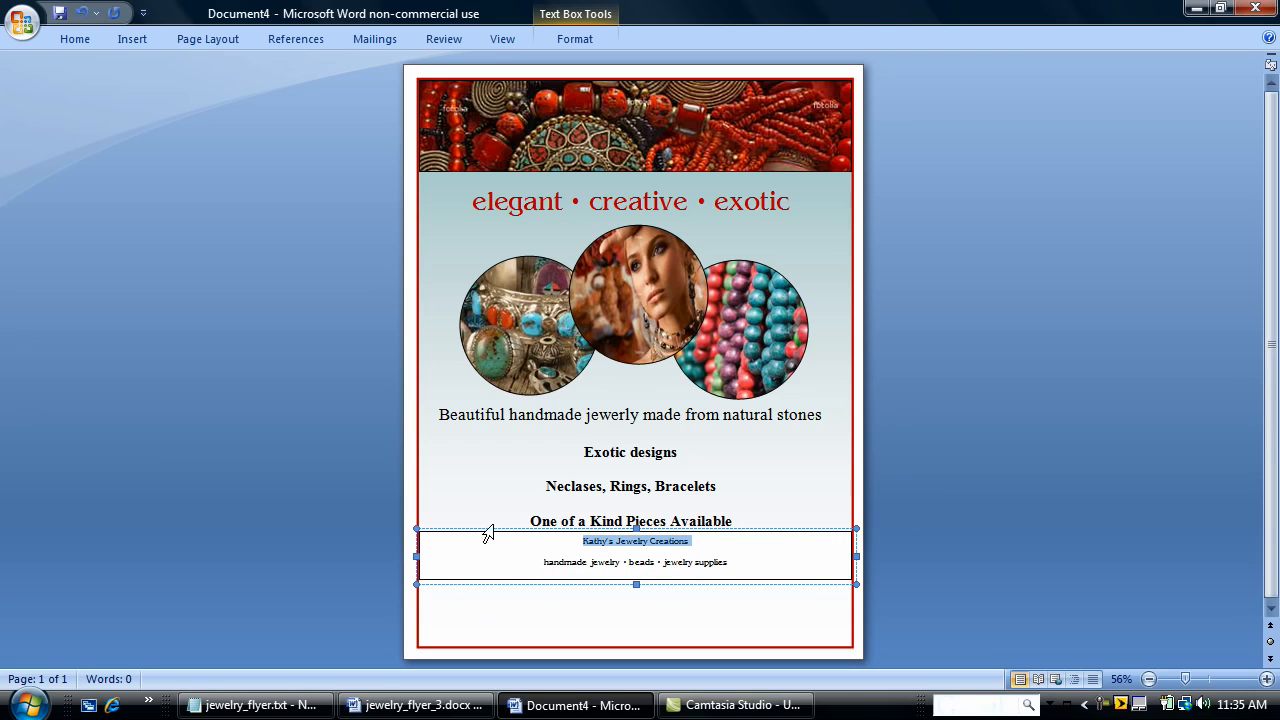
Step: Give the banner box a teal fill from More Colors and no border colour
{"action": "right_click", "coordinate": [488, 532]}
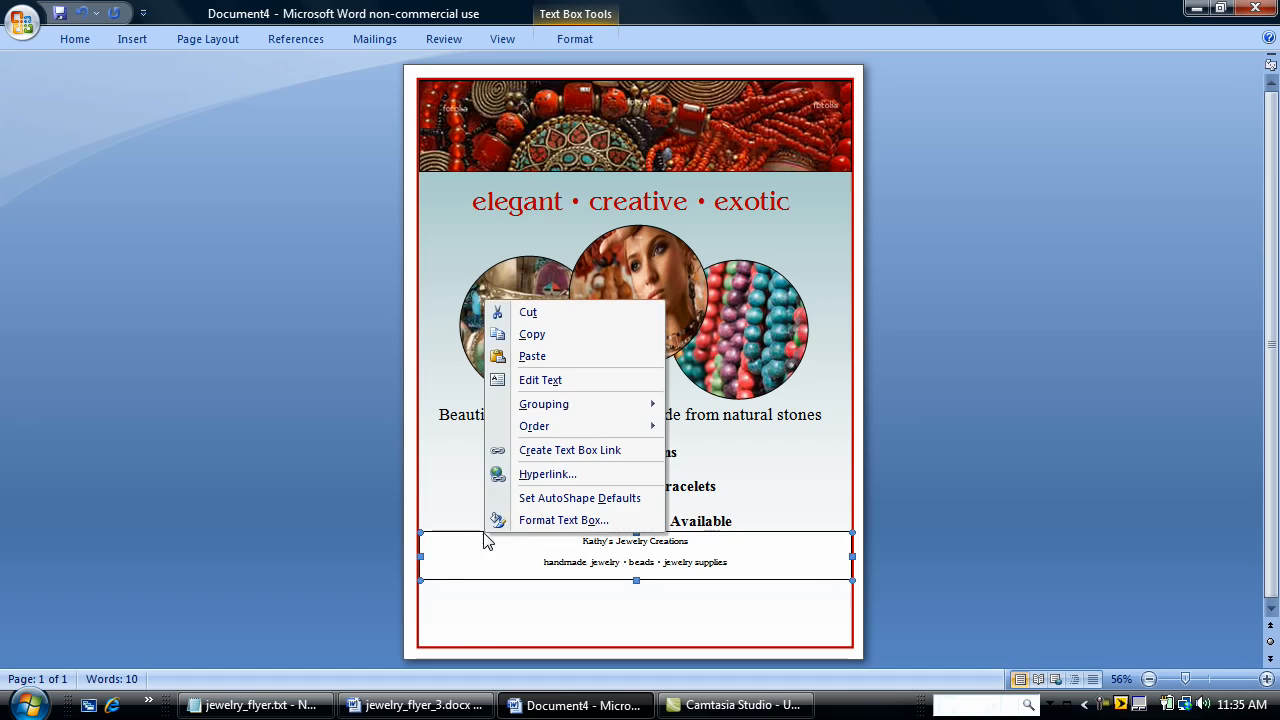
{"action": "mouse_move", "coordinate": [564, 520]}
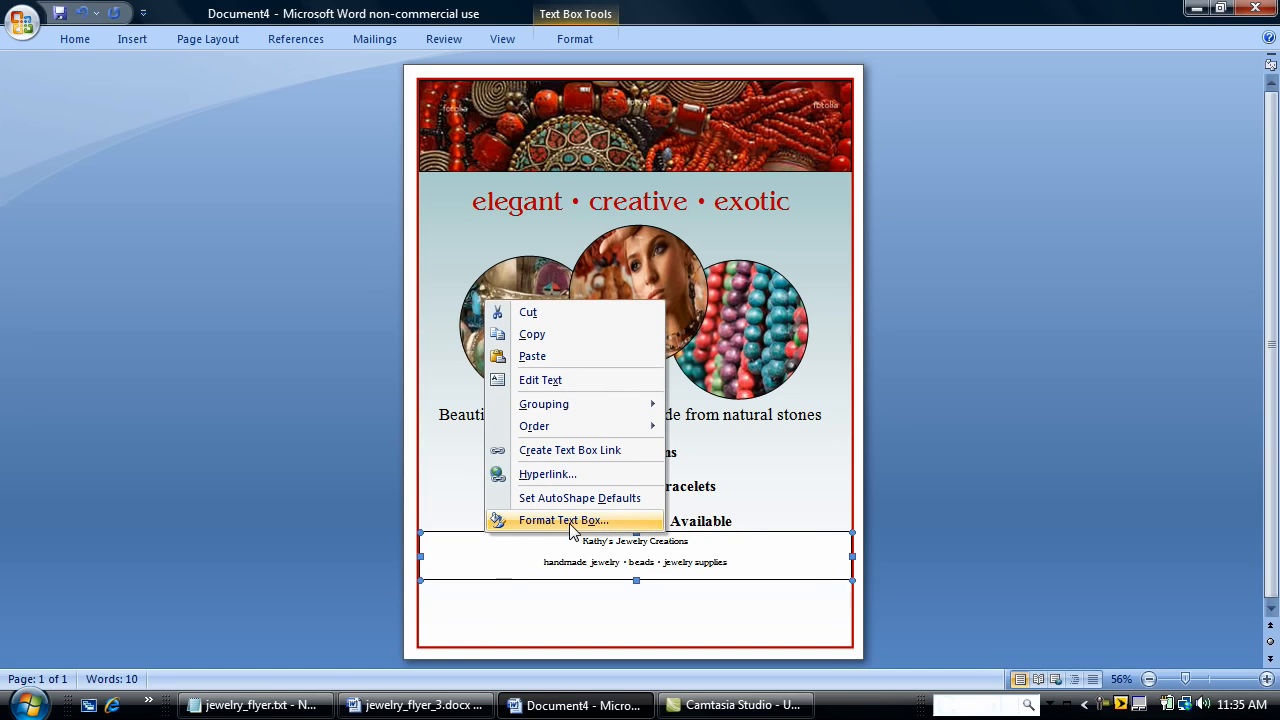
{"action": "left_click", "coordinate": [564, 520]}
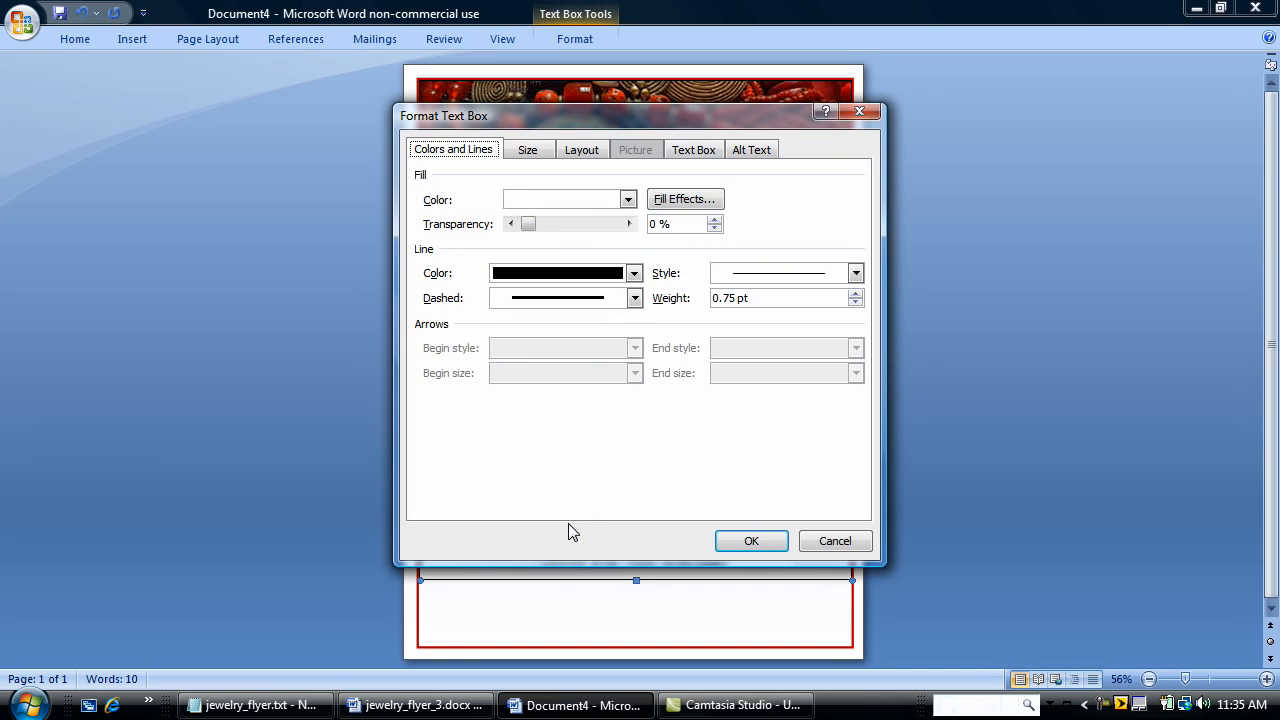
{"action": "left_click", "coordinate": [628, 200]}
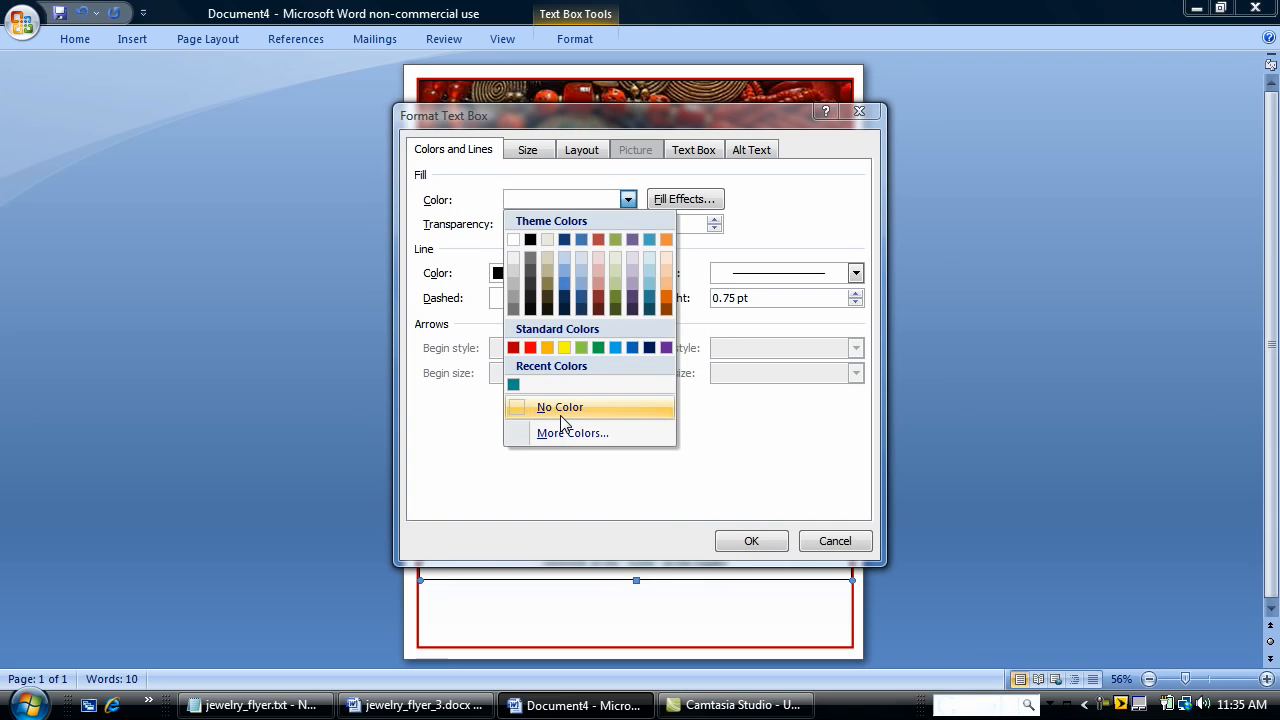
{"action": "mouse_move", "coordinate": [560, 414]}
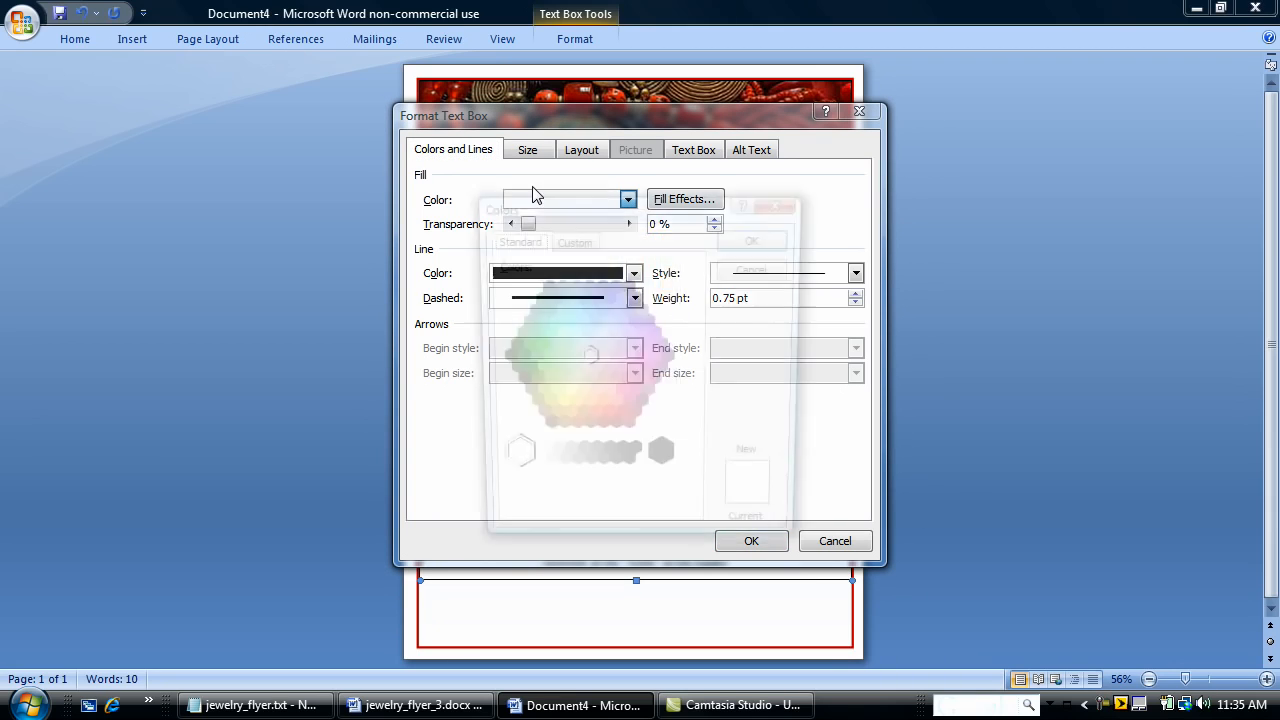
{"action": "left_click", "coordinate": [628, 200]}
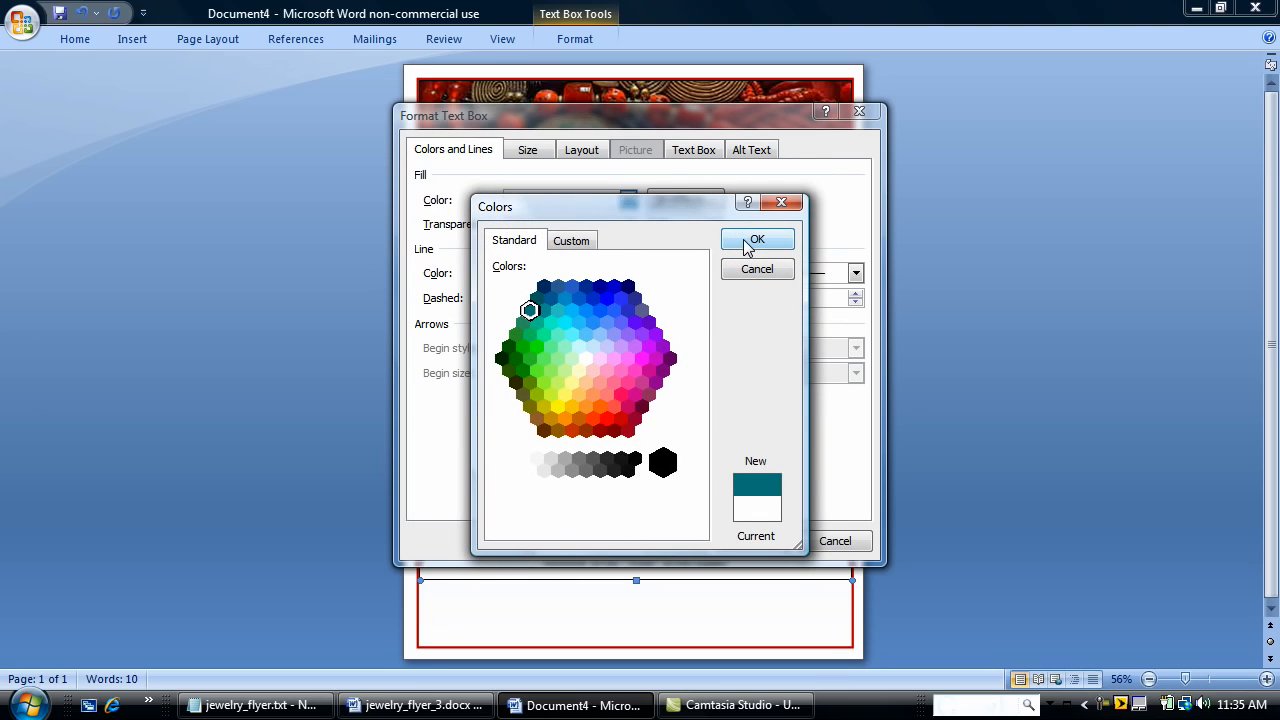
{"action": "left_click", "coordinate": [756, 240]}
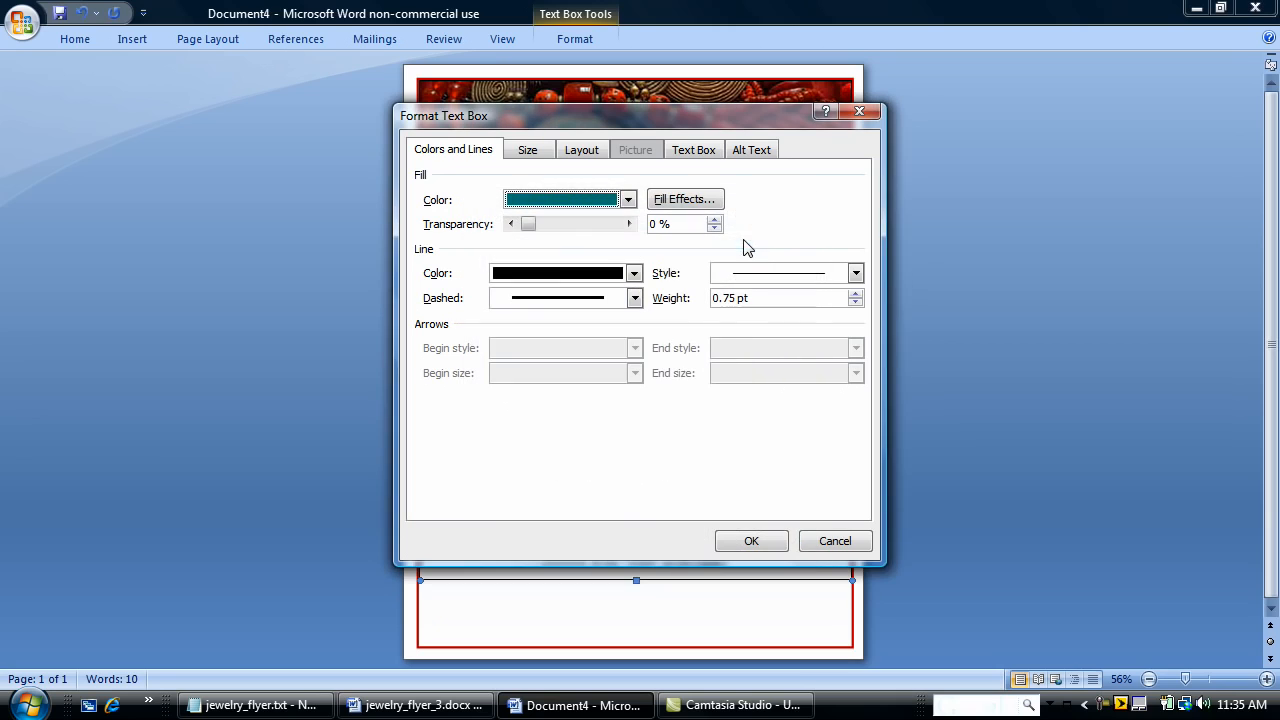
{"action": "left_click", "coordinate": [634, 272]}
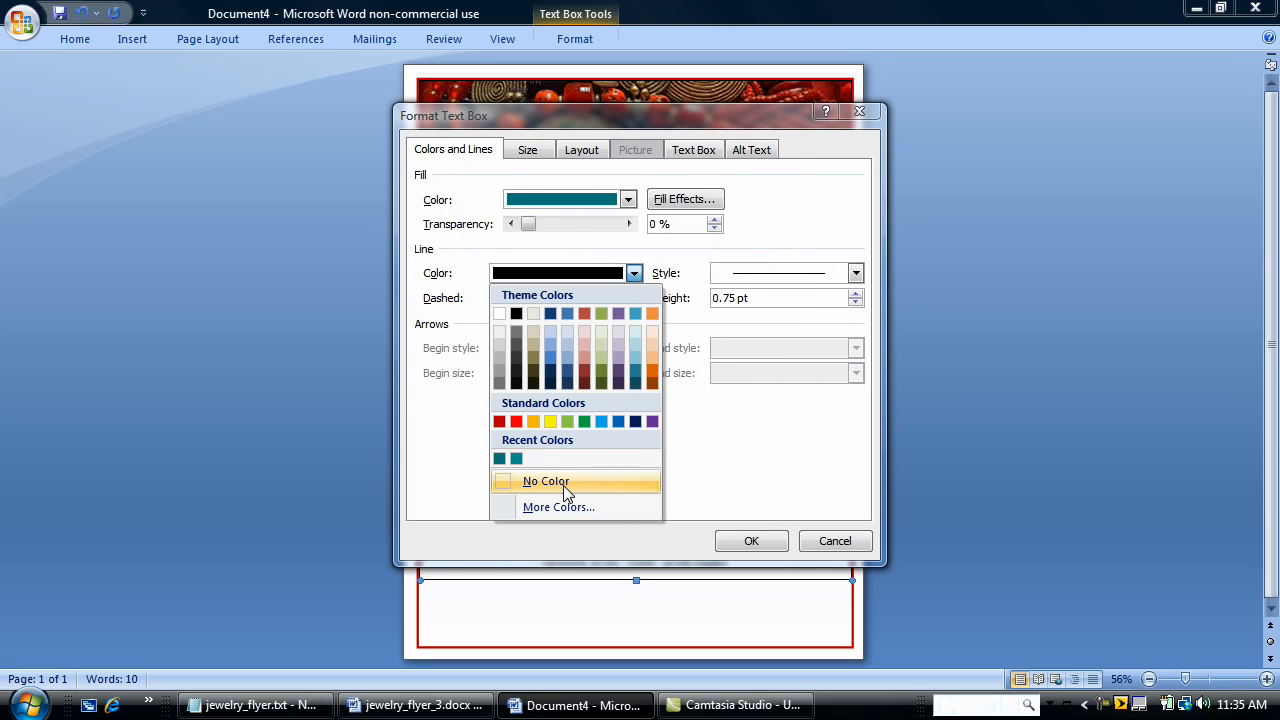
{"action": "left_click", "coordinate": [546, 480]}
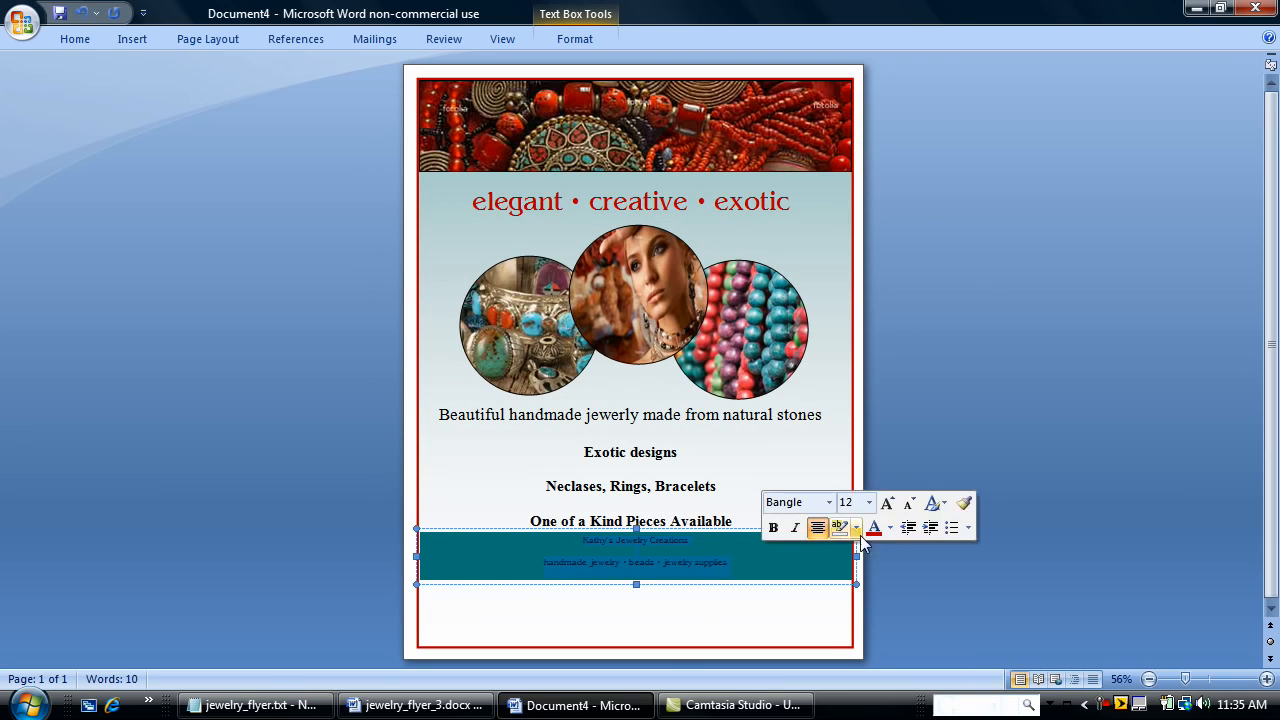
Step: Make the banner text white and enlarge the company name well above the tagline size
{"action": "left_click", "coordinate": [888, 528]}
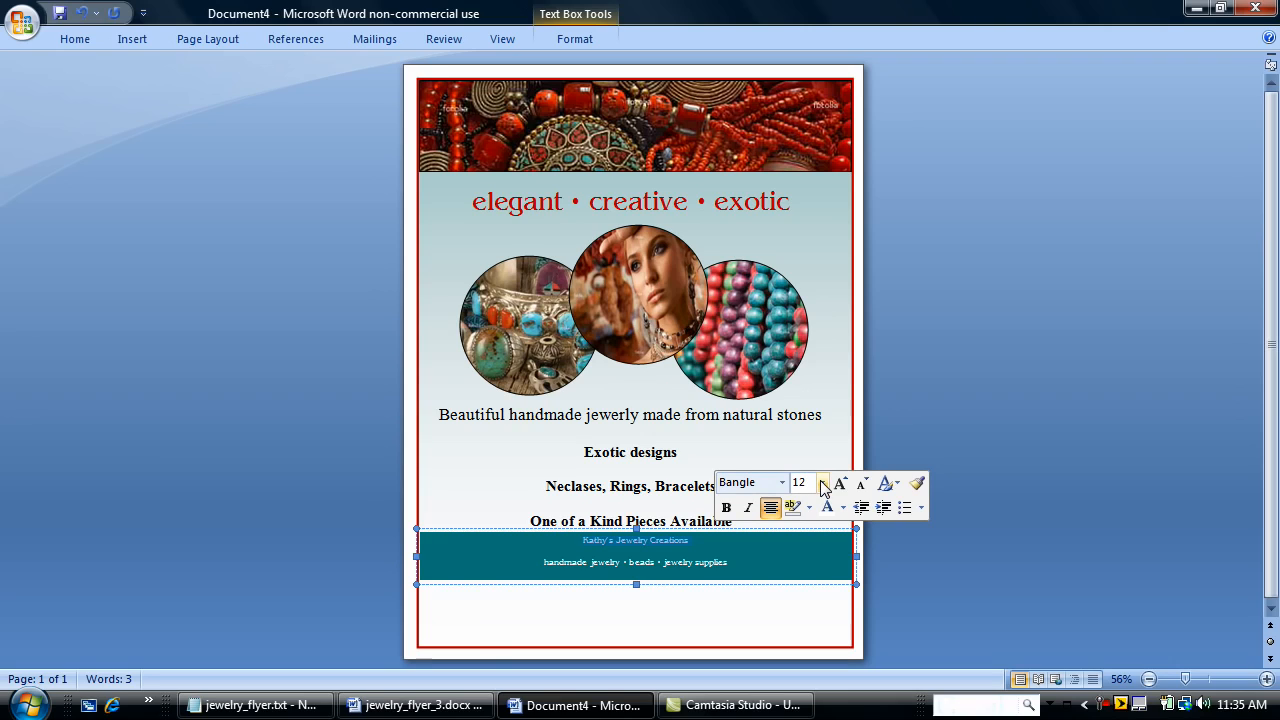
{"action": "left_click", "coordinate": [812, 482]}
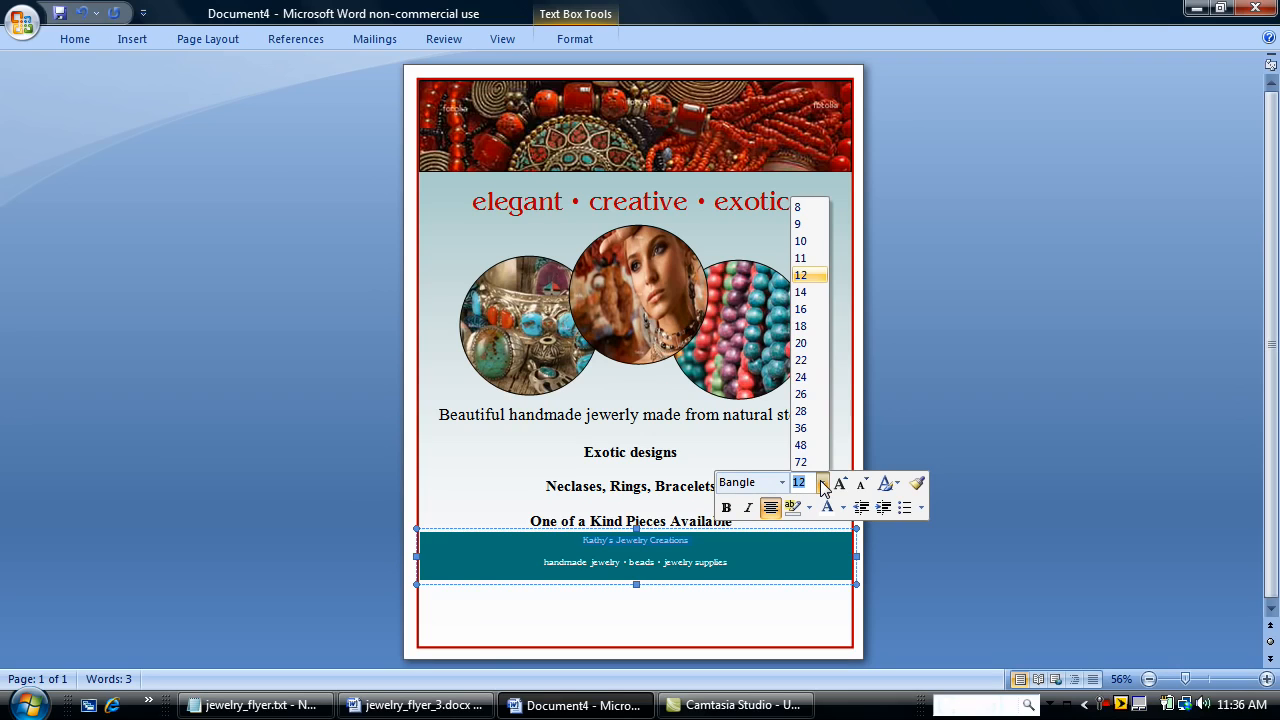
{"action": "mouse_move", "coordinate": [800, 444]}
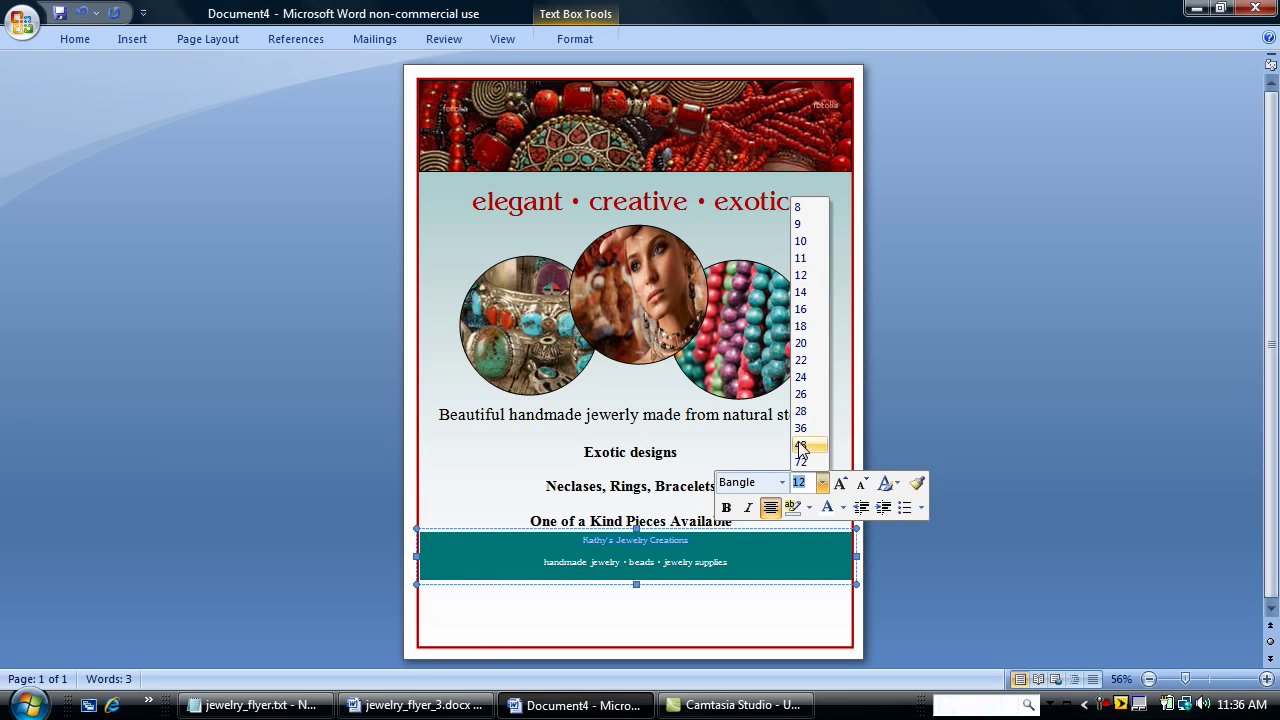
{"action": "left_click", "coordinate": [800, 428]}
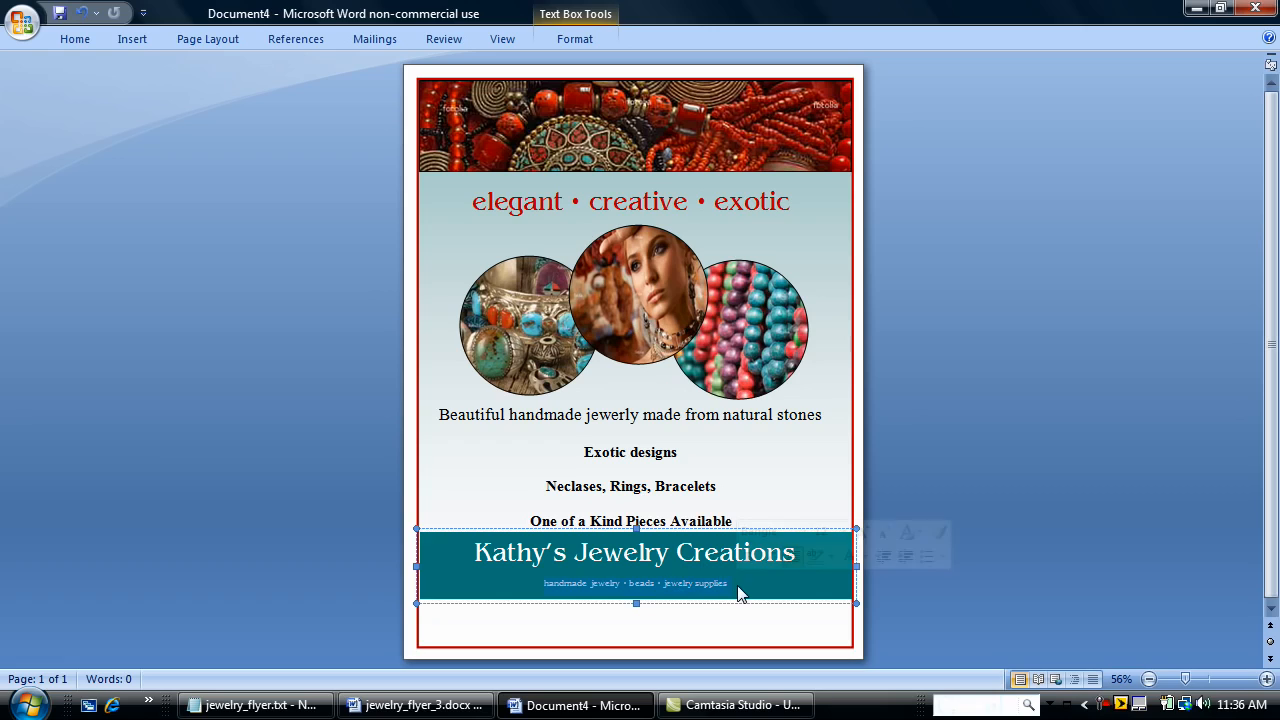
{"action": "left_click", "coordinate": [846, 532]}
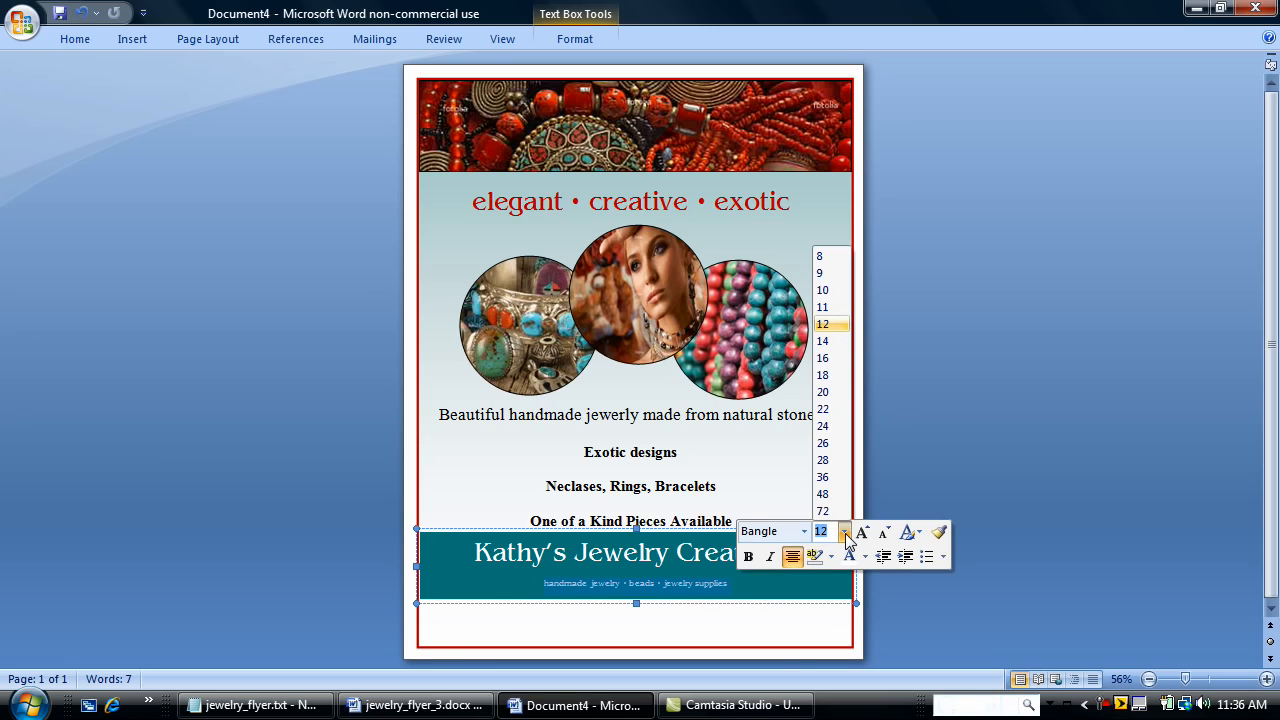
{"action": "left_click", "coordinate": [822, 390]}
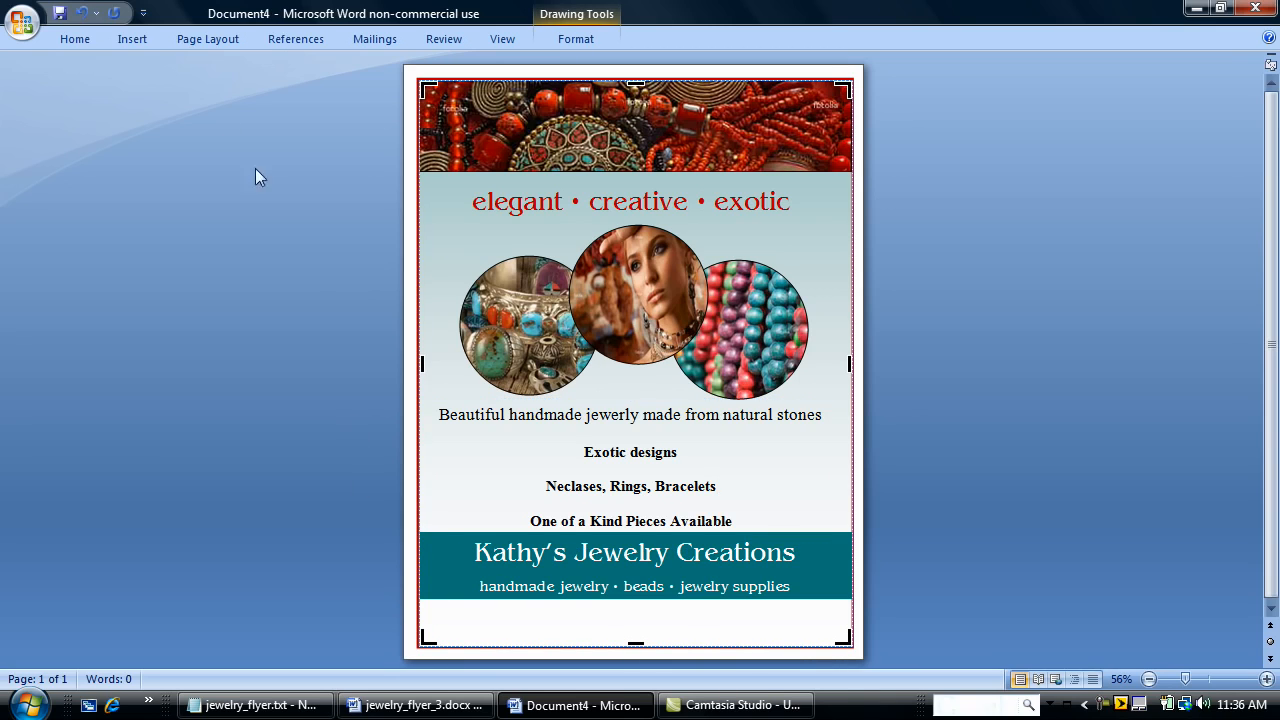
Step: Draw a text box across the bottom strip and paste in the address, city and website lines
{"action": "left_click", "coordinate": [132, 38]}
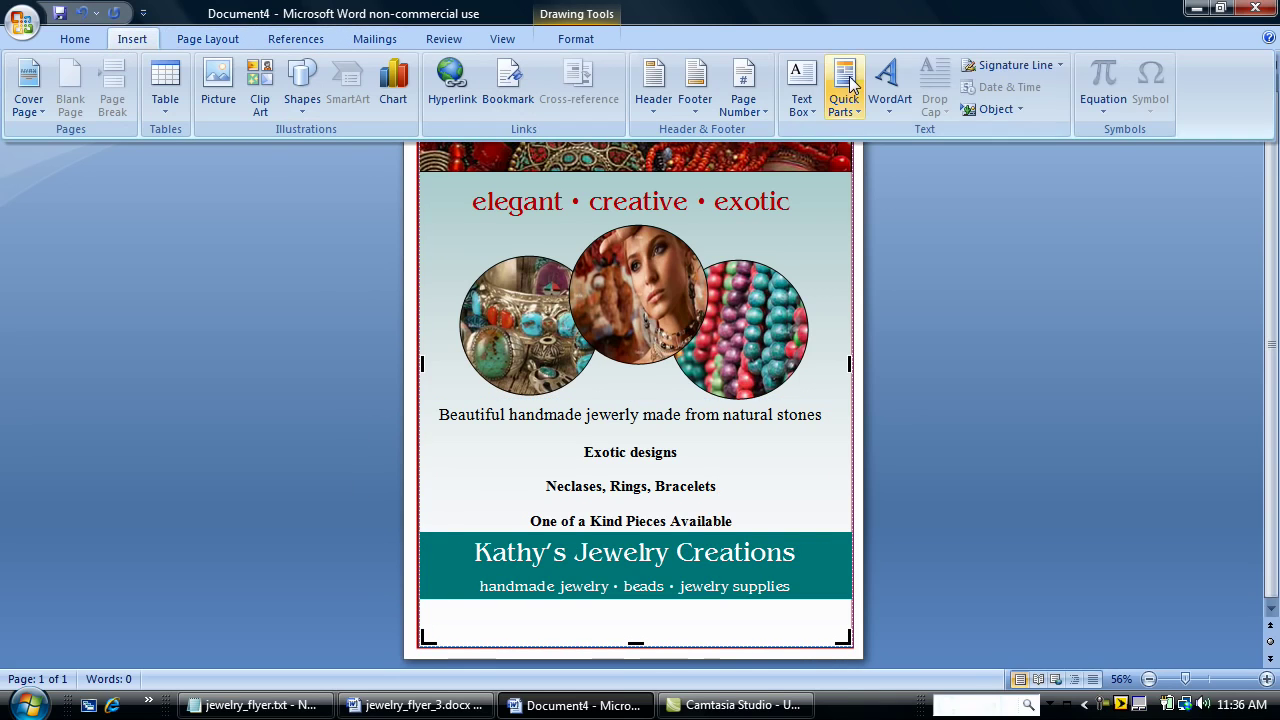
{"action": "left_click", "coordinate": [800, 84]}
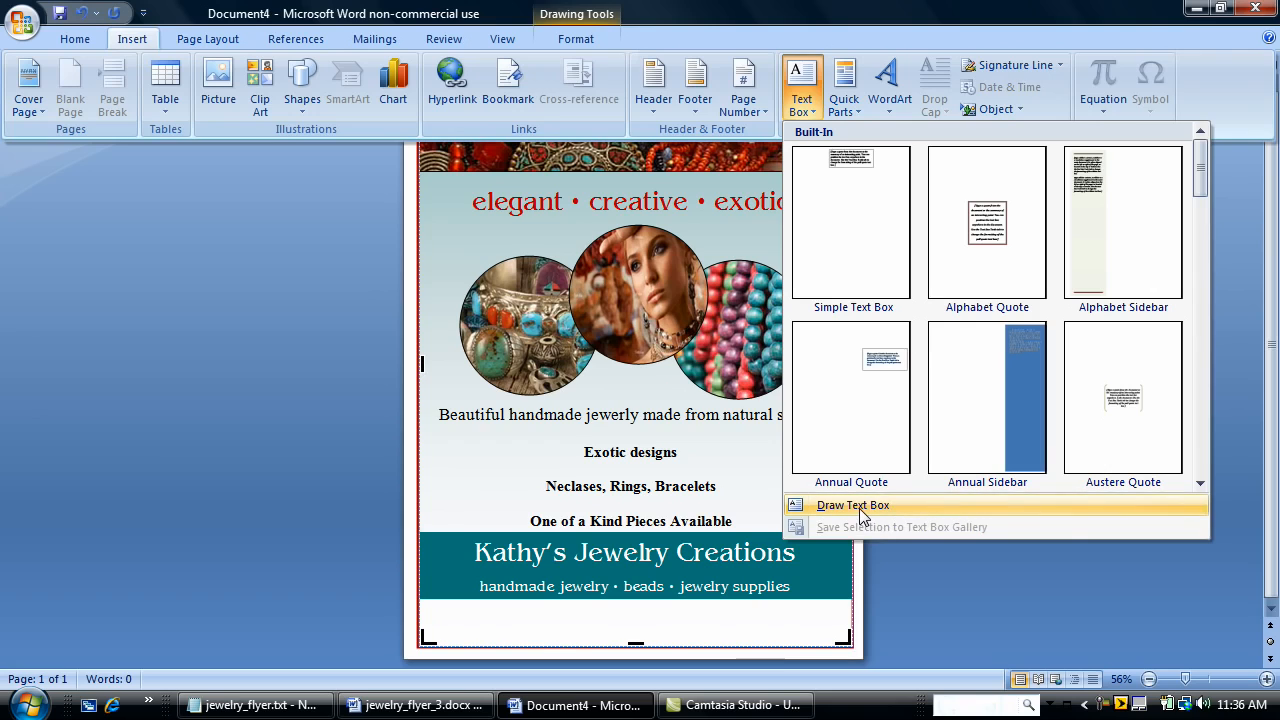
{"action": "mouse_move", "coordinate": [852, 504]}
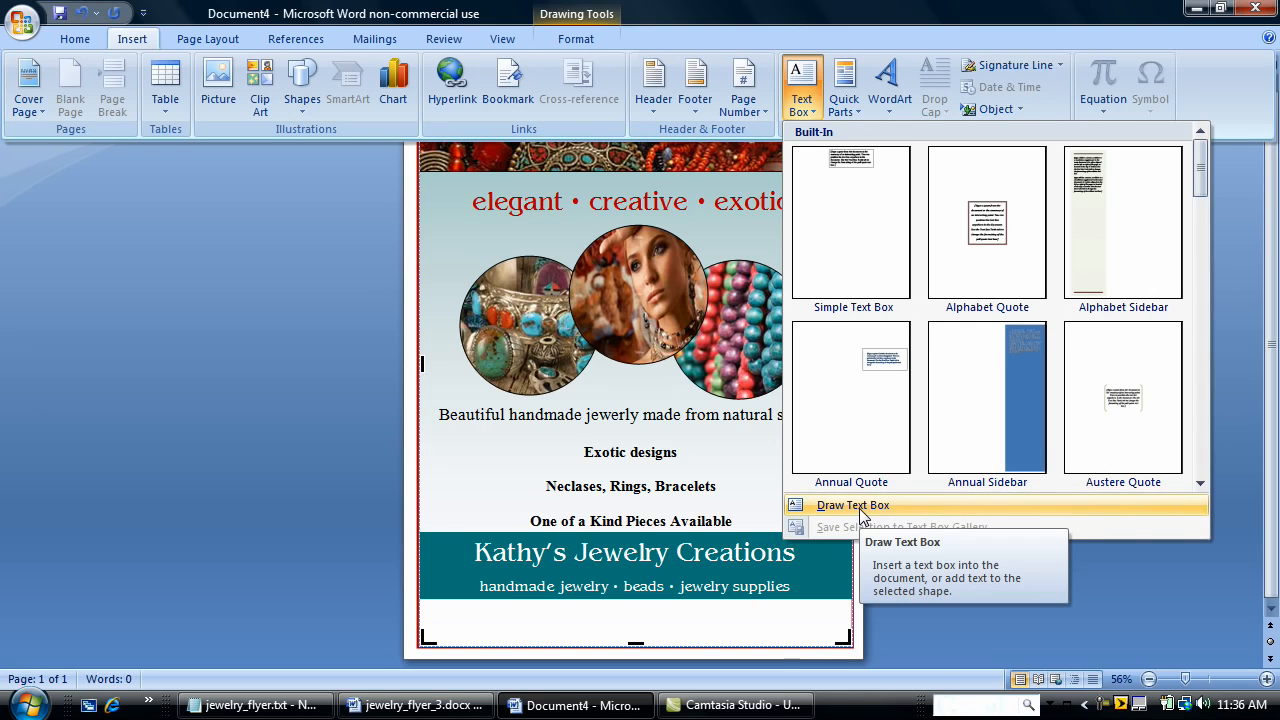
{"action": "left_click", "coordinate": [850, 504]}
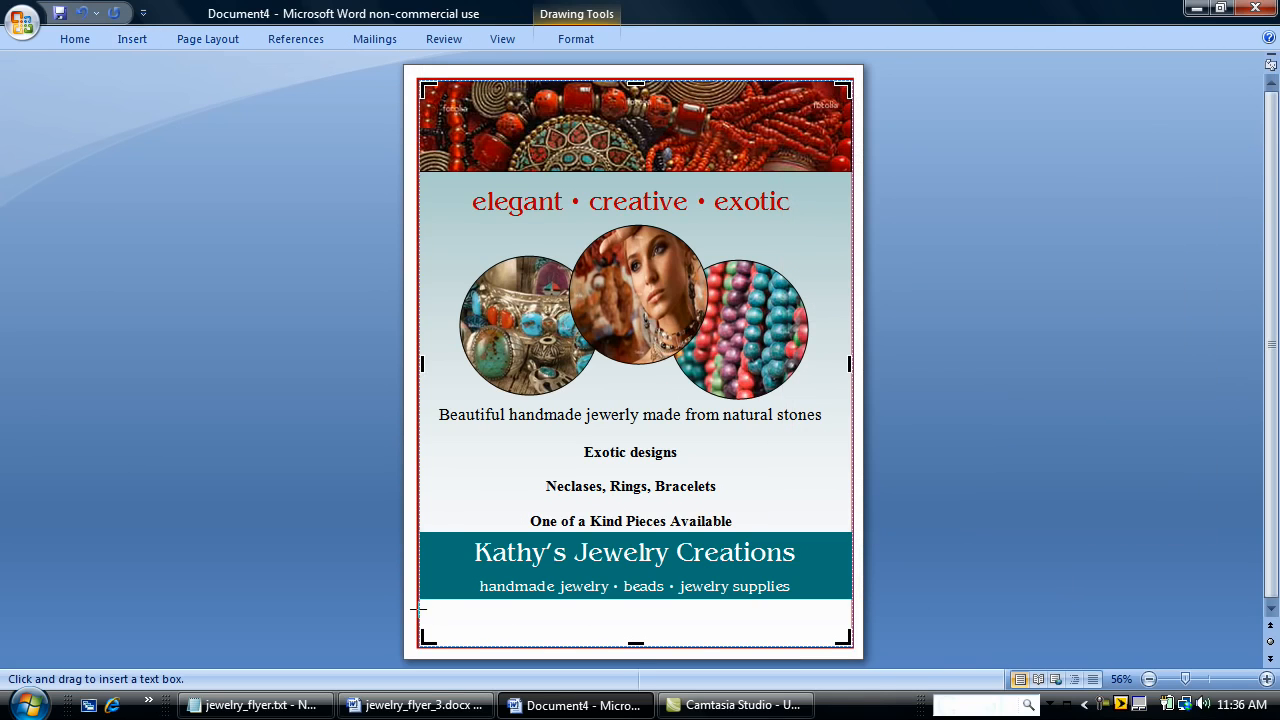
{"action": "left_click_drag", "start_coordinate": [420, 608], "coordinate": [660, 652]}
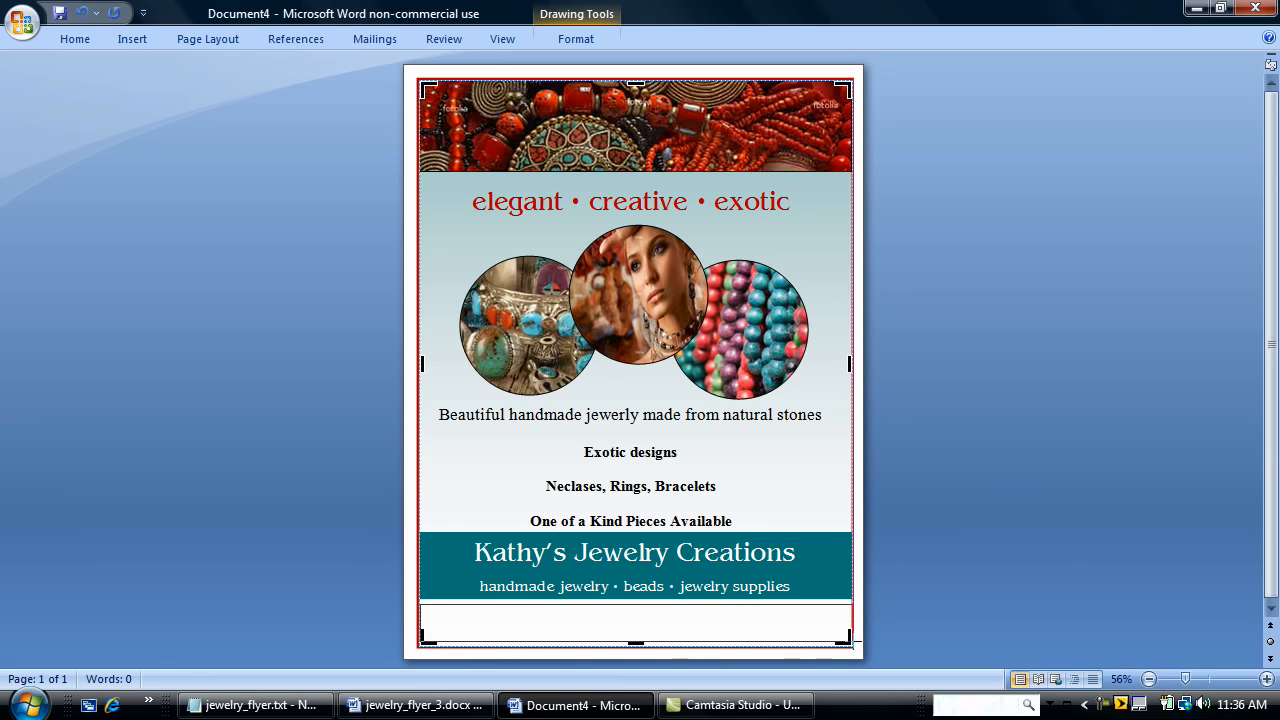
{"action": "left_click", "coordinate": [632, 624]}
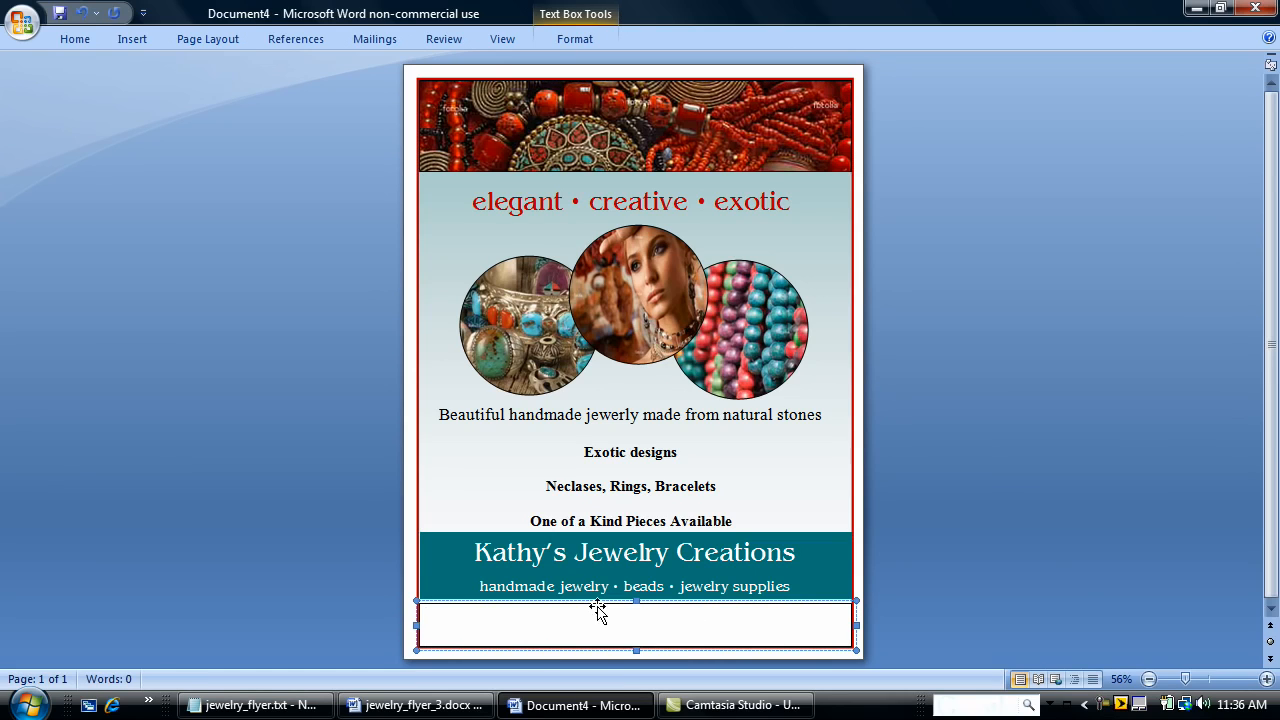
{"action": "left_click", "coordinate": [256, 704]}
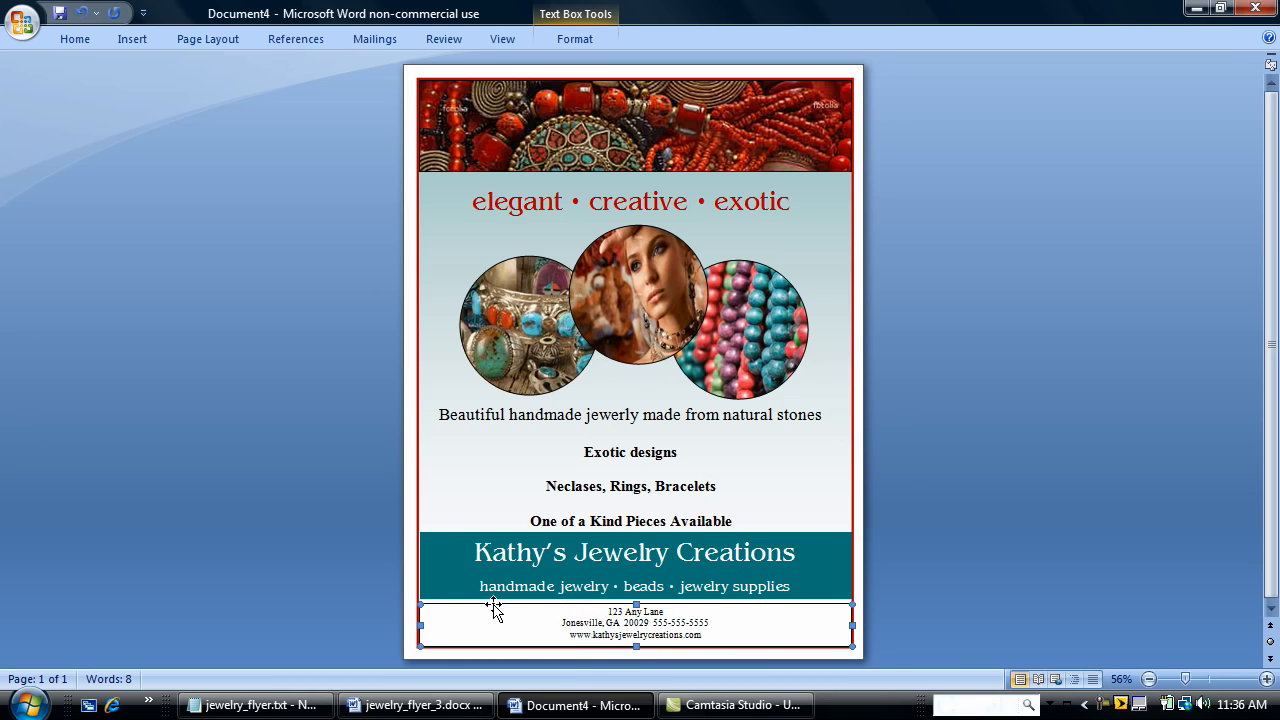
Step: Give the address box a green fill from More Colors and no outline
{"action": "double_click", "coordinate": [490, 606]}
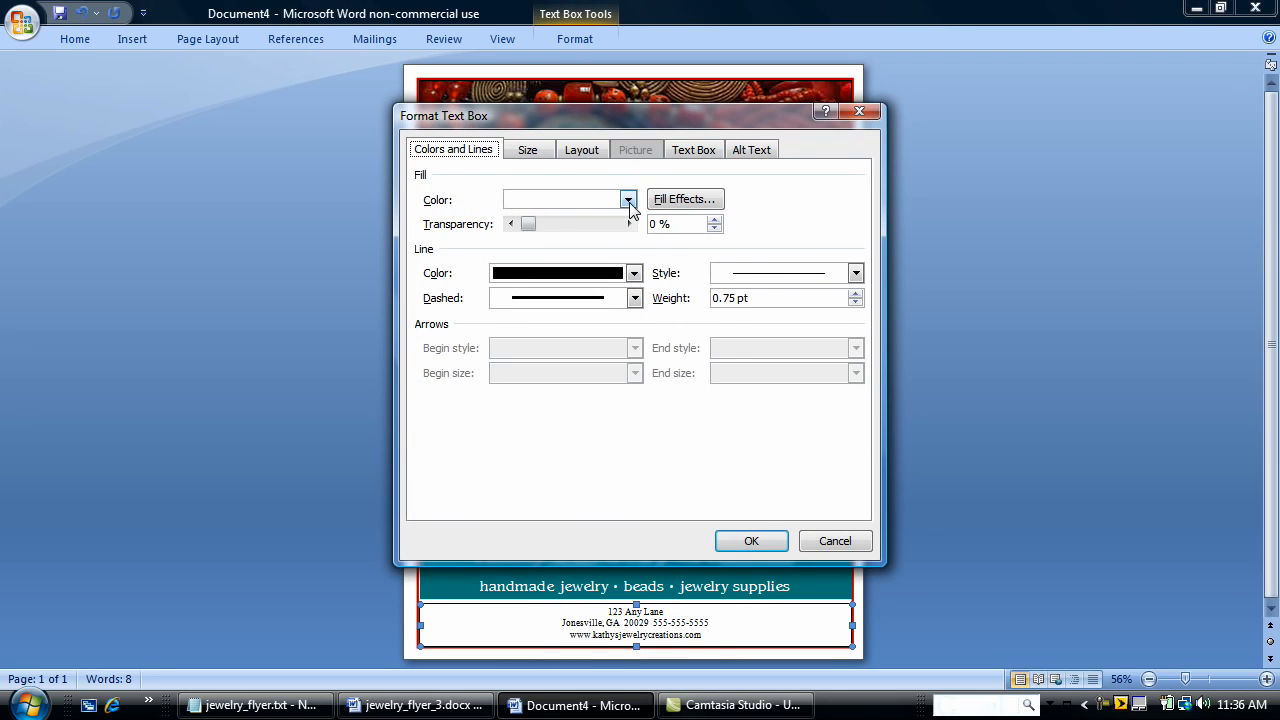
{"action": "left_click", "coordinate": [628, 200]}
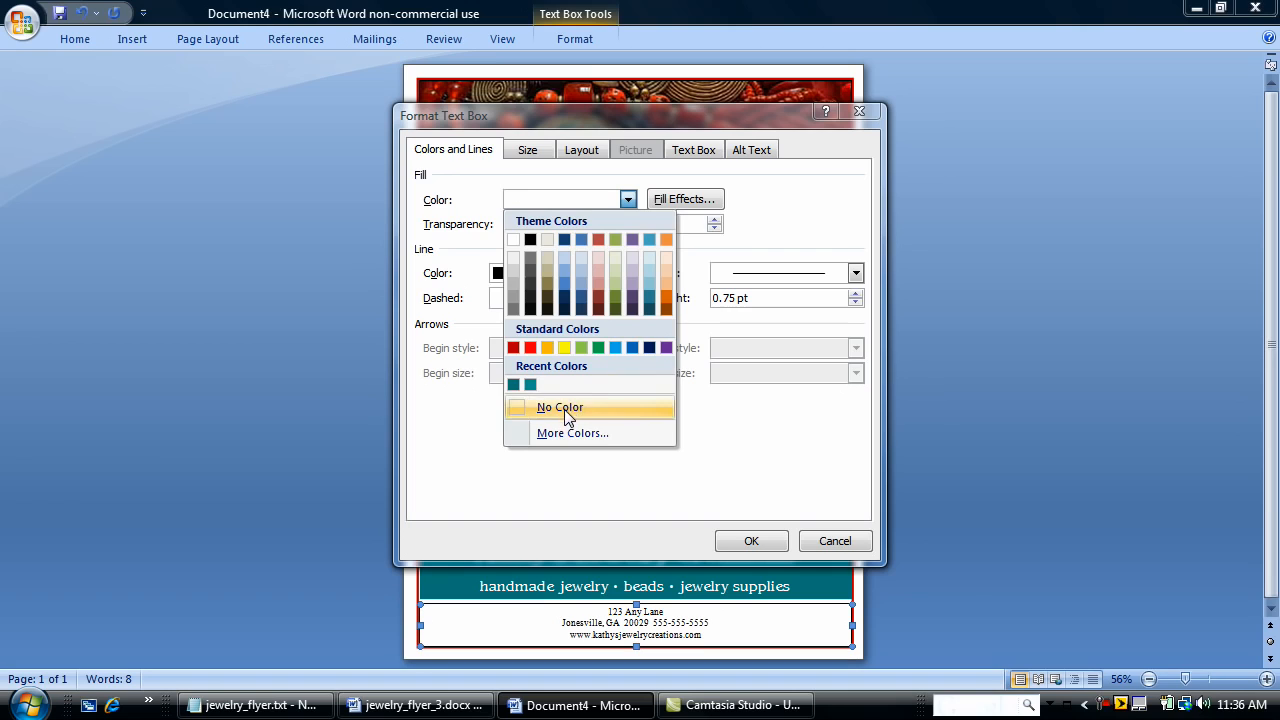
{"action": "left_click", "coordinate": [572, 432]}
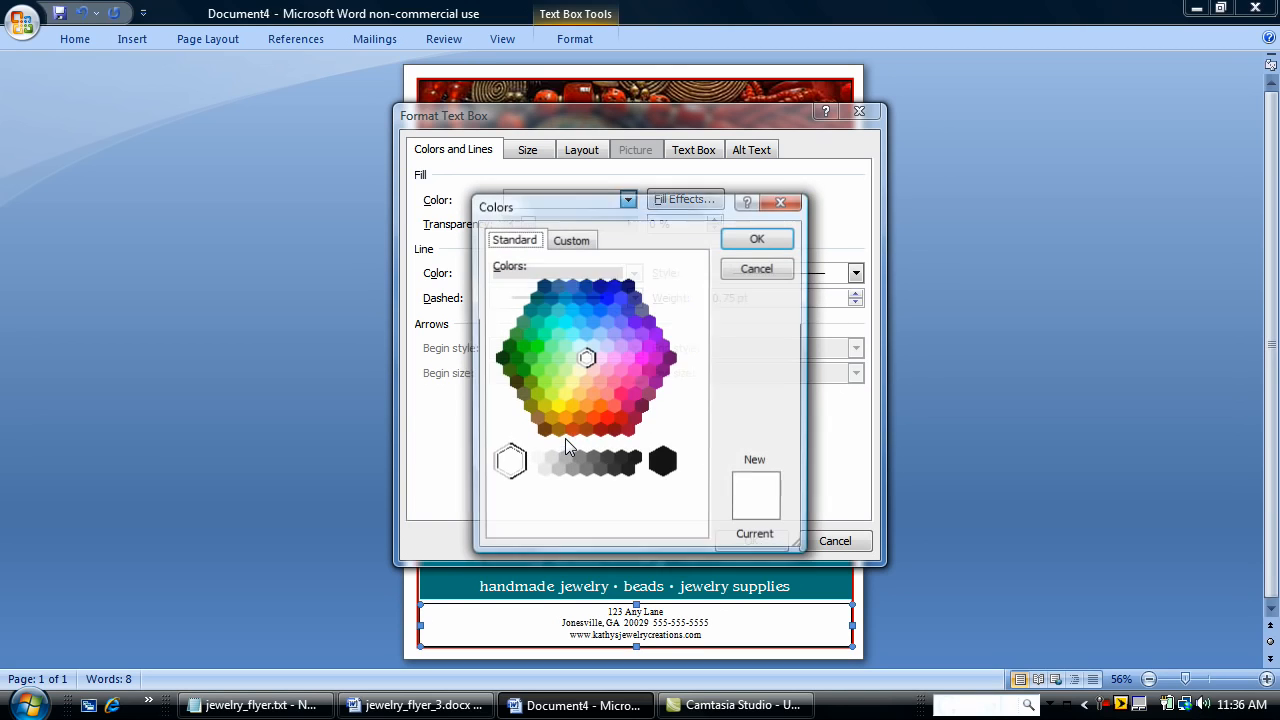
{"action": "left_click", "coordinate": [536, 322]}
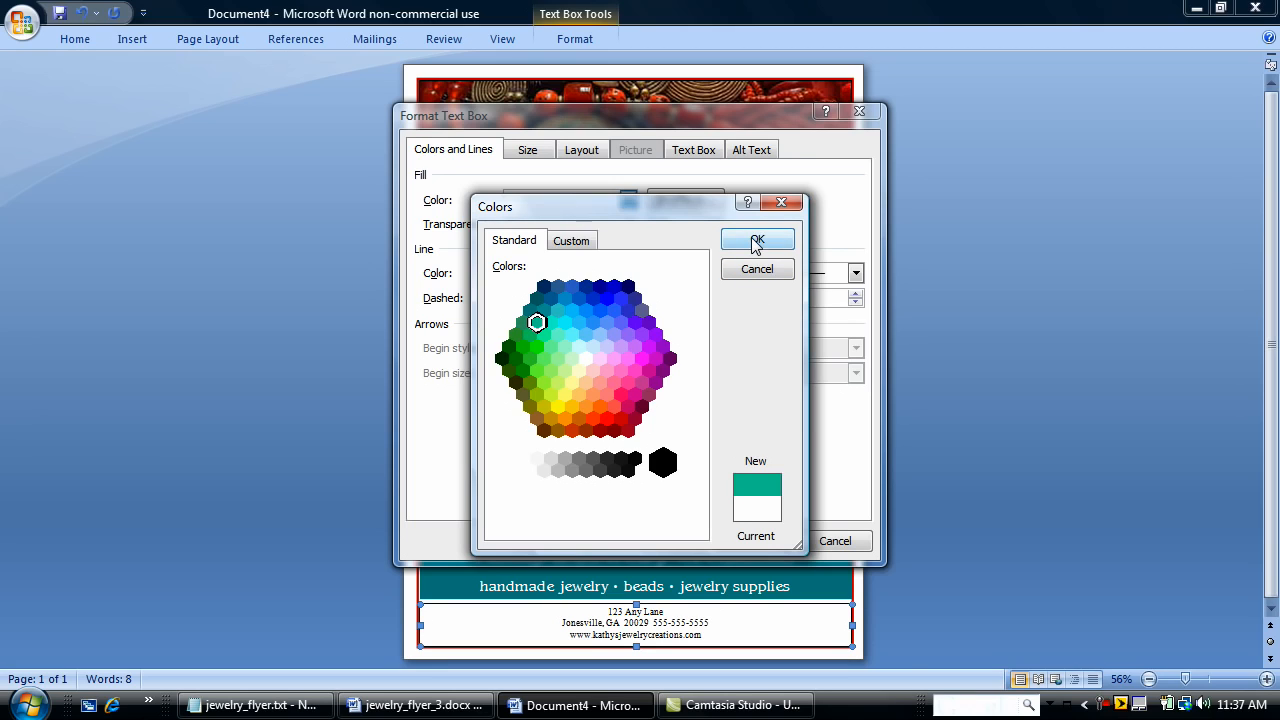
{"action": "left_click", "coordinate": [756, 240]}
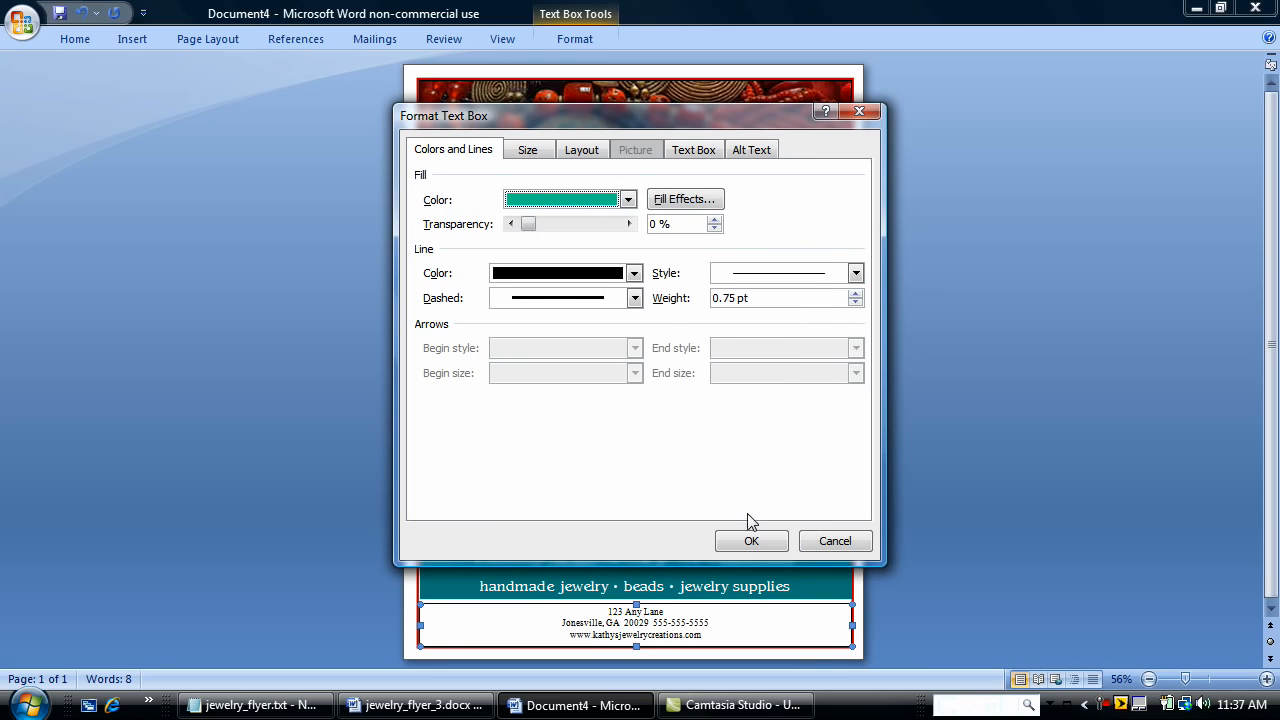
{"action": "left_click", "coordinate": [634, 272]}
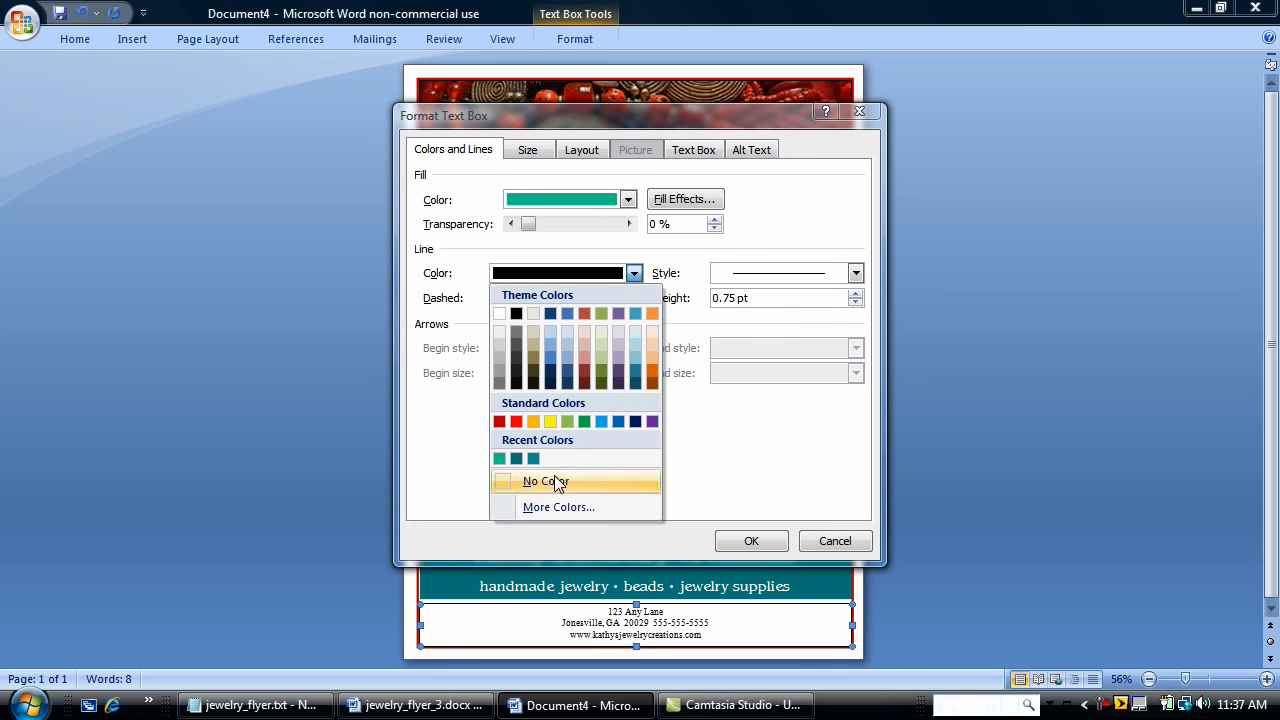
{"action": "left_click", "coordinate": [544, 480]}
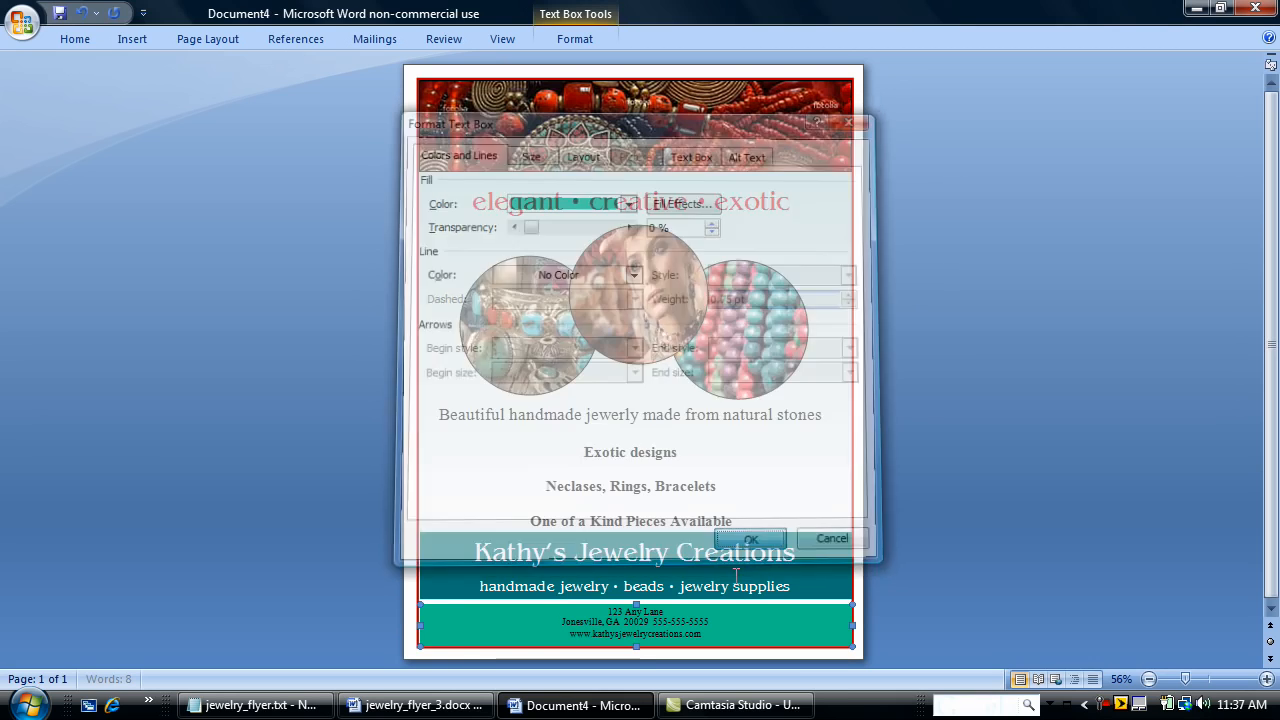
{"action": "left_click", "coordinate": [750, 538]}
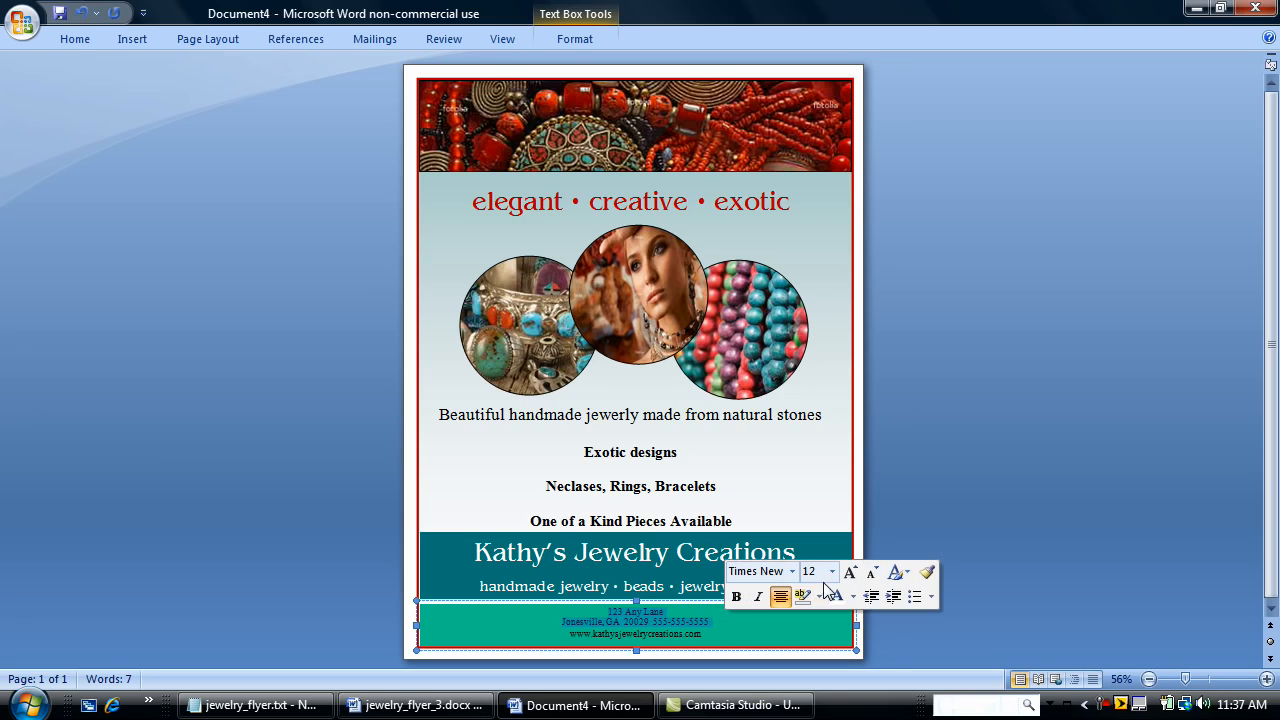
Step: Set the footer address text to 22 pt
{"action": "left_click", "coordinate": [832, 572]}
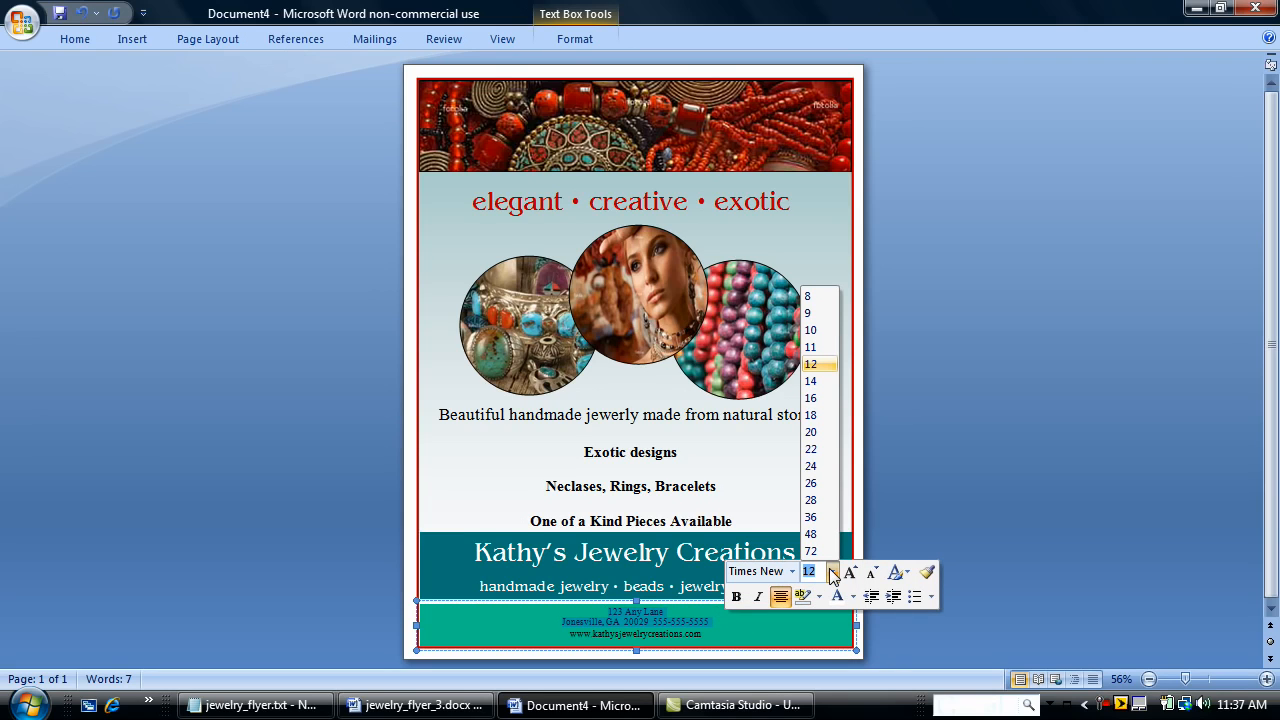
{"action": "left_click", "coordinate": [810, 448]}
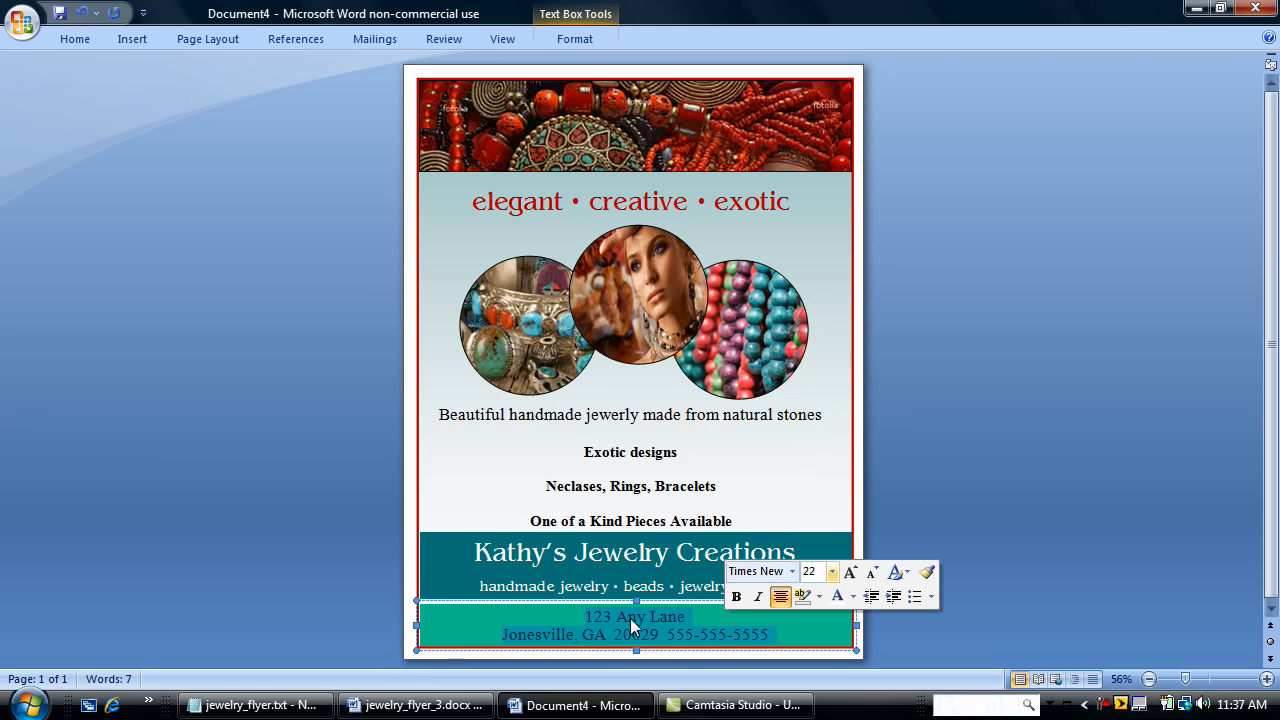
{"action": "mouse_move", "coordinate": [612, 628]}
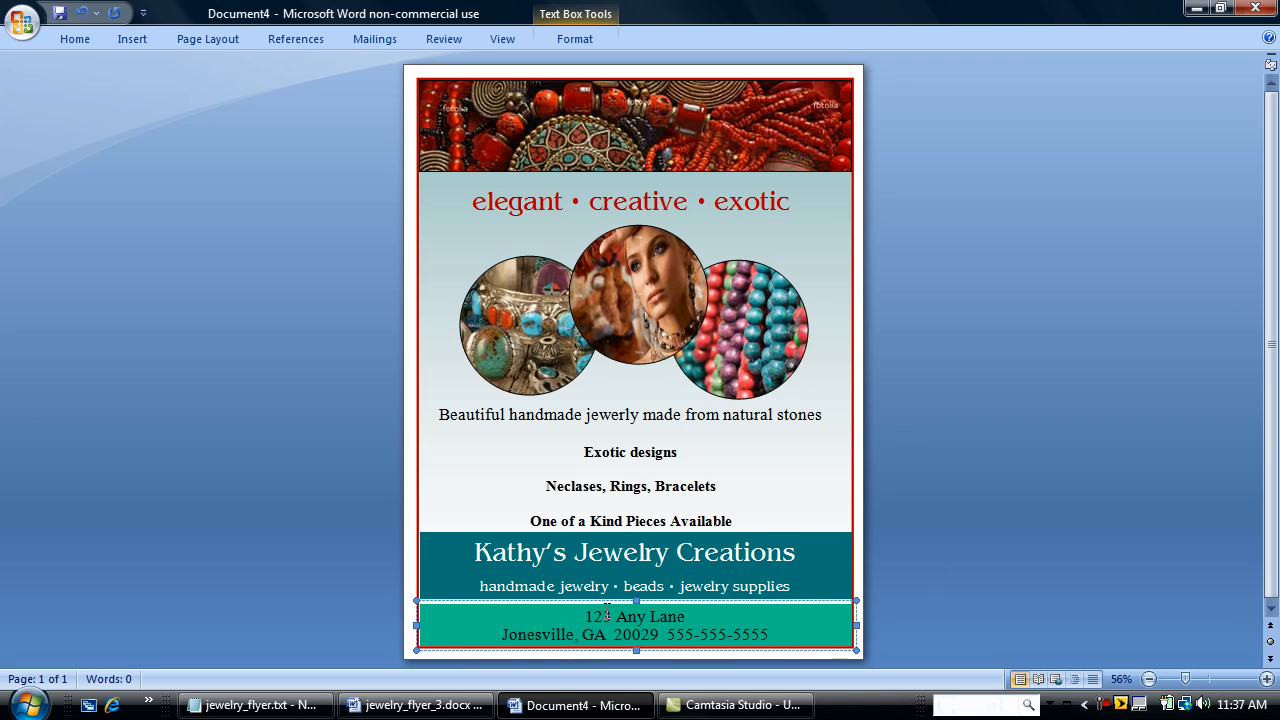
{"action": "left_click", "coordinate": [530, 324]}
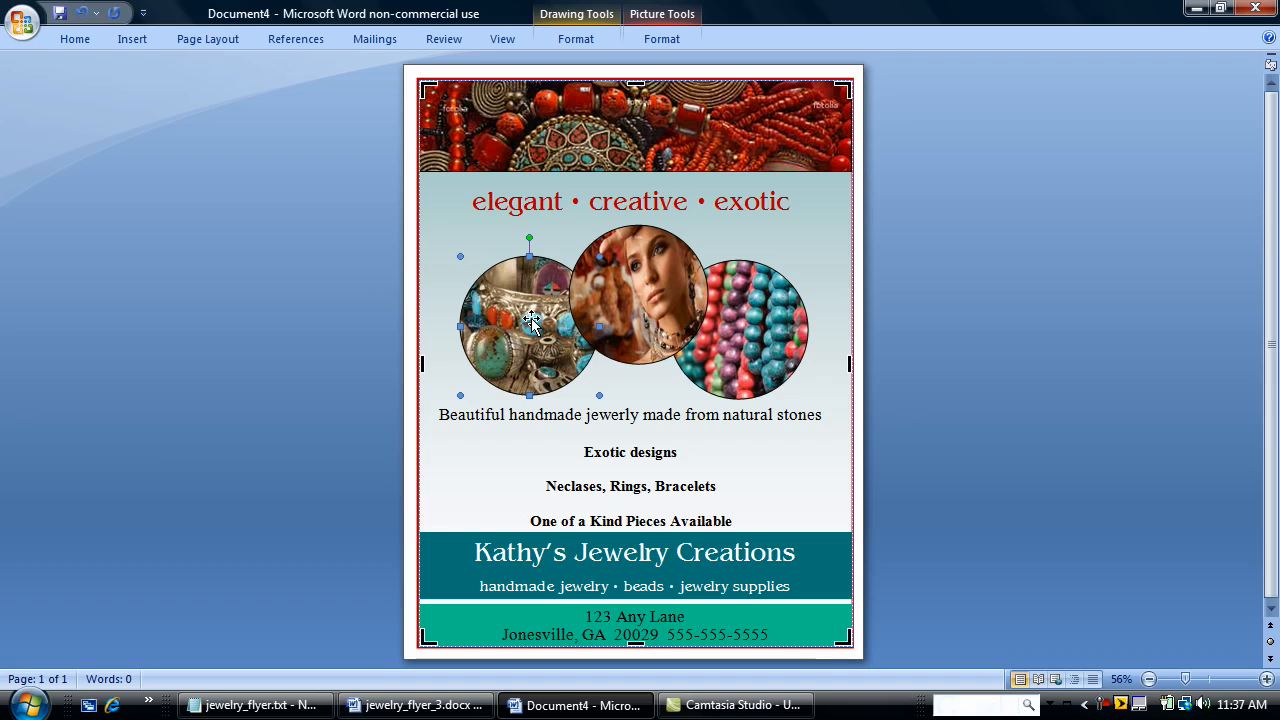
{"action": "mouse_move", "coordinate": [528, 322]}
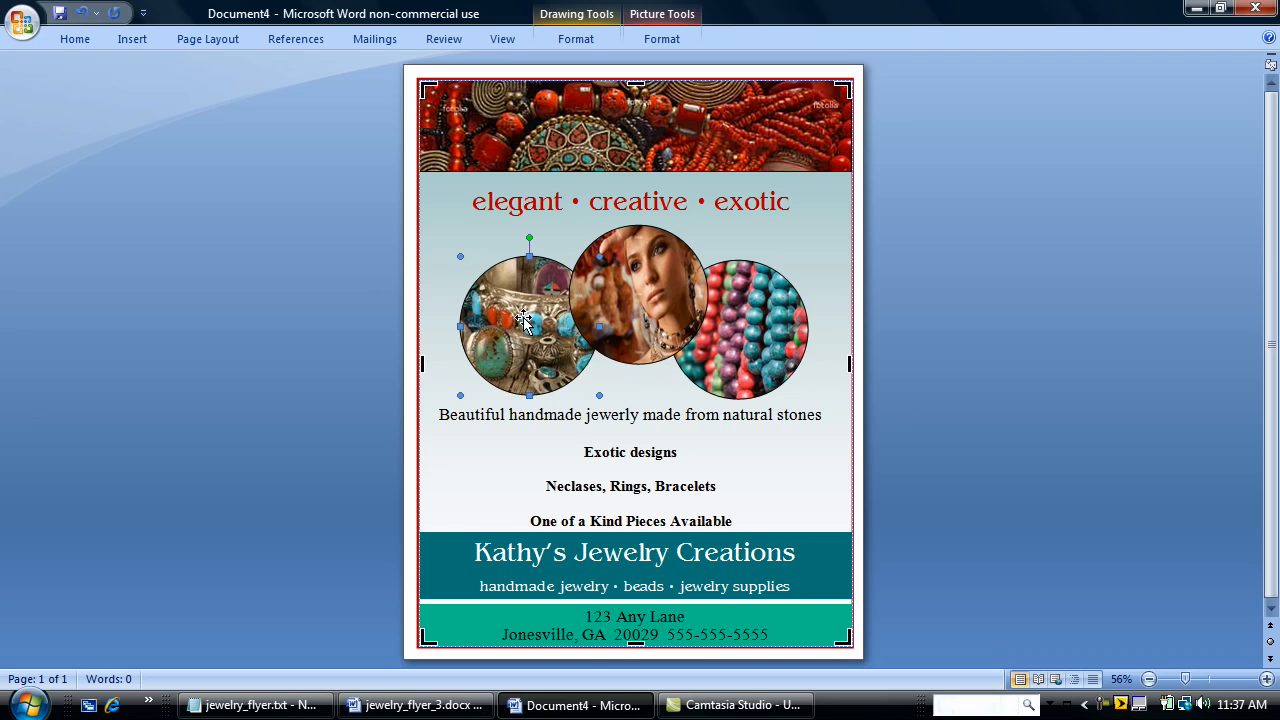
{"action": "mouse_move", "coordinate": [524, 320]}
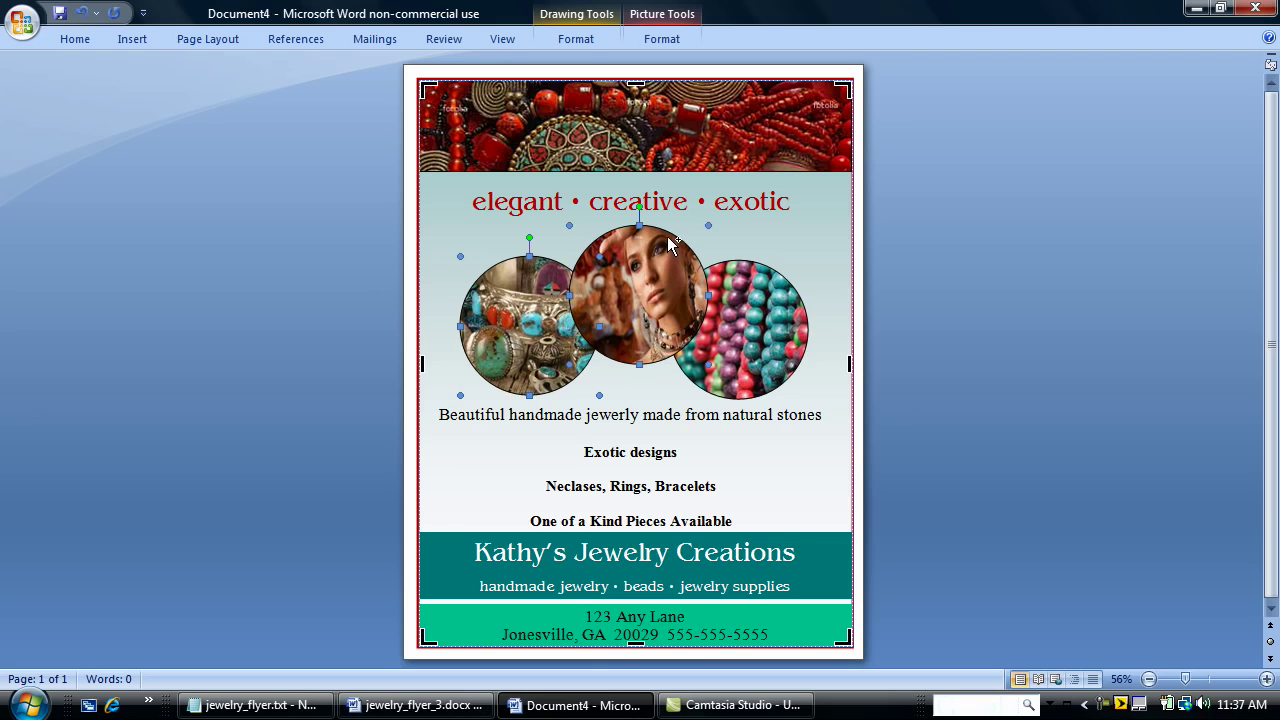
Step: Nudge the circular photos, description lines and teal banner slightly upward on the page
{"action": "left_click", "coordinate": [744, 320]}
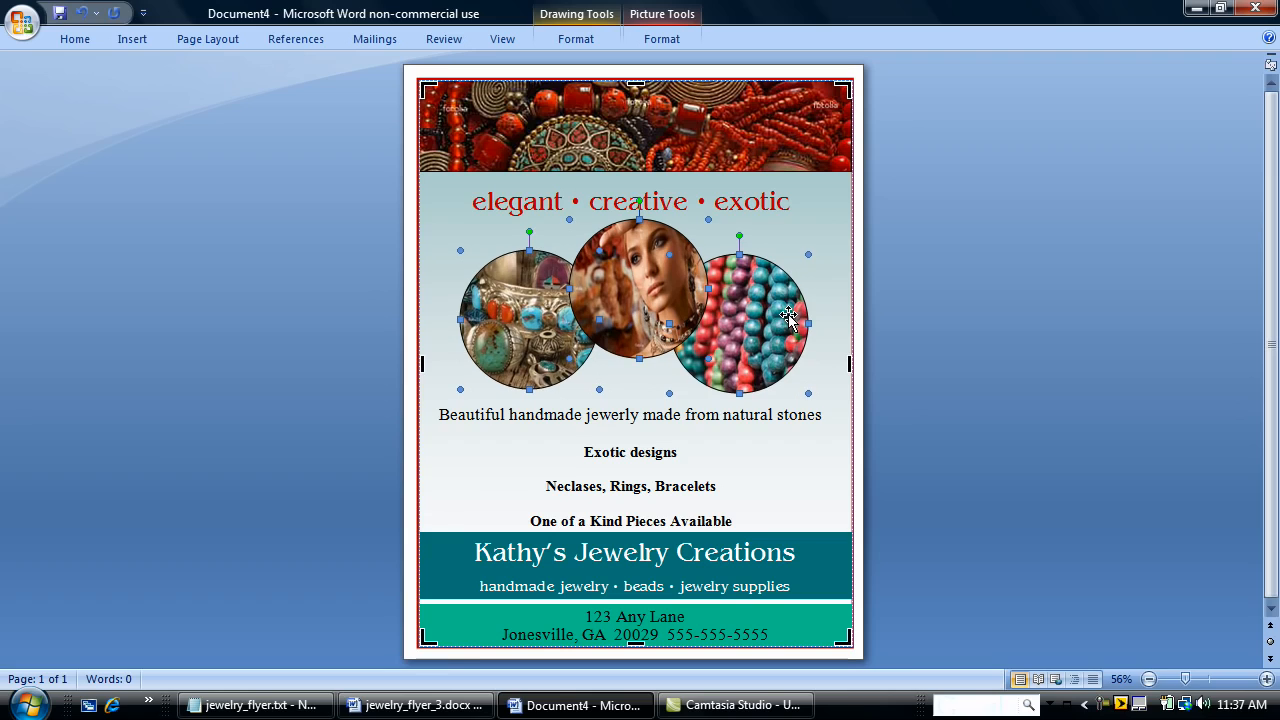
{"action": "left_click", "coordinate": [630, 470]}
{"action": "type", "text": "www.kathysjewelrycreations.com"}
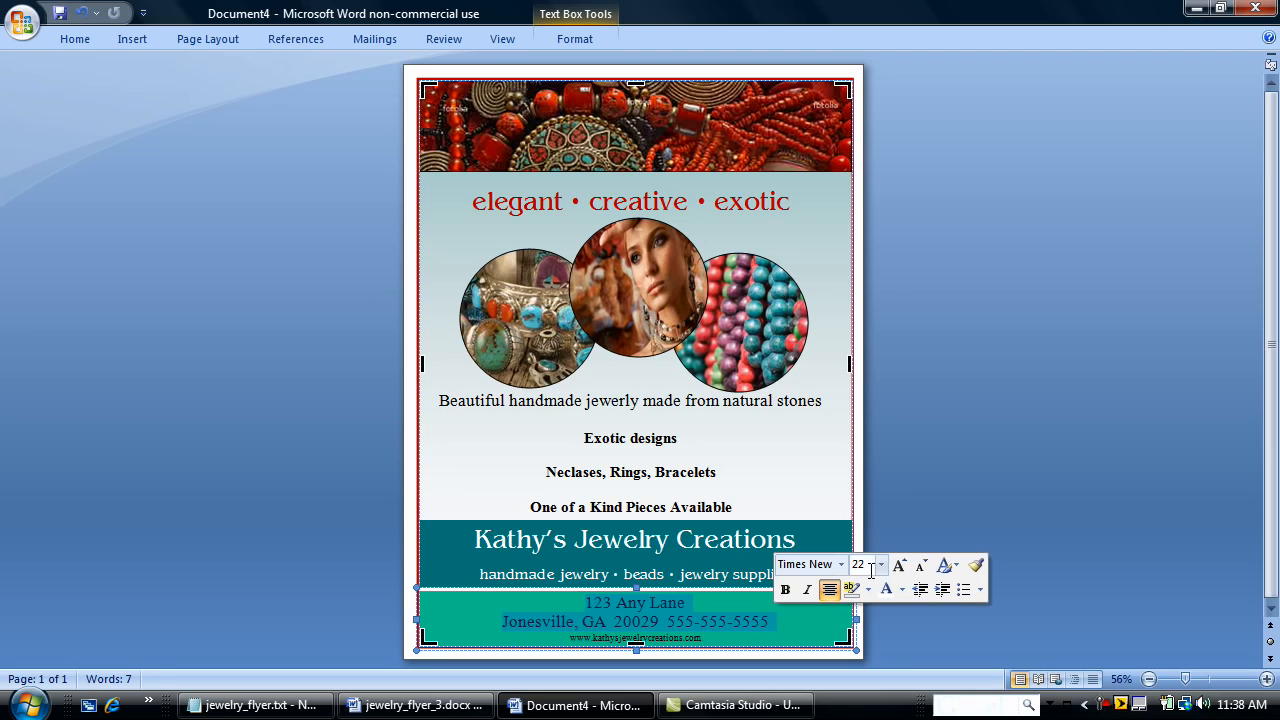
Step: Make the footer website line 20 pt in red so all three address lines show
{"action": "left_click", "coordinate": [880, 564]}
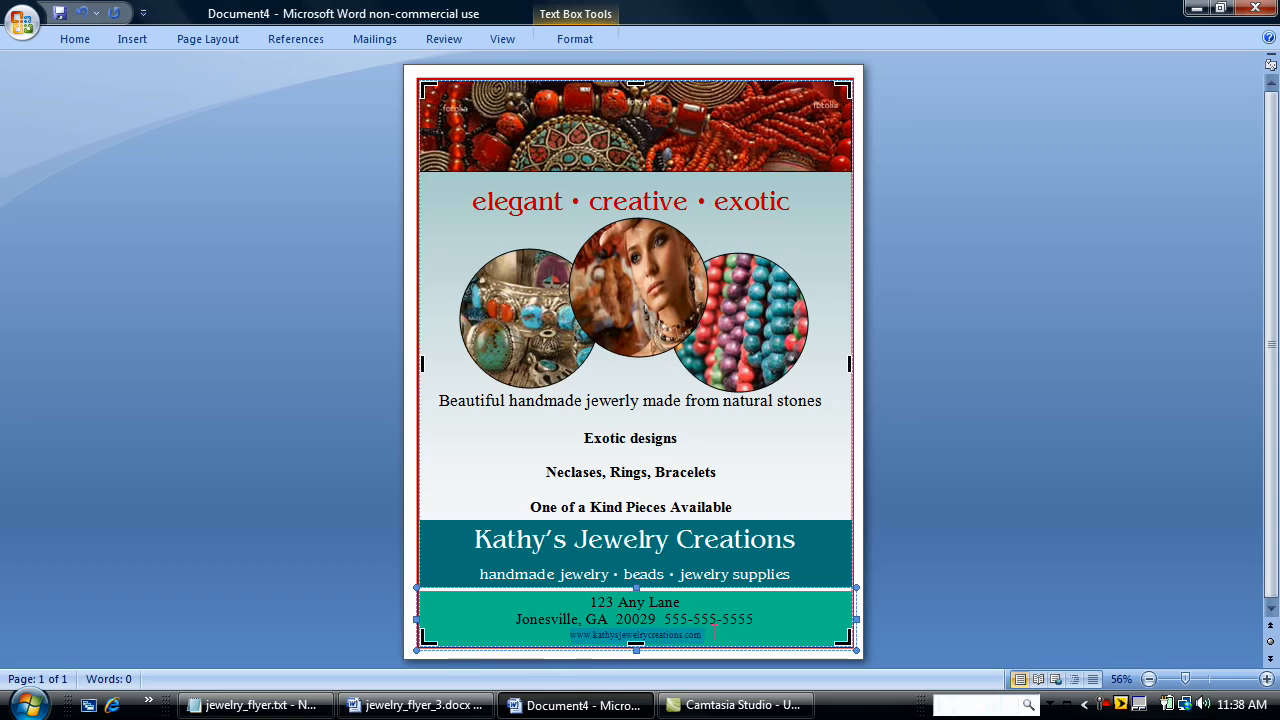
{"action": "left_click", "coordinate": [836, 576]}
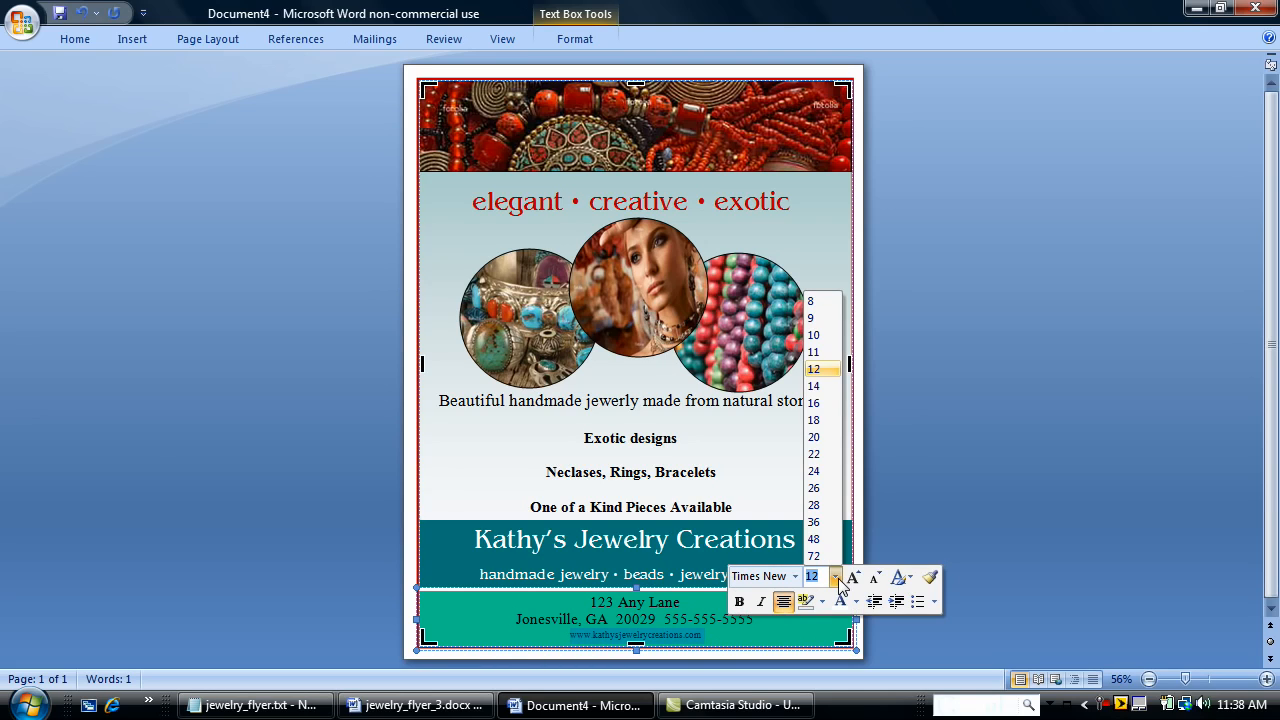
{"action": "left_click", "coordinate": [812, 436]}
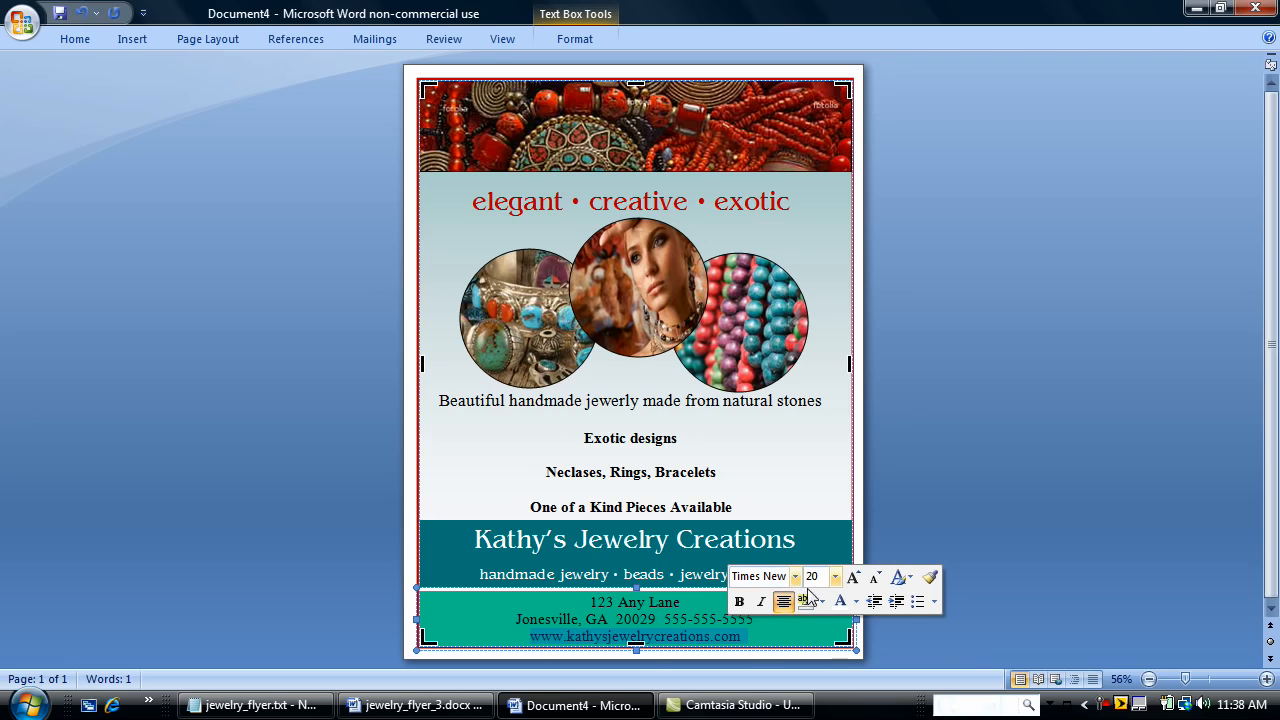
{"action": "left_click", "coordinate": [852, 600]}
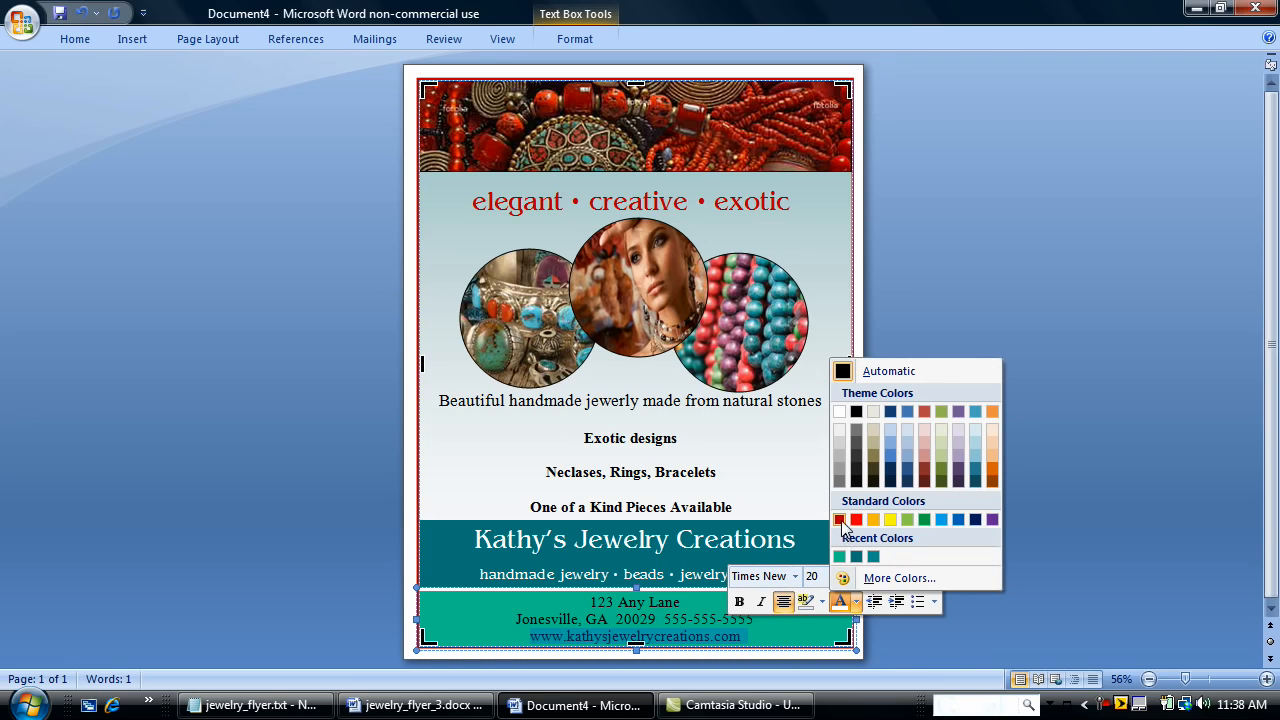
{"action": "left_click", "coordinate": [856, 520]}
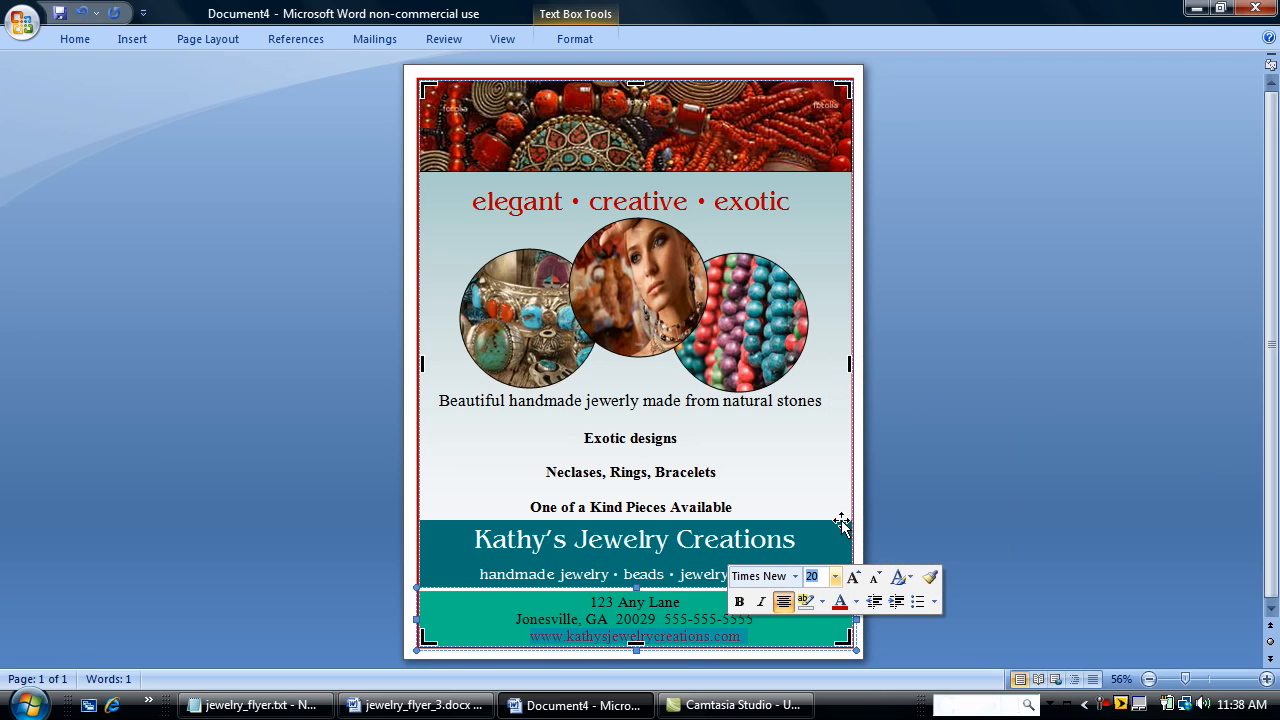
{"action": "left_click", "coordinate": [812, 276]}
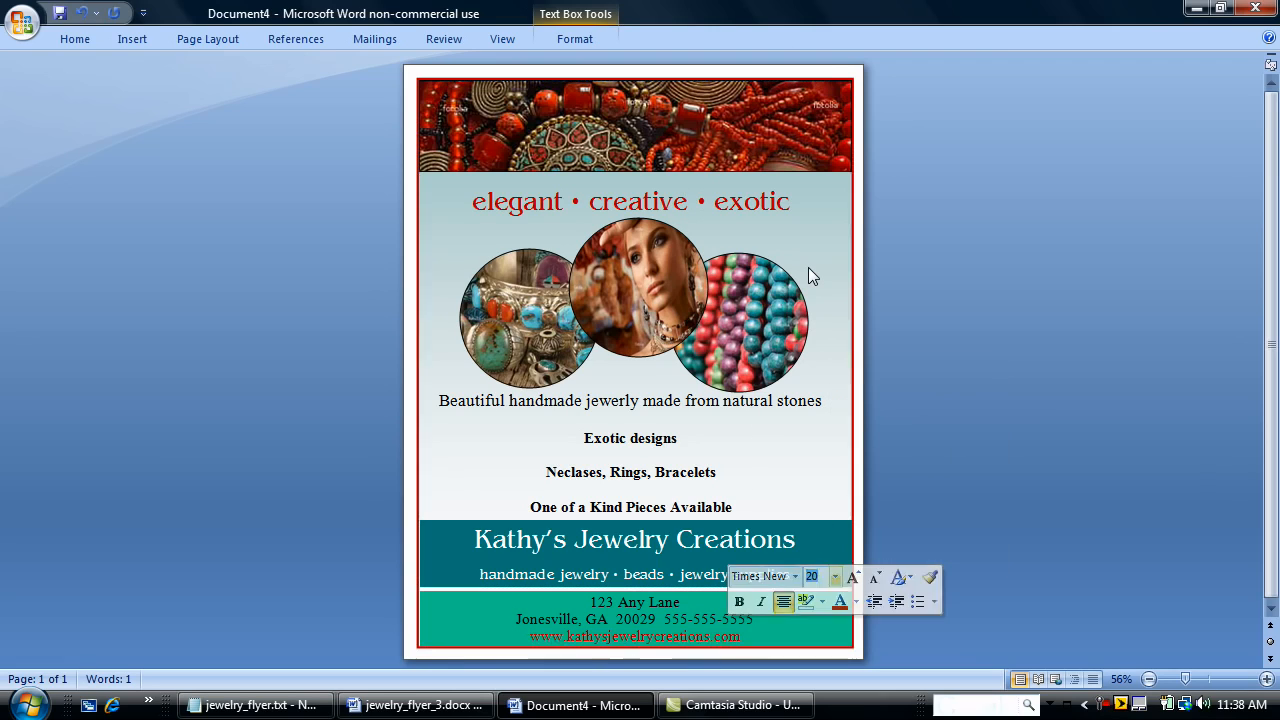
{"action": "left_click", "coordinate": [968, 544]}
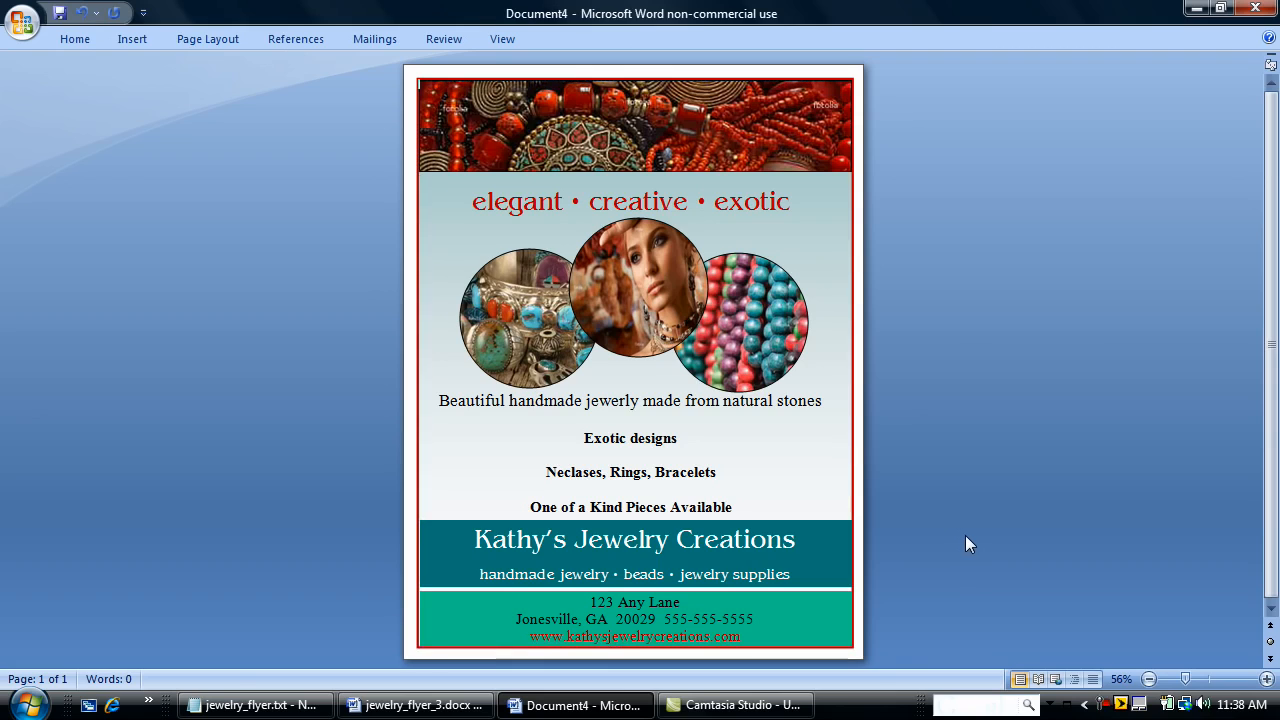